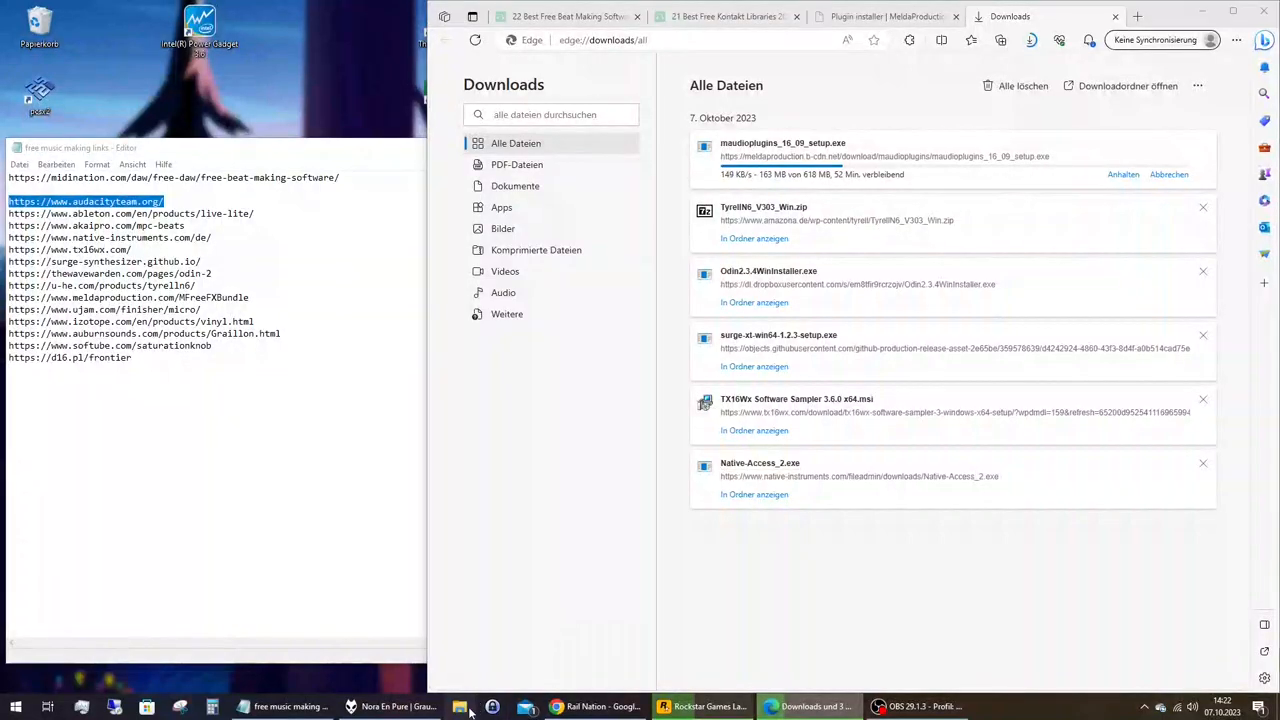
# Open Downloads from the taskbar and launch the Native-Access_2 installer
pyautogui.click(467, 707)
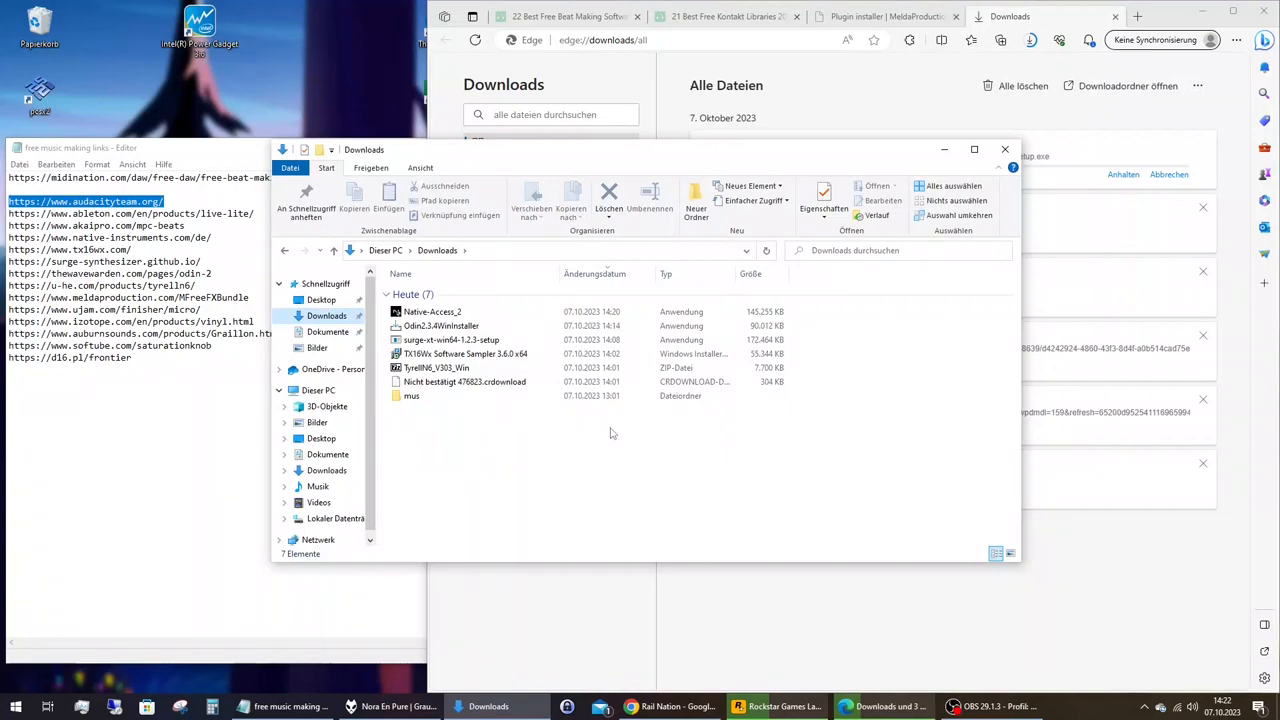
pyautogui.click(432, 311)
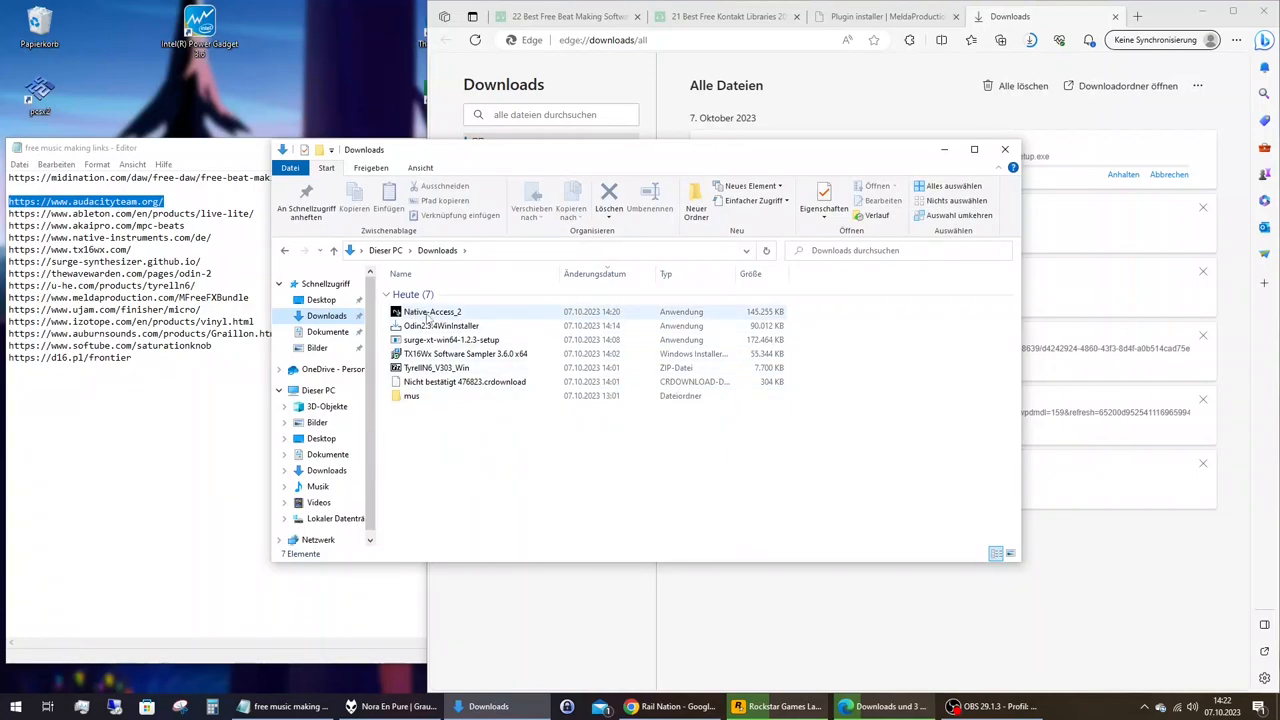
pyautogui.click(429, 311)
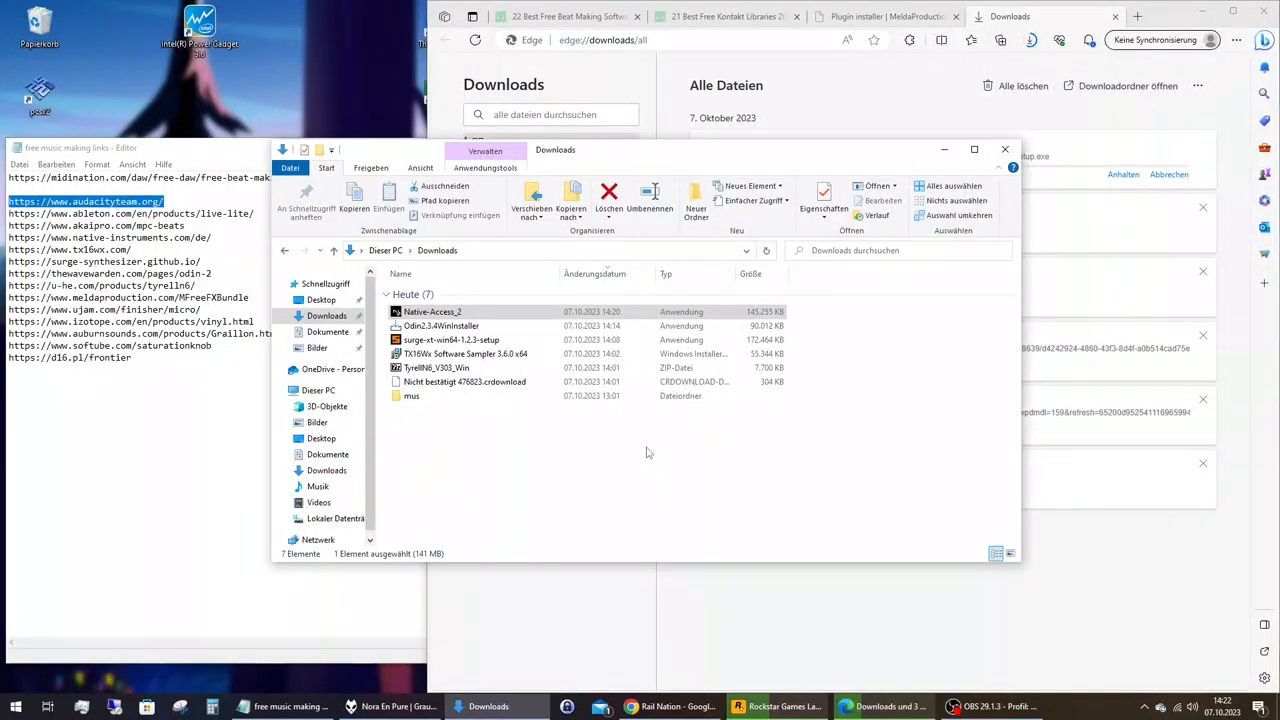
pyautogui.doubleClick(426, 311)
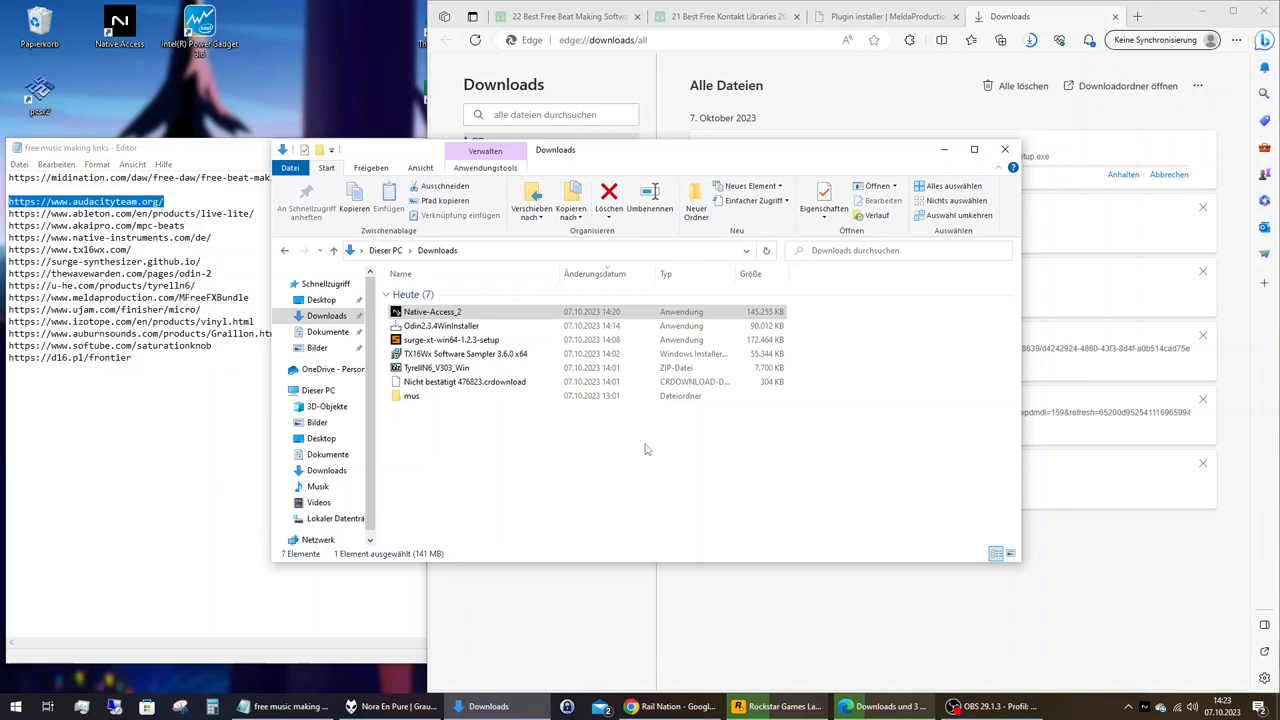
pyautogui.moveTo(644, 447)
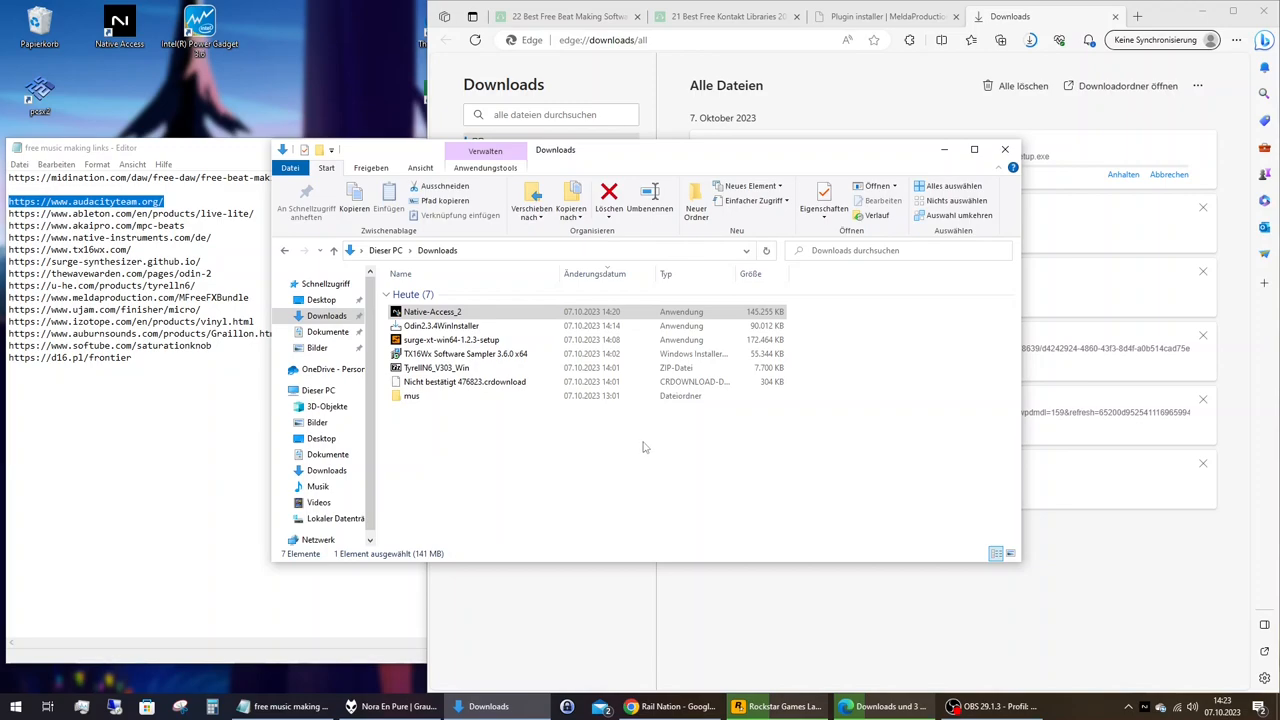
# Launch Native Access from its desktop shortcut and log in with a Native ID
pyautogui.doubleClick(427, 311)
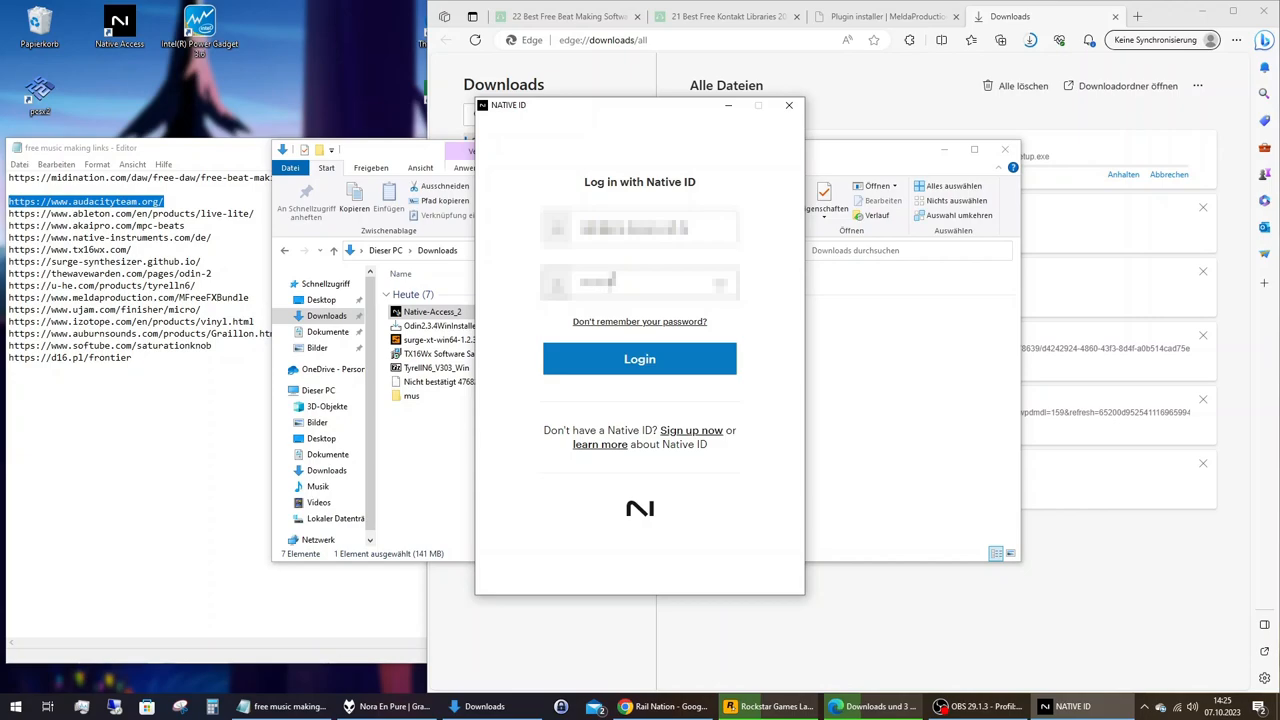
pyautogui.click(639, 358)
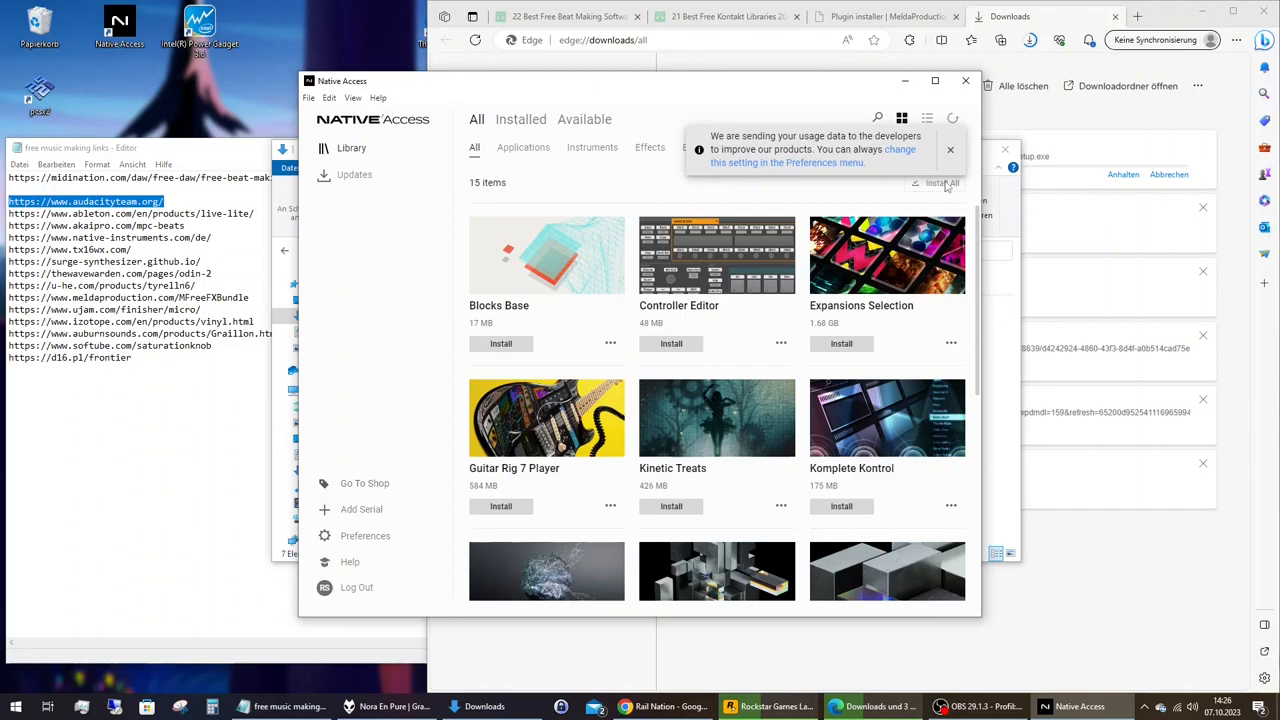
# Dismiss the usage-data notice, browse the 15-product library, and minimize Native Access
pyautogui.click(950, 149)
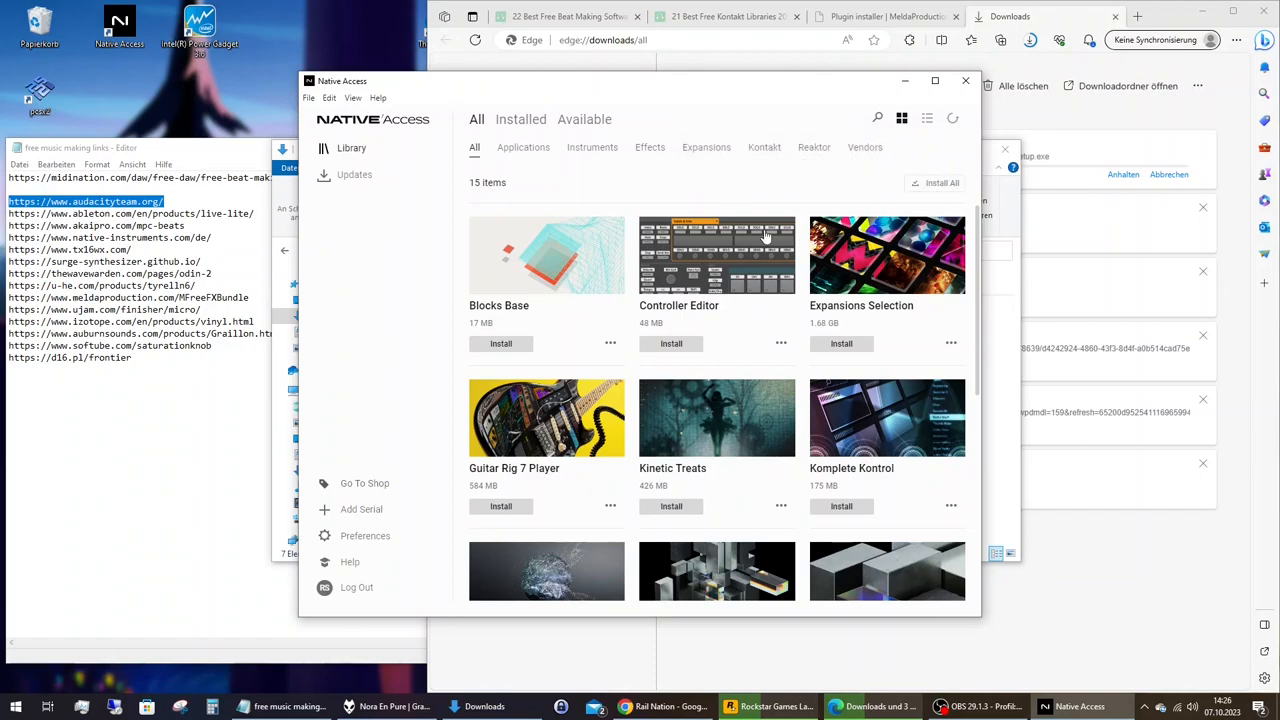
pyautogui.scroll(-3)
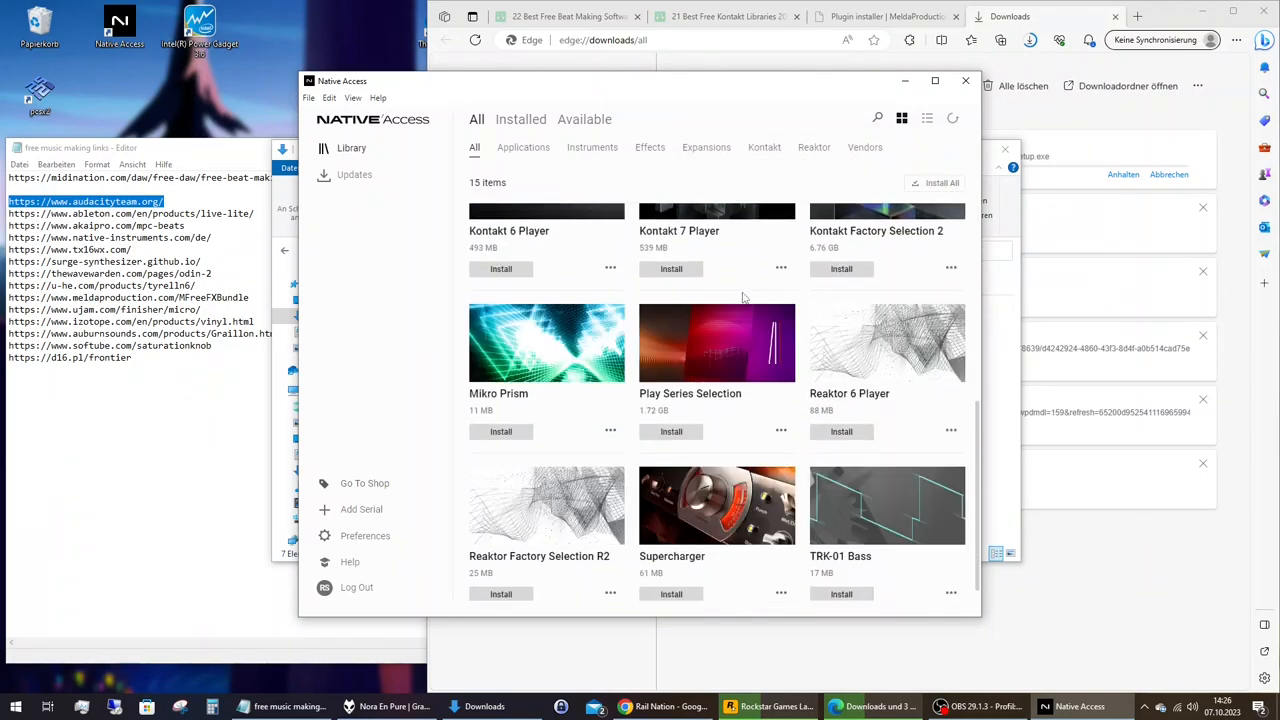
pyautogui.scroll(-3)
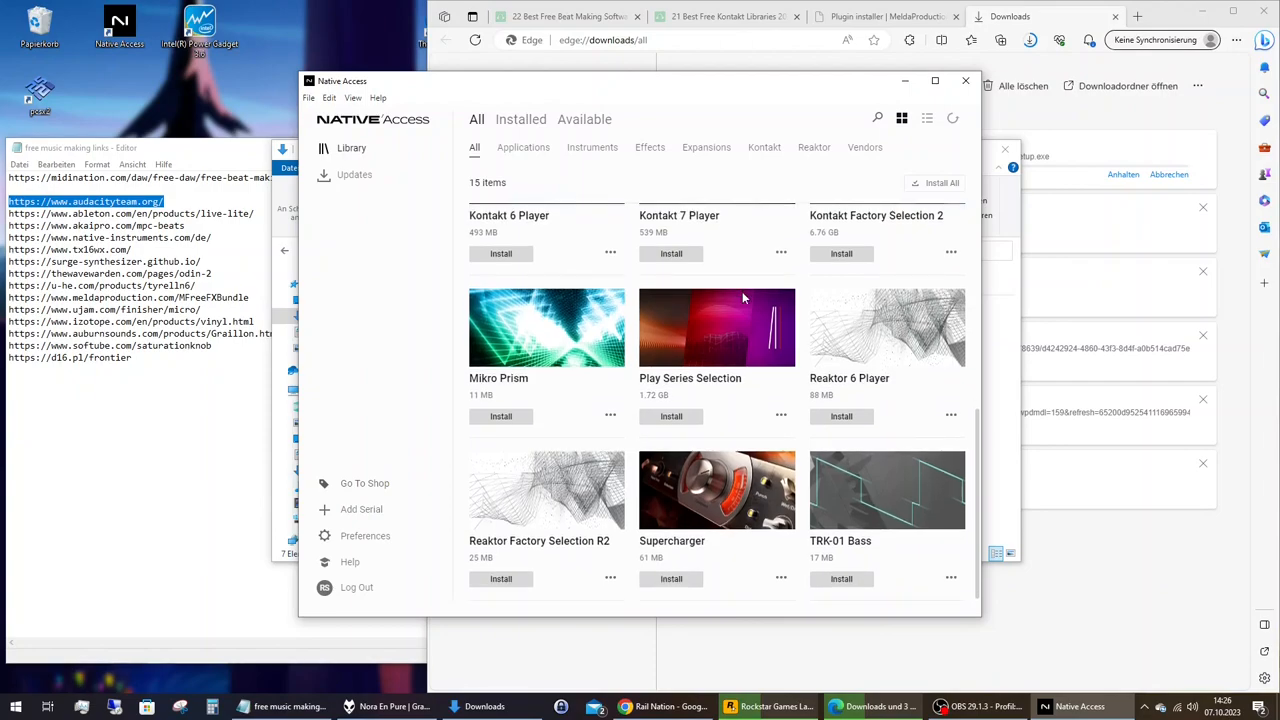
pyautogui.moveTo(735, 312)
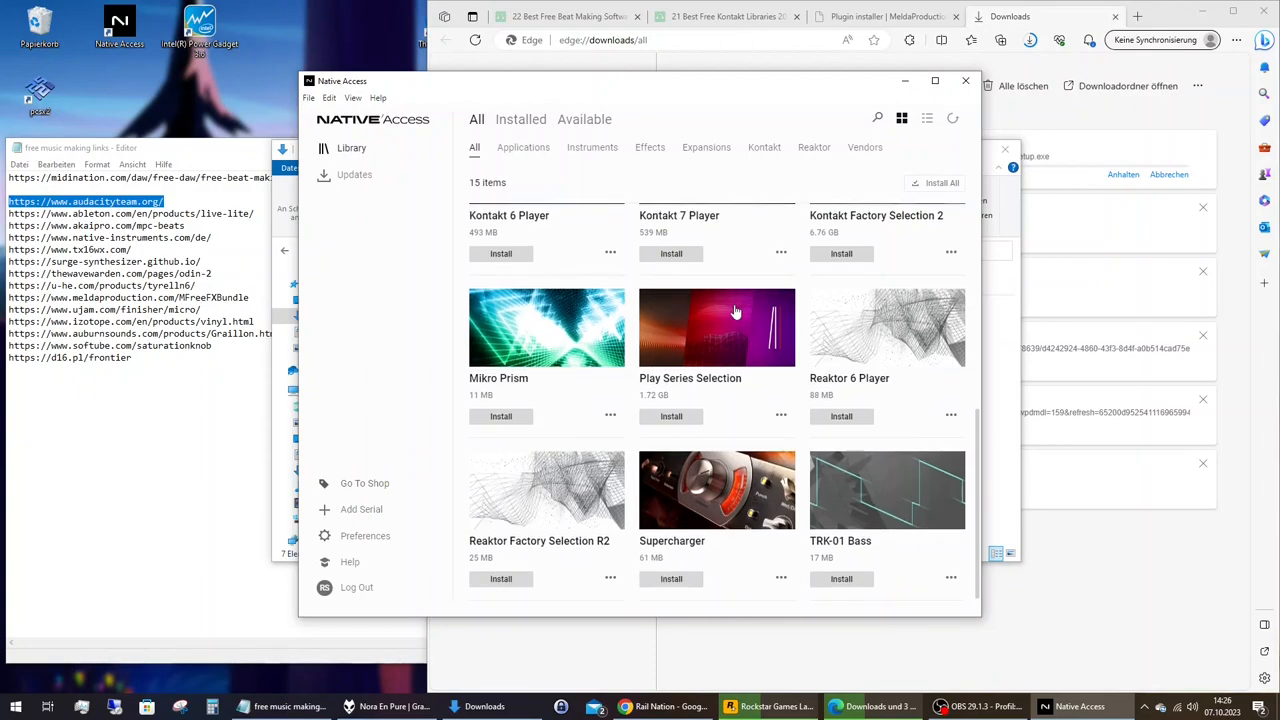
pyautogui.moveTo(870, 532)
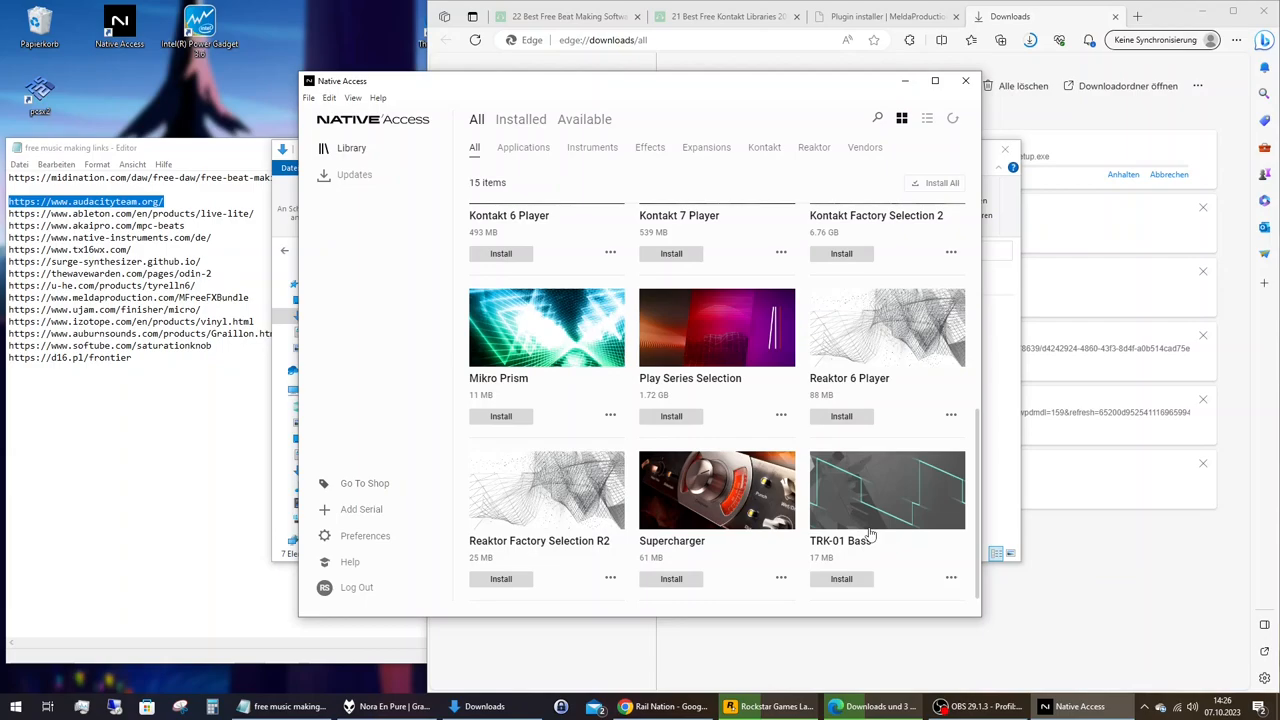
pyautogui.moveTo(833, 483)
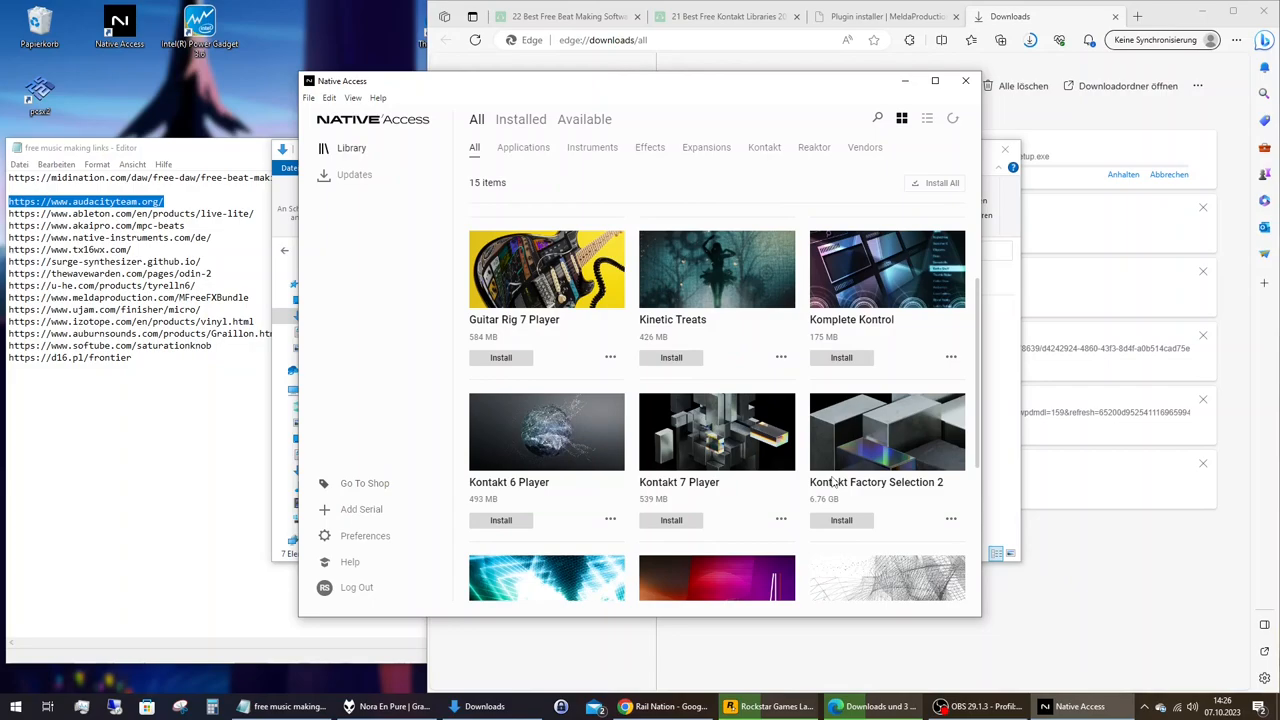
pyautogui.moveTo(834, 482)
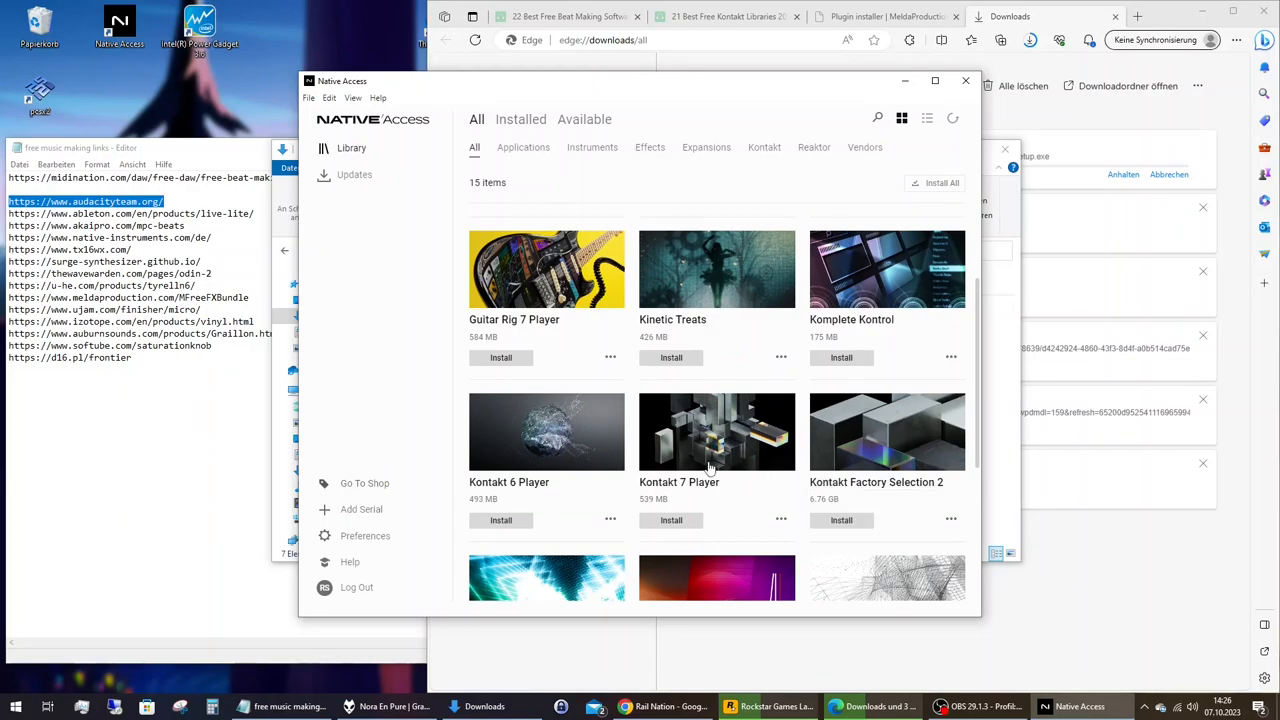
pyautogui.moveTo(570, 465)
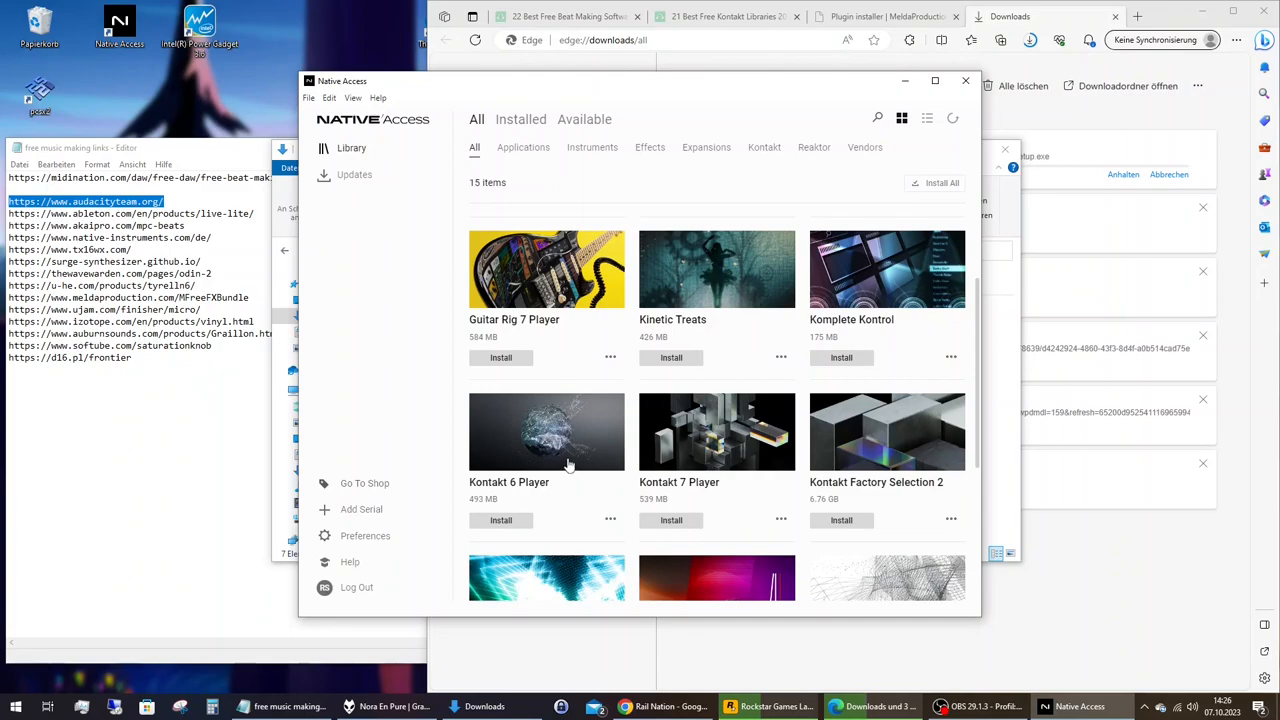
pyautogui.moveTo(705, 458)
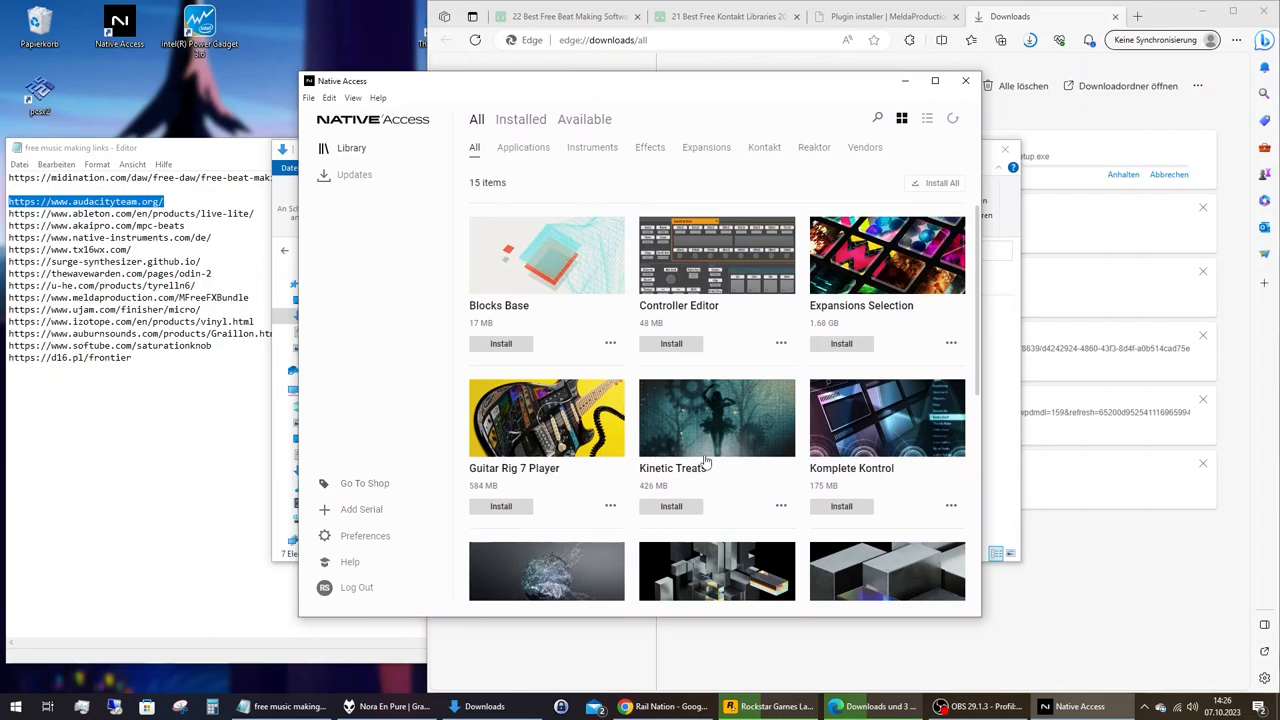
pyautogui.scroll(-3)
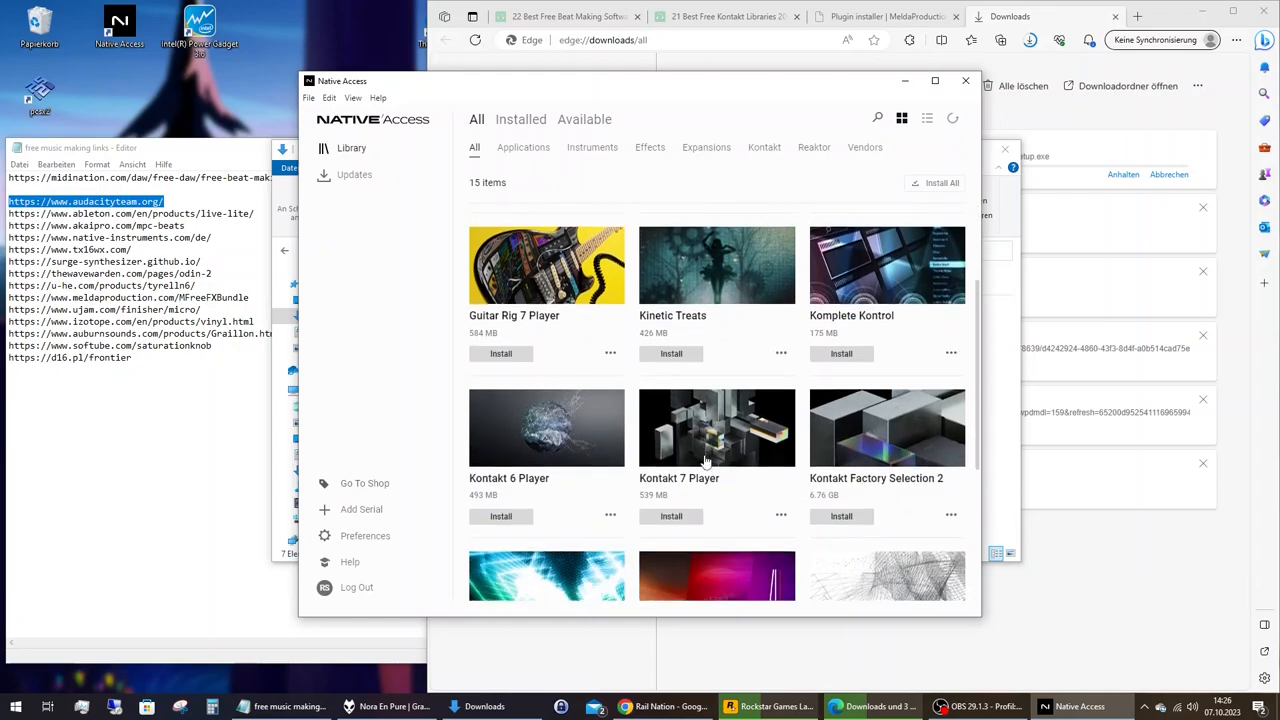
pyautogui.scroll(-3)
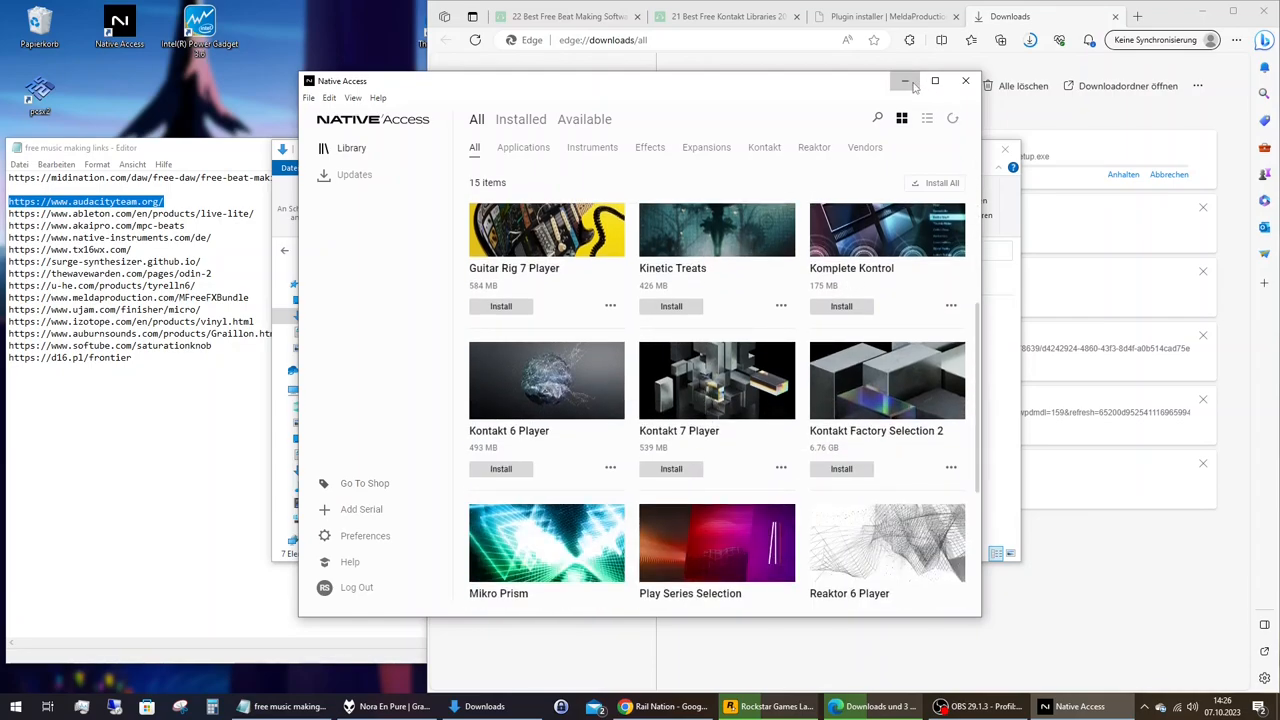
pyautogui.click(904, 81)
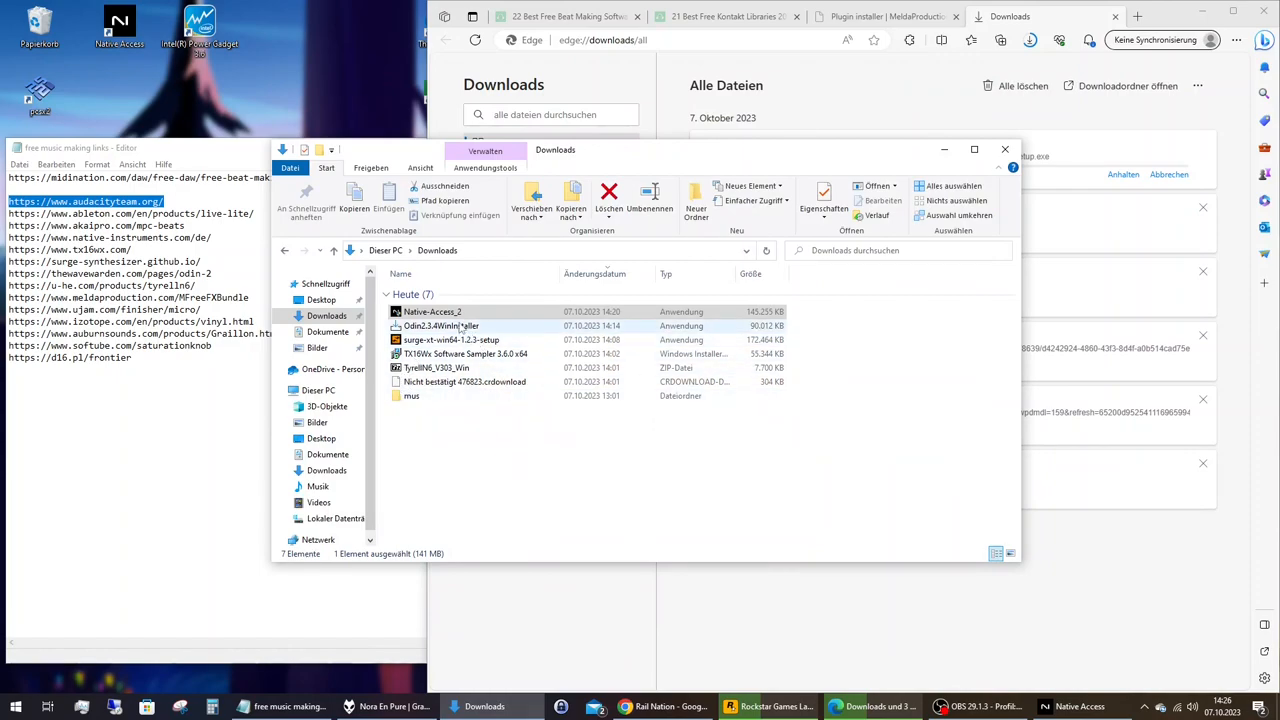
# Delete Native-Access_2 from Downloads via Löschen, then launch the TX16Wx installer
pyautogui.rightClick(428, 311)
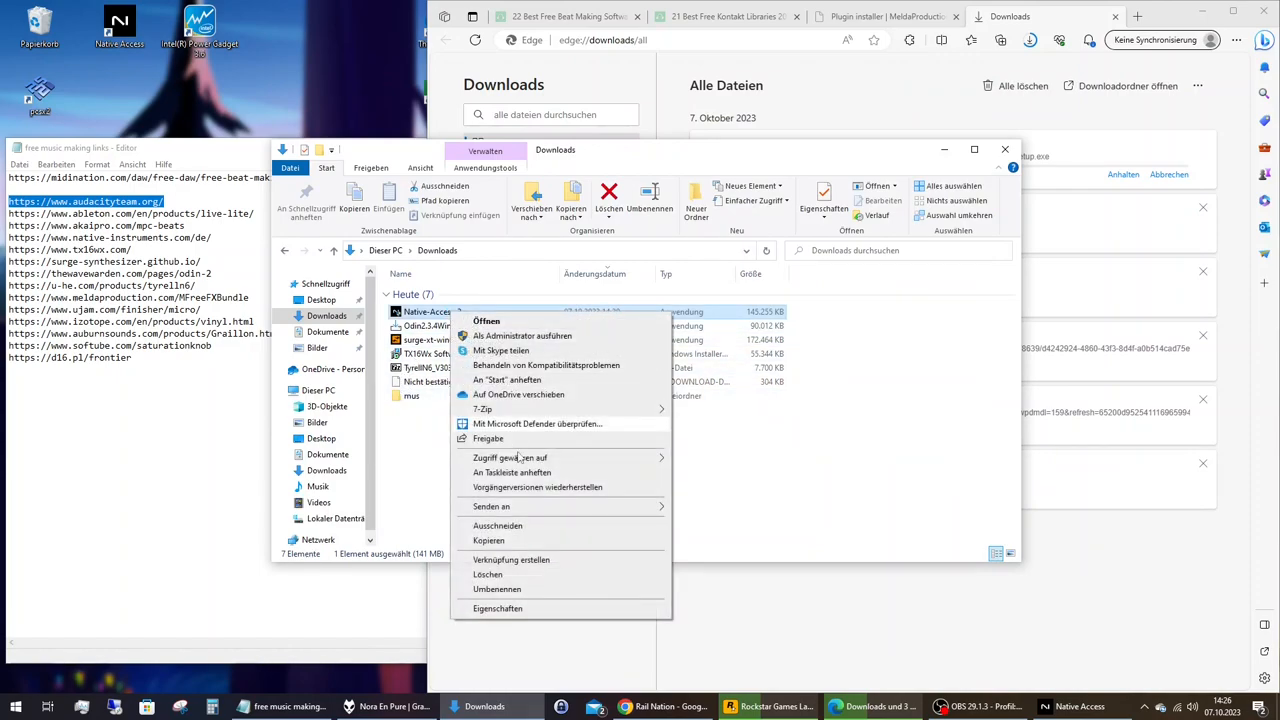
pyautogui.click(488, 574)
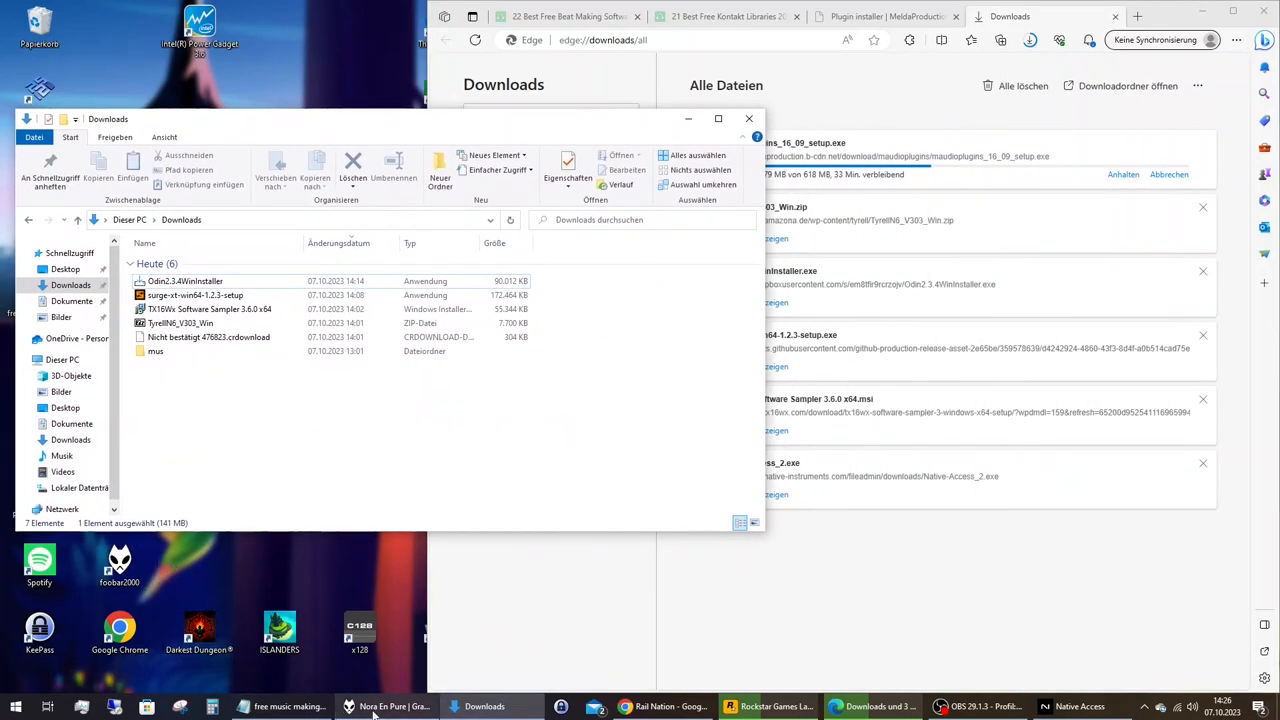
pyautogui.click(287, 706)
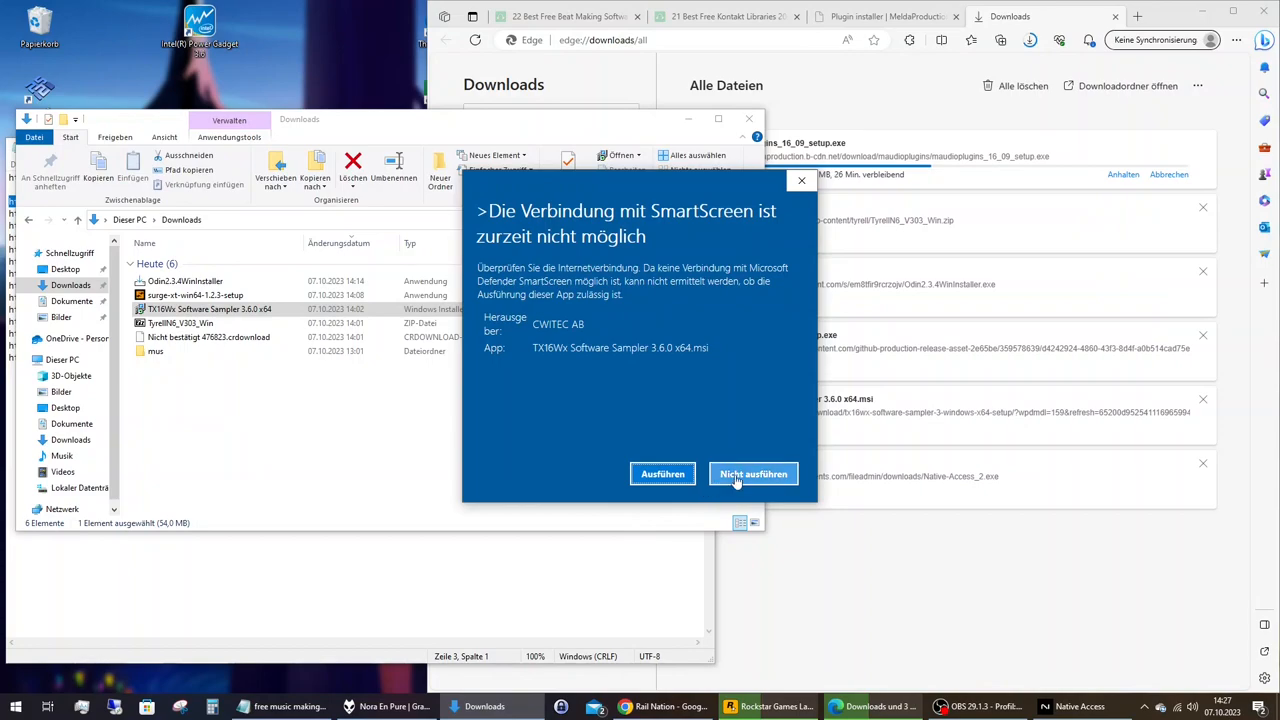
# Install the TX16Wx Software Sampler past SmartScreen, accepting the license and finishing the wizard
pyautogui.click(753, 474)
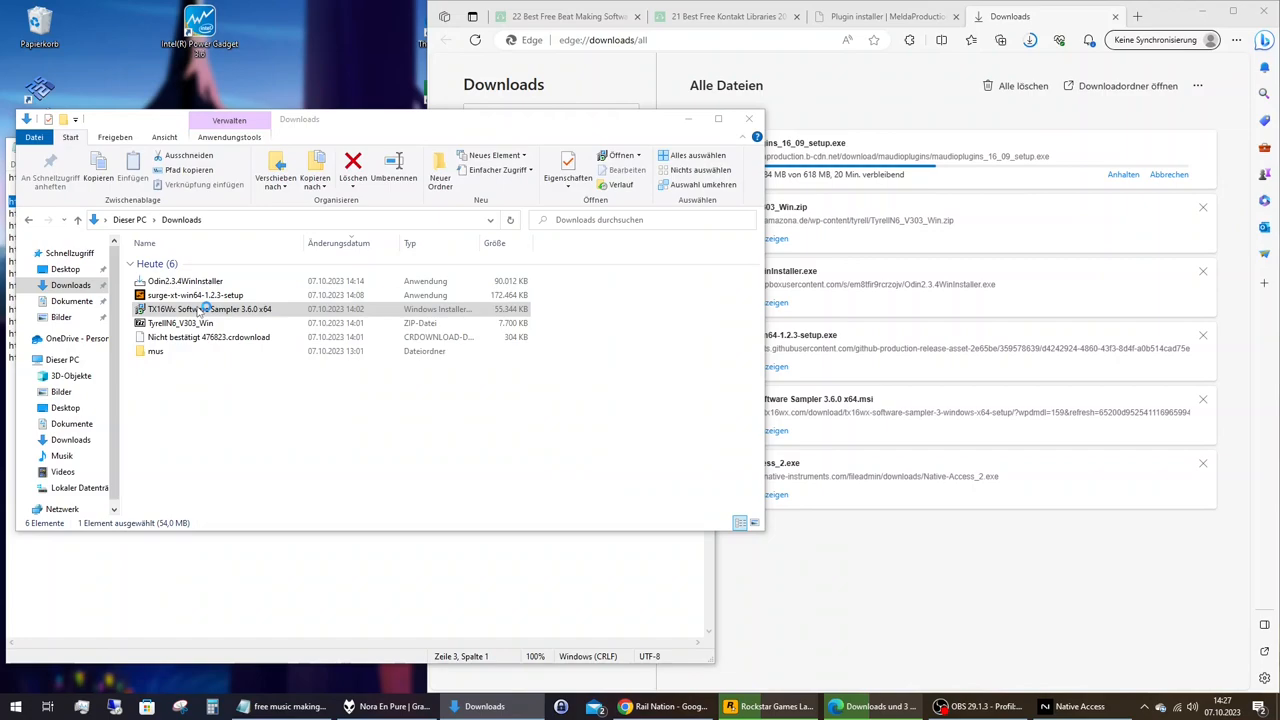
pyautogui.doubleClick(208, 308)
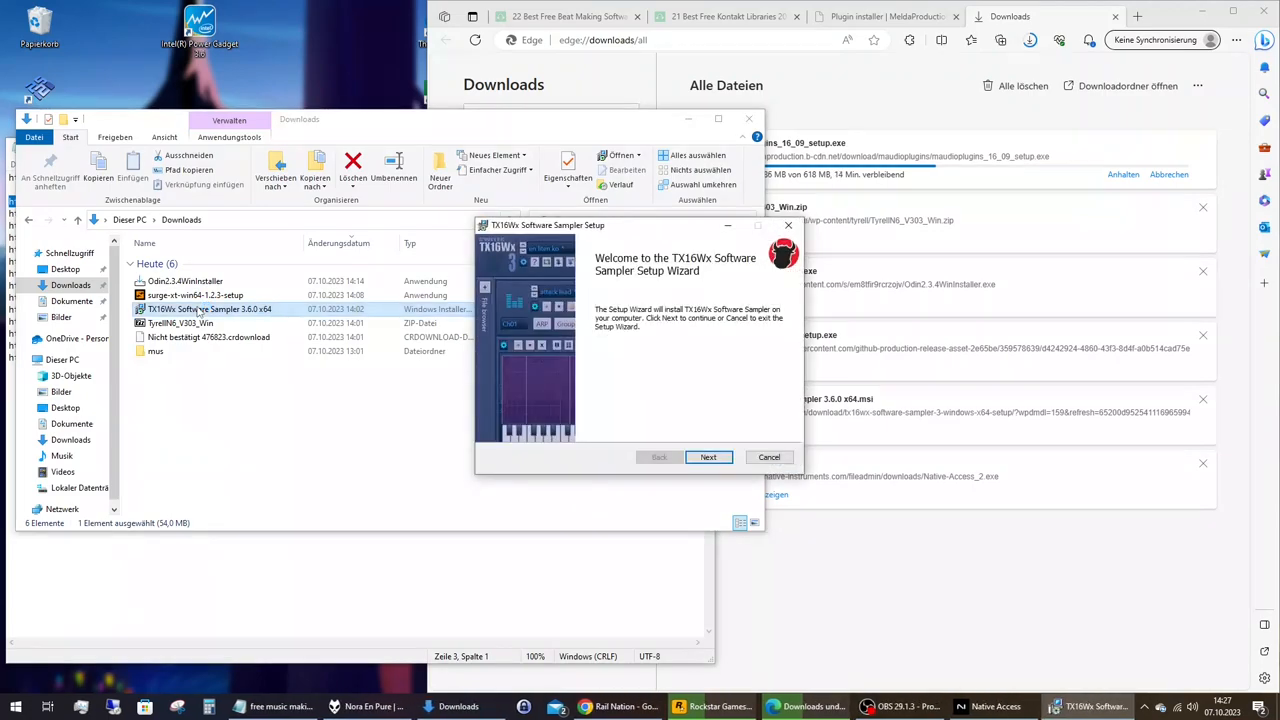
pyautogui.click(708, 457)
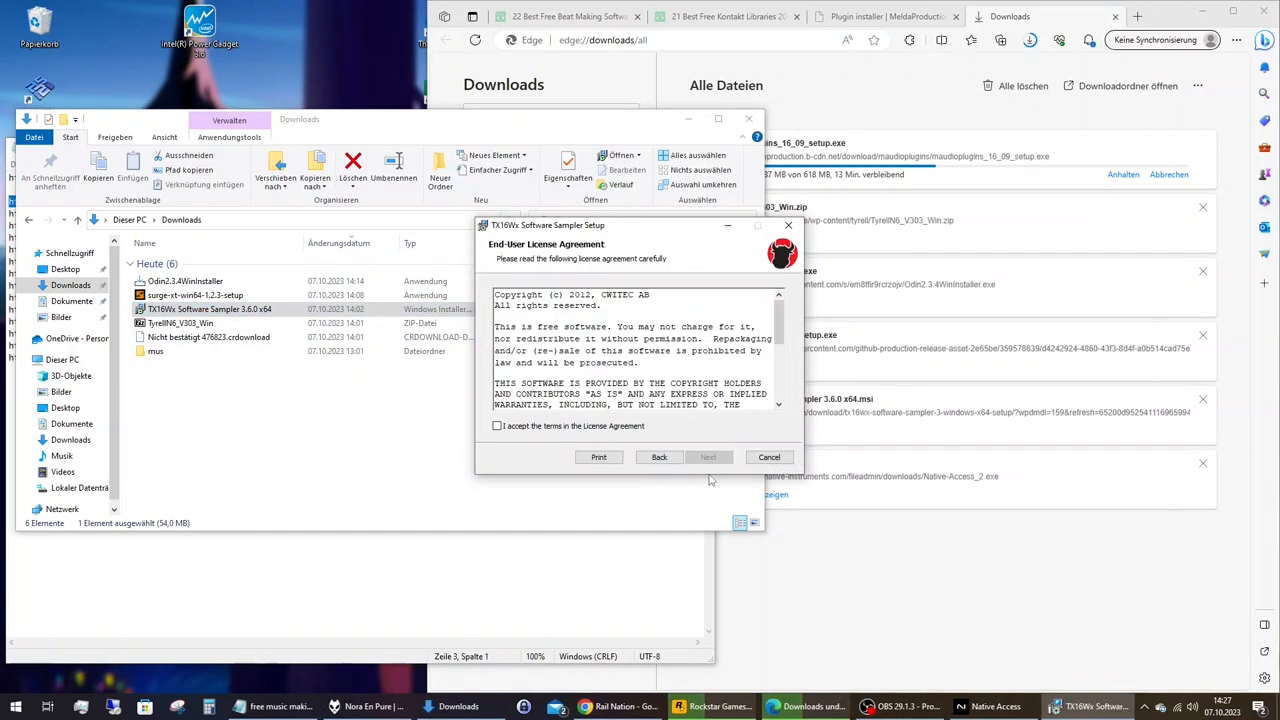
pyautogui.click(497, 426)
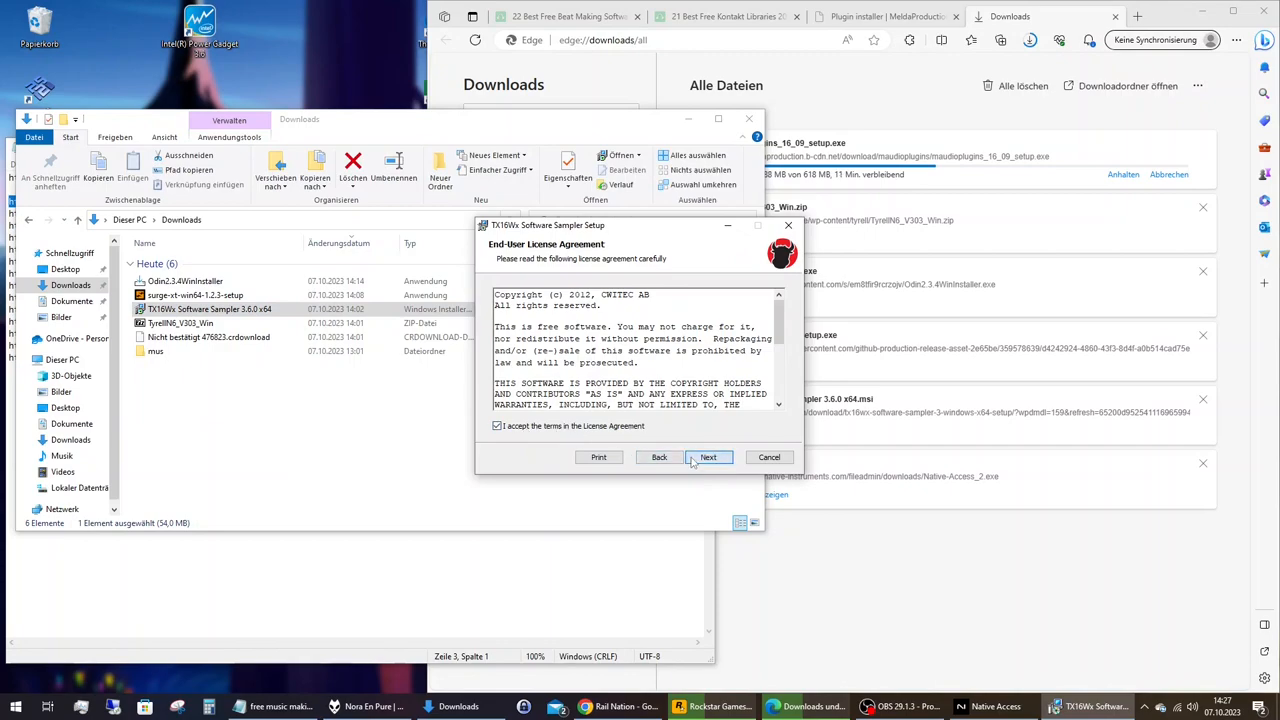
pyautogui.click(708, 457)
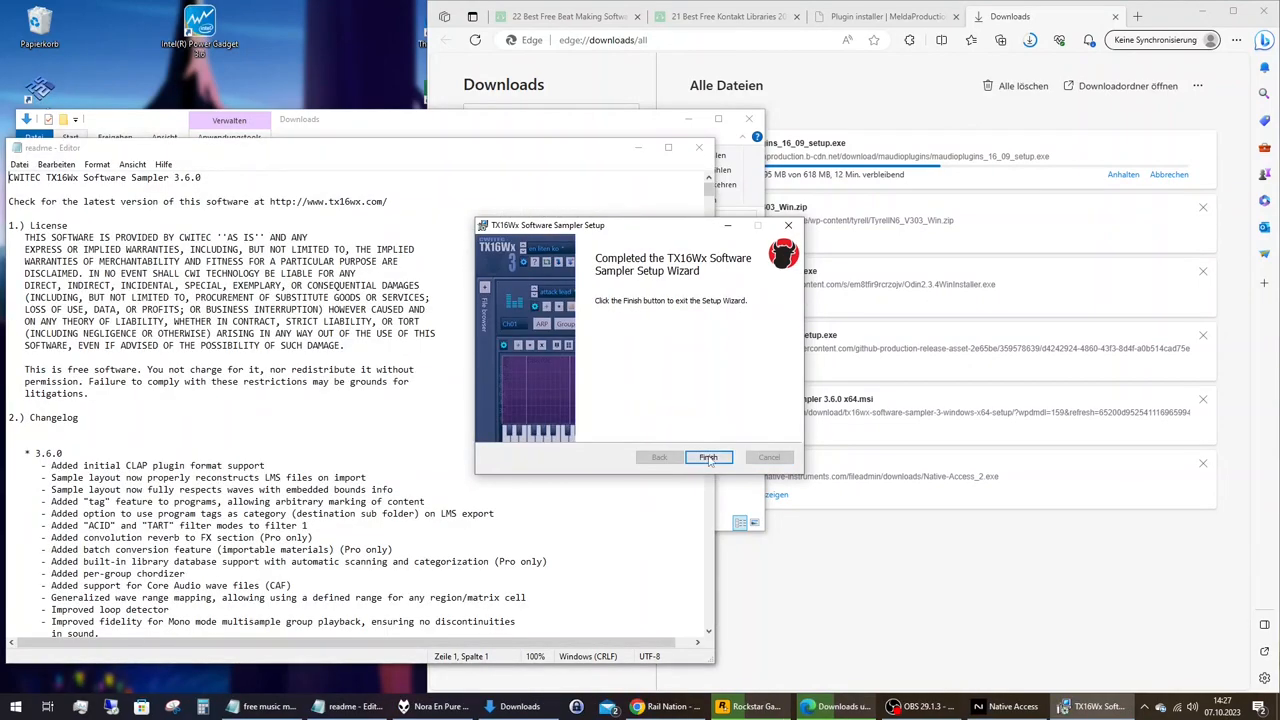
pyautogui.click(708, 457)
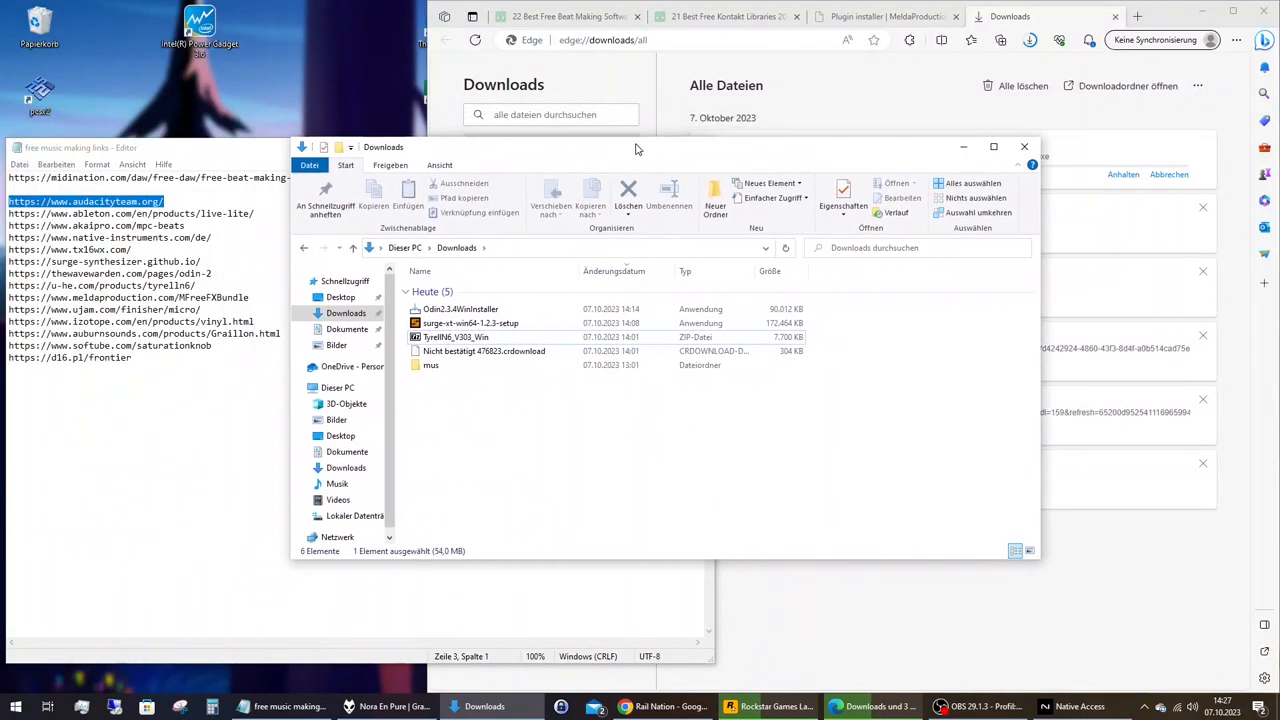
# Install Surge XT 1.2.3 past SmartScreen with license accepted and Full installation kept
pyautogui.moveTo(635, 147); pyautogui.dragTo(702, 167)
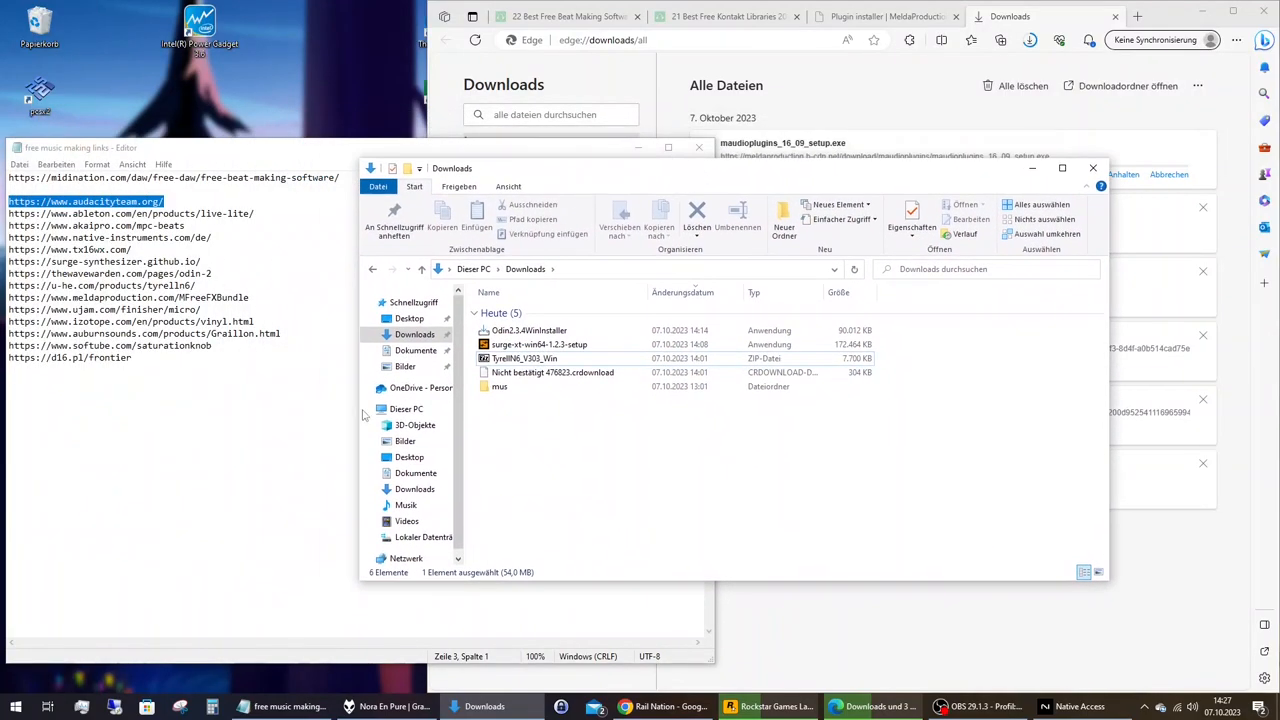
pyautogui.click(539, 344)
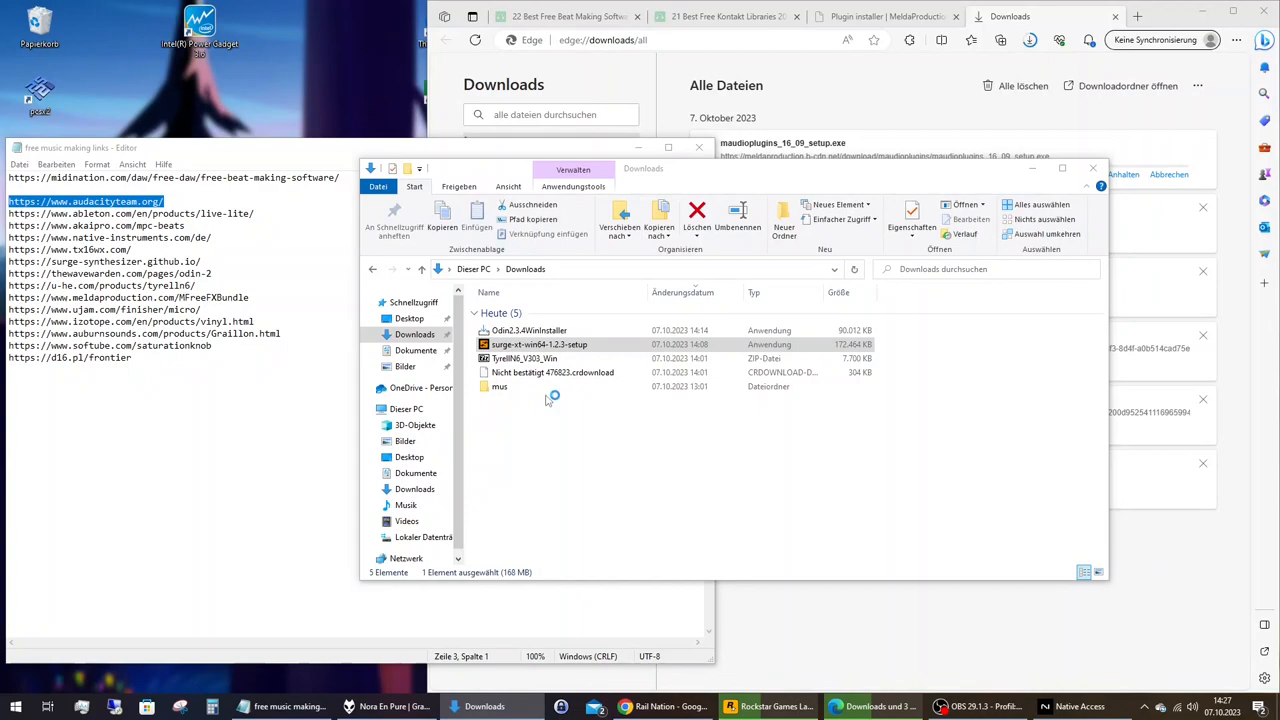
pyautogui.moveTo(546, 403)
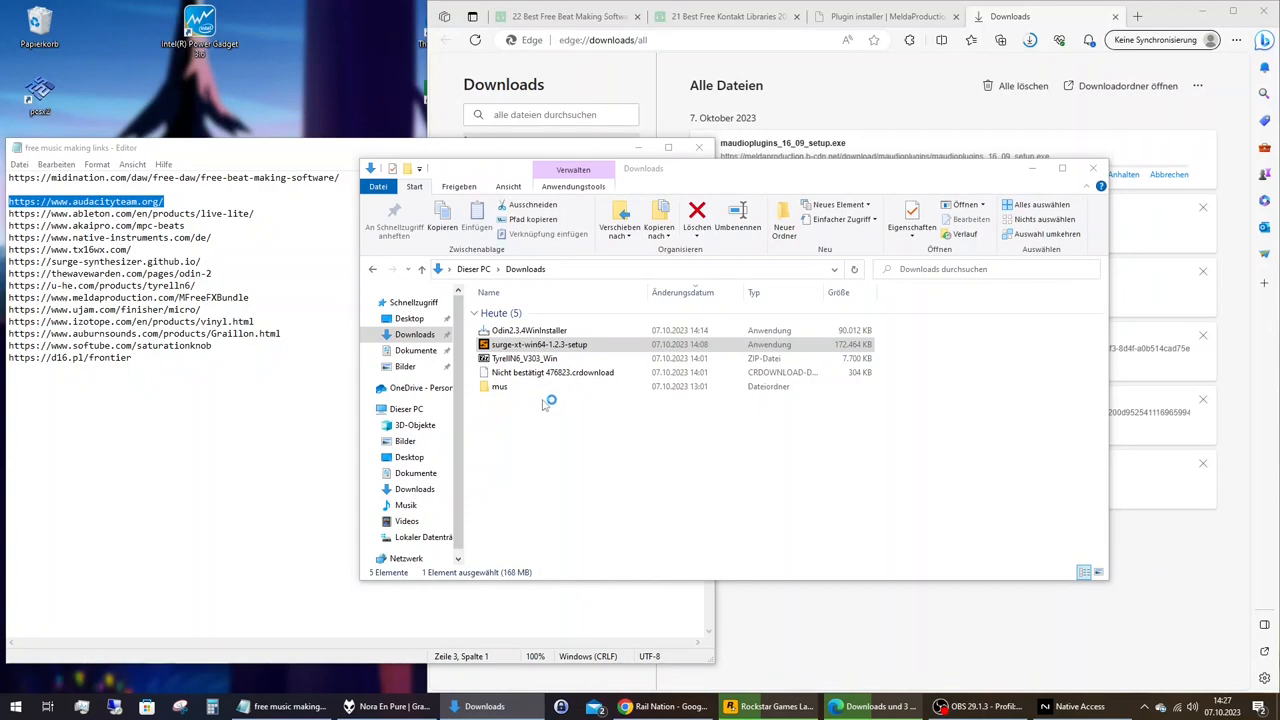
pyautogui.doubleClick(539, 344)
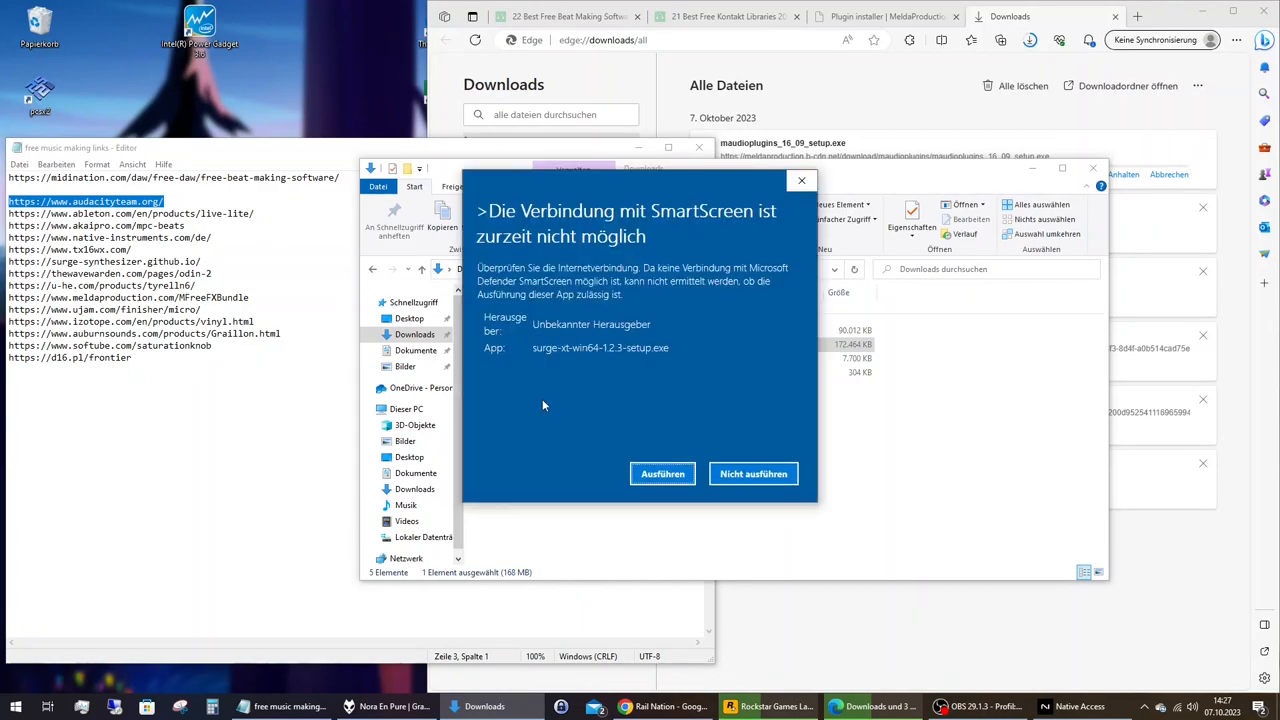
pyautogui.click(753, 473)
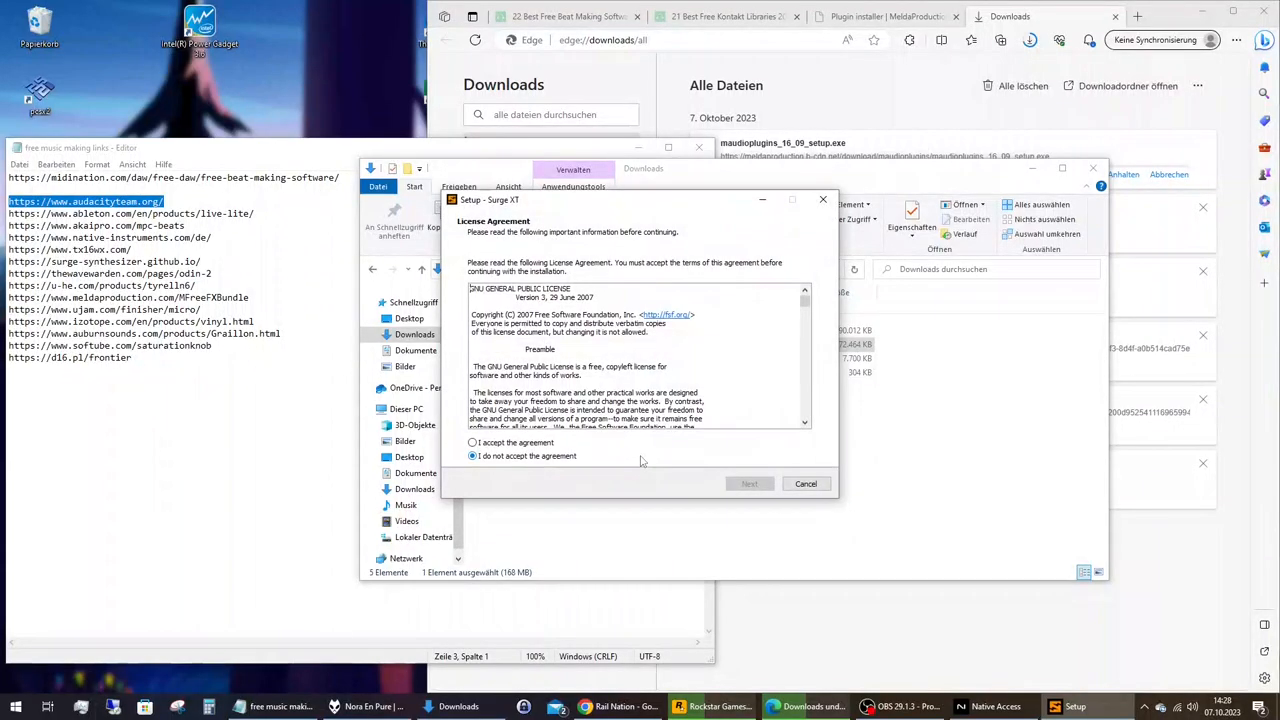
pyautogui.click(749, 483)
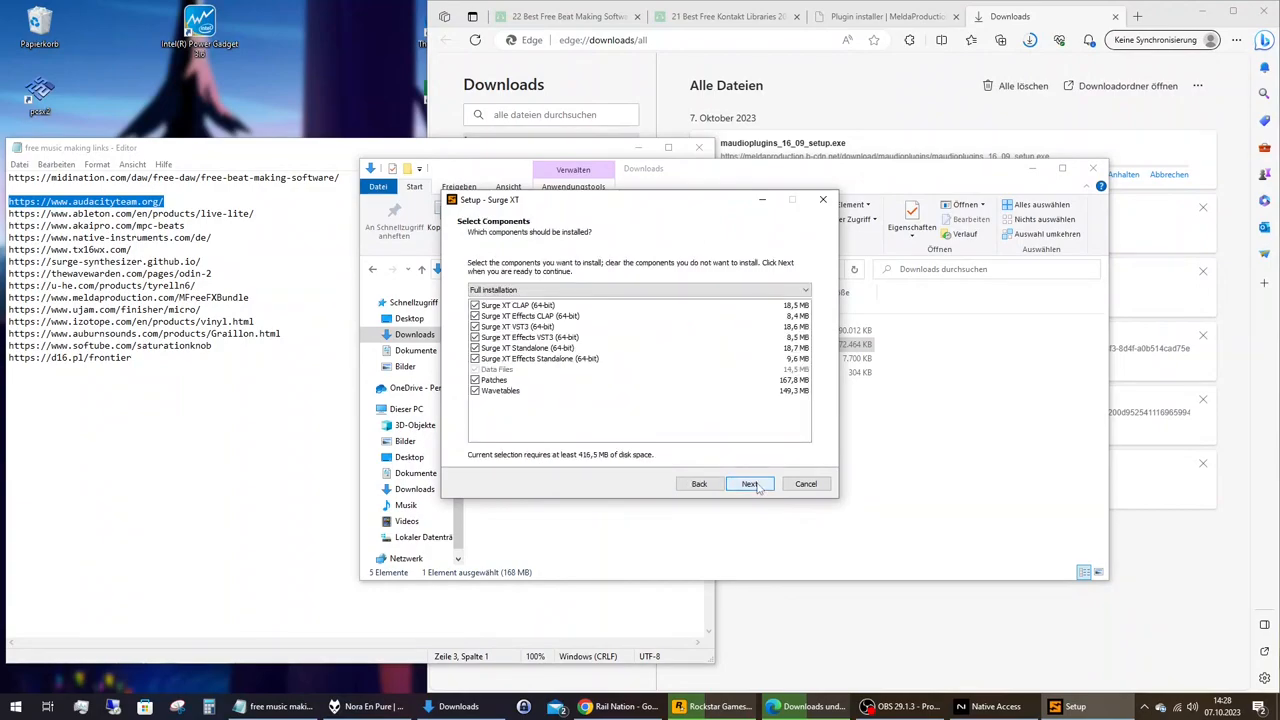
pyautogui.click(750, 484)
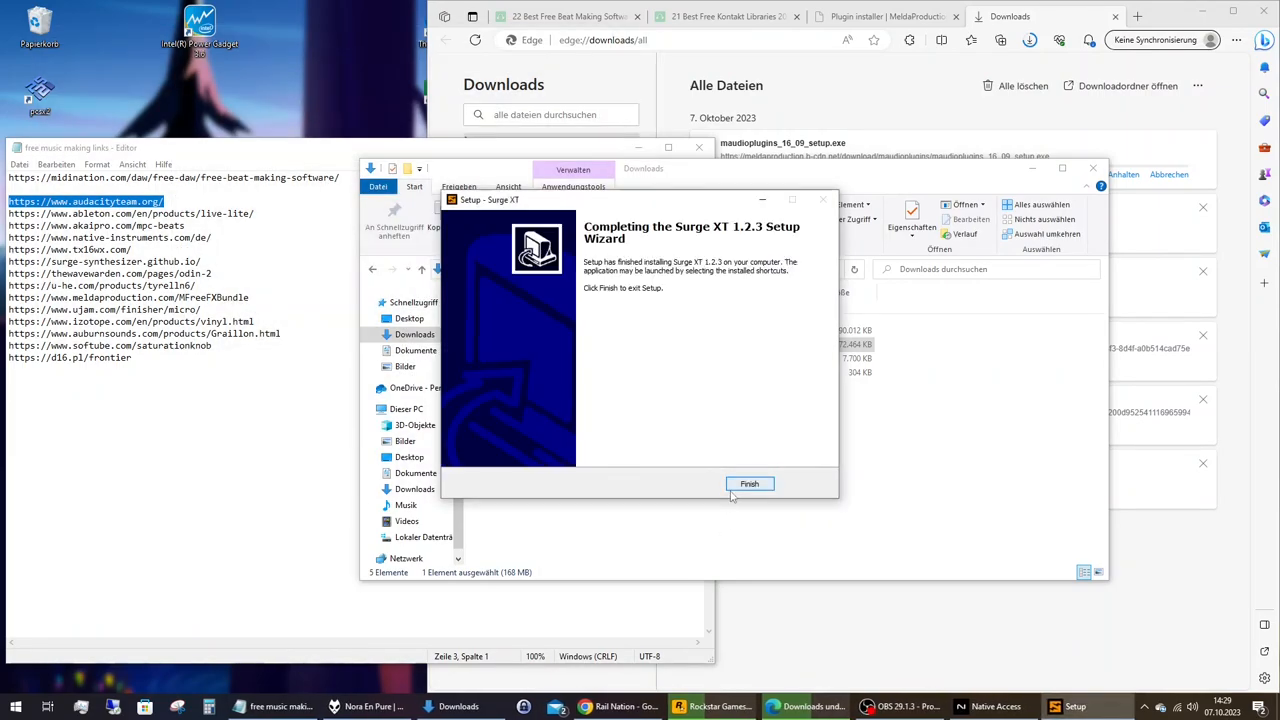
pyautogui.click(749, 484)
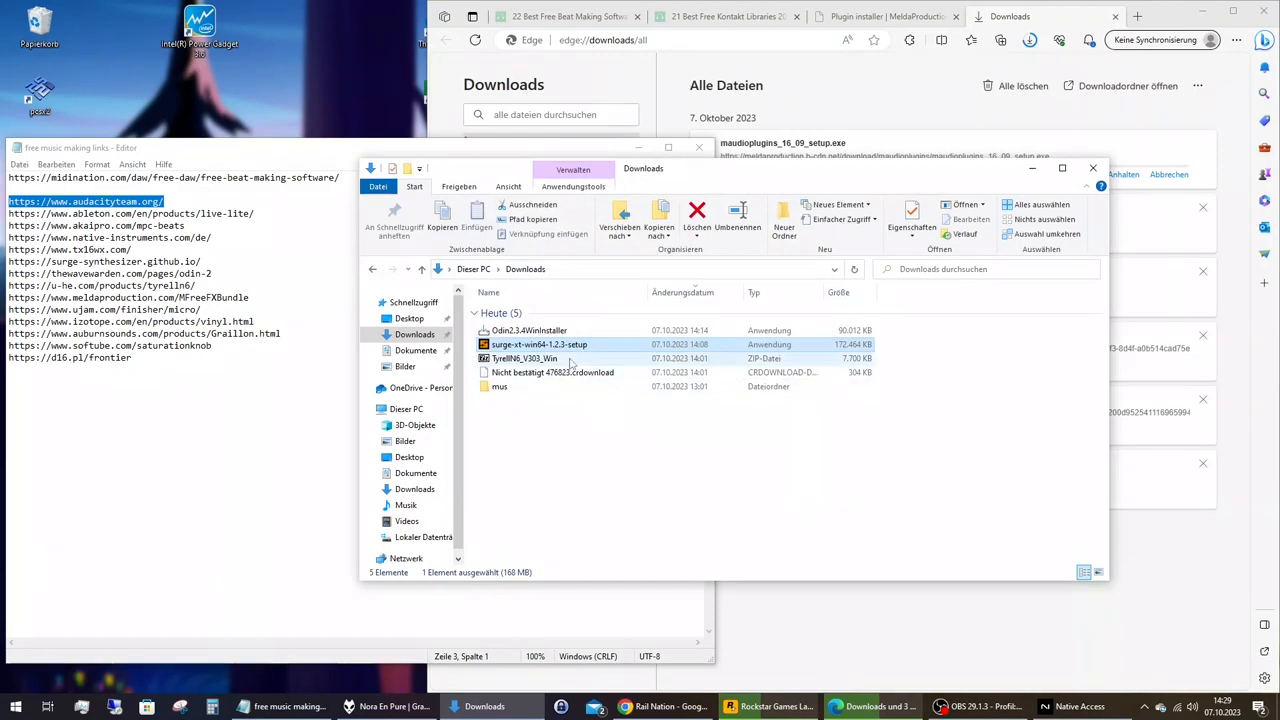
pyautogui.rightClick(539, 344)
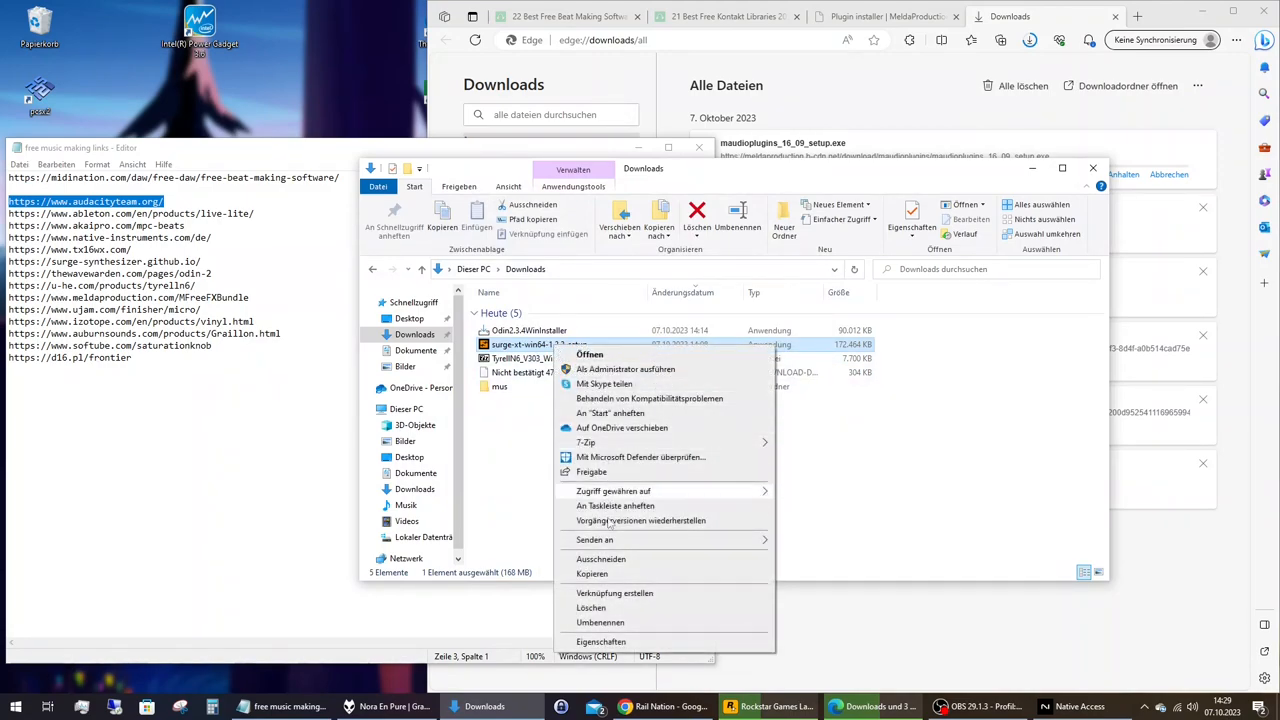
pyautogui.click(566, 455)
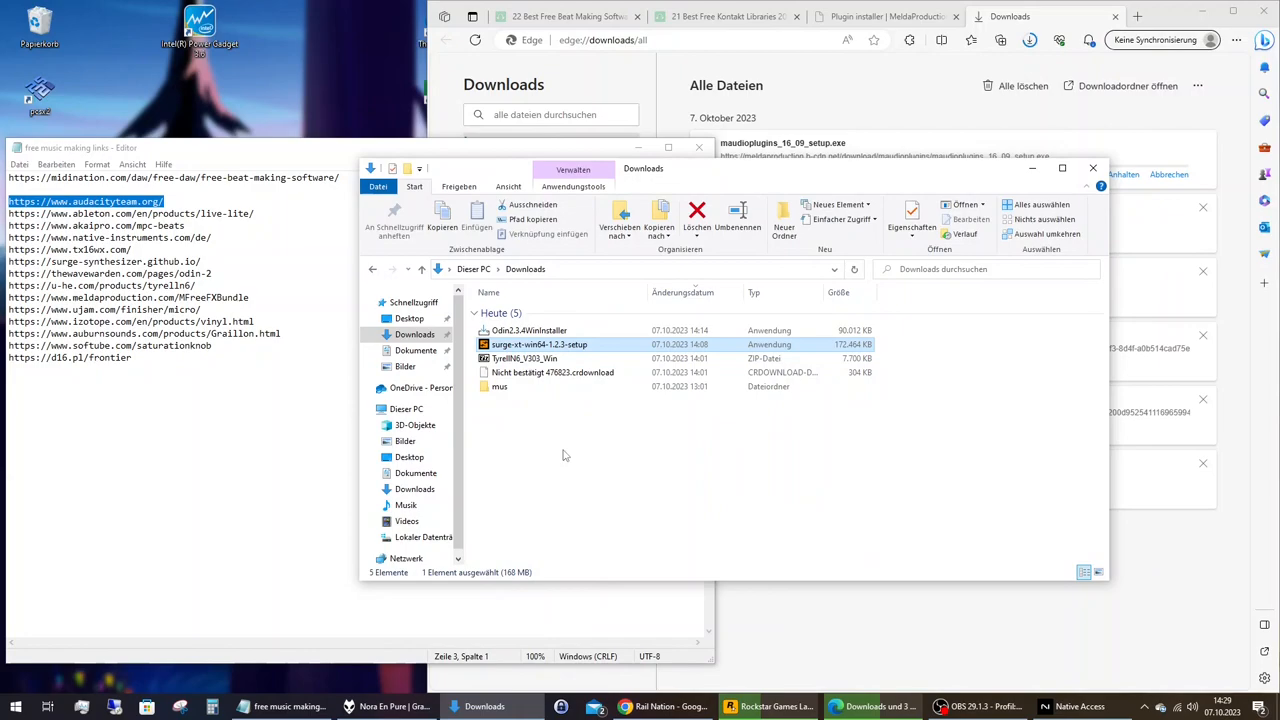
pyautogui.click(708, 213)
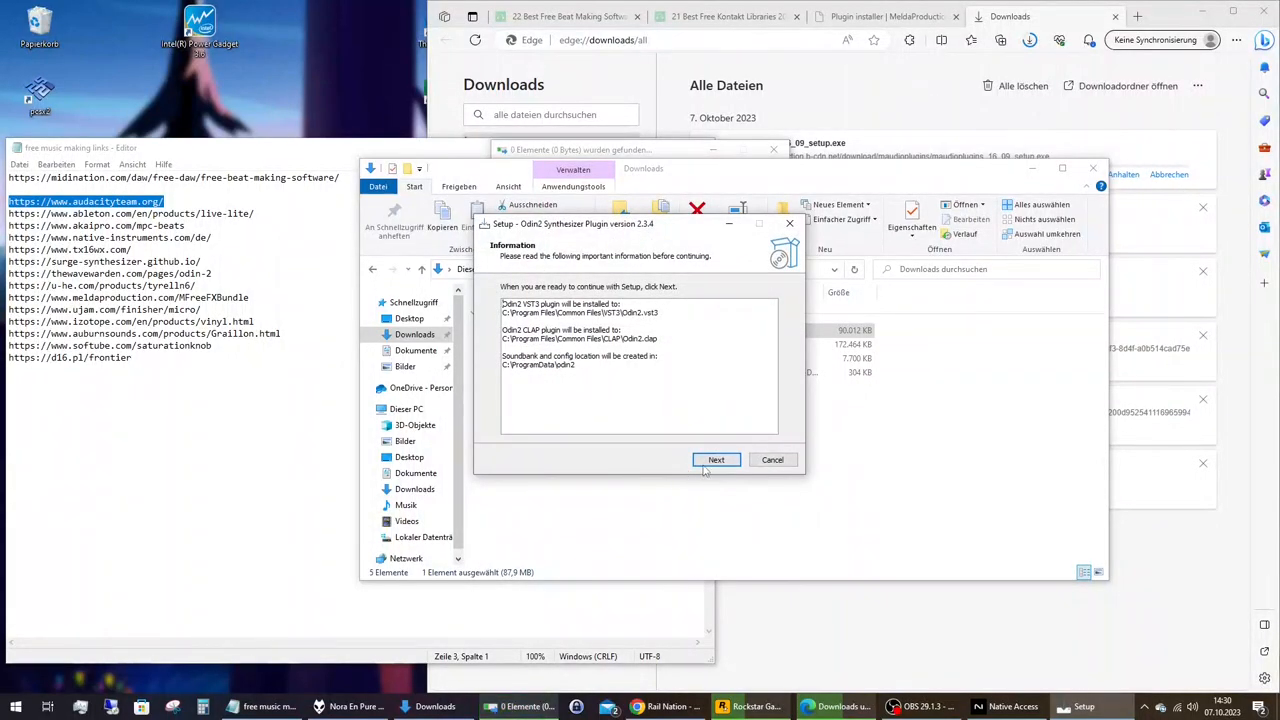
# Install Odin2 2.3.4 with both VST3 and CLAP checked, then close the wizard
pyautogui.click(716, 459)
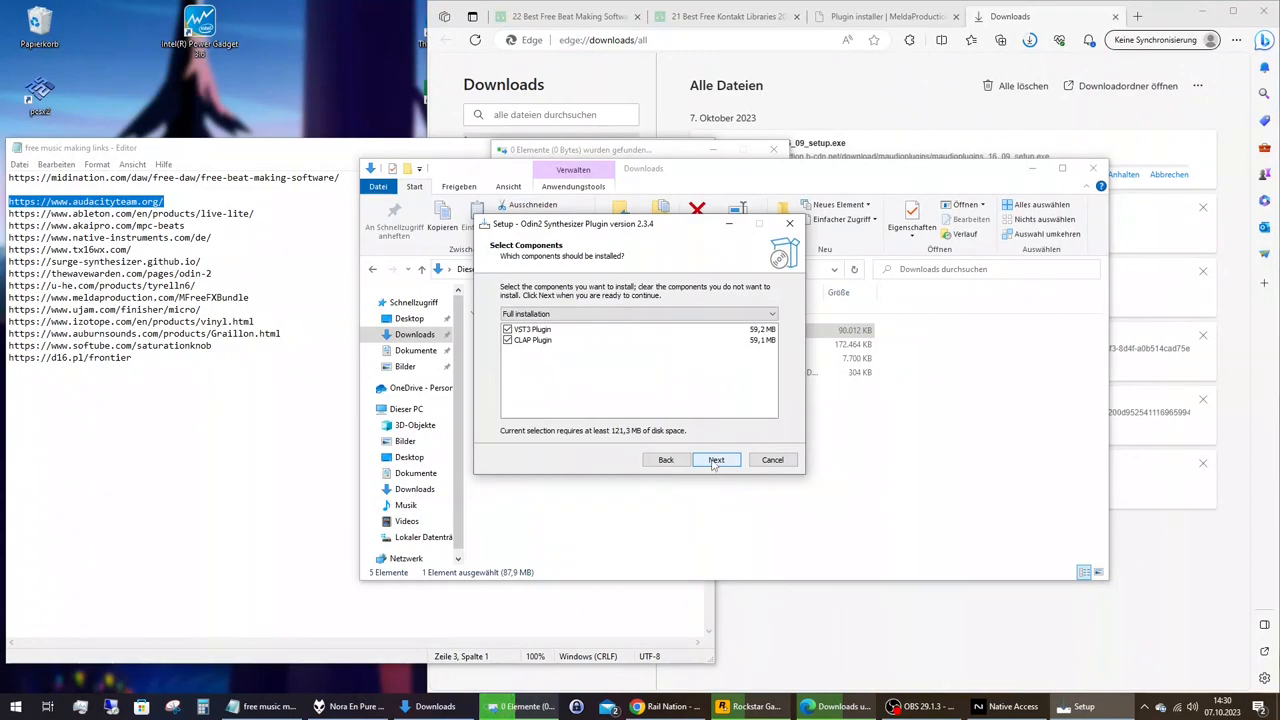
pyautogui.click(716, 460)
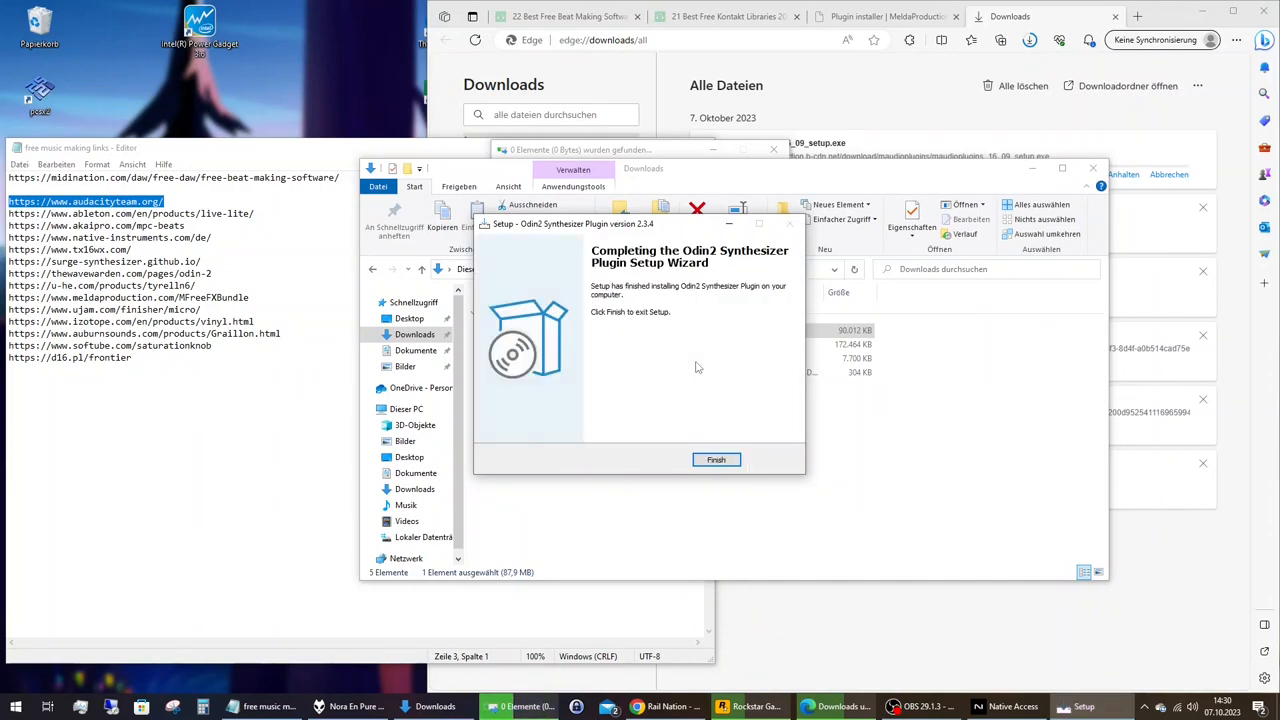
pyautogui.click(716, 459)
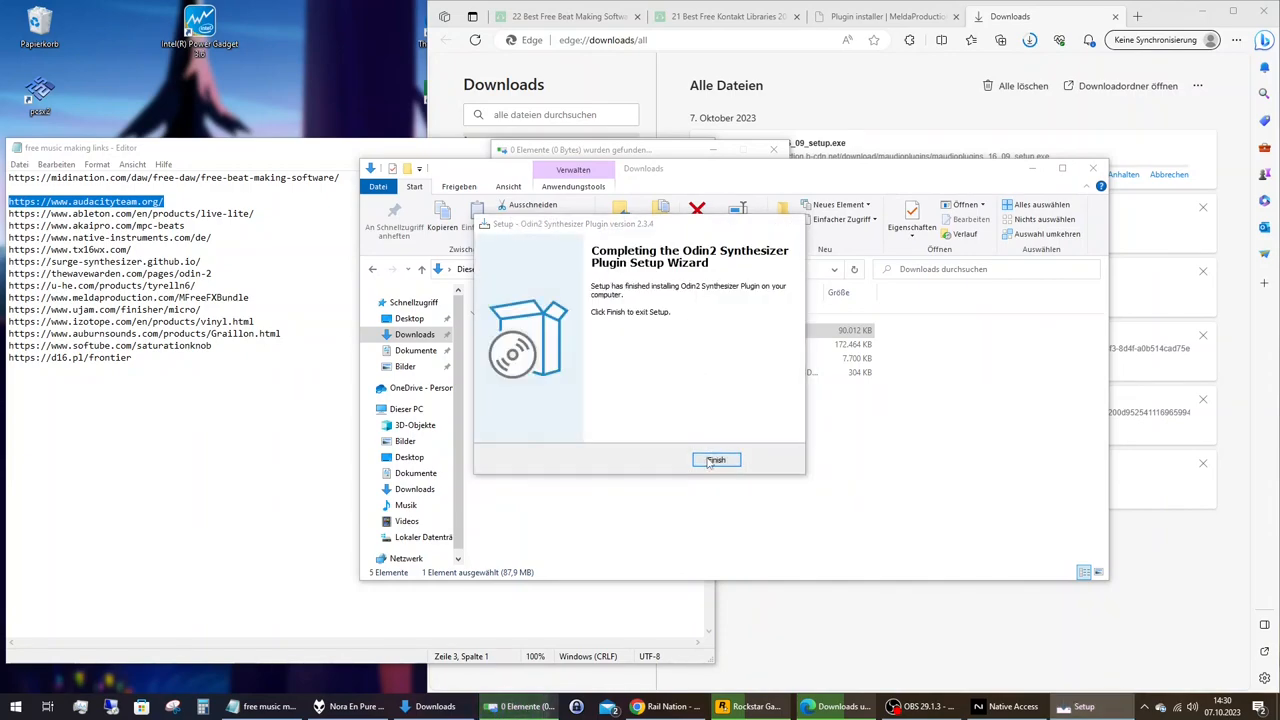
pyautogui.click(716, 459)
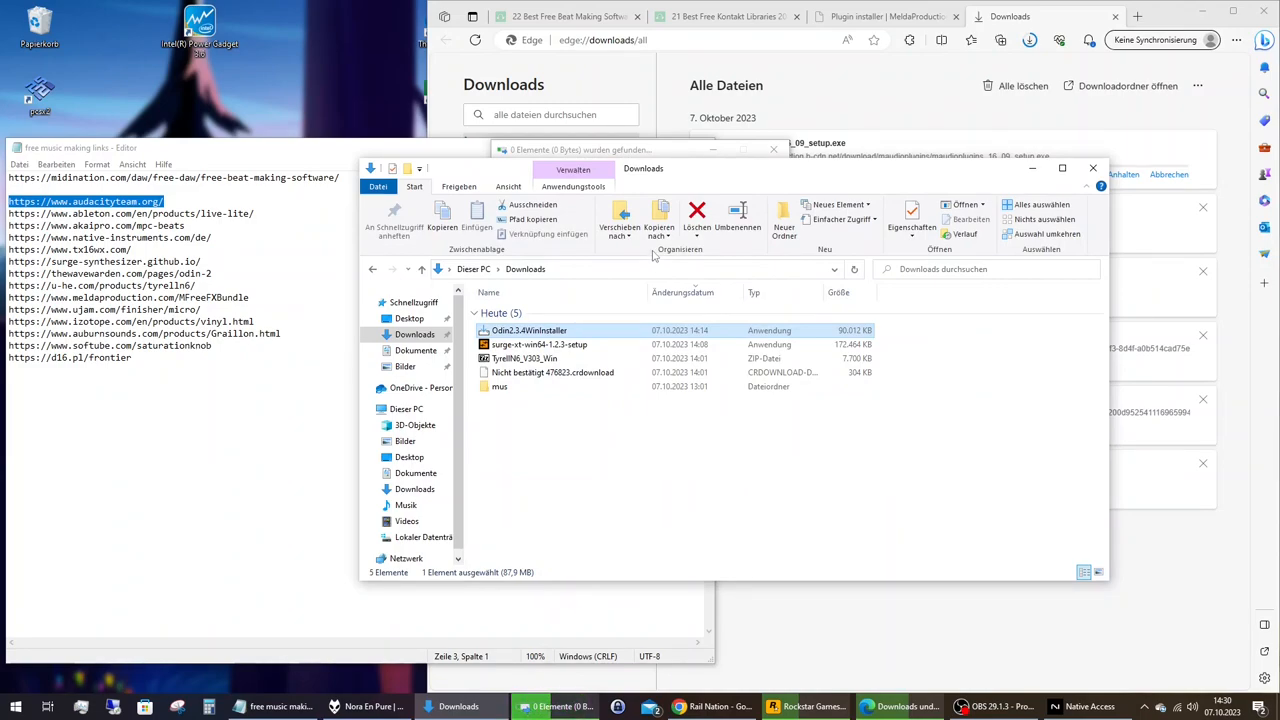
pyautogui.moveTo(623, 307)
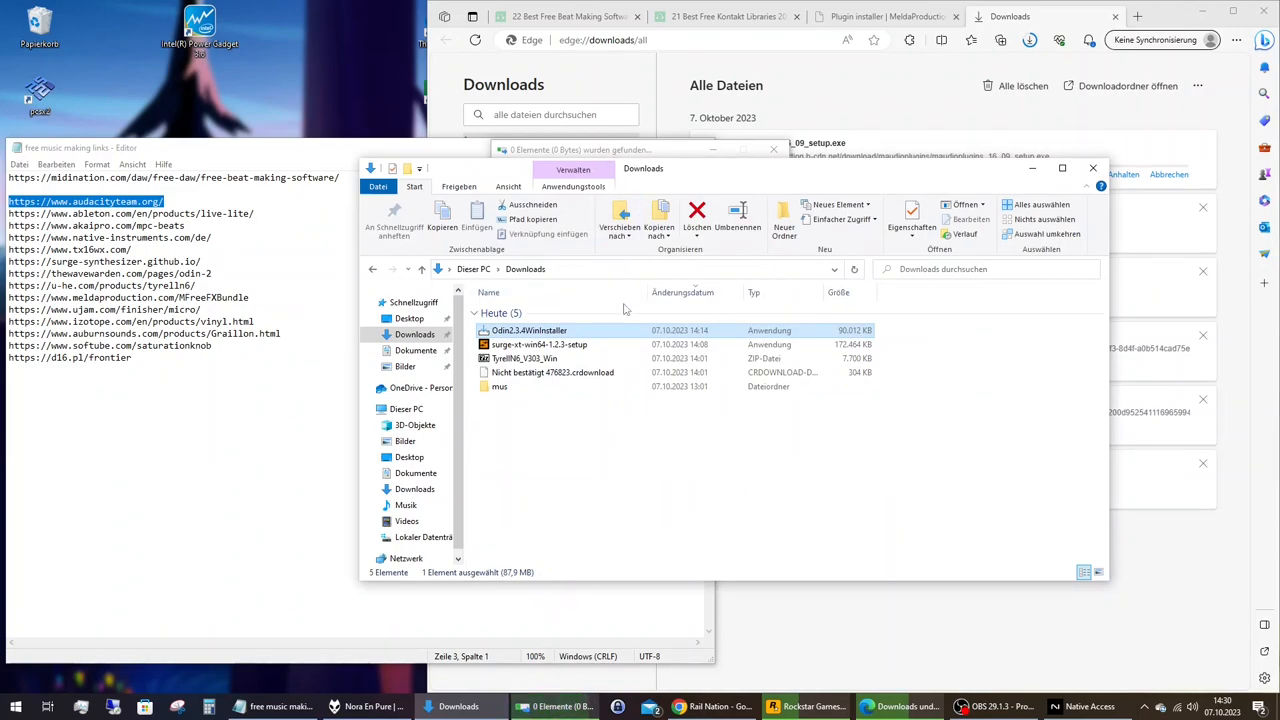
pyautogui.moveTo(523, 358)
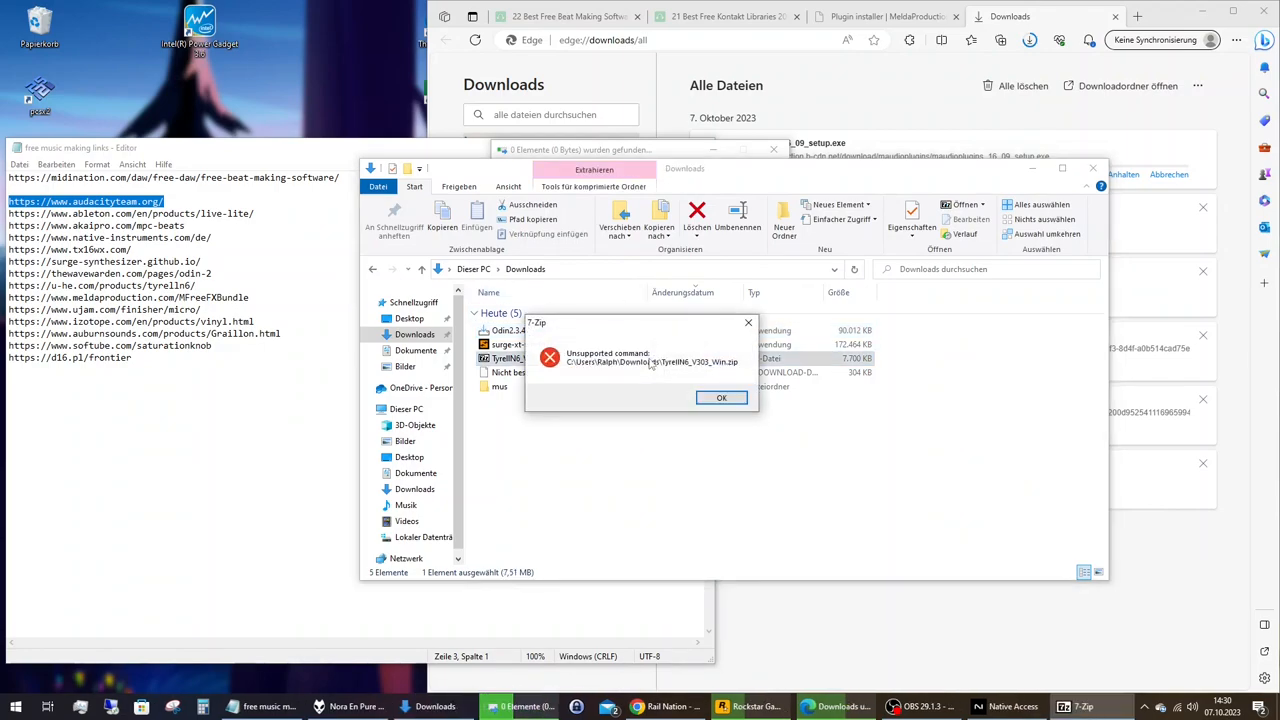
# Dismiss the 7-Zip error, extract the TyrellN6 zip to TyrellN6_V303_Win, and open it
pyautogui.click(721, 398)
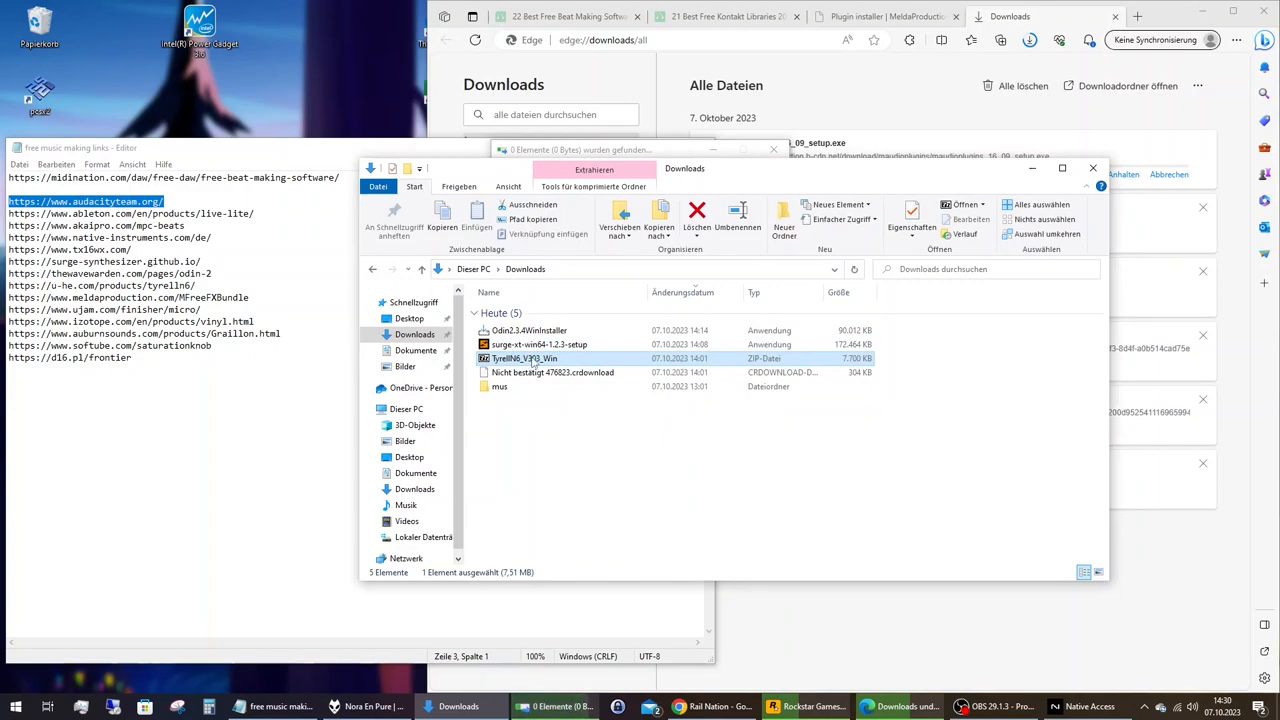
pyautogui.rightClick(524, 358)
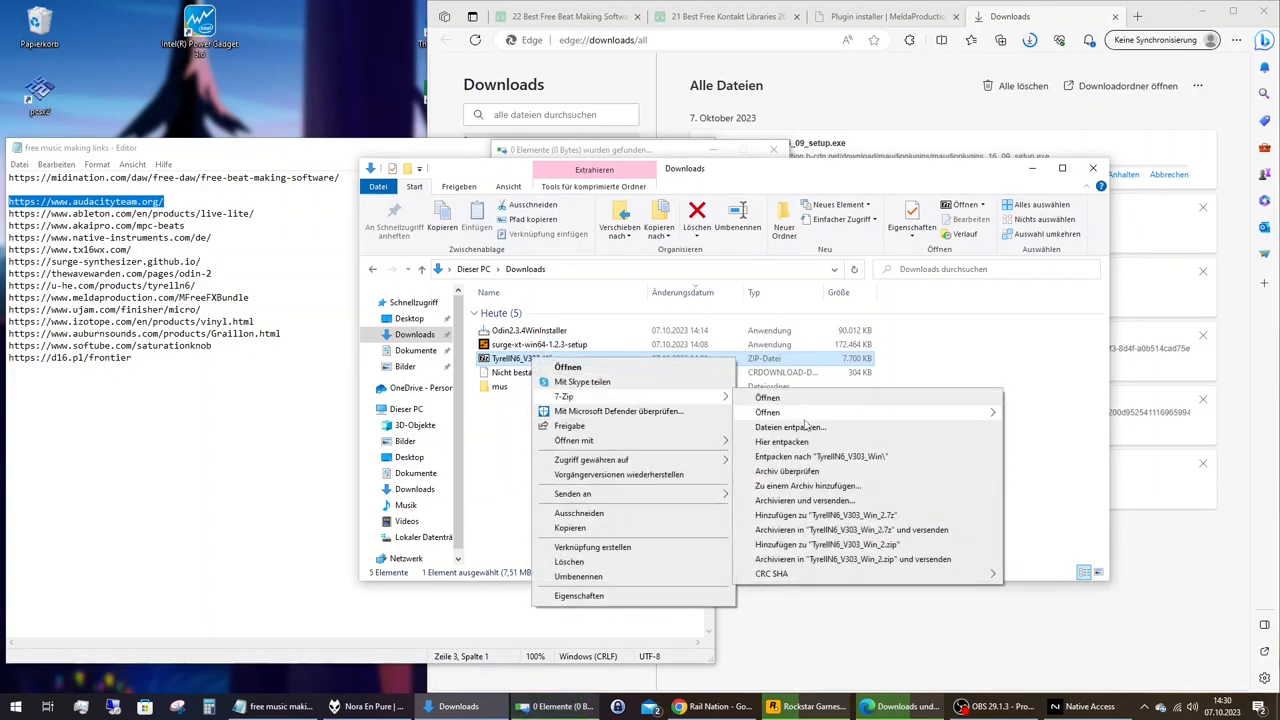
pyautogui.click(816, 457)
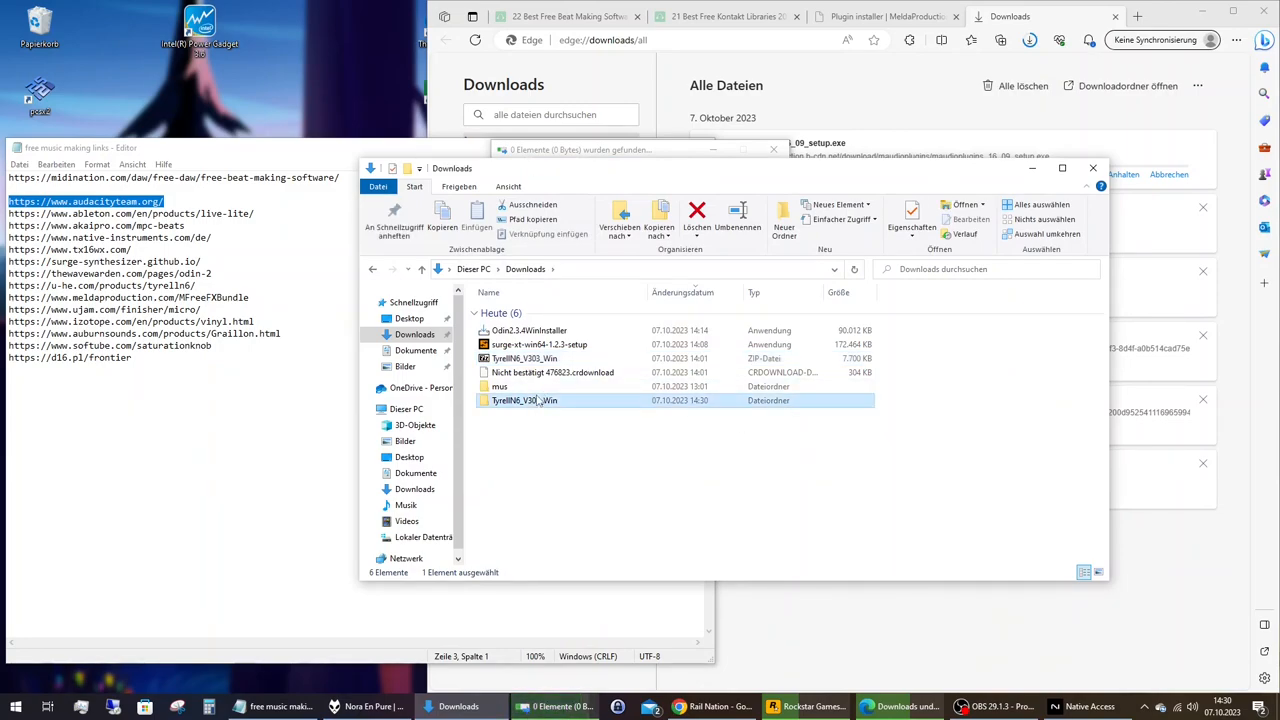
pyautogui.doubleClick(524, 400)
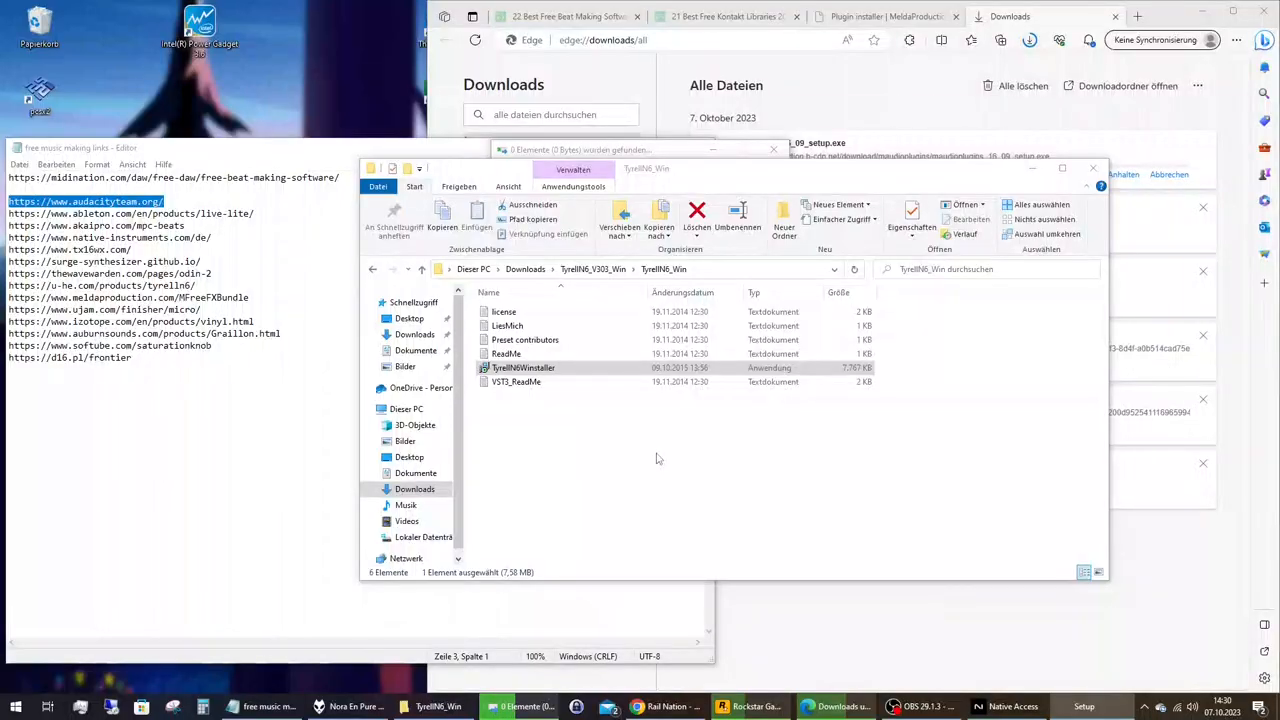
# Launch TyrellN6Wininstaller, accept the license, and view VST3_ReadMe before Select Components
pyautogui.doubleClick(522, 367)
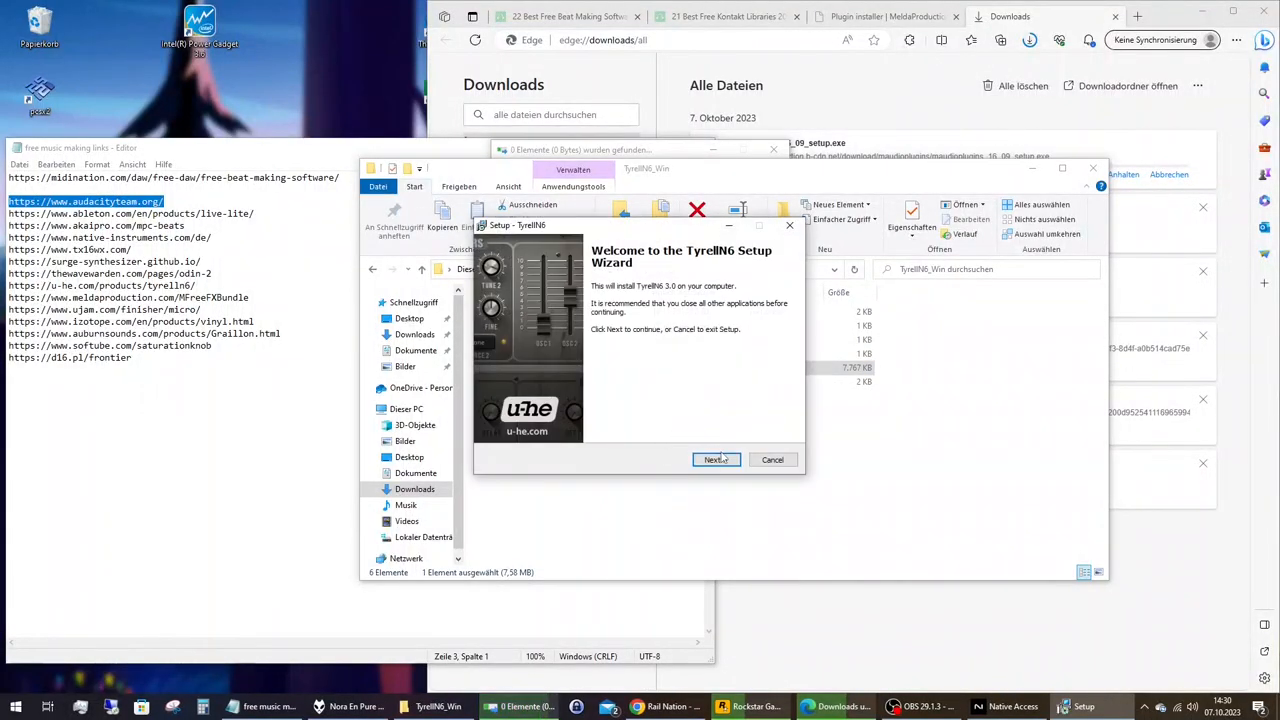
pyautogui.click(714, 459)
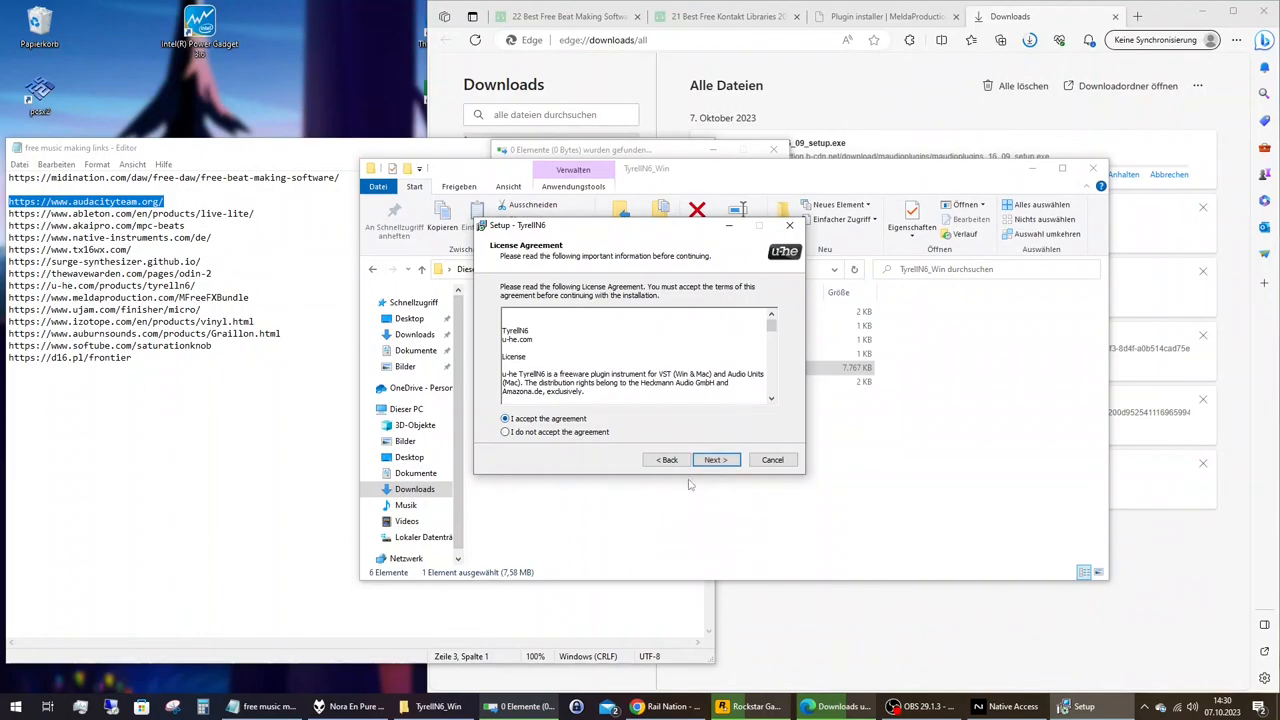
pyautogui.click(715, 459)
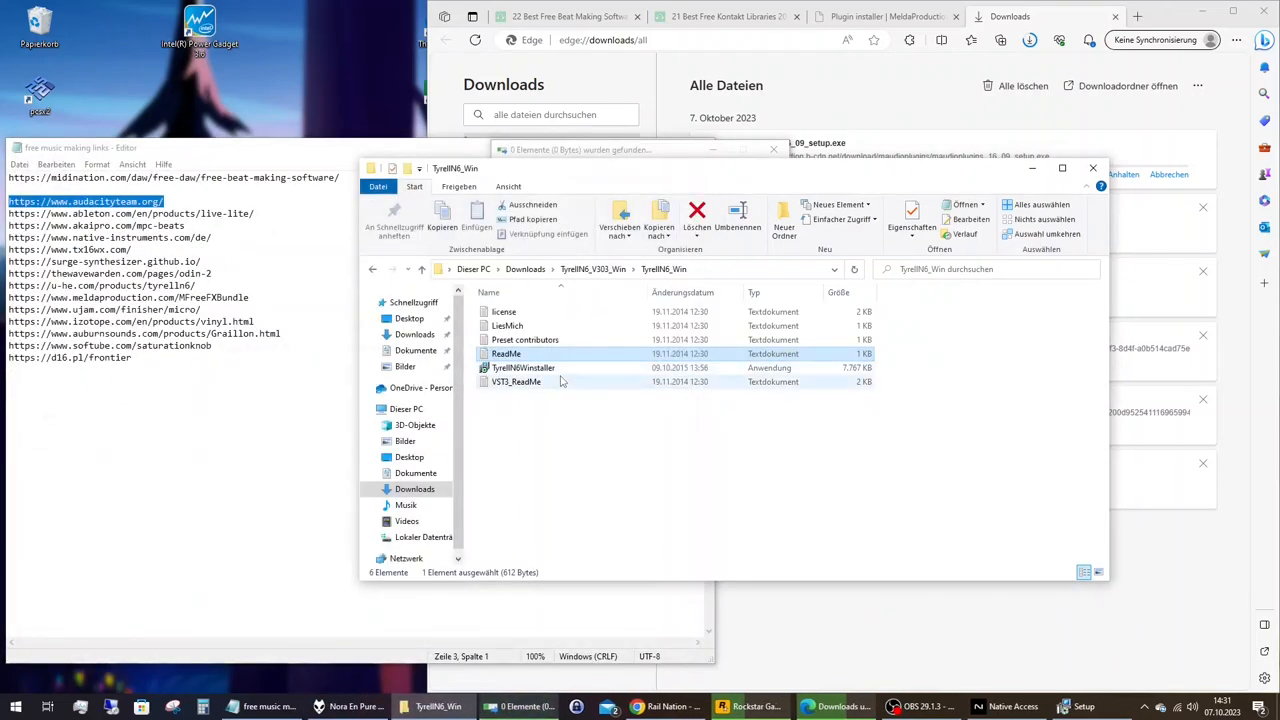
pyautogui.doubleClick(513, 381)
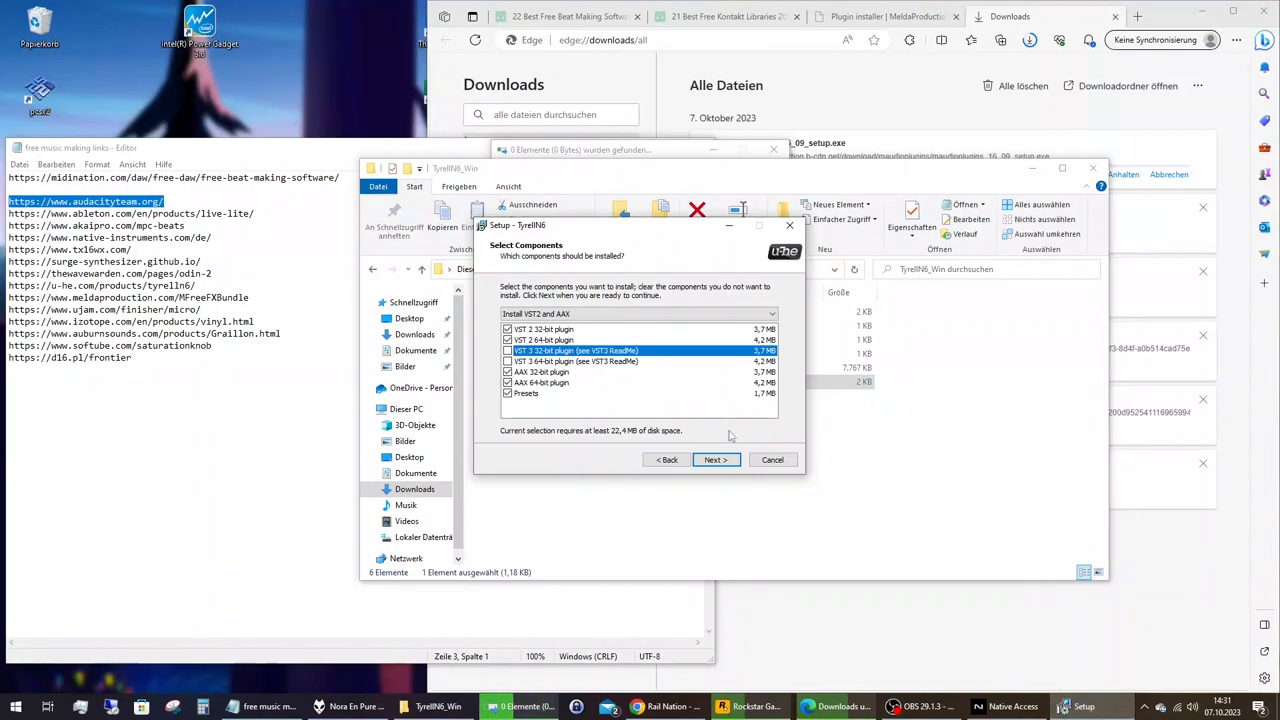
# Keep the default components, then set a new vst32 folder under Program Files (x86) as the 32-bit VST2 path
pyautogui.click(715, 459)
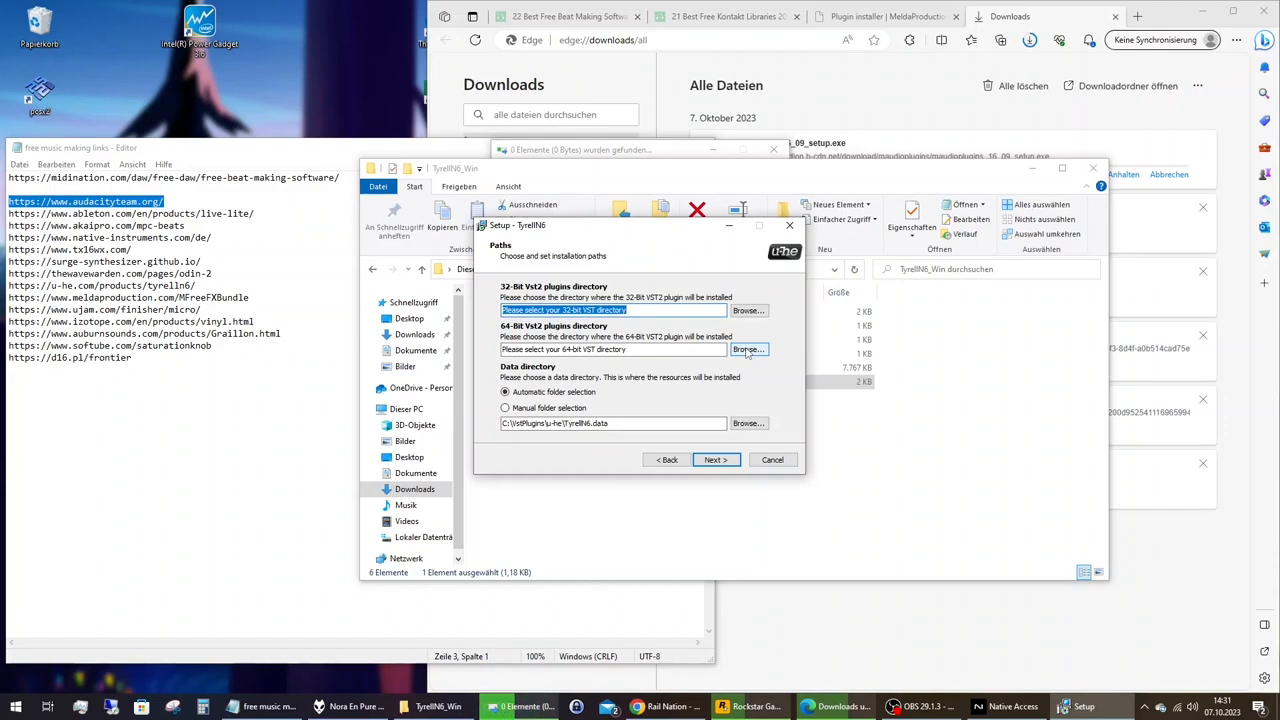
pyautogui.click(748, 349)
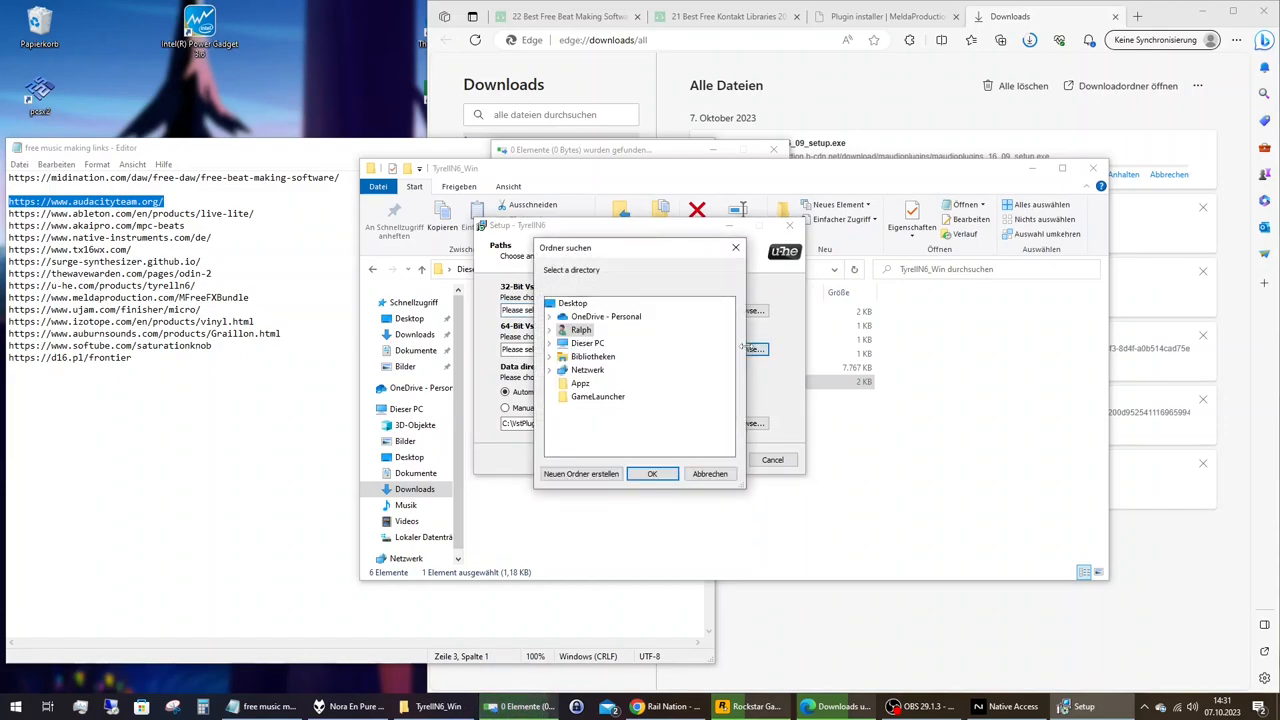
pyautogui.click(549, 343)
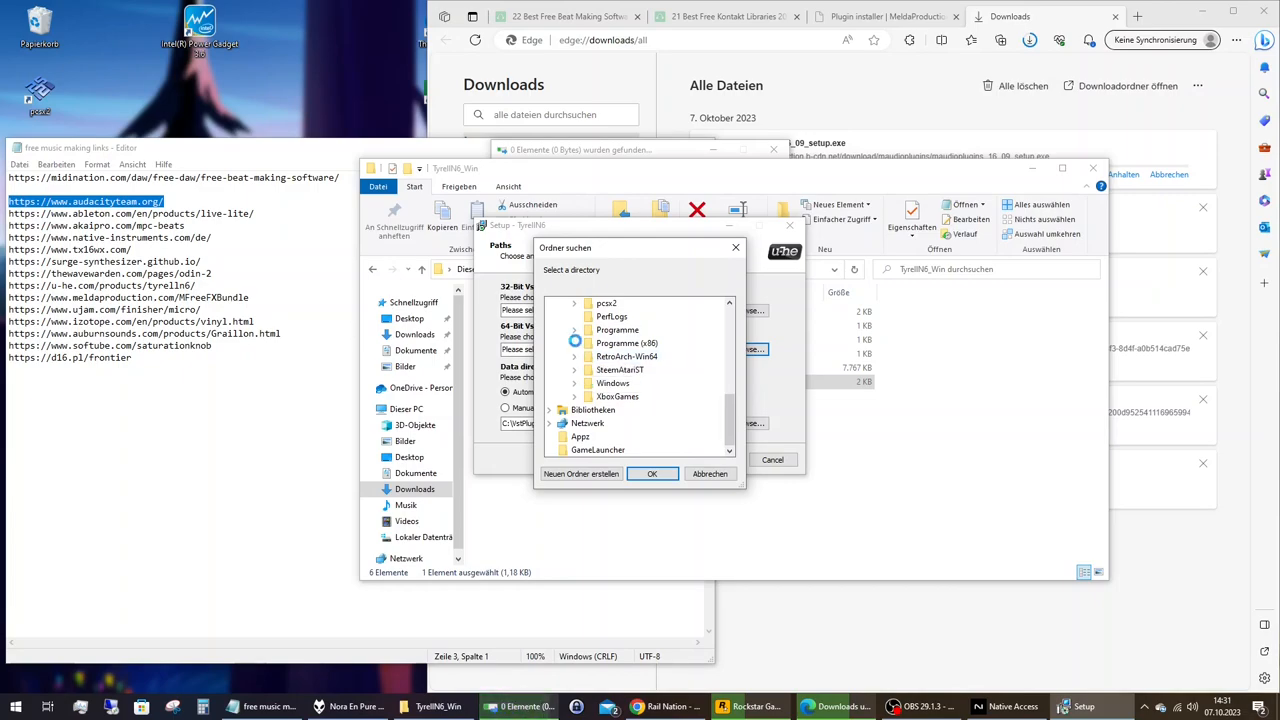
pyautogui.click(587, 343)
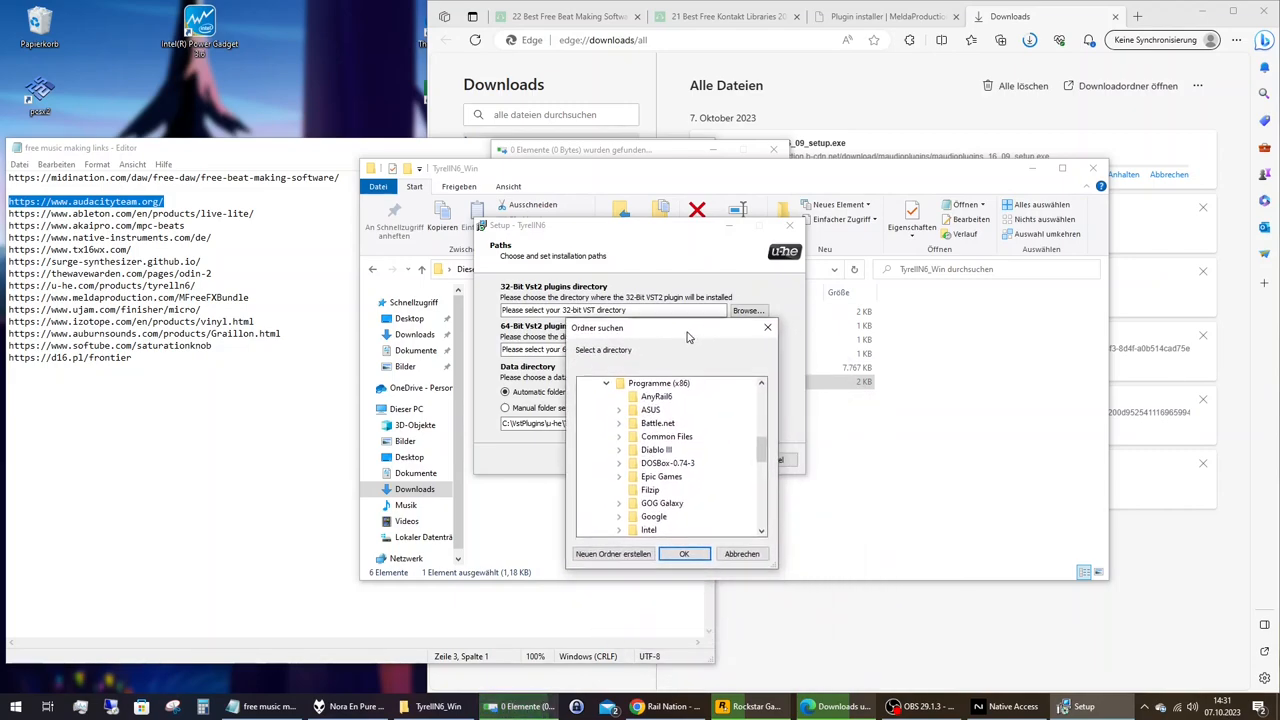
pyautogui.scroll(-3)
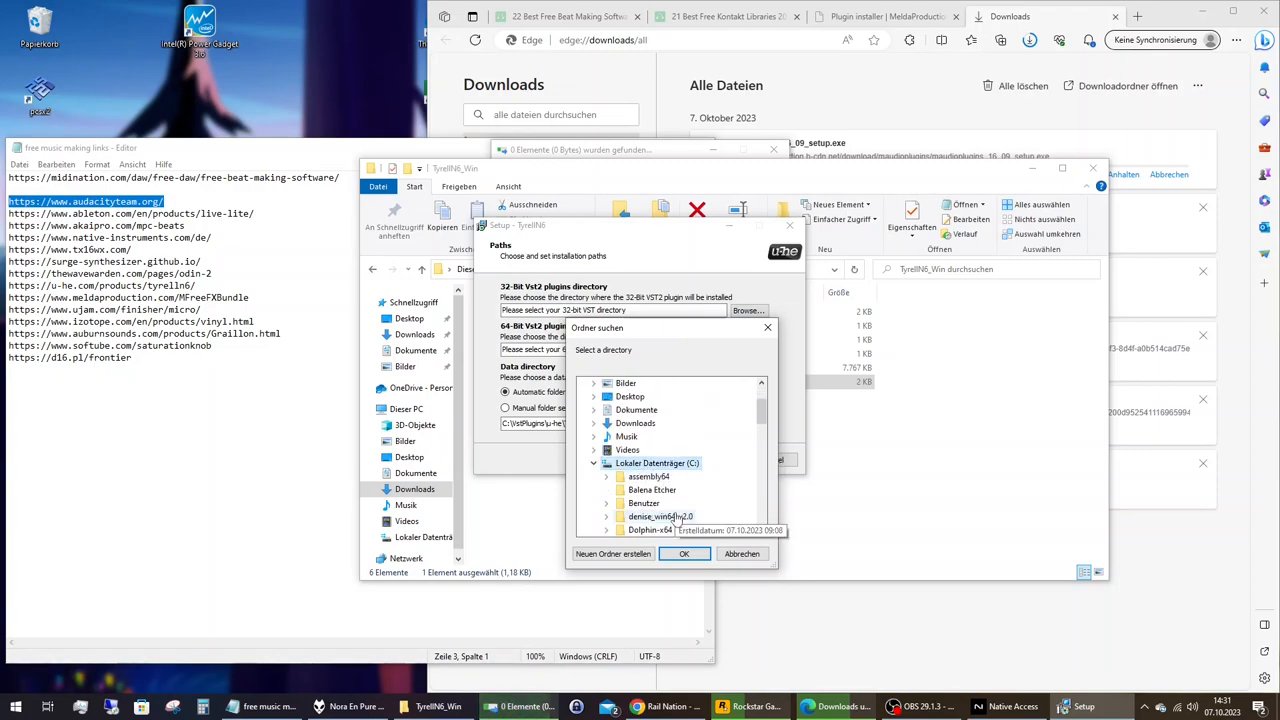
pyautogui.scroll(-3)
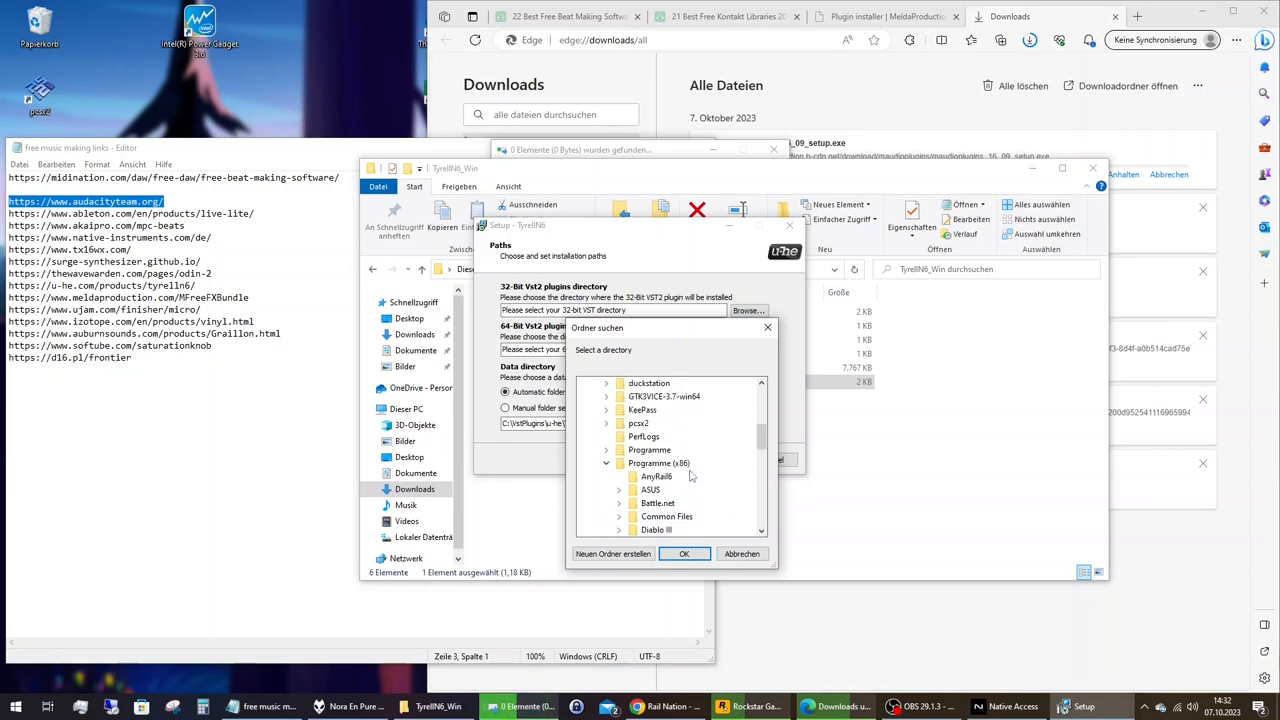
pyautogui.click(613, 554)
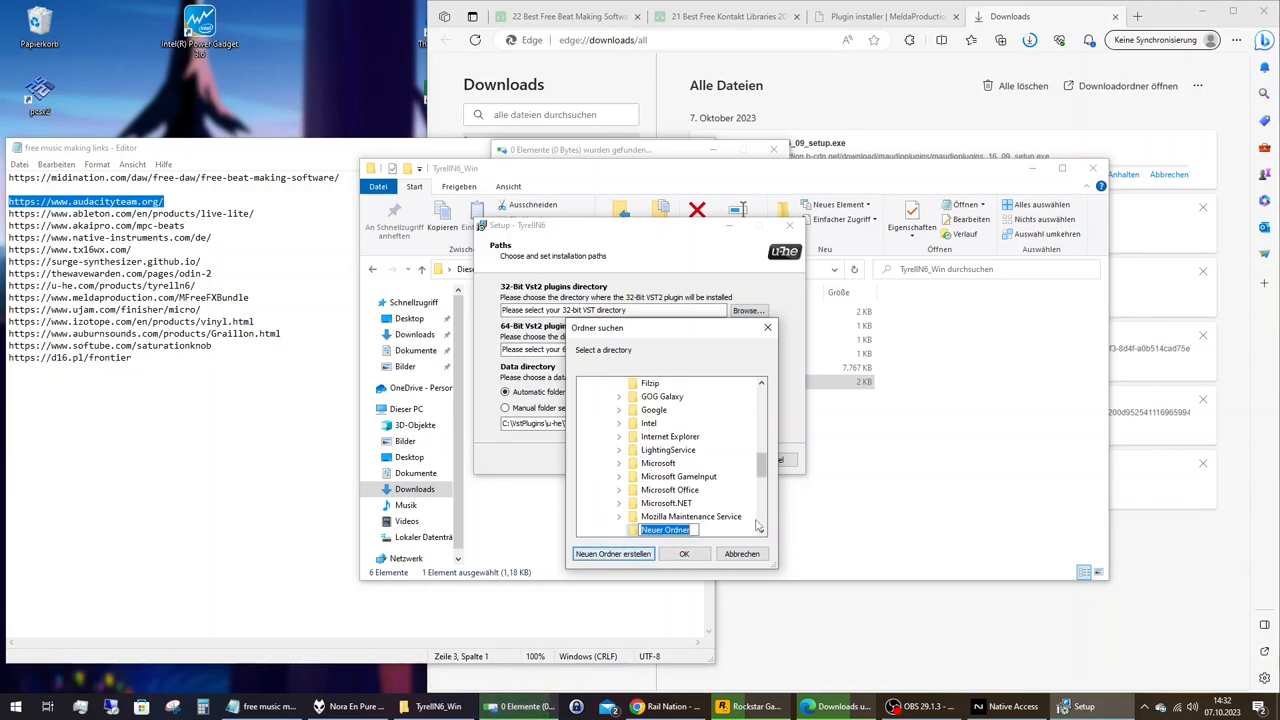
pyautogui.write('vst3')
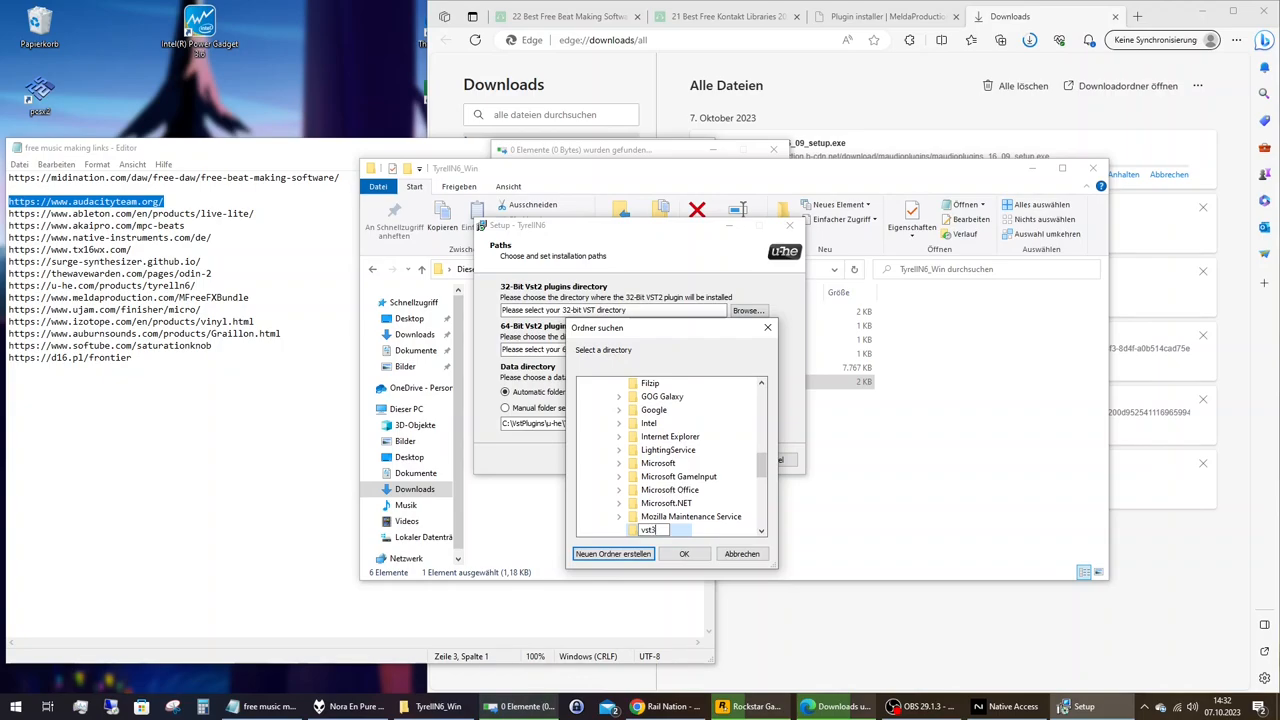
pyautogui.scroll(-3)
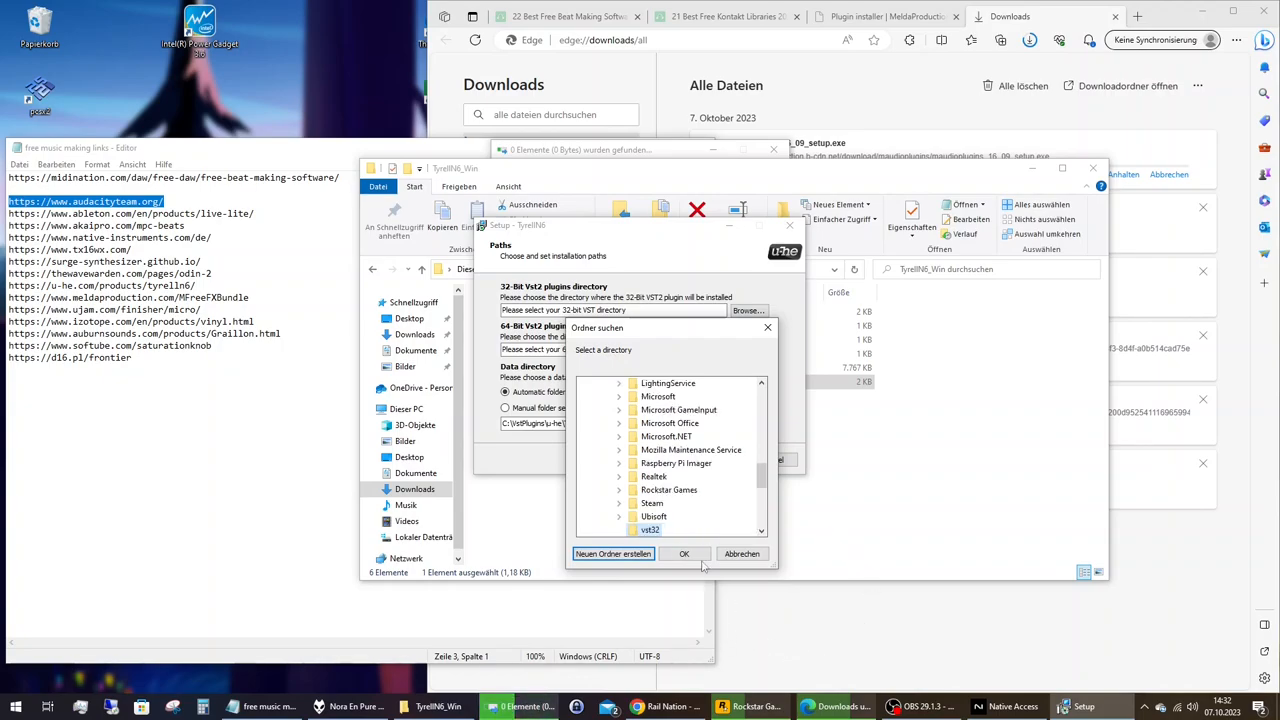
pyautogui.click(684, 553)
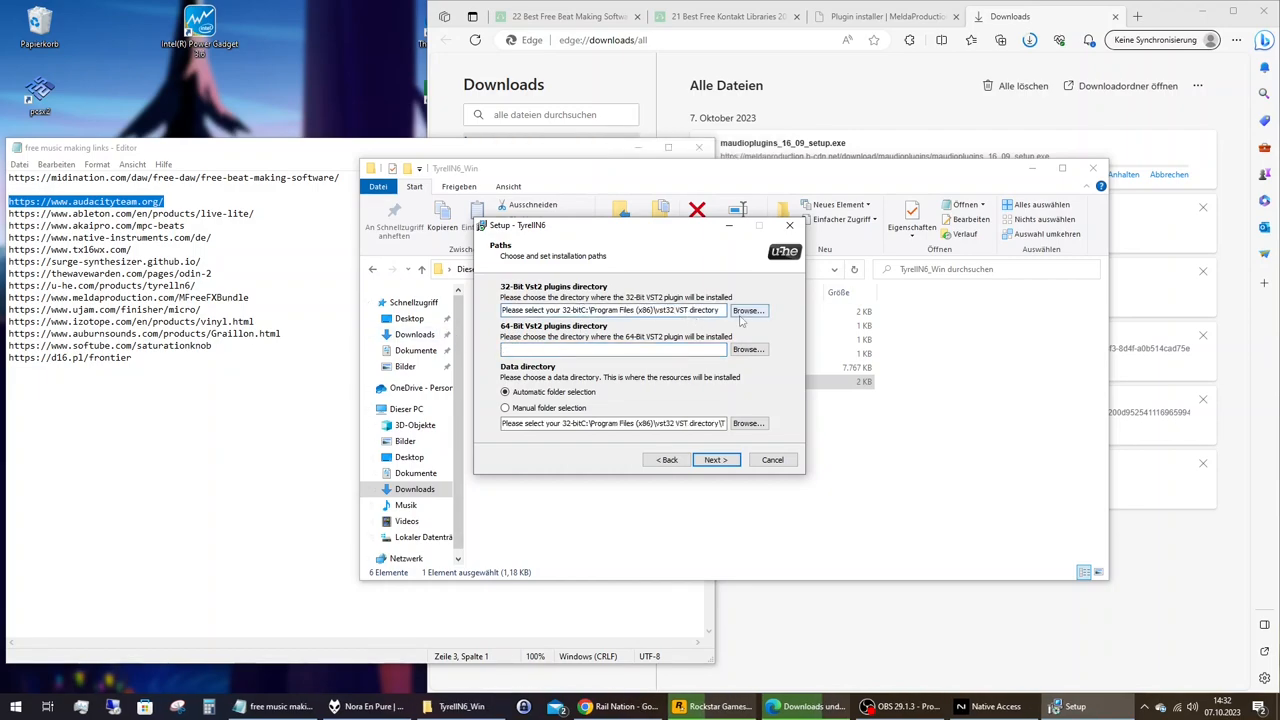
# Point TyrellN6's 64-bit VST2 path to a new Program Files\vst64 folder and finish installing
pyautogui.click(748, 310)
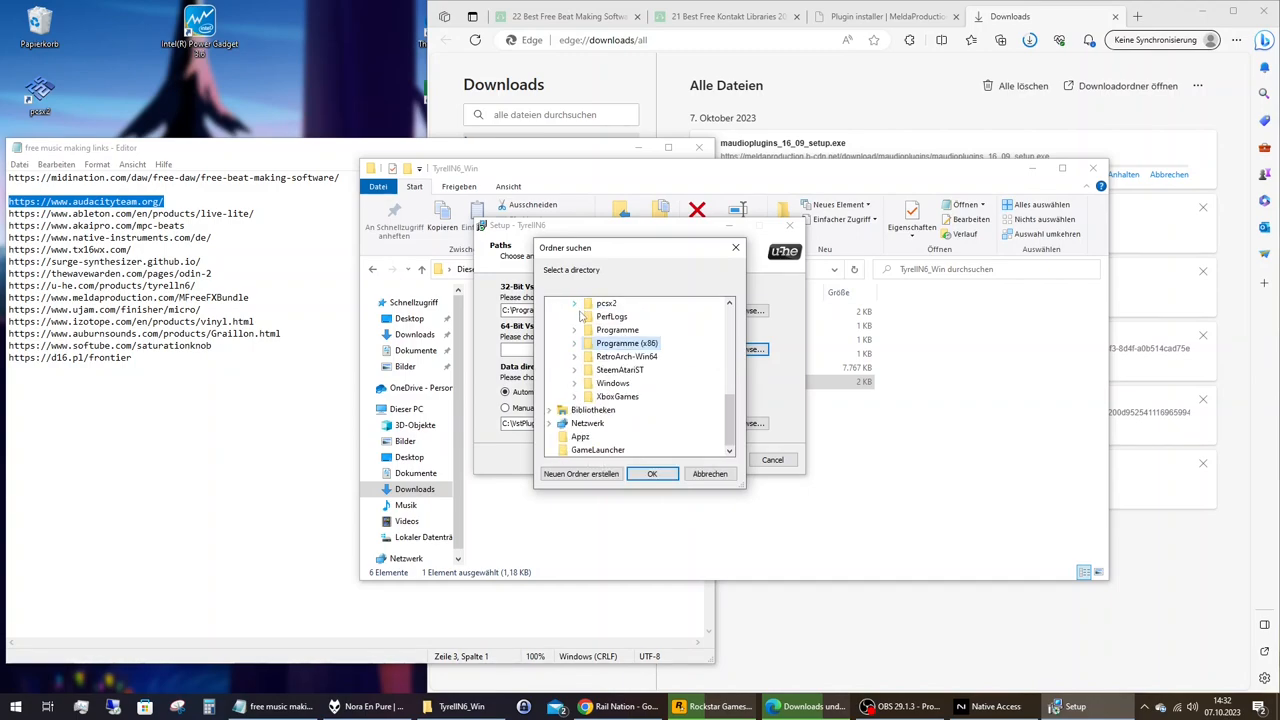
pyautogui.click(581, 474)
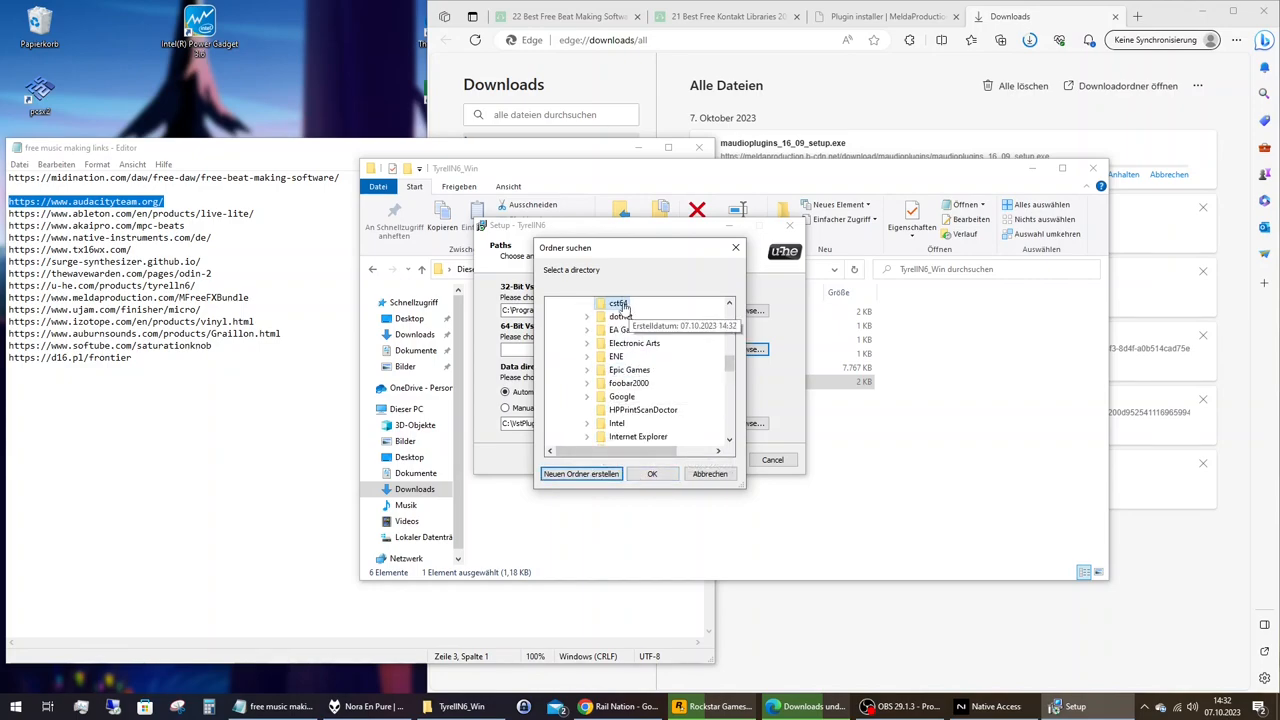
pyautogui.rightClick(616, 303)
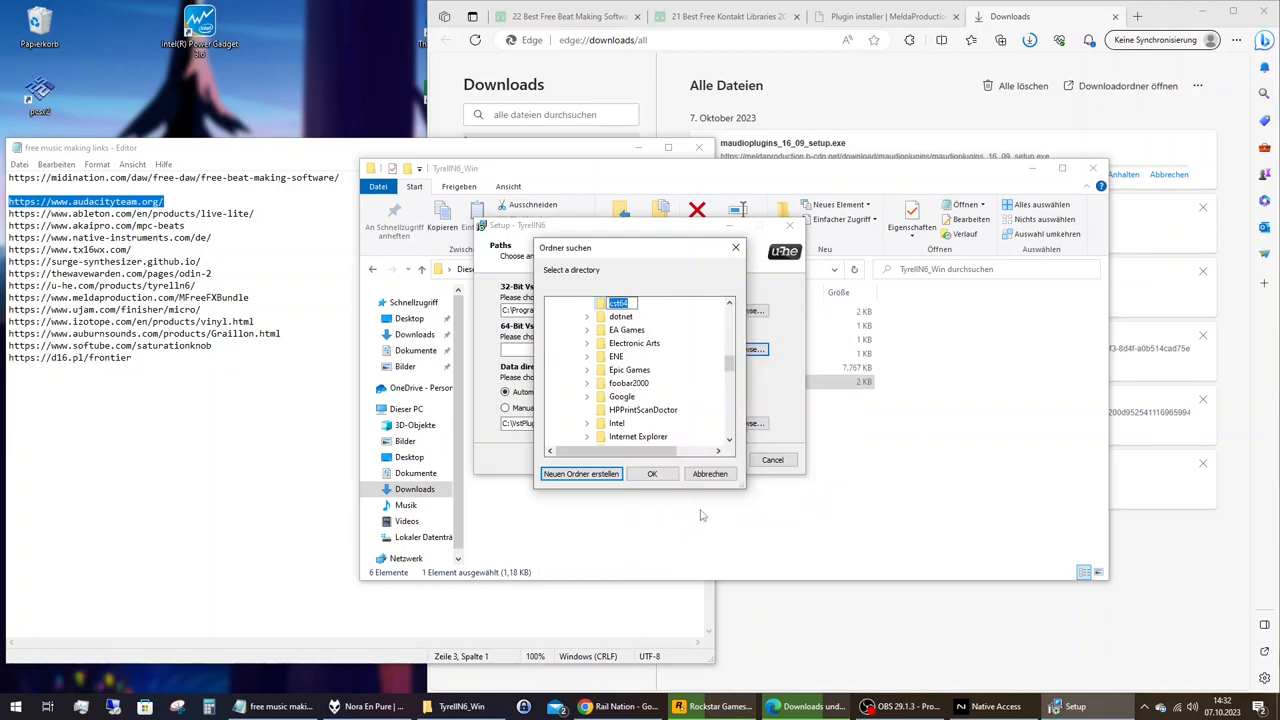
pyautogui.scroll(-3)
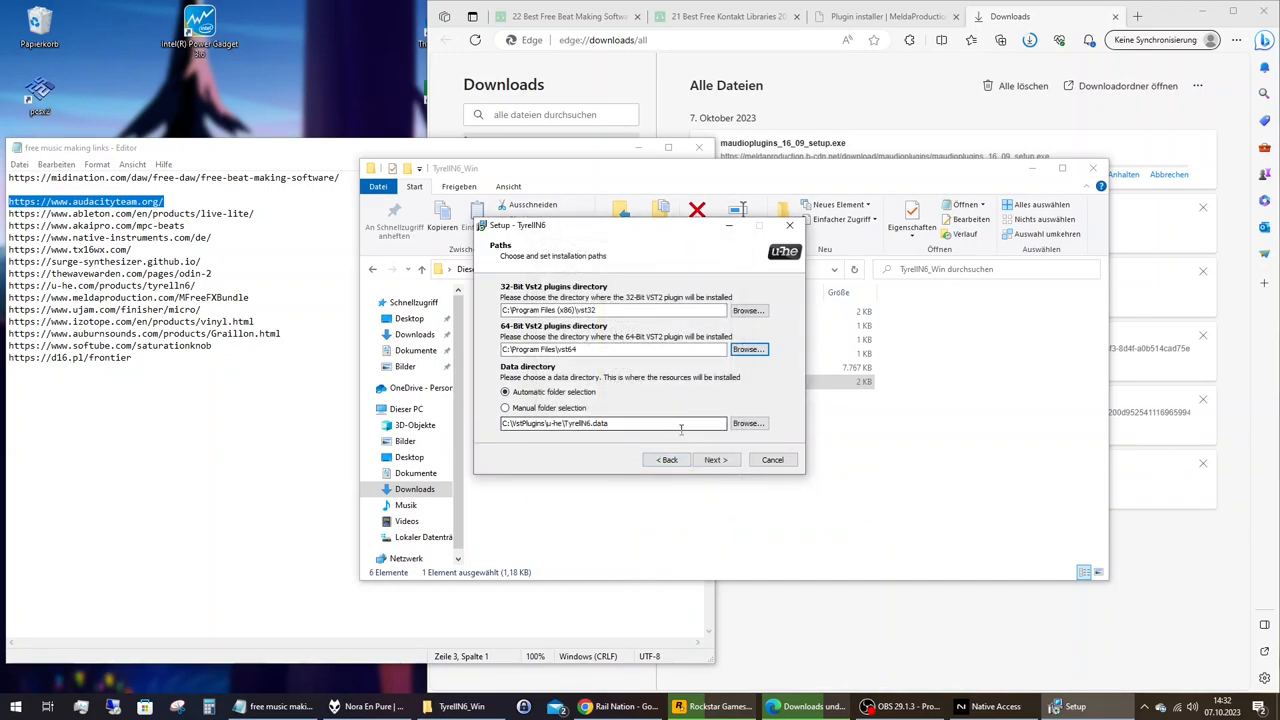
pyautogui.click(714, 459)
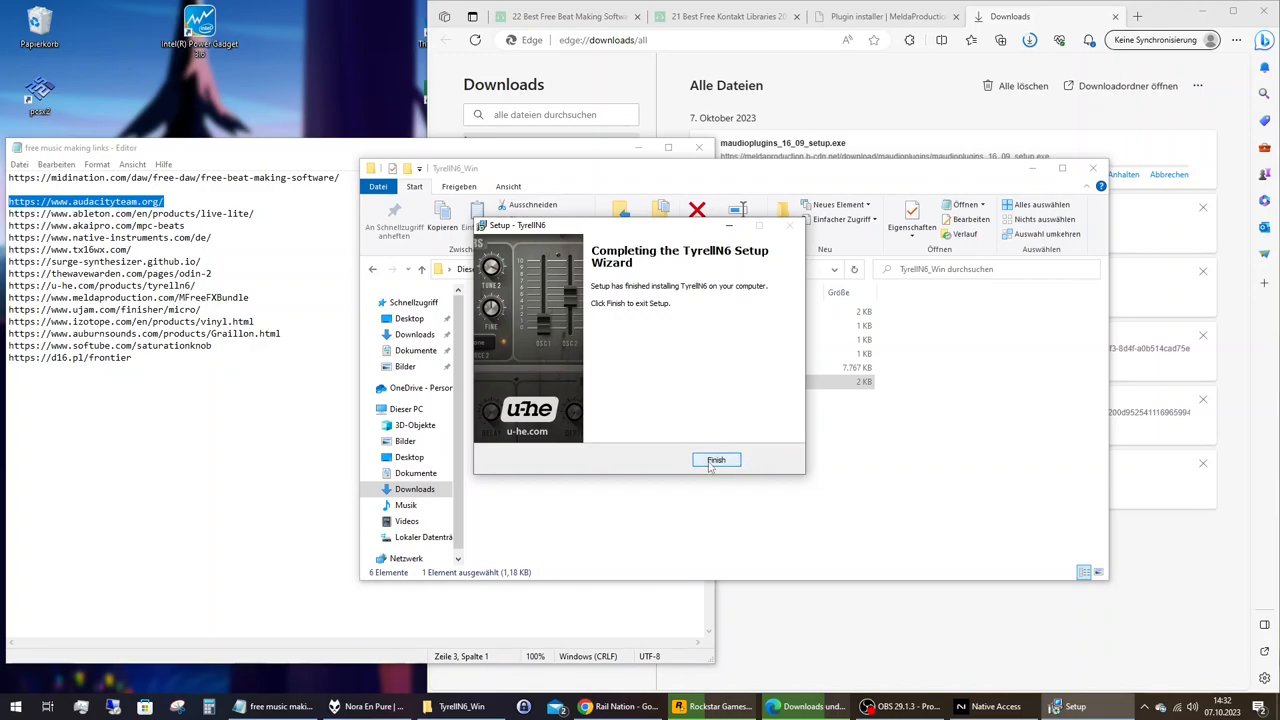
# Close TyrellN6 Setup, delete the Odin2 installer and TyrellN6 zip and folder, then bring up Native Access
pyautogui.click(716, 460)
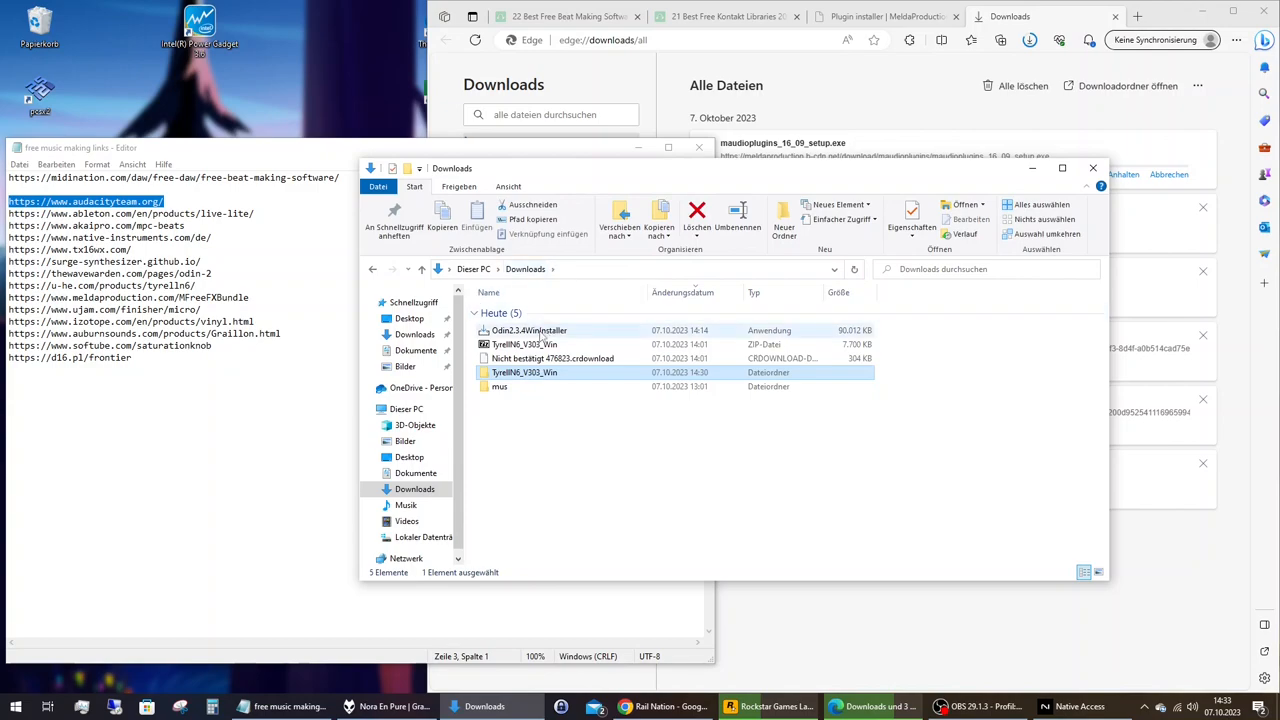
pyautogui.click(523, 344)
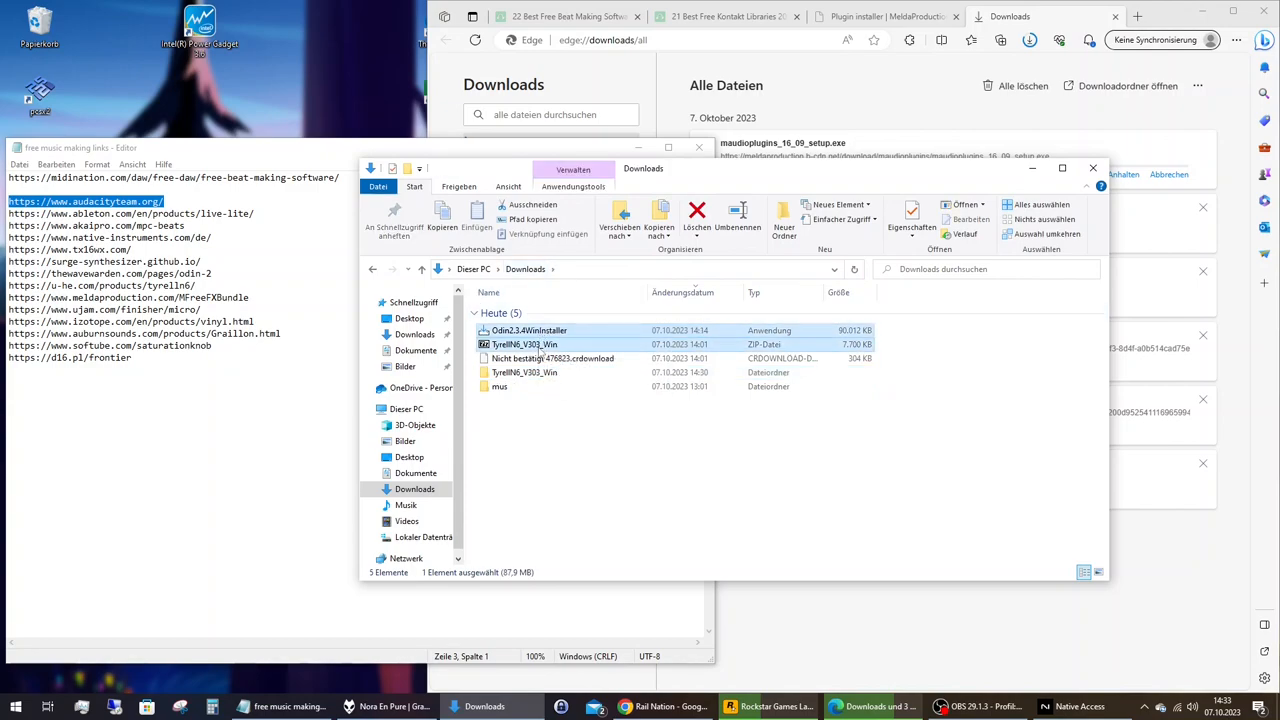
pyautogui.rightClick(525, 344)
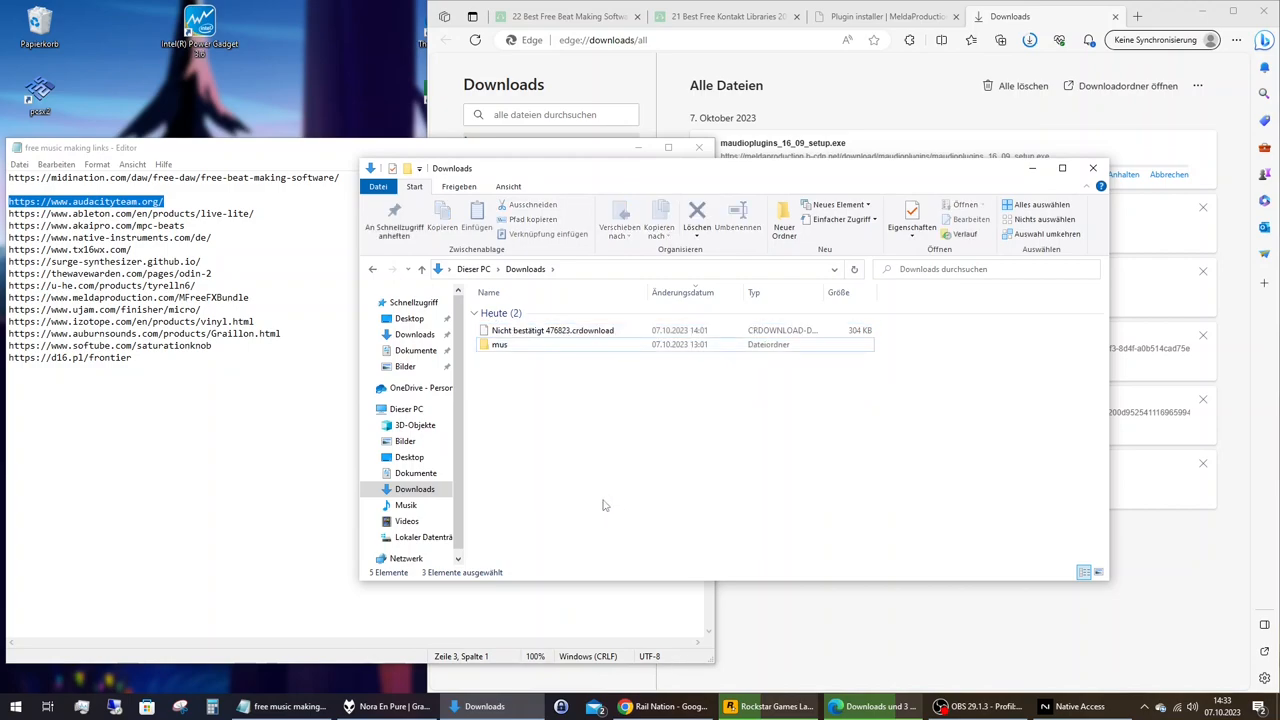
pyautogui.moveTo(912, 323)
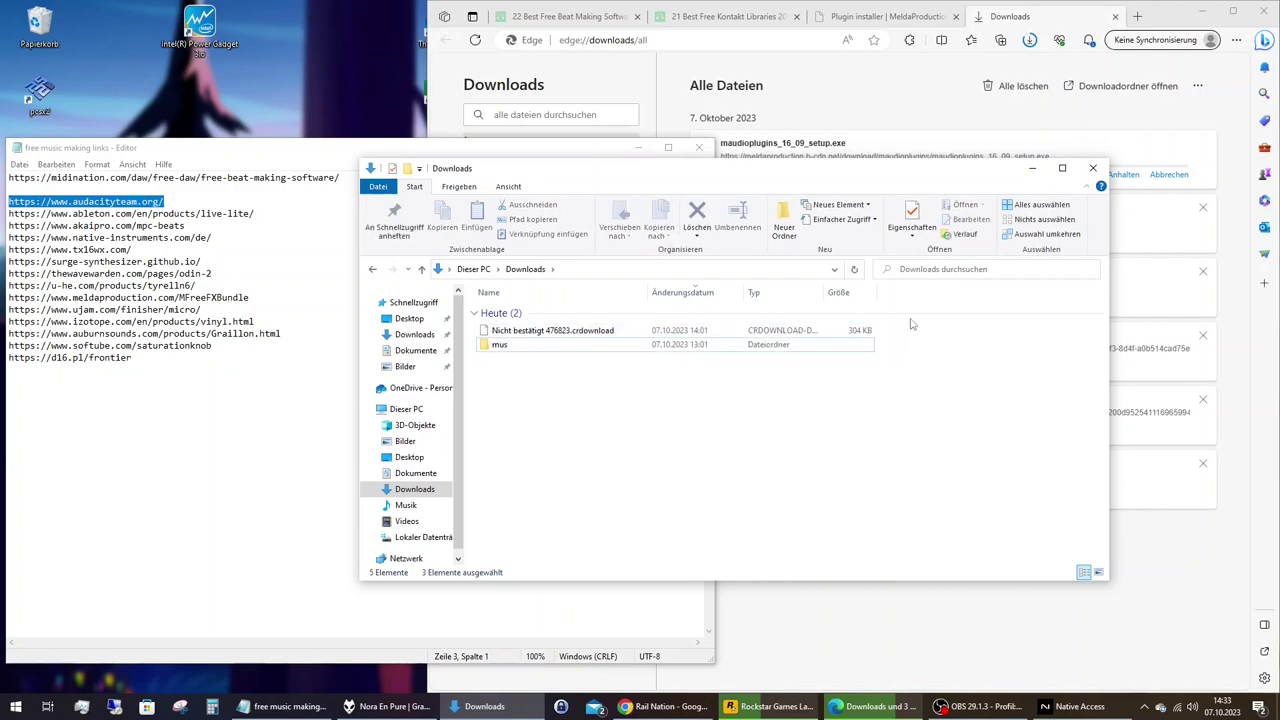
pyautogui.moveTo(832, 176)
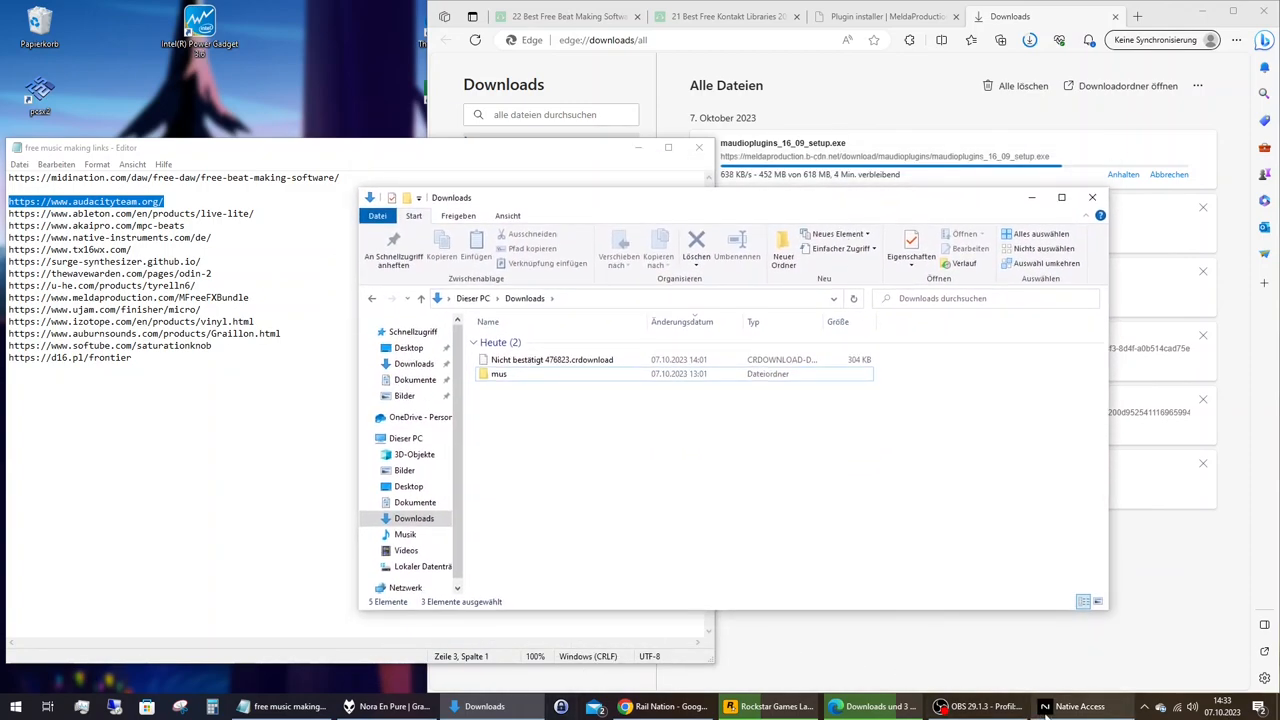
pyautogui.moveTo(970, 707)
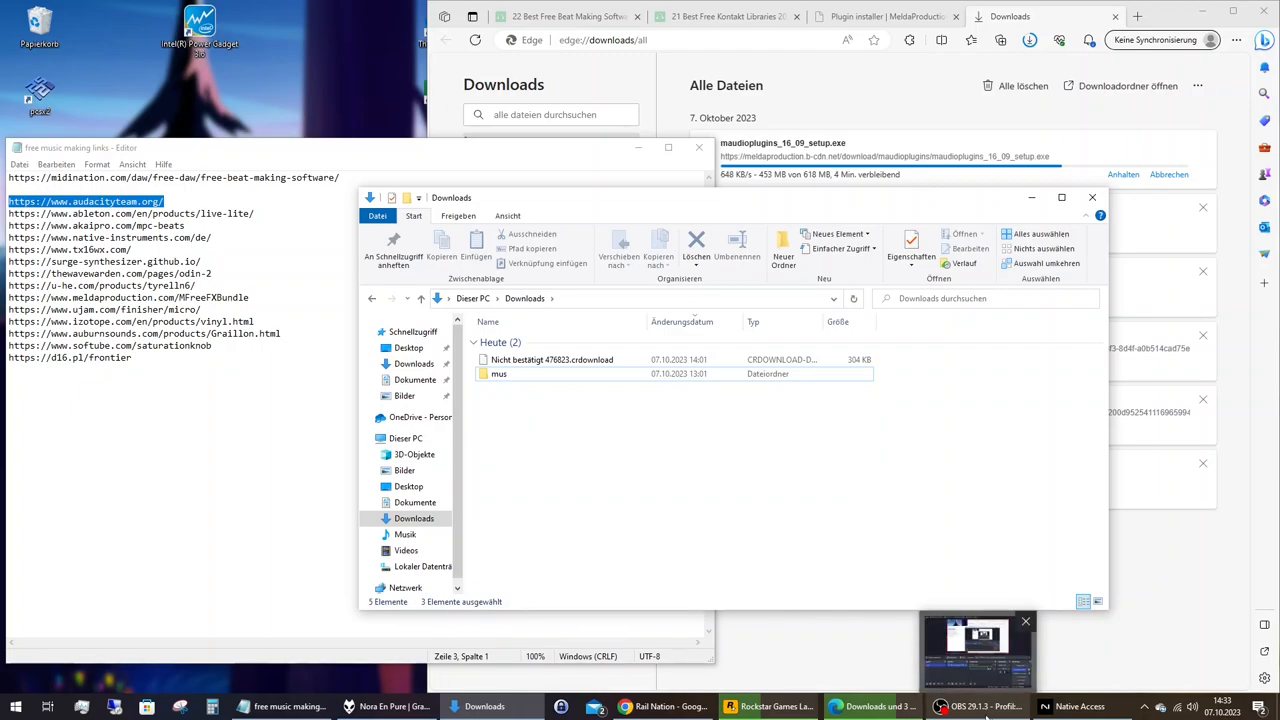
pyautogui.click(969, 707)
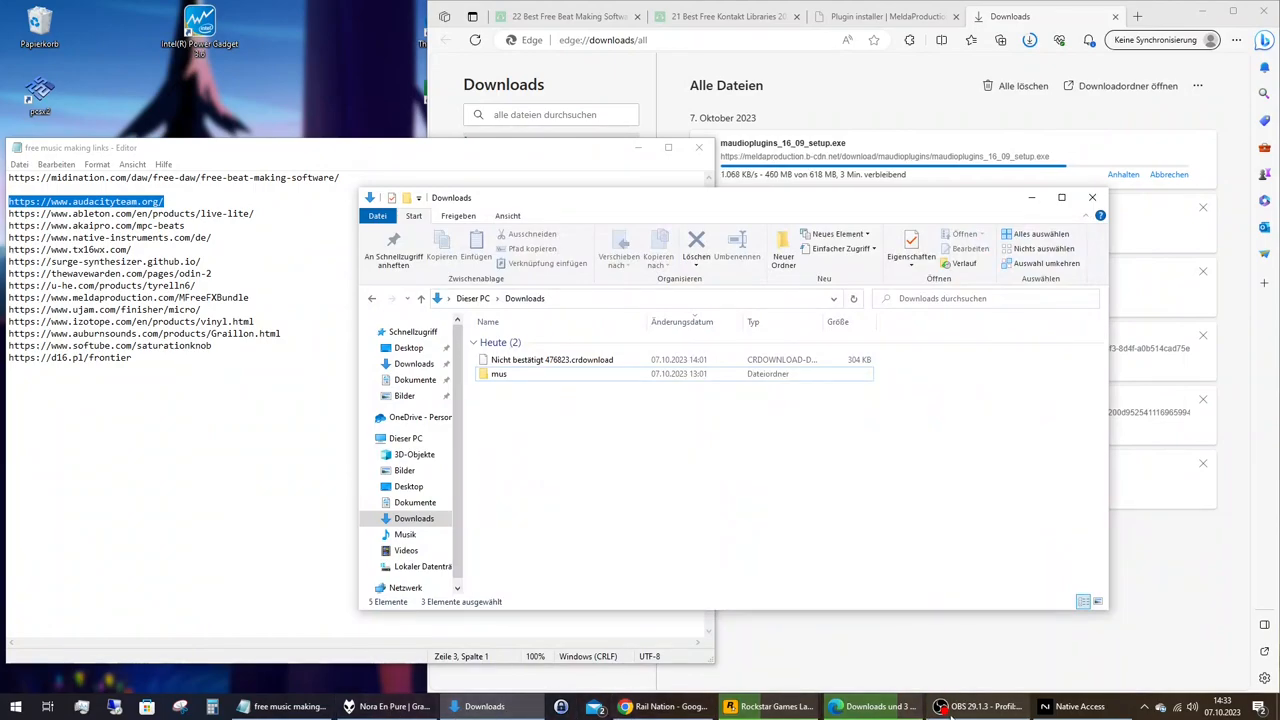
pyautogui.moveTo(870, 706)
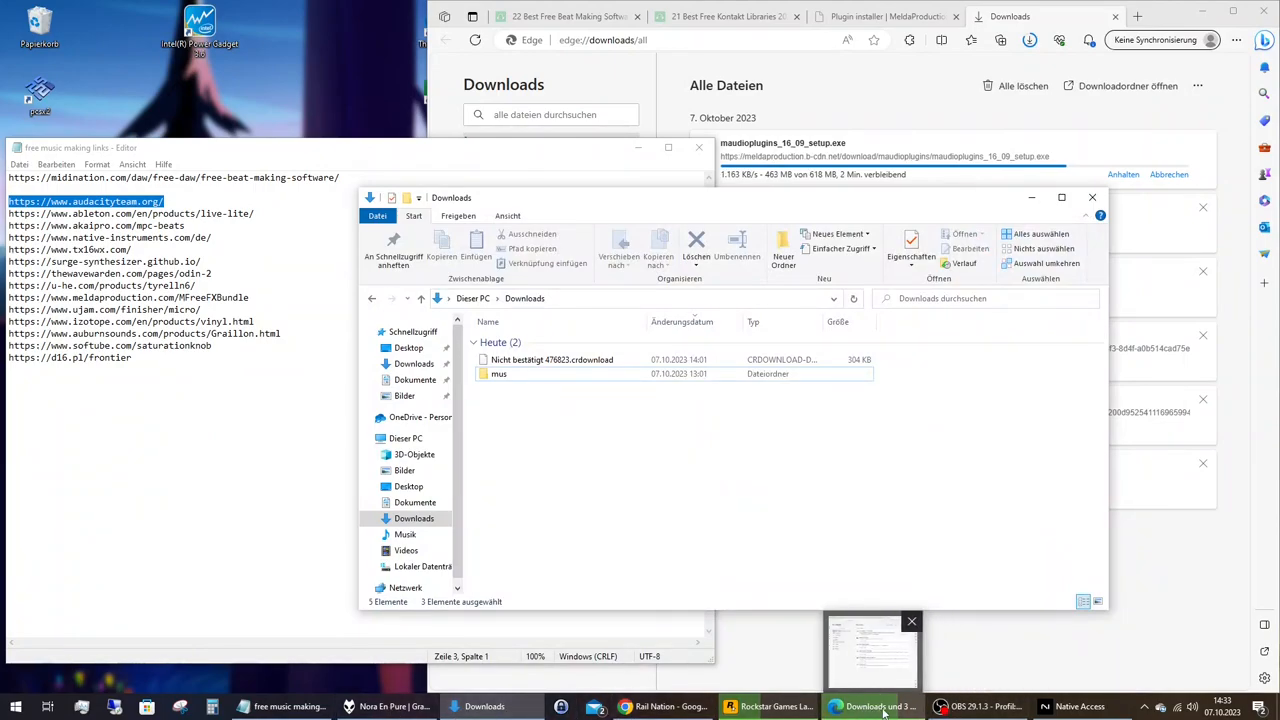
pyautogui.click(1077, 706)
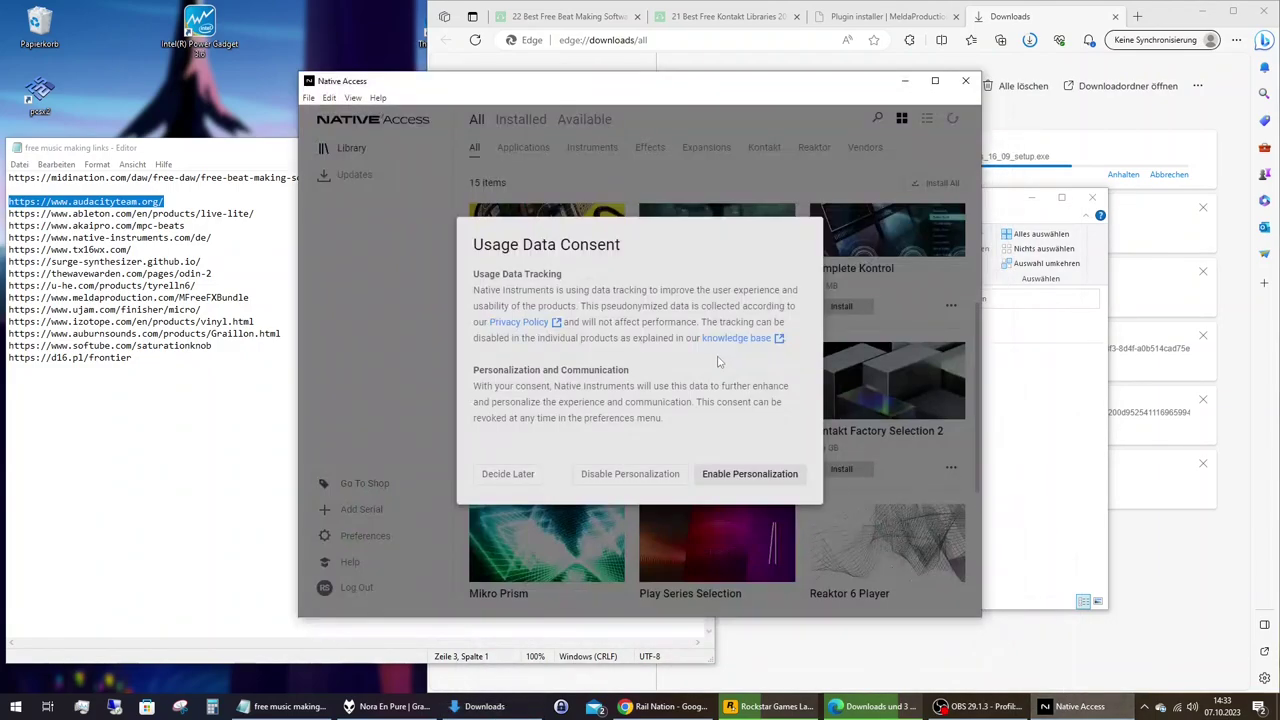
pyautogui.moveTo(690, 494)
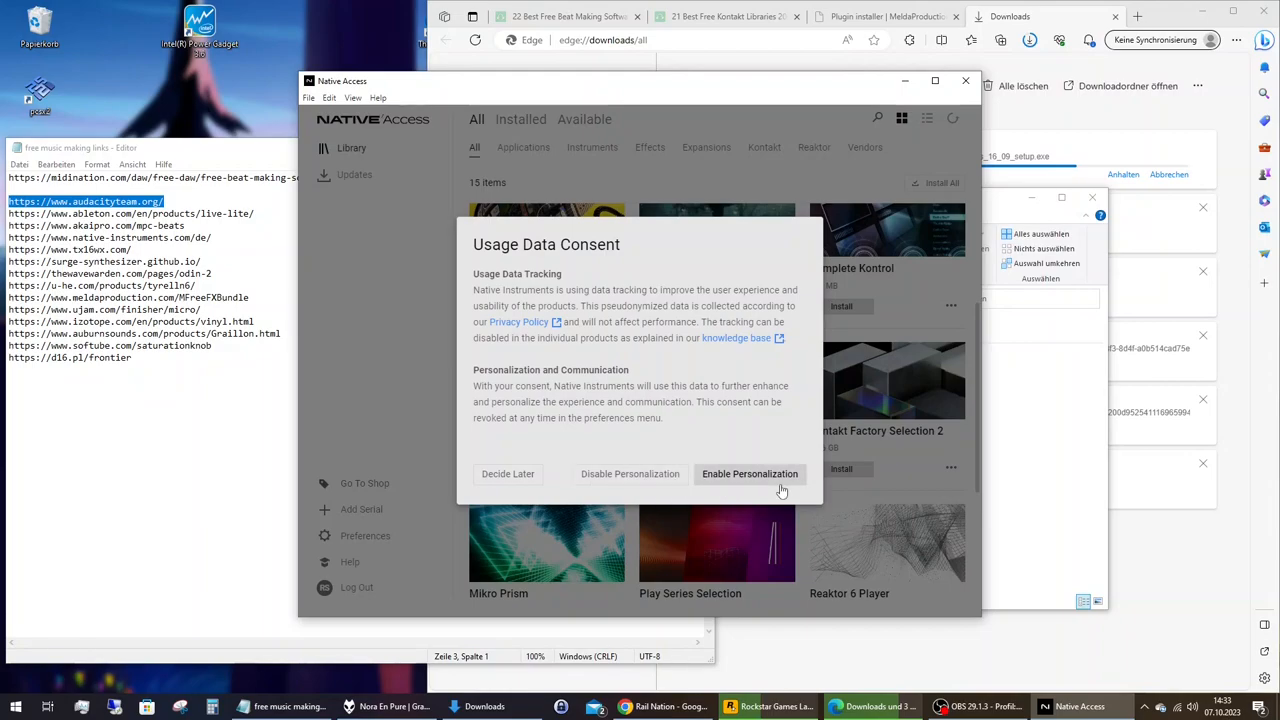
pyautogui.moveTo(709, 474)
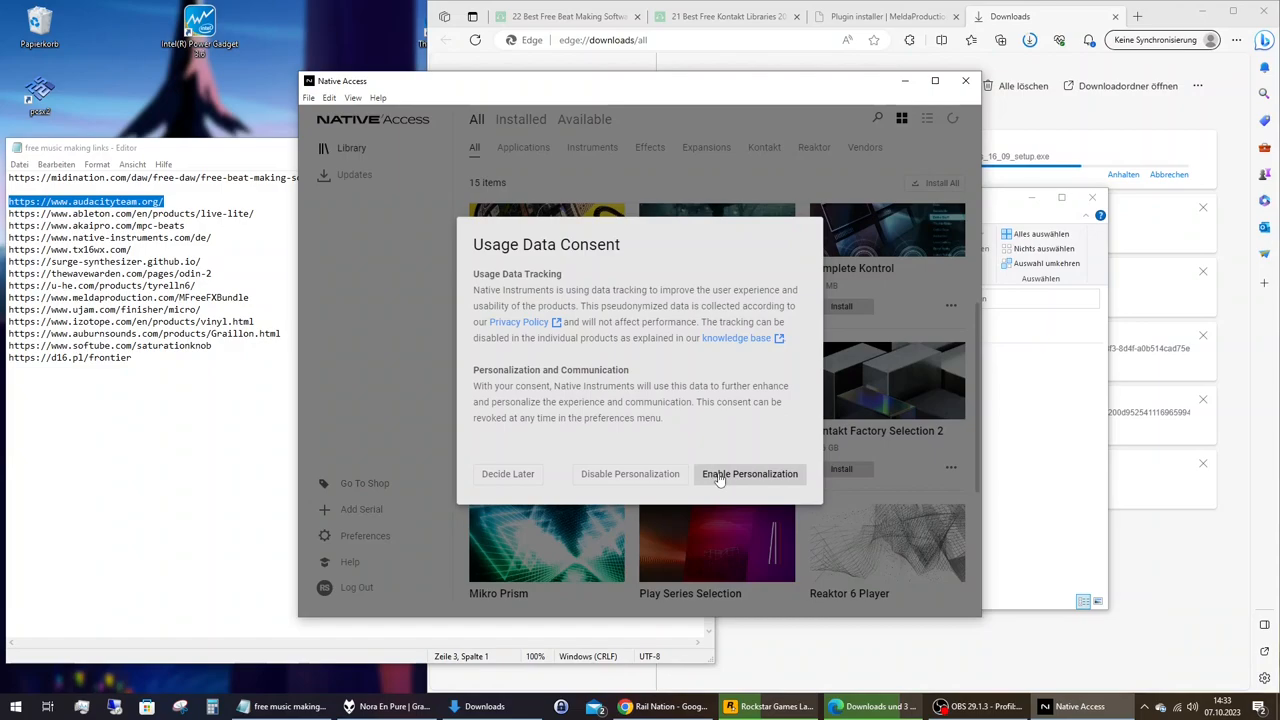
# Choose Enable Personalization in Native Access's Usage Data Consent dialog and scroll the library
pyautogui.click(748, 474)
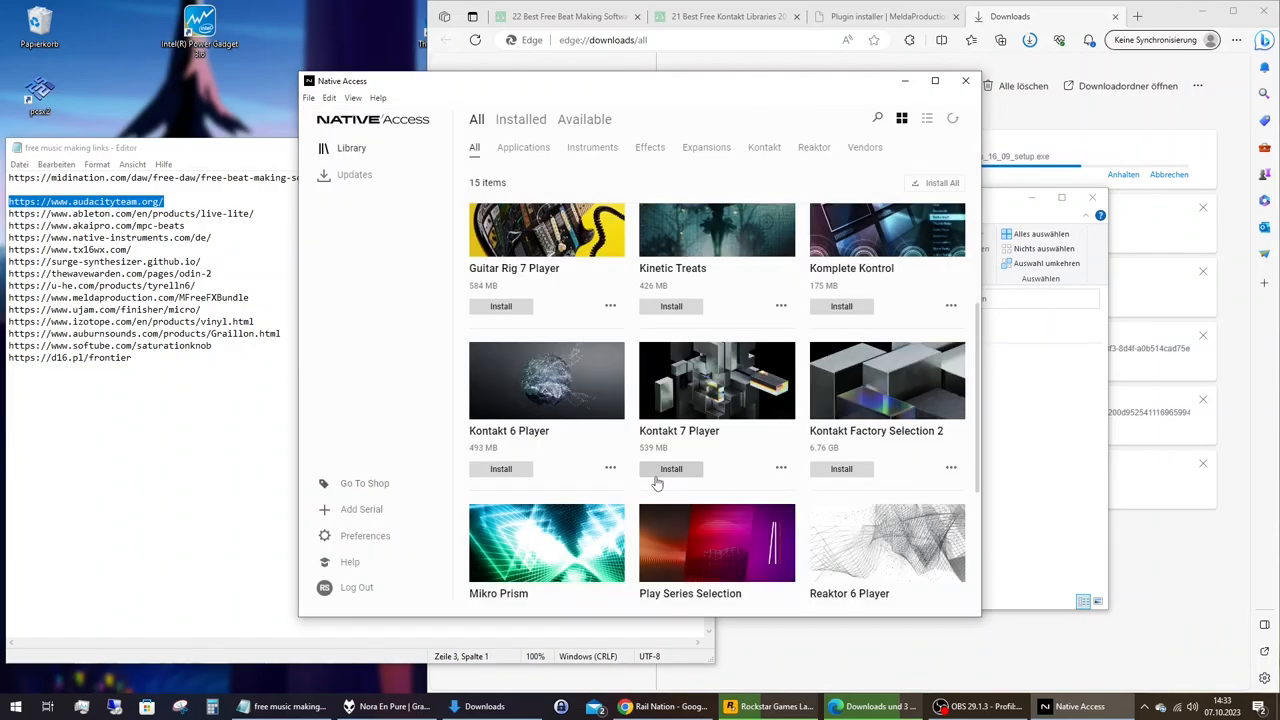
pyautogui.scroll(-3)
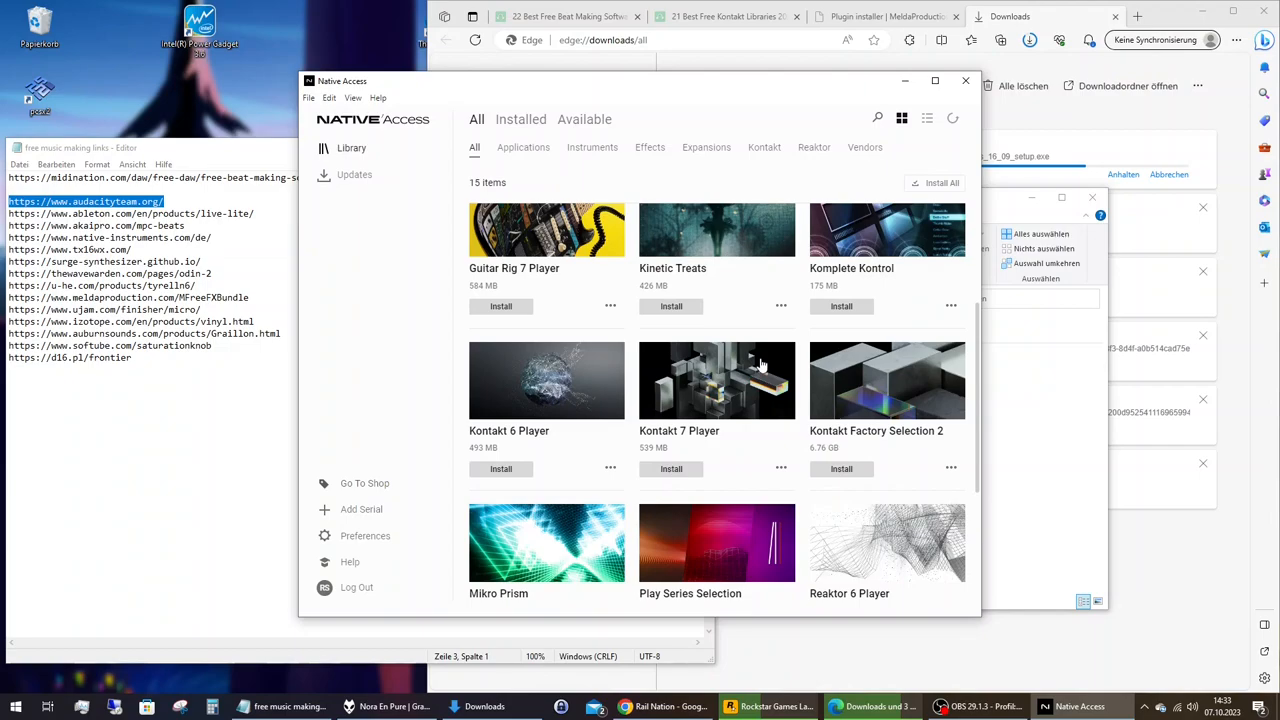
pyautogui.scroll(-3)
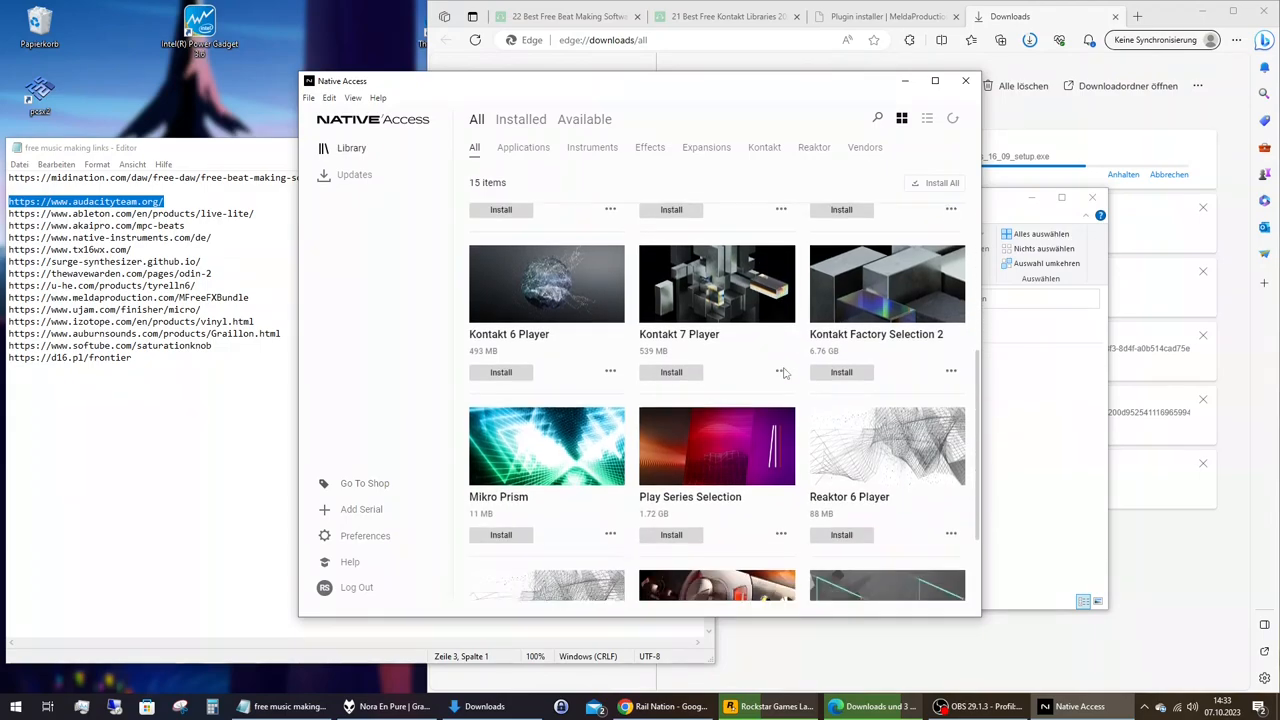
# Scroll through the 15 products in the Native Access library
pyautogui.scroll(-3)
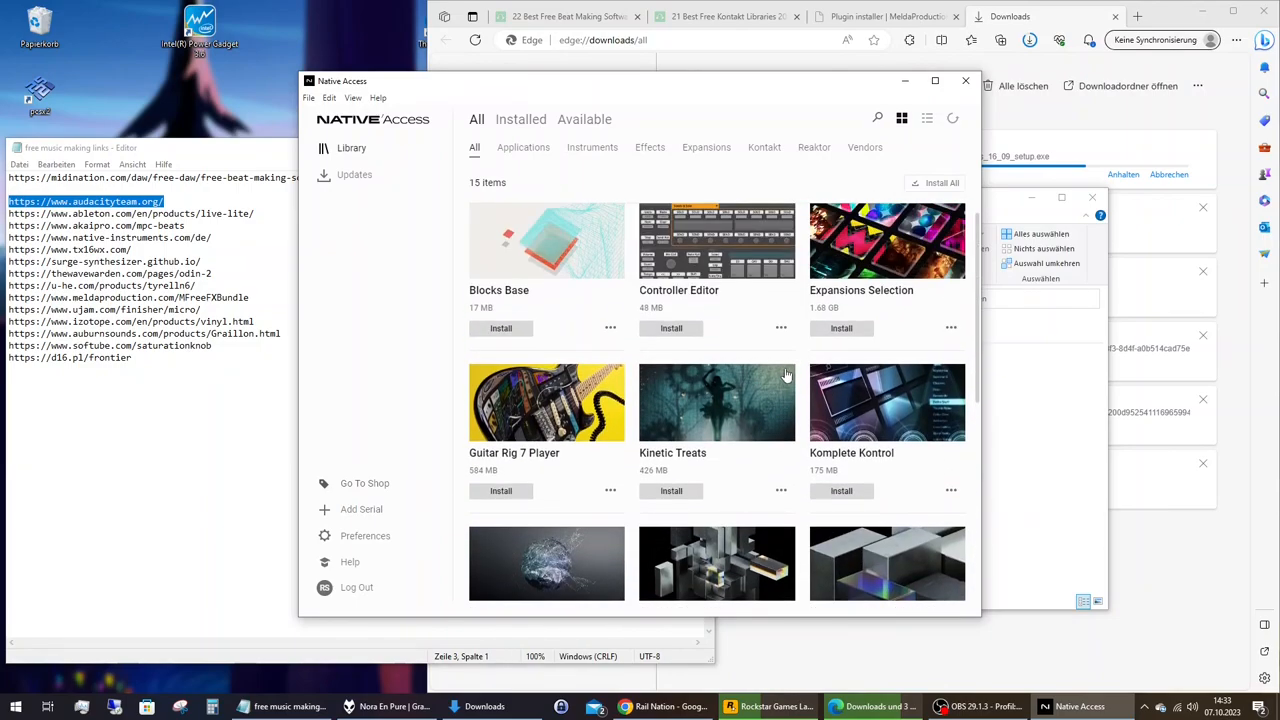
pyautogui.scroll(-3)
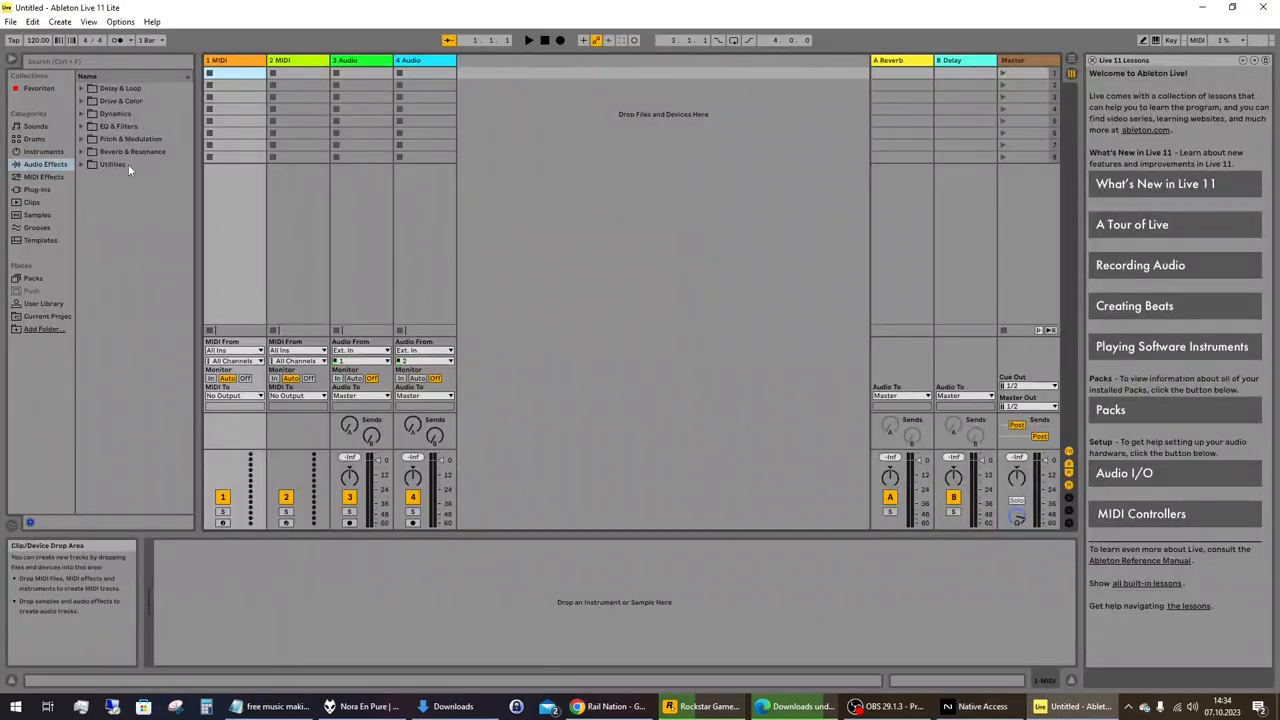
# Browse the MIDI Effects, Plug-Ins and Clips categories, land on the empty Plug-Ins list, and open Options
pyautogui.click(43, 176)
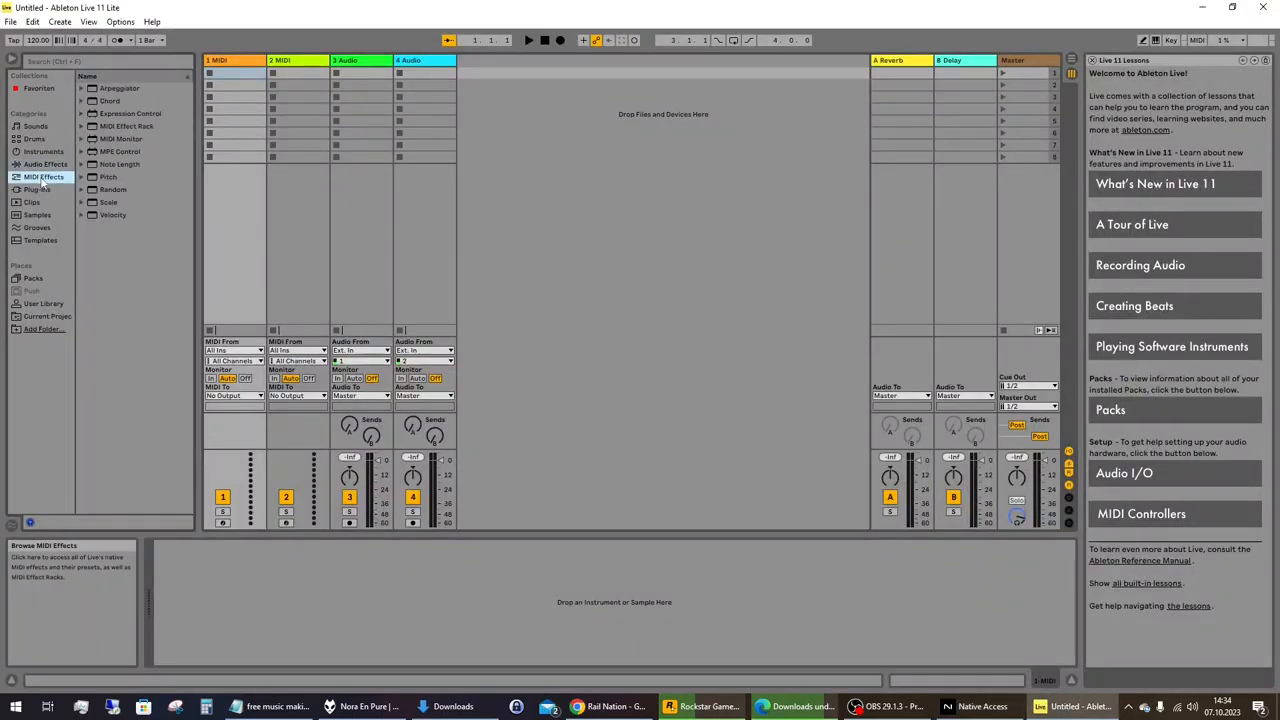
pyautogui.click(38, 189)
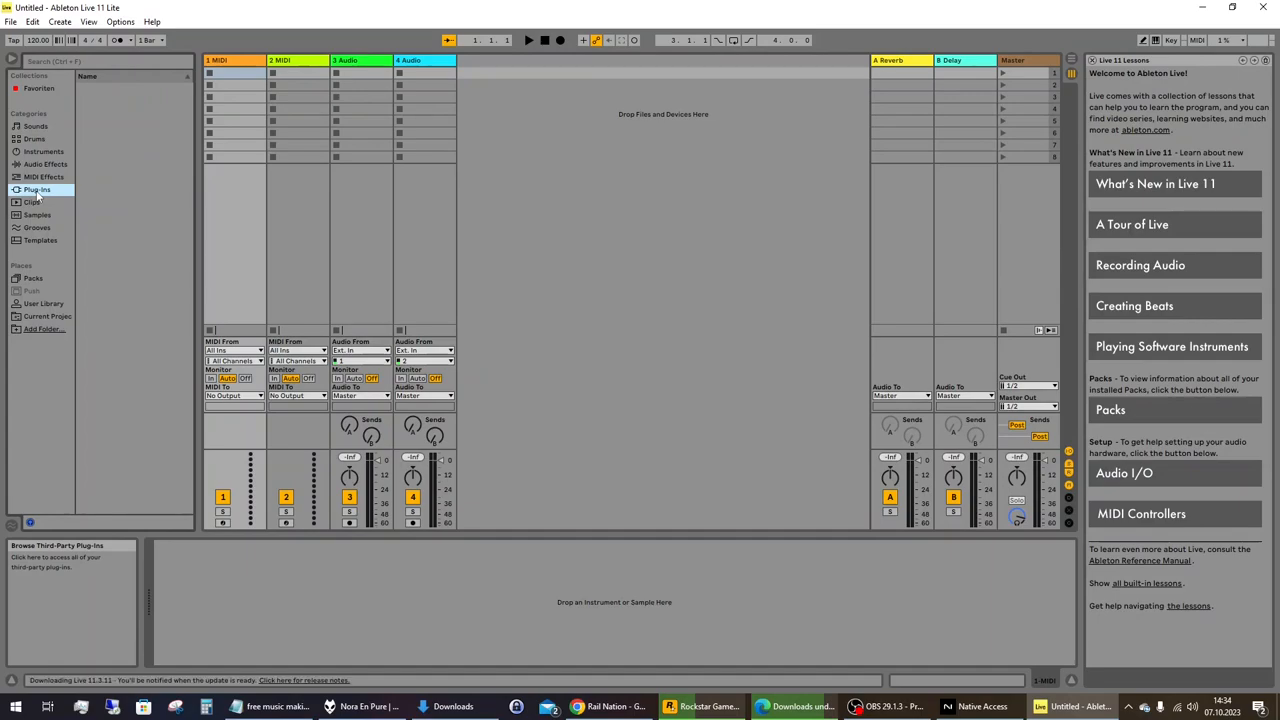
pyautogui.click(31, 202)
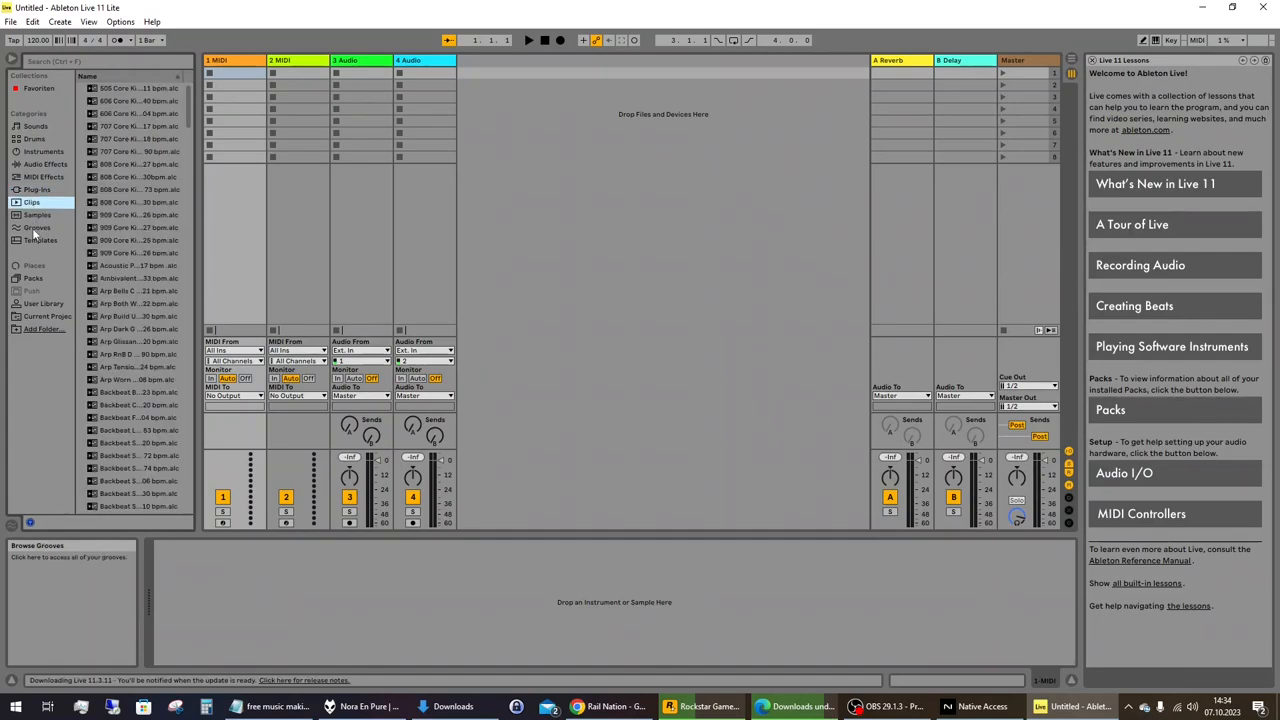
pyautogui.click(38, 189)
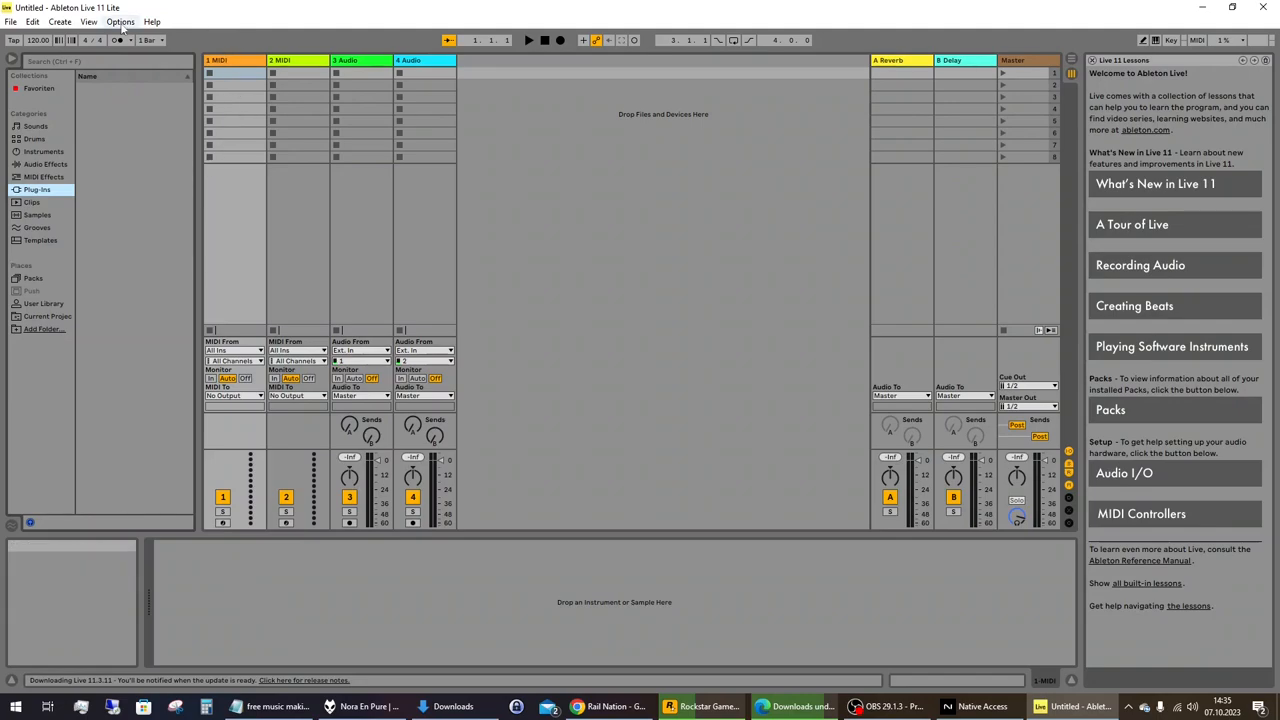
pyautogui.click(120, 21)
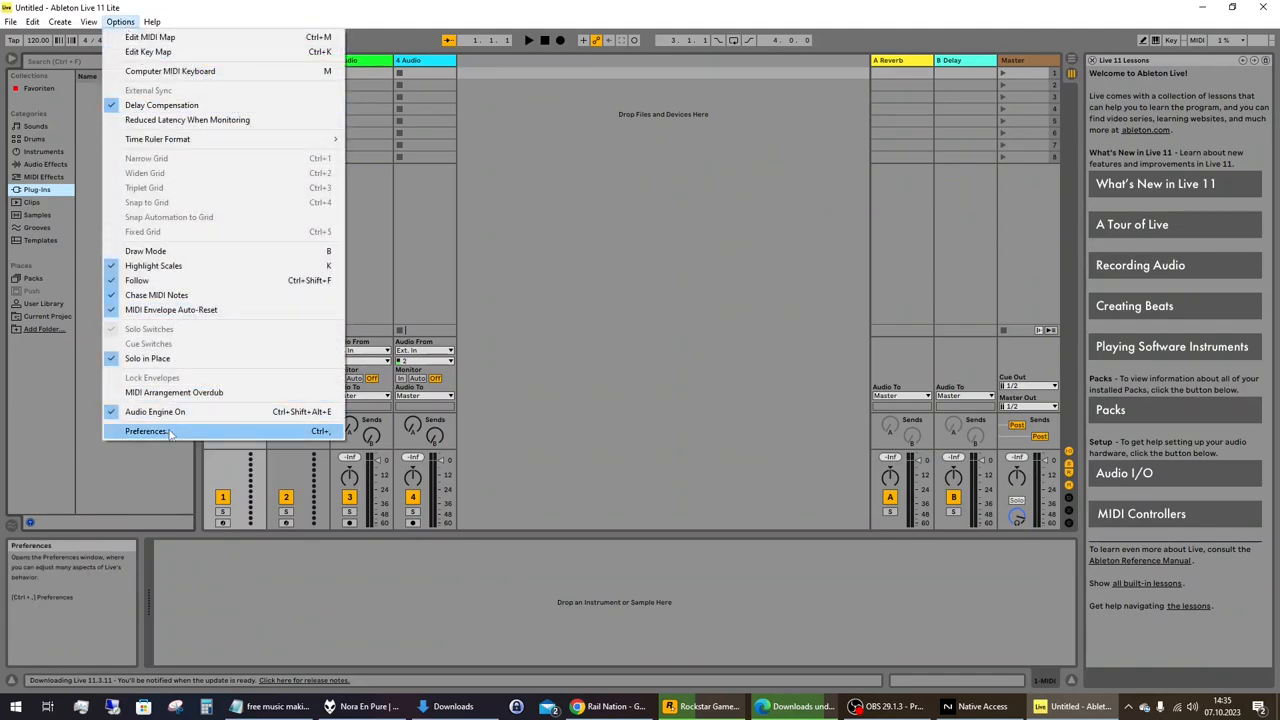
# Open Preferences on the Plug-Ins tab and browse for a VST2 Plug-In Custom Folder
pyautogui.click(145, 431)
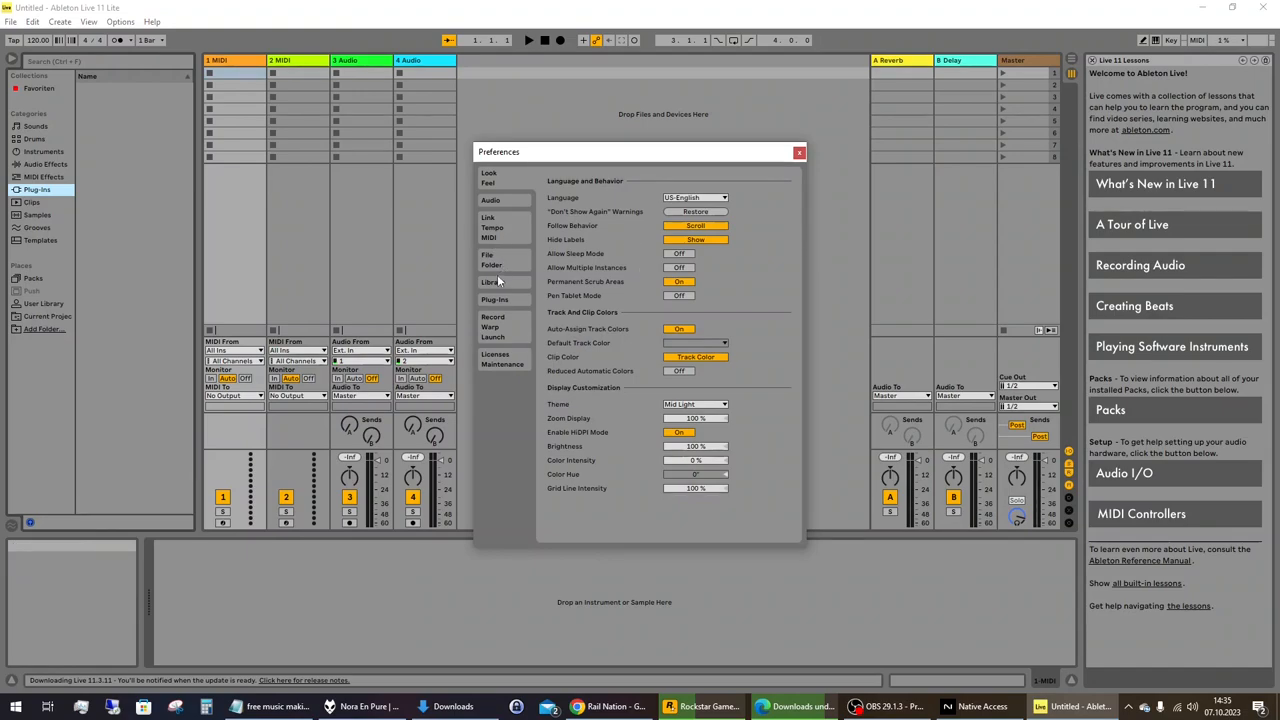
pyautogui.click(494, 300)
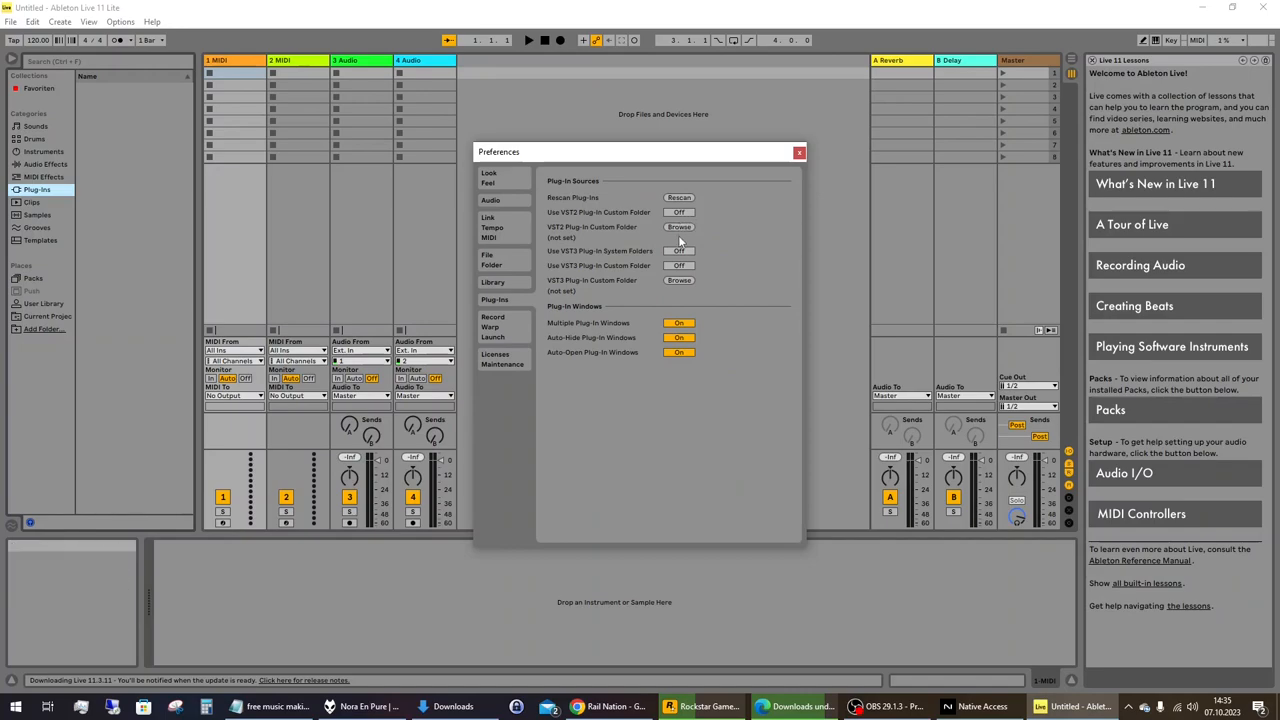
pyautogui.moveTo(699, 256)
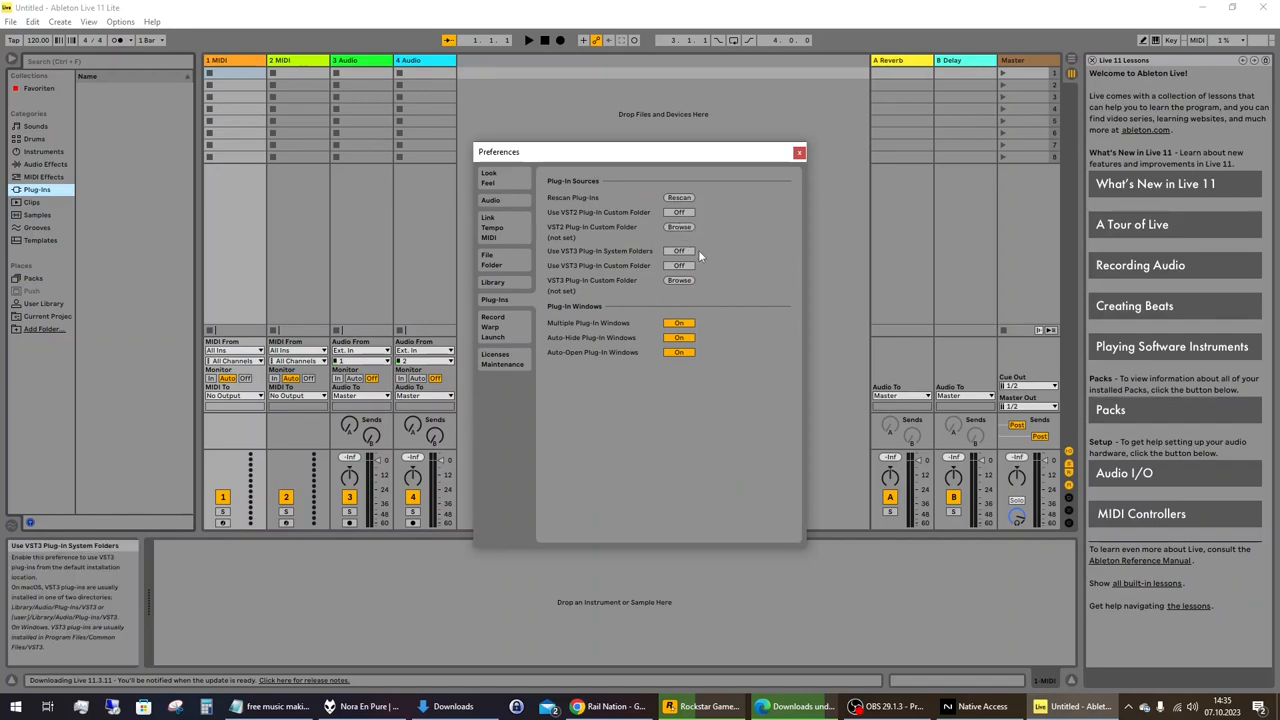
pyautogui.moveTo(685, 233)
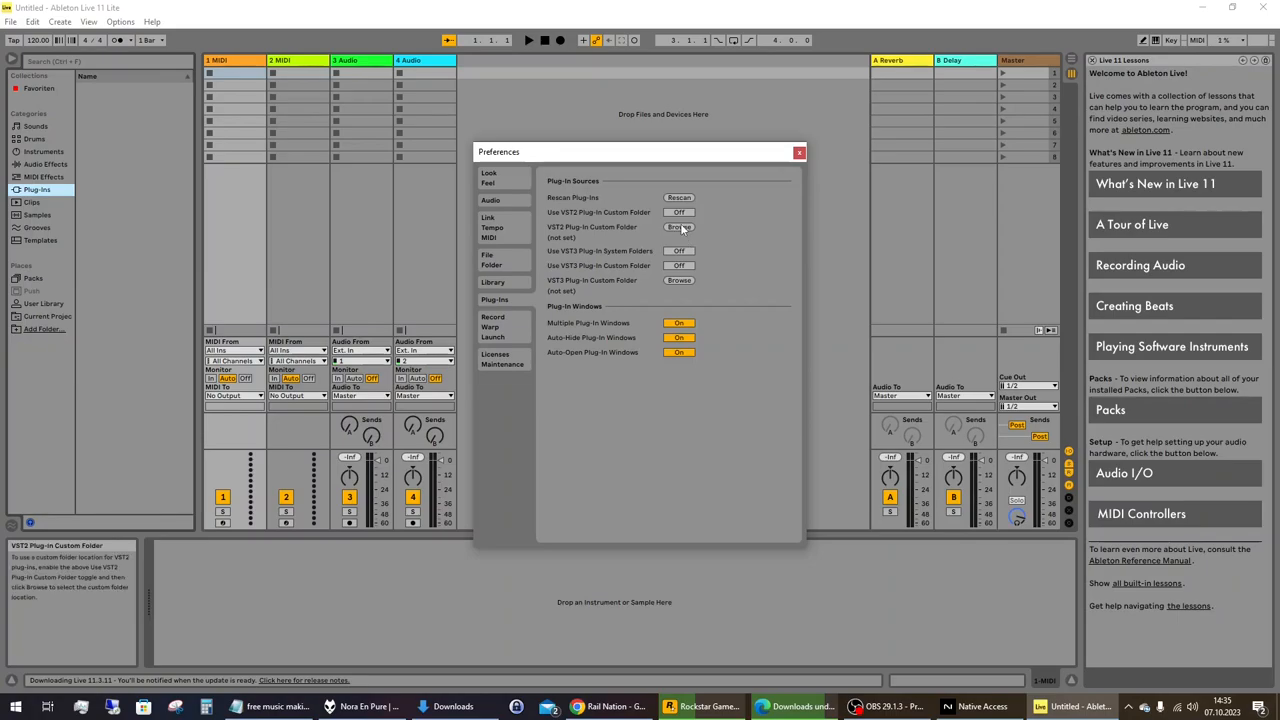
pyautogui.click(679, 227)
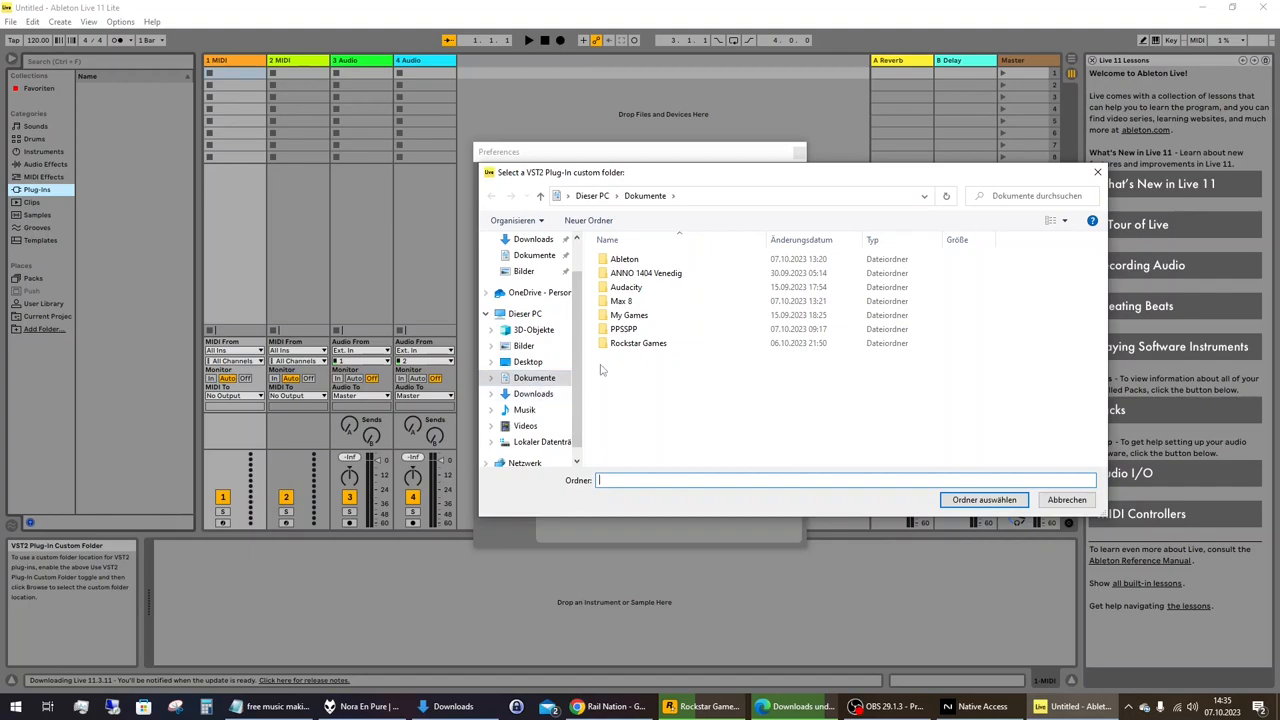
# Set the custom VST2 plug-in folder to C:\Program Files (x86) and switch it On
pyautogui.click(524, 313)
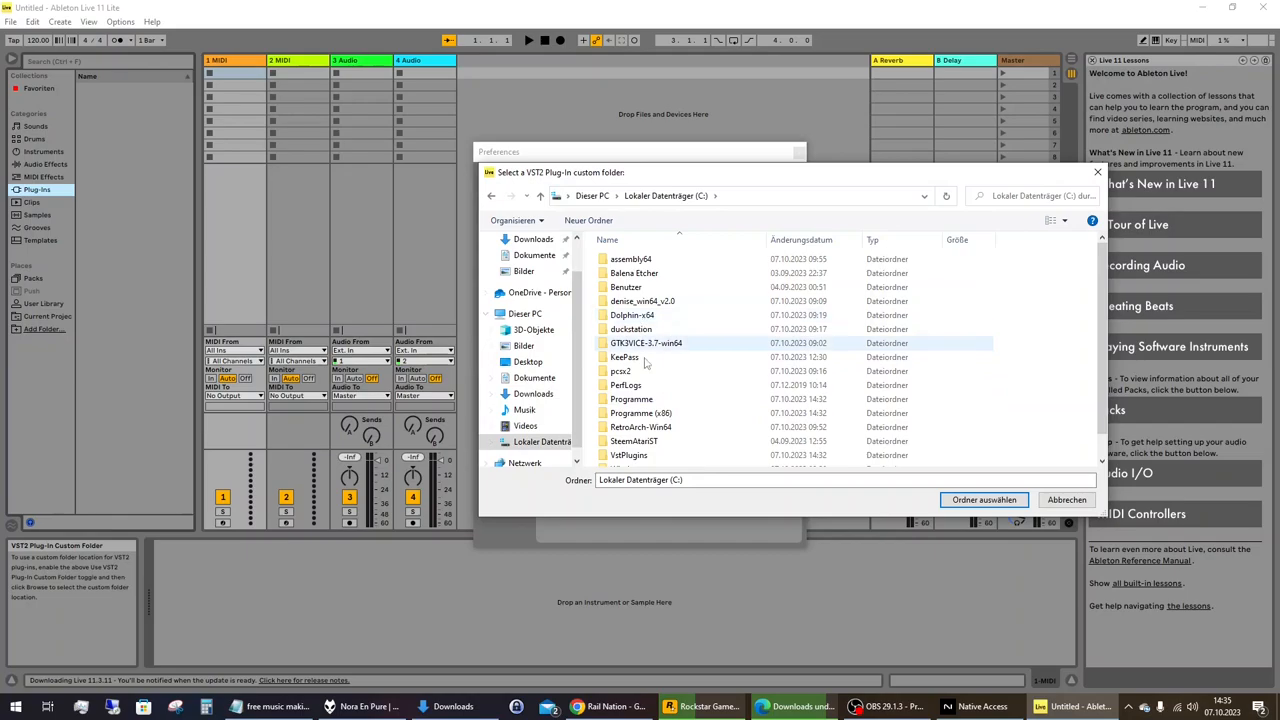
pyautogui.doubleClick(631, 399)
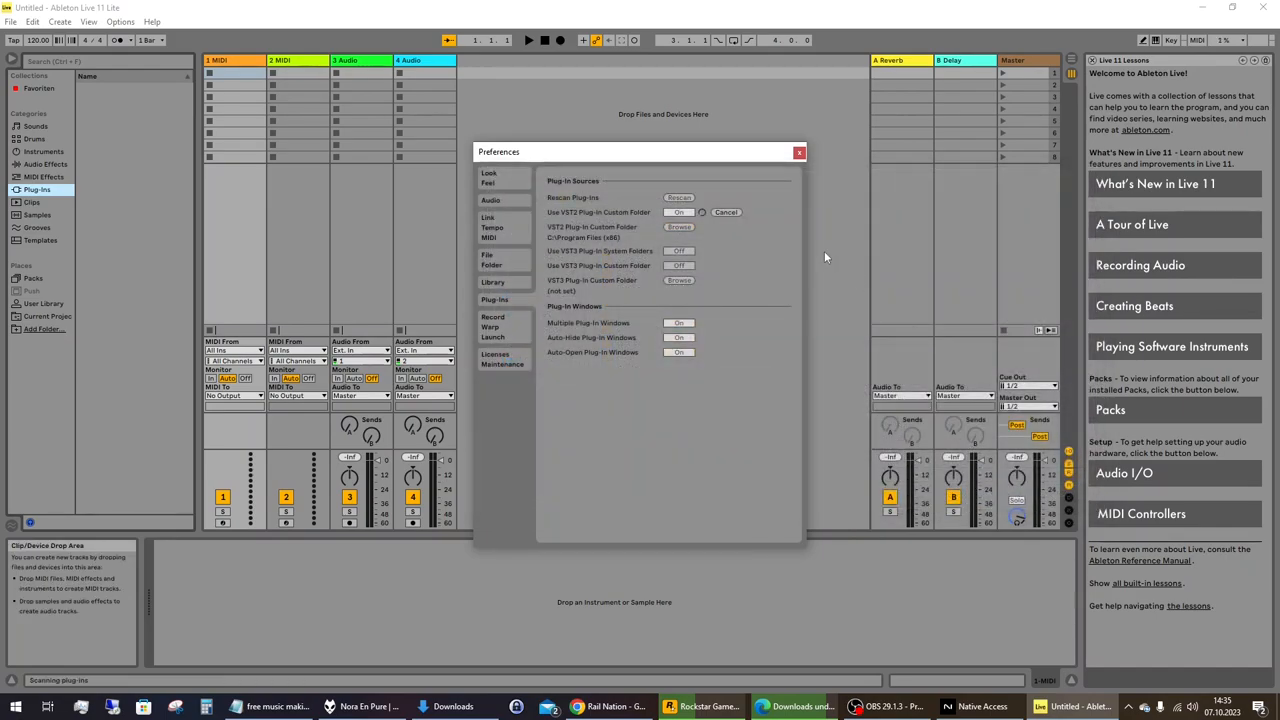
pyautogui.moveTo(650, 270)
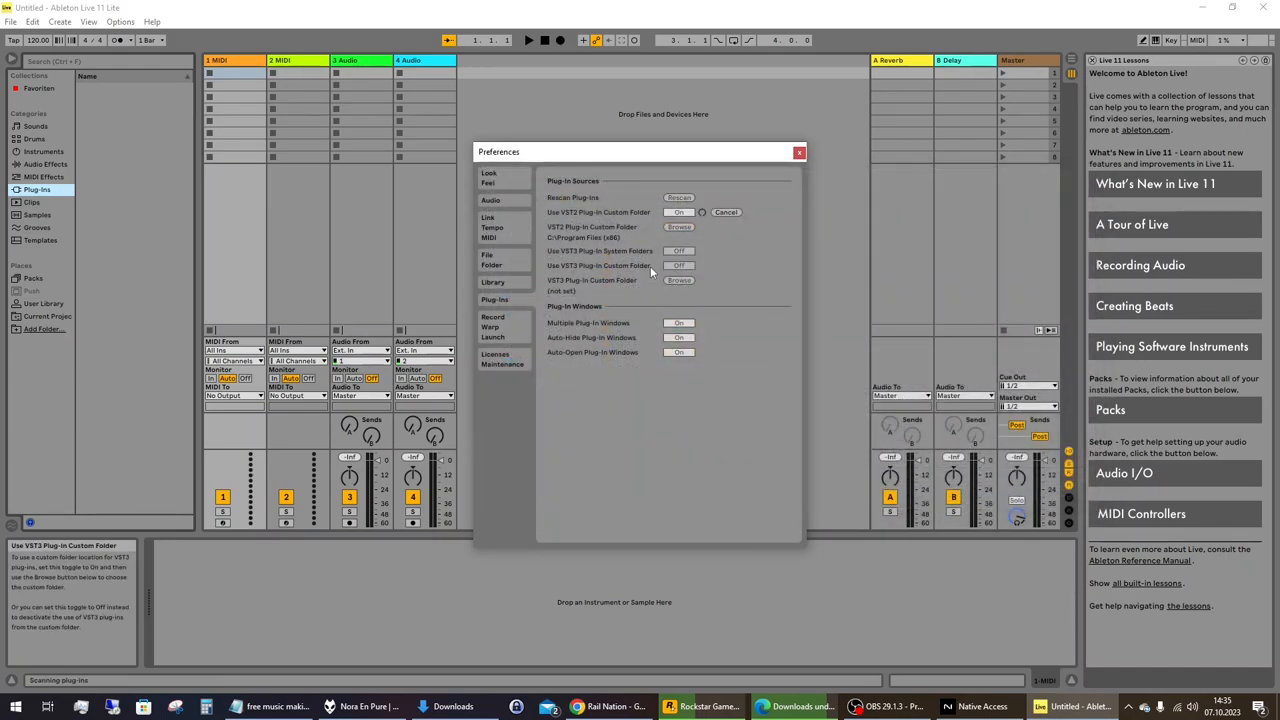
pyautogui.click(676, 197)
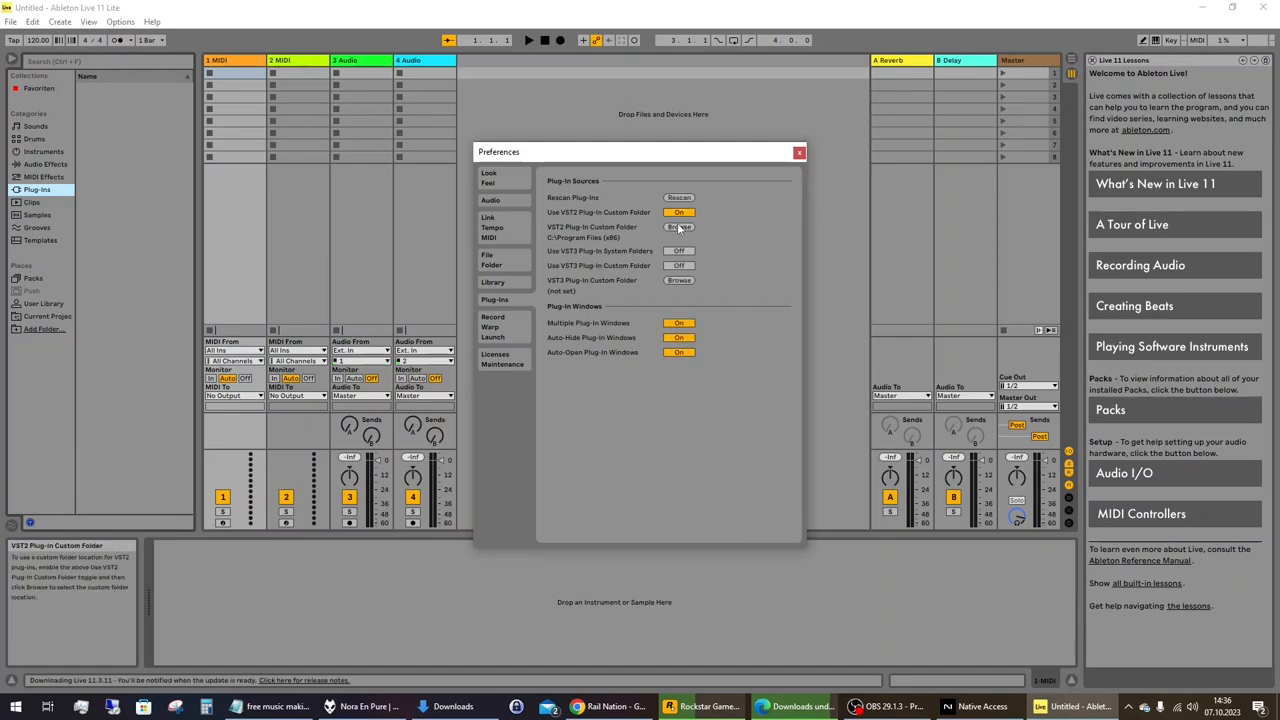
# Change the custom VST2 folder to C:\Program Files (x86)\vst32
pyautogui.click(678, 227)
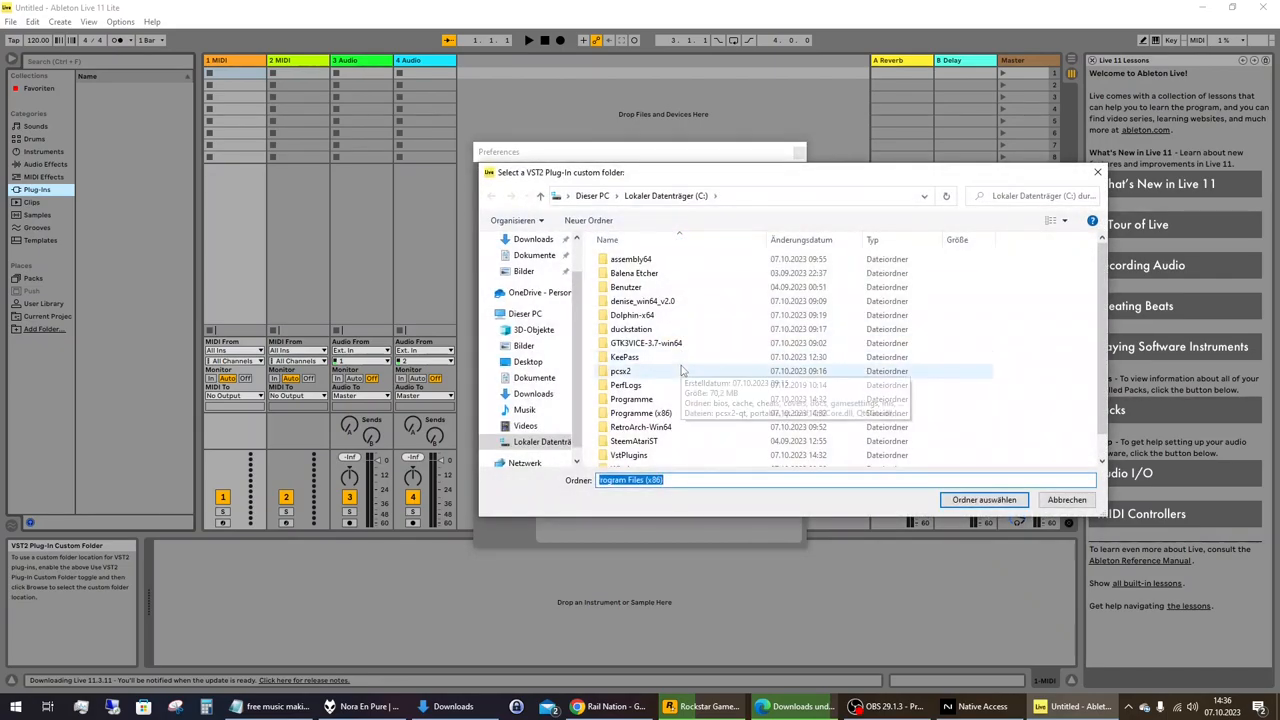
pyautogui.scroll(-3)
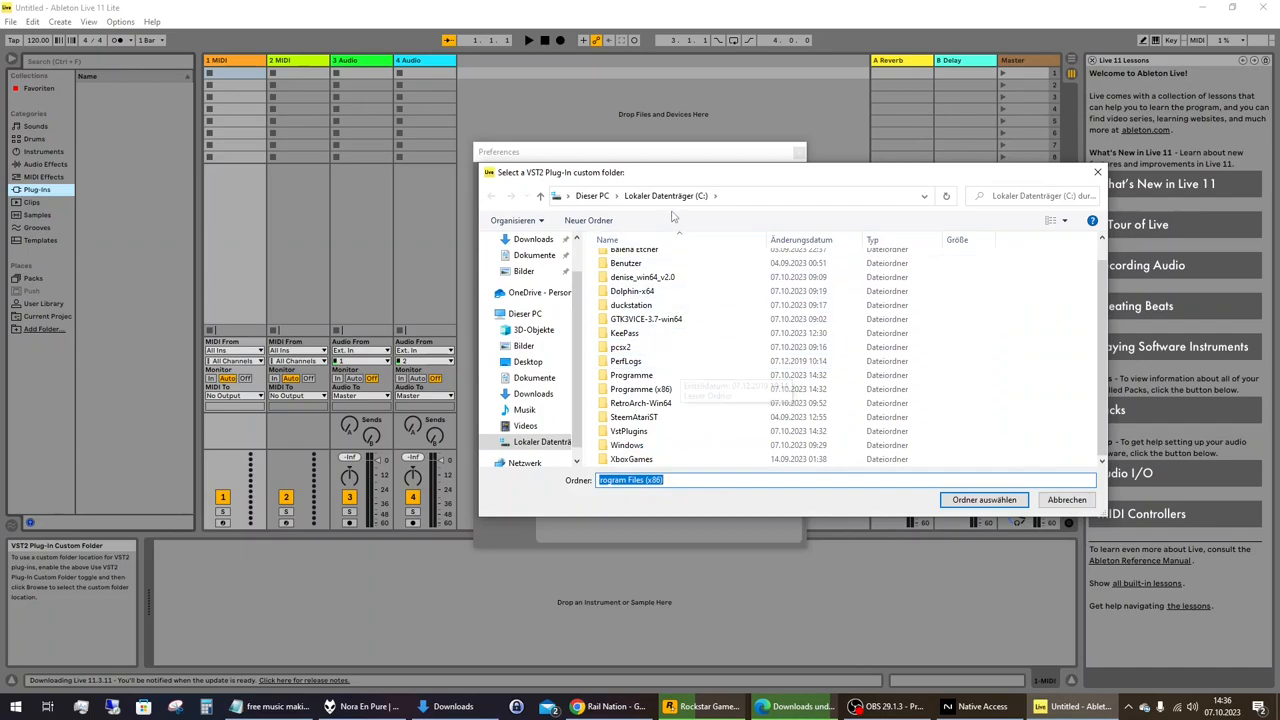
pyautogui.doubleClick(647, 388)
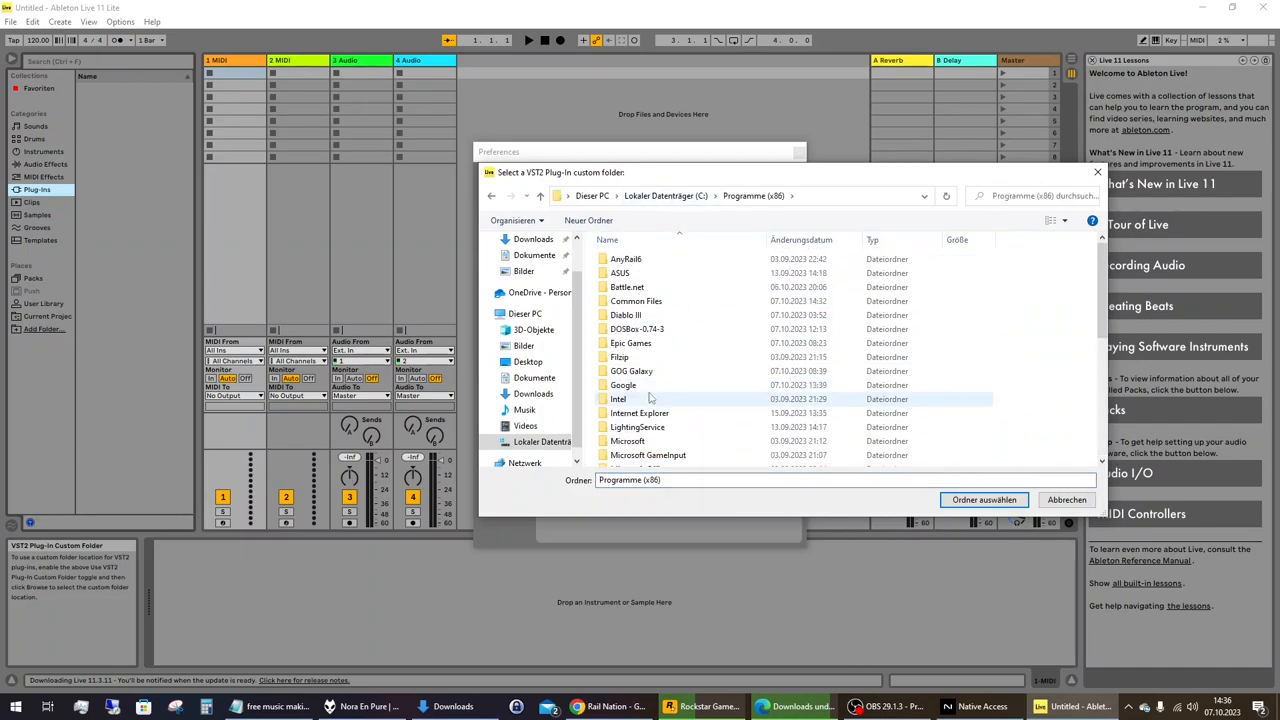
pyautogui.scroll(-3)
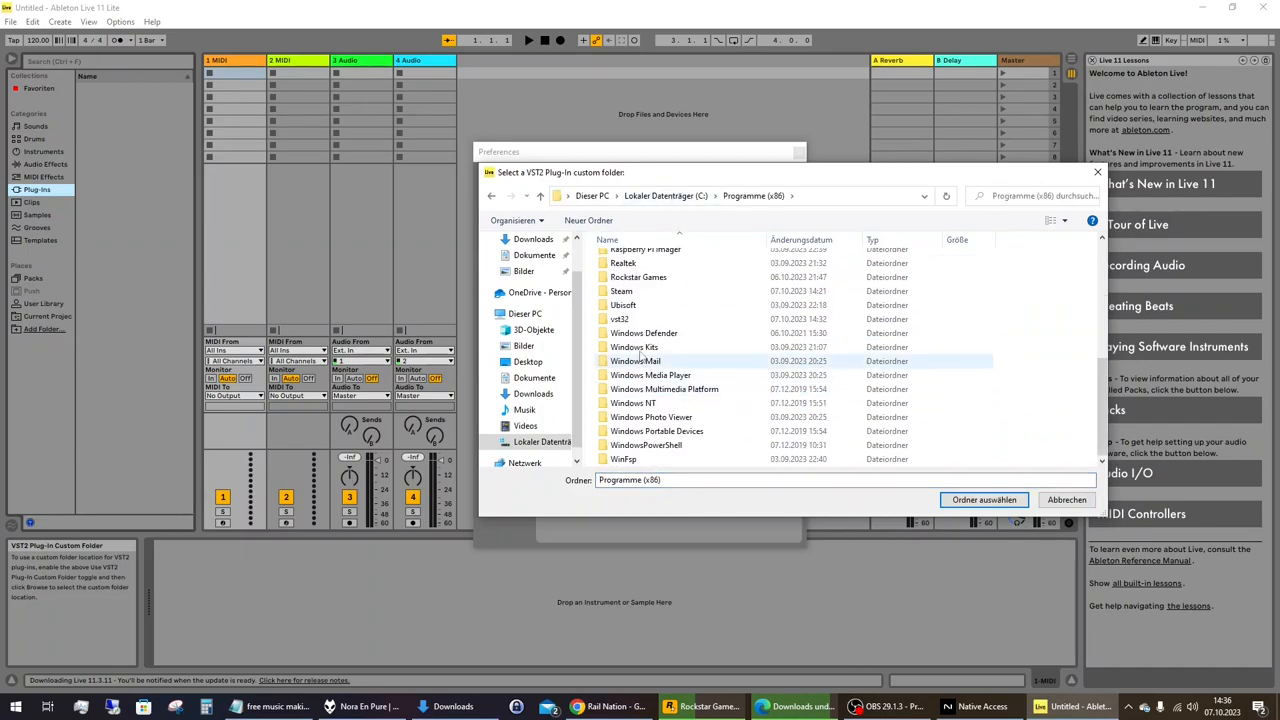
pyautogui.doubleClick(619, 318)
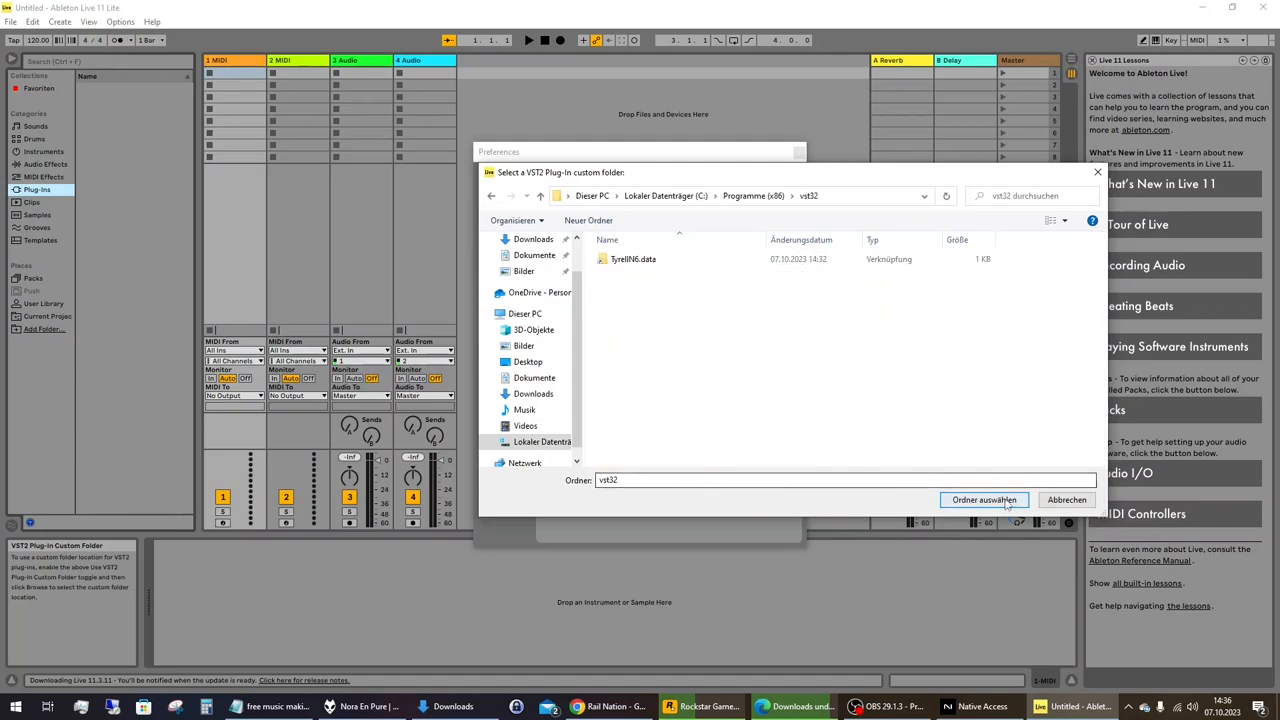
pyautogui.click(984, 500)
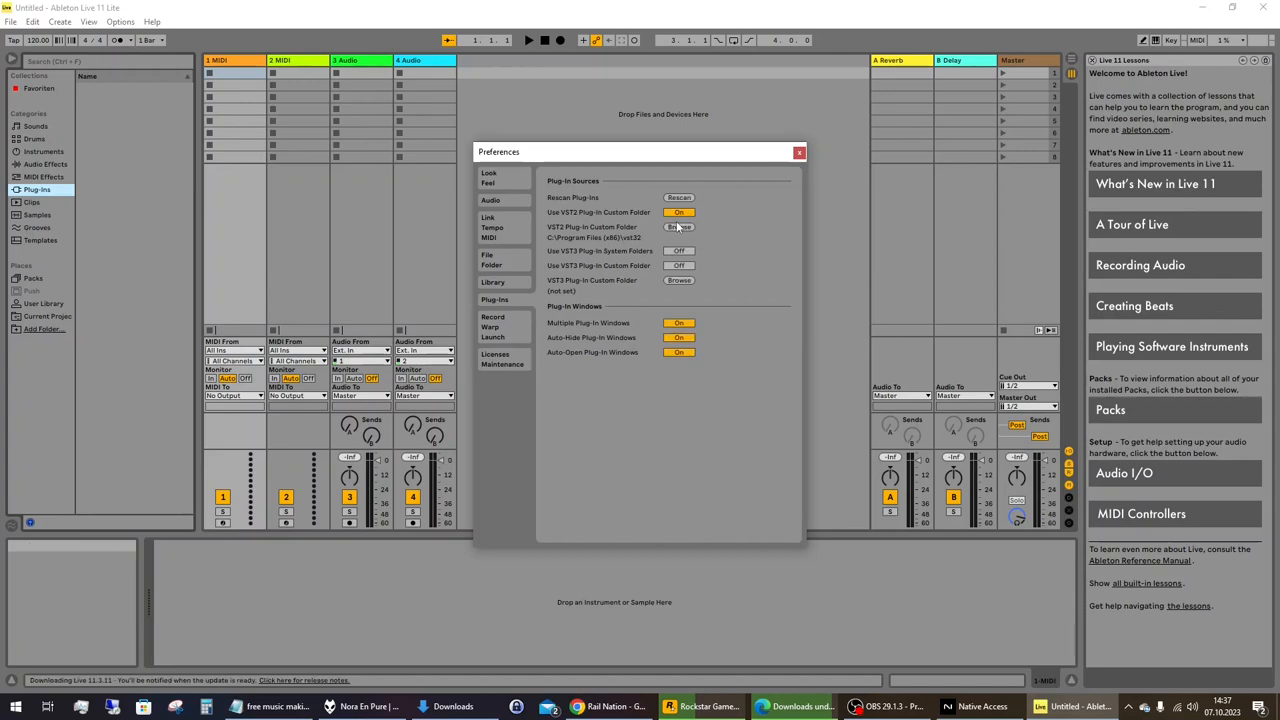
# Point the custom VST2 folder at C:\Program Files\vst64 so TyrellN6(x64) appears
pyautogui.click(677, 227)
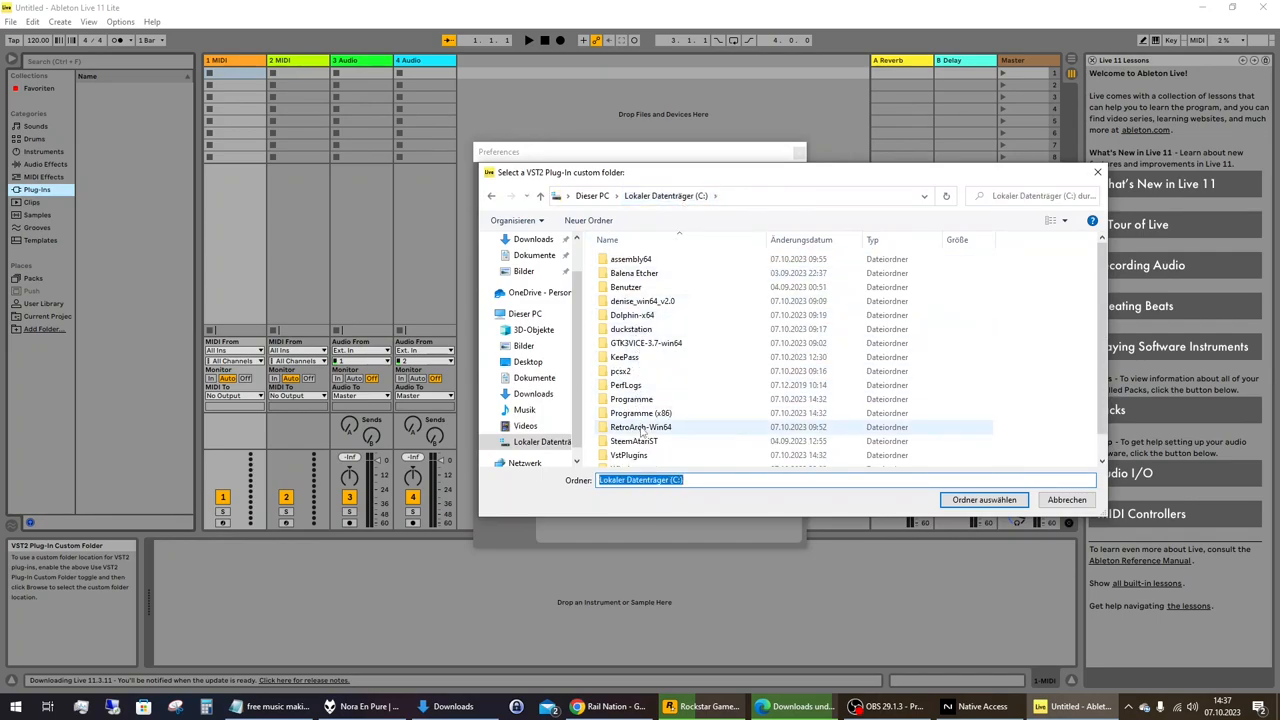
pyautogui.doubleClick(638, 412)
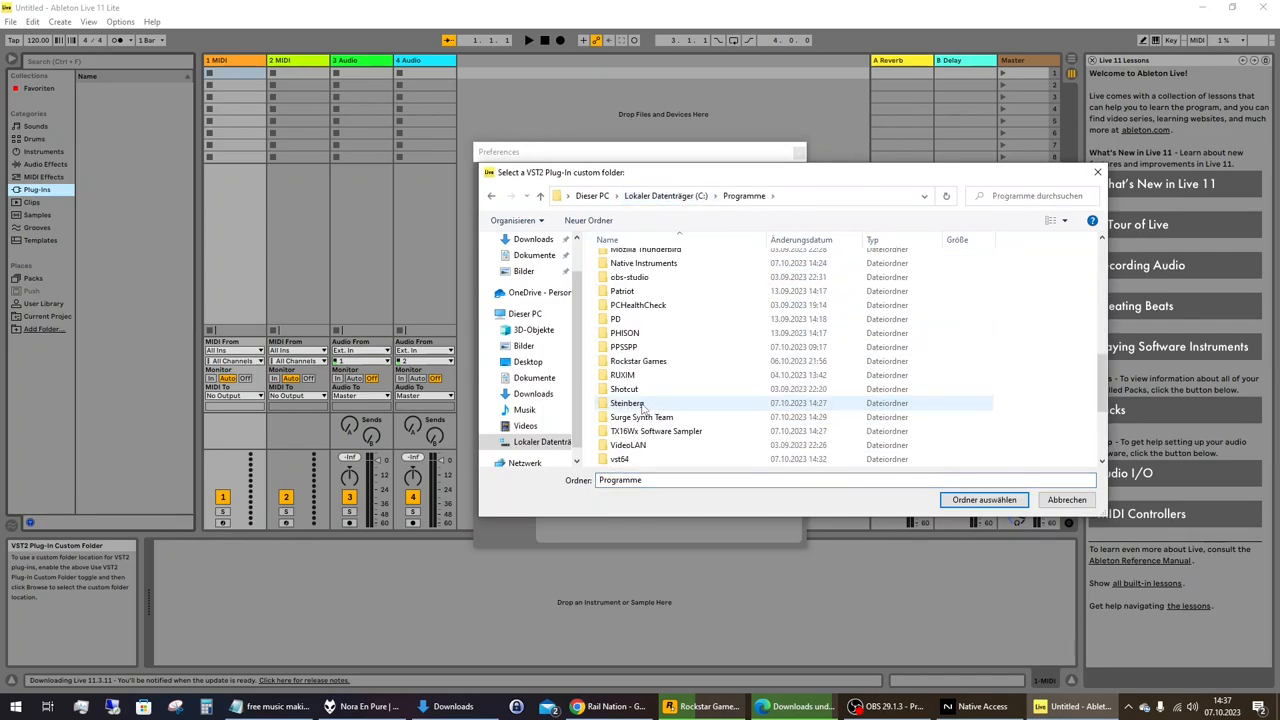
pyautogui.doubleClick(619, 458)
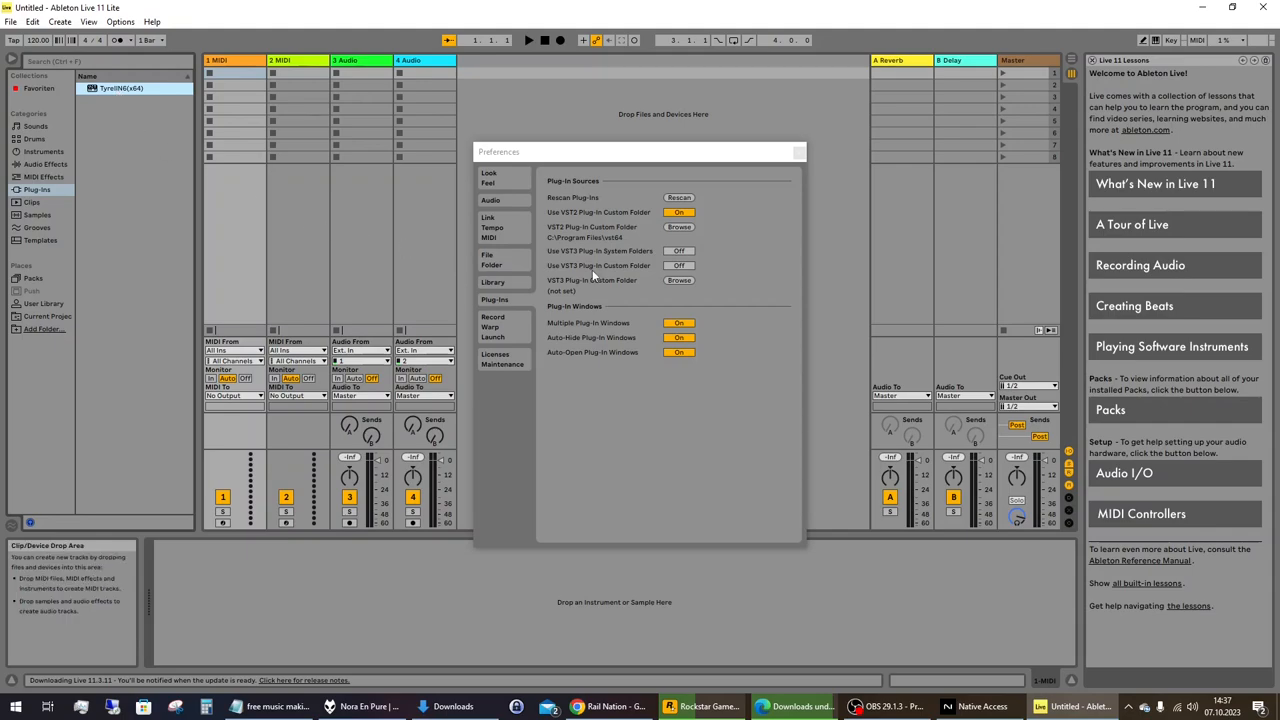
pyautogui.moveTo(687, 280)
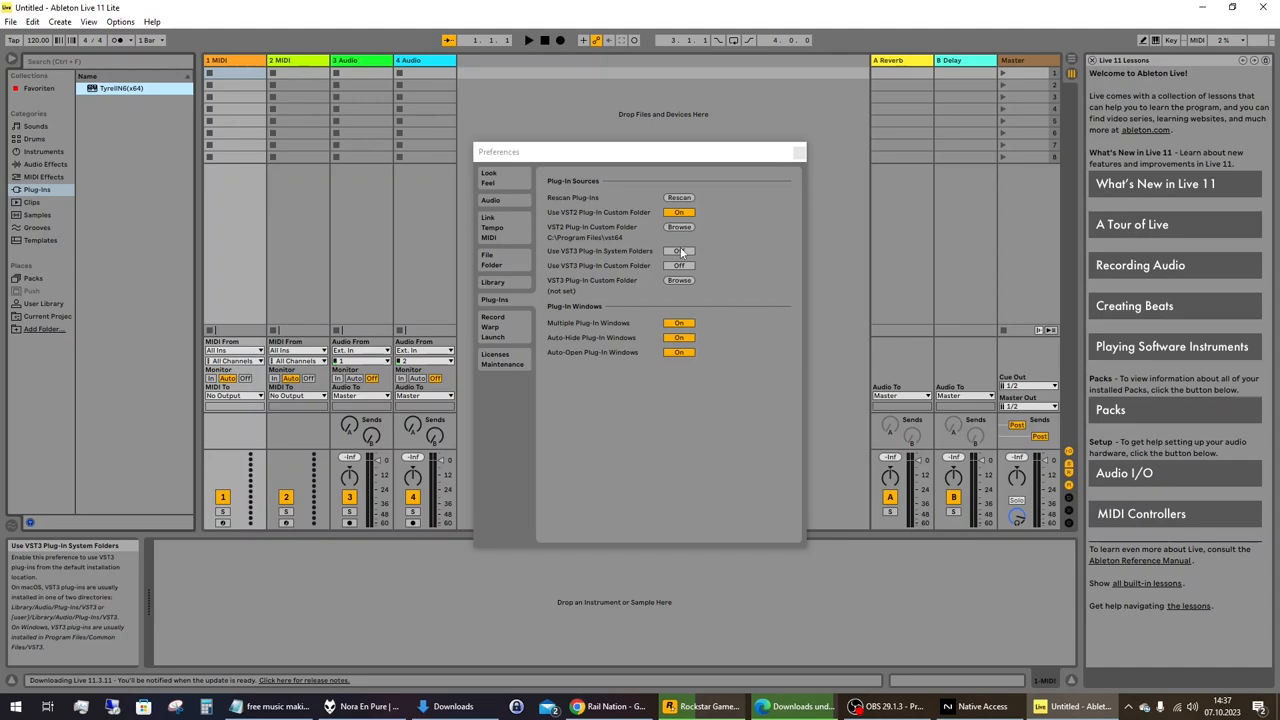
# Turn Use VST3 Plug-In System Folders On and drag the Preferences window aside during the rescan
pyautogui.click(678, 250)
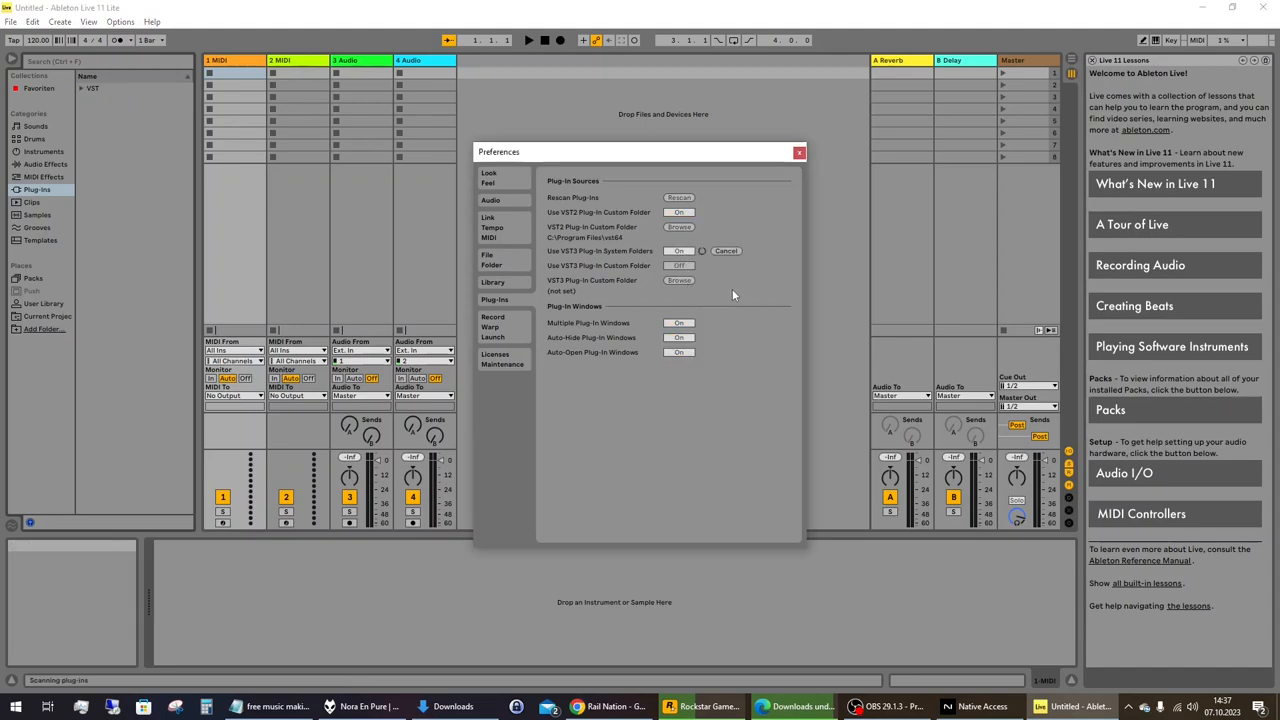
pyautogui.moveTo(734, 289)
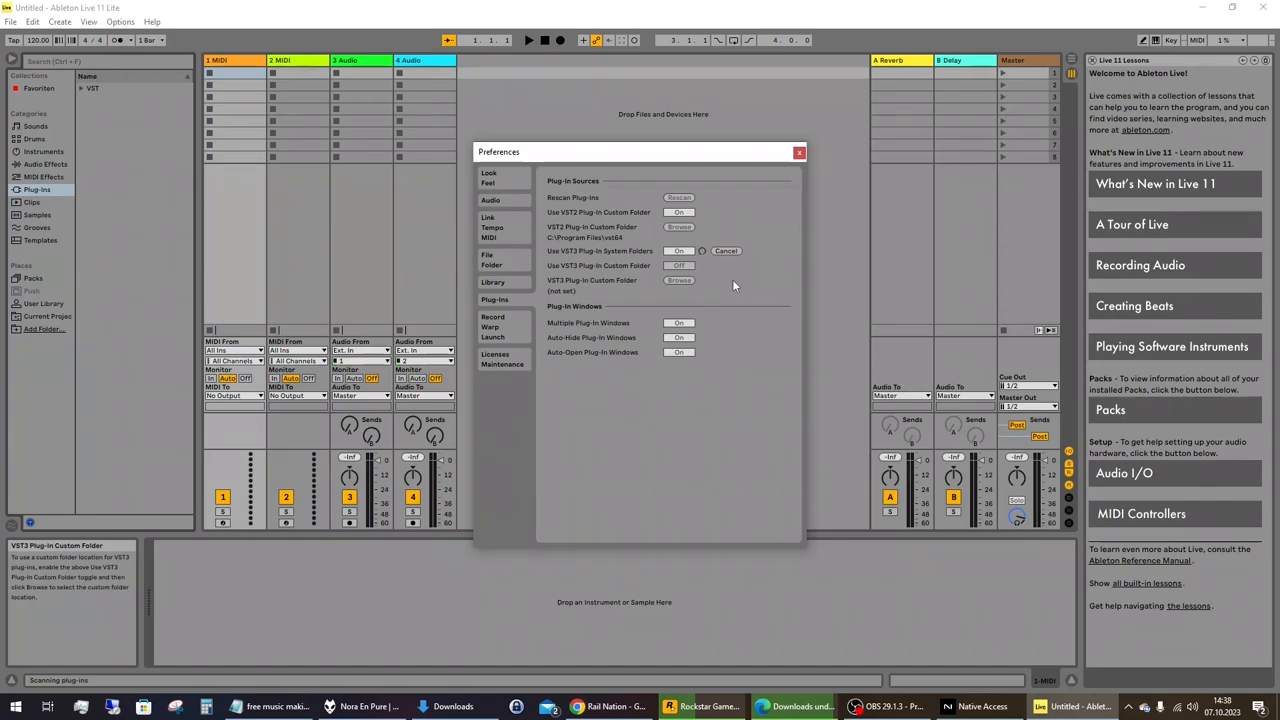
pyautogui.moveTo(243, 194)
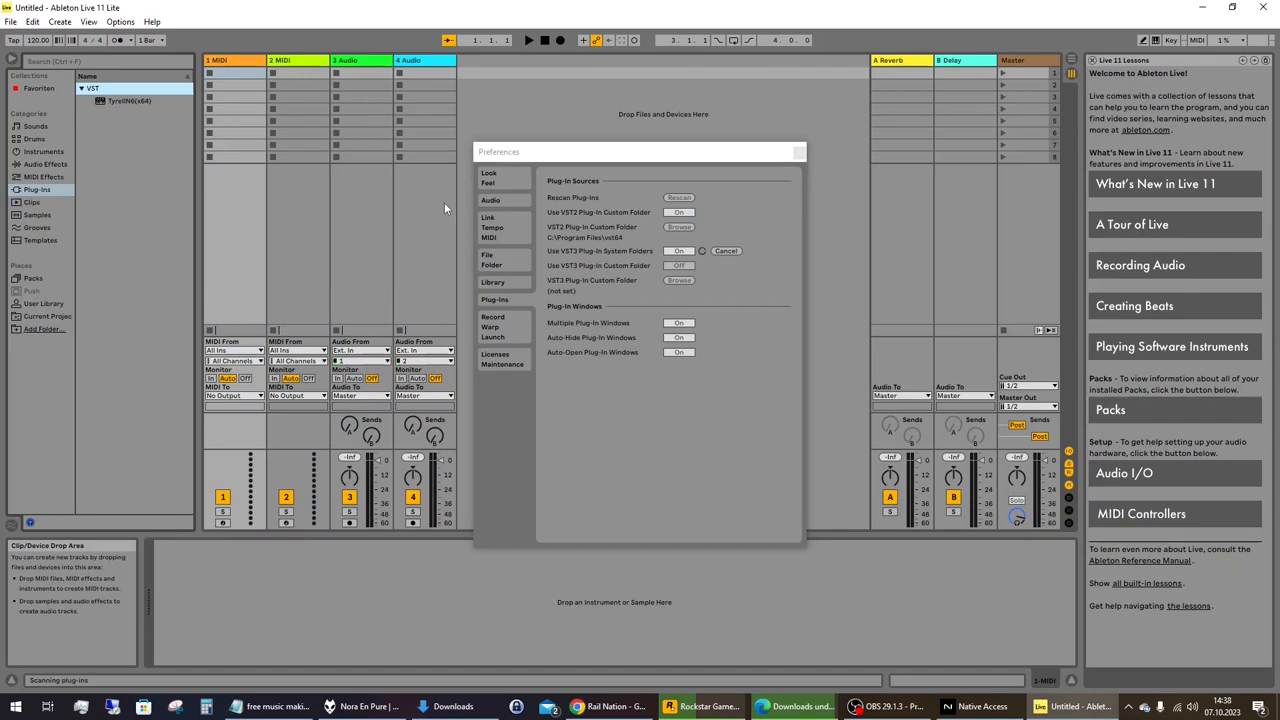
pyautogui.moveTo(640, 152); pyautogui.dragTo(762, 155)
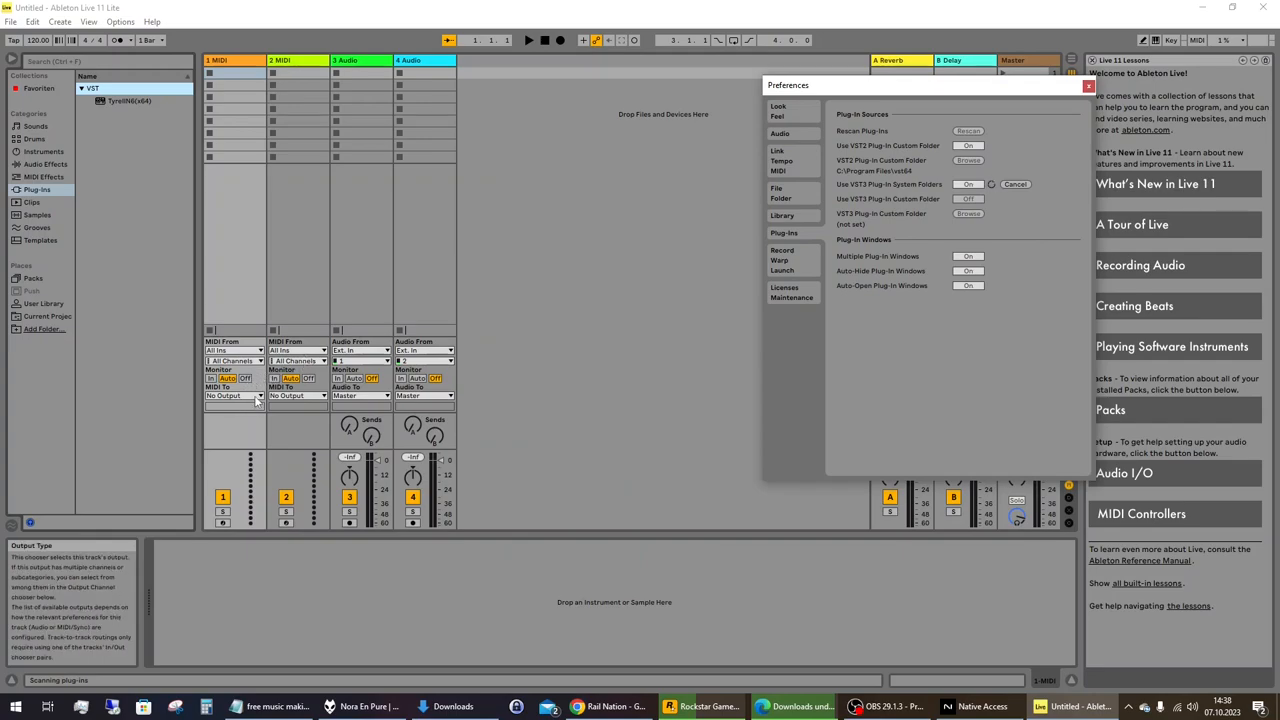
pyautogui.click(235, 350)
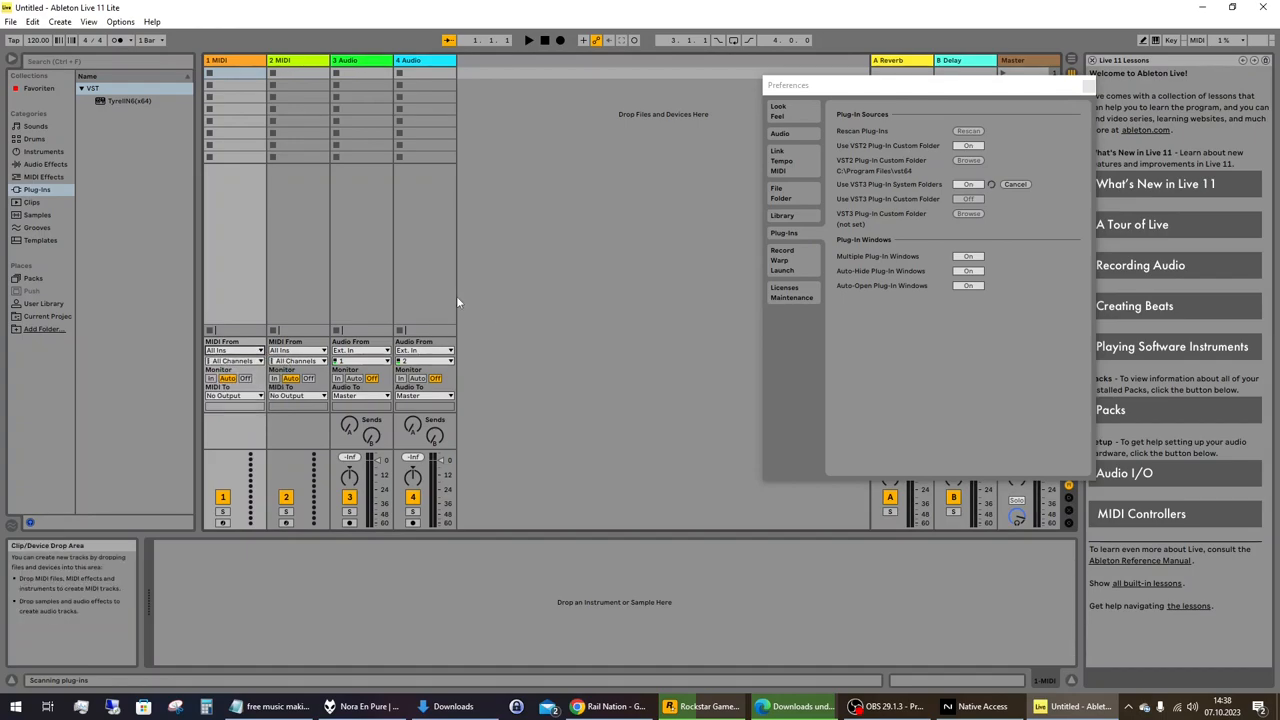
pyautogui.moveTo(416, 286)
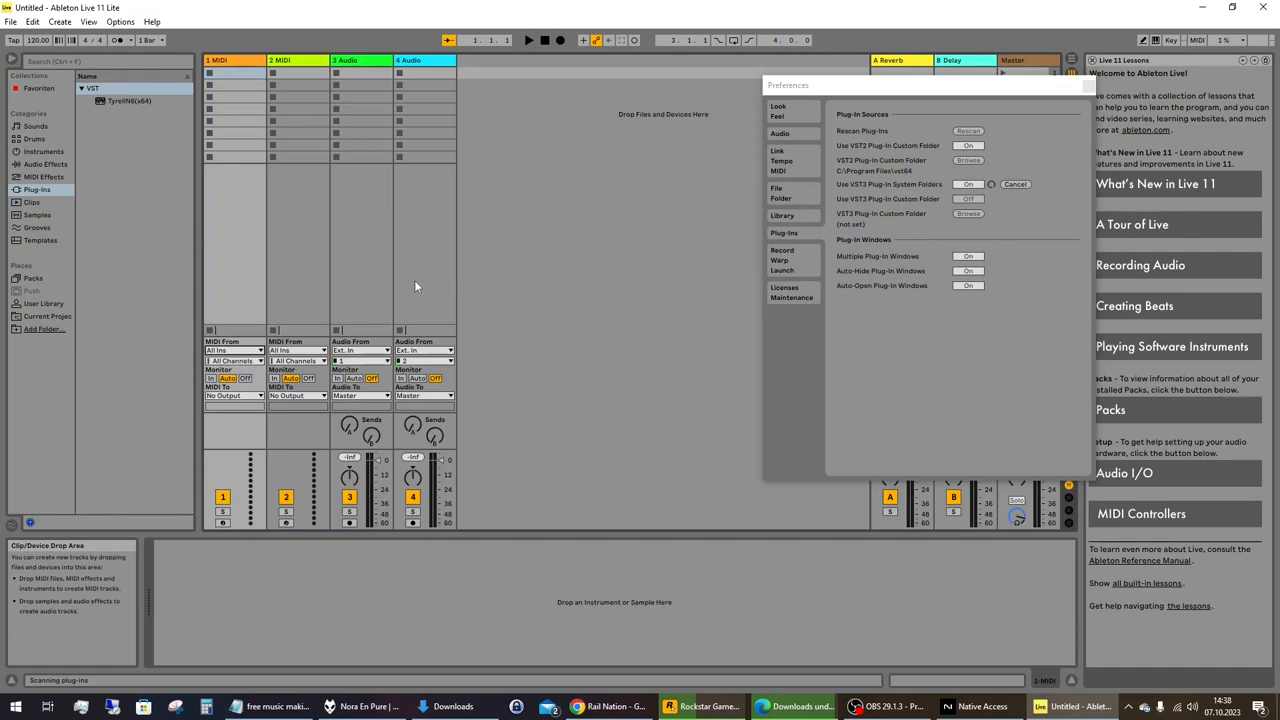
# Insert a new MIDI track and keep All Ins as track 1's MIDI input
pyautogui.rightClick(418, 287)
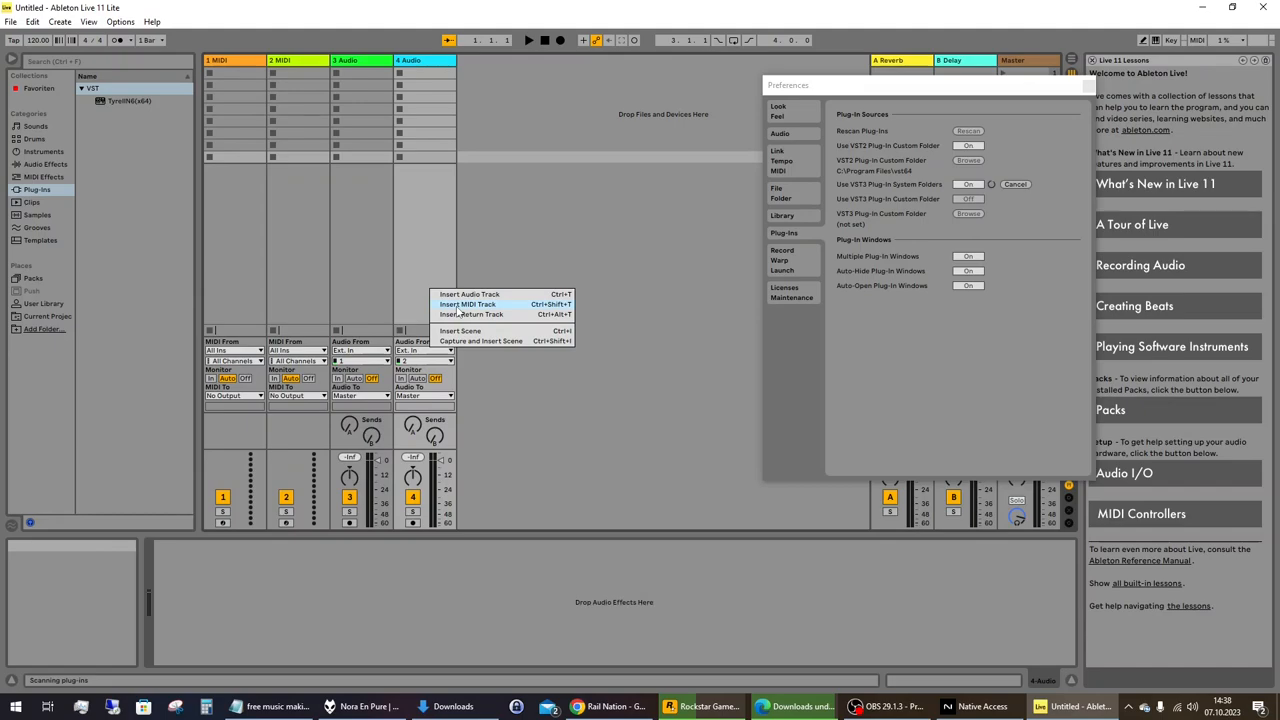
pyautogui.click(358, 274)
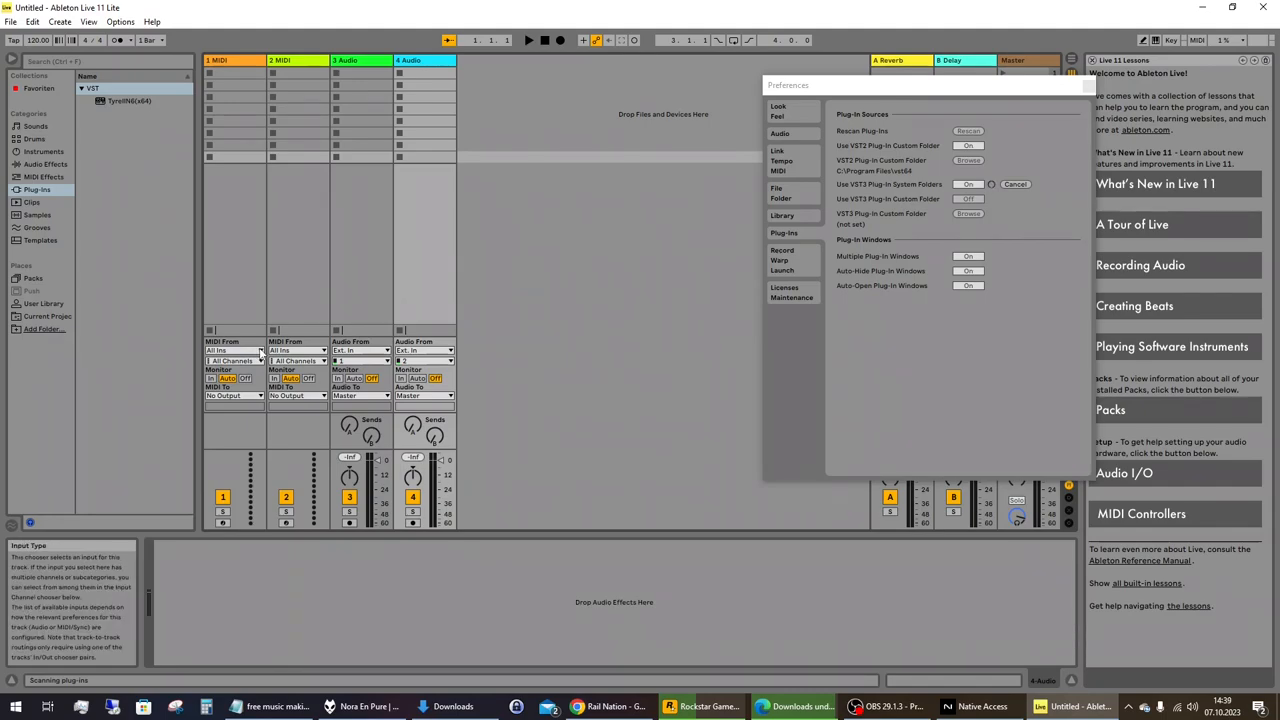
pyautogui.click(233, 350)
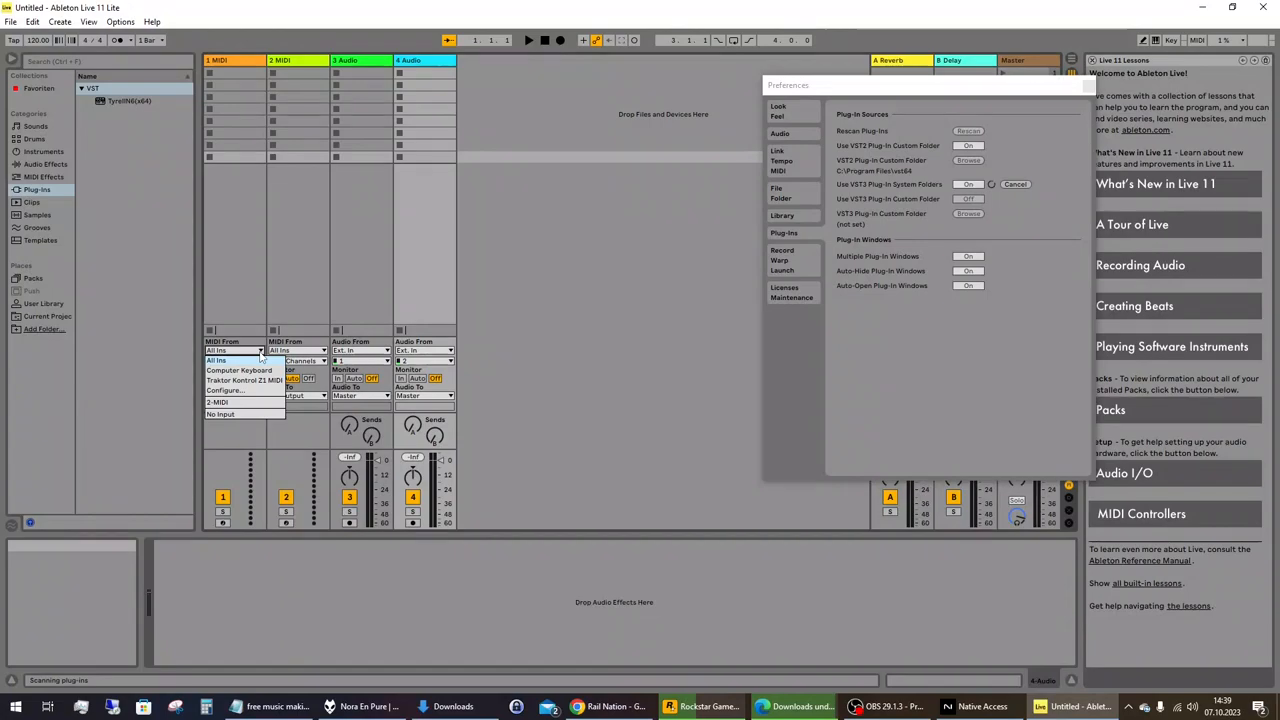
pyautogui.click(115, 100)
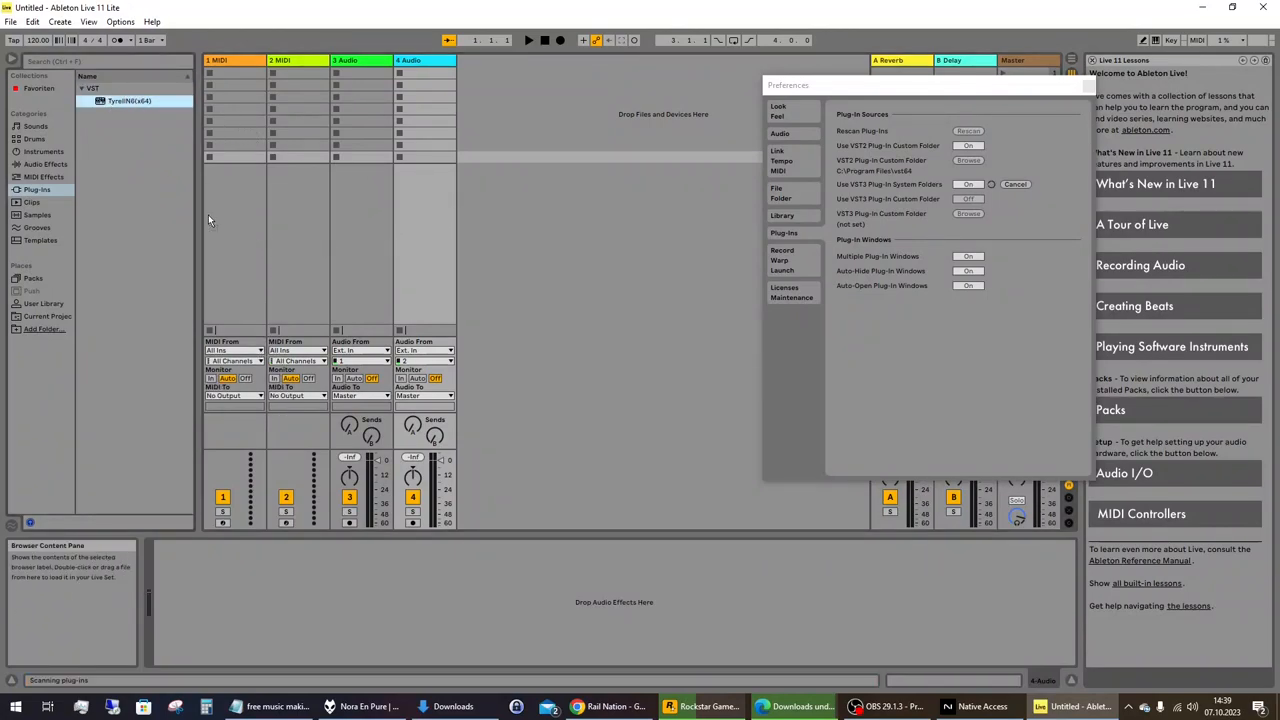
pyautogui.rightClick(126, 100)
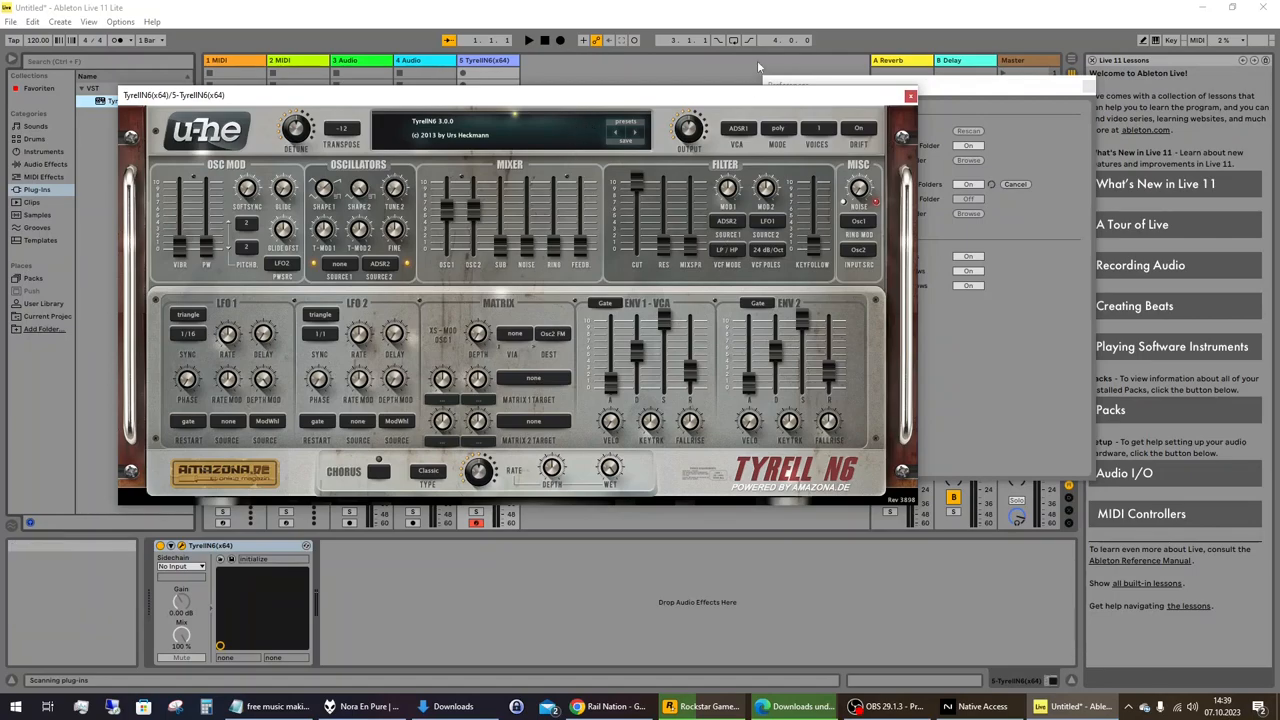
# Close the TyrellN6(x64) editor window, leaving its fifth track in the set
pyautogui.click(910, 95)
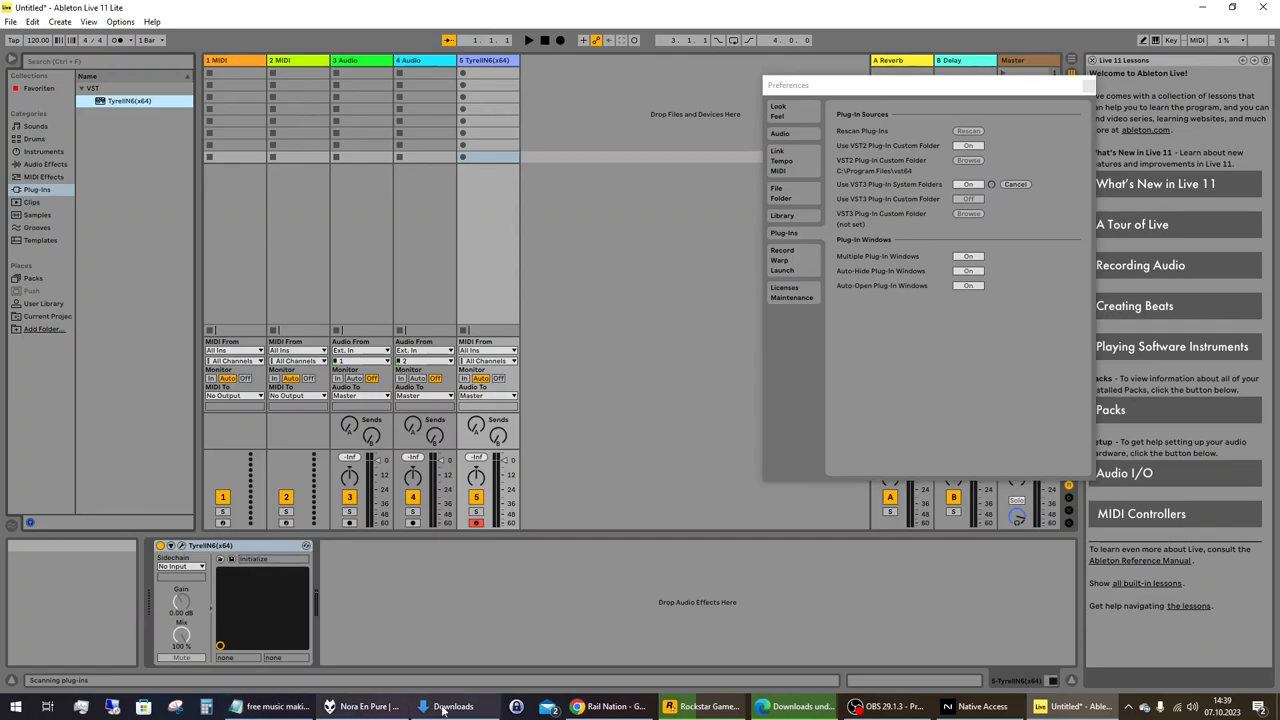
# Open drive C in File Explorer and enter the Programme folder
pyautogui.click(426, 706)
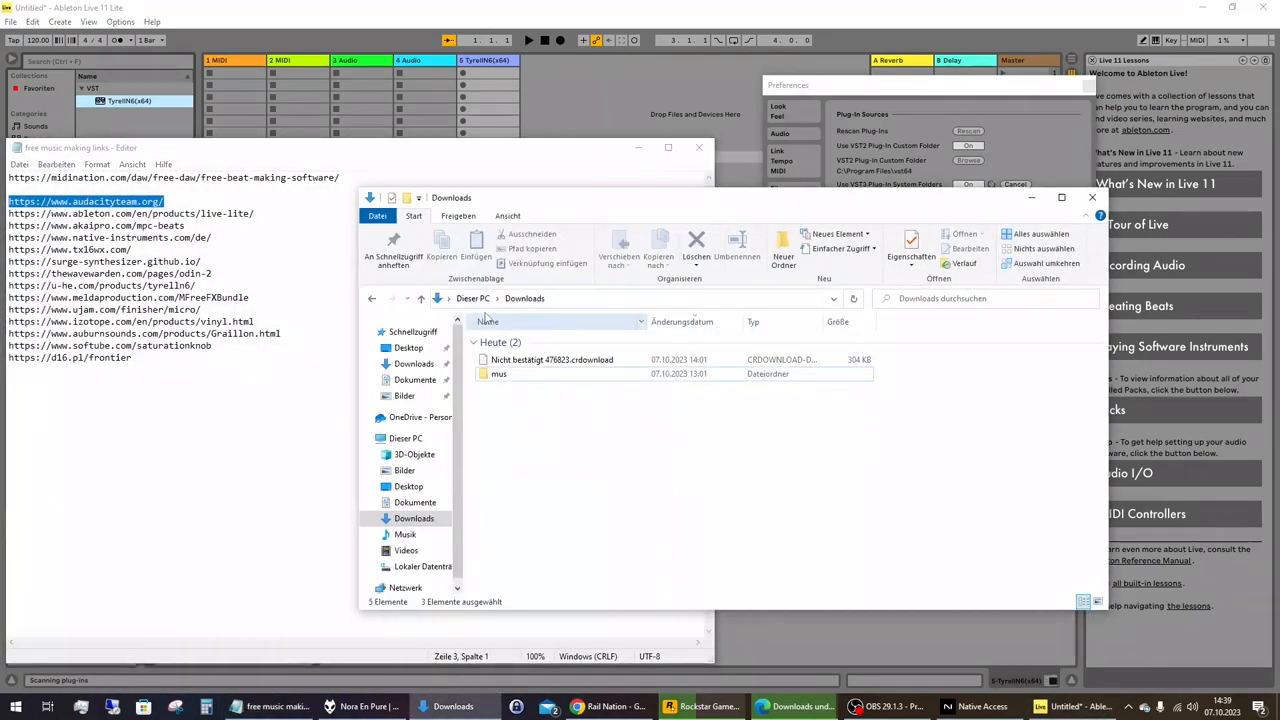
pyautogui.click(405, 438)
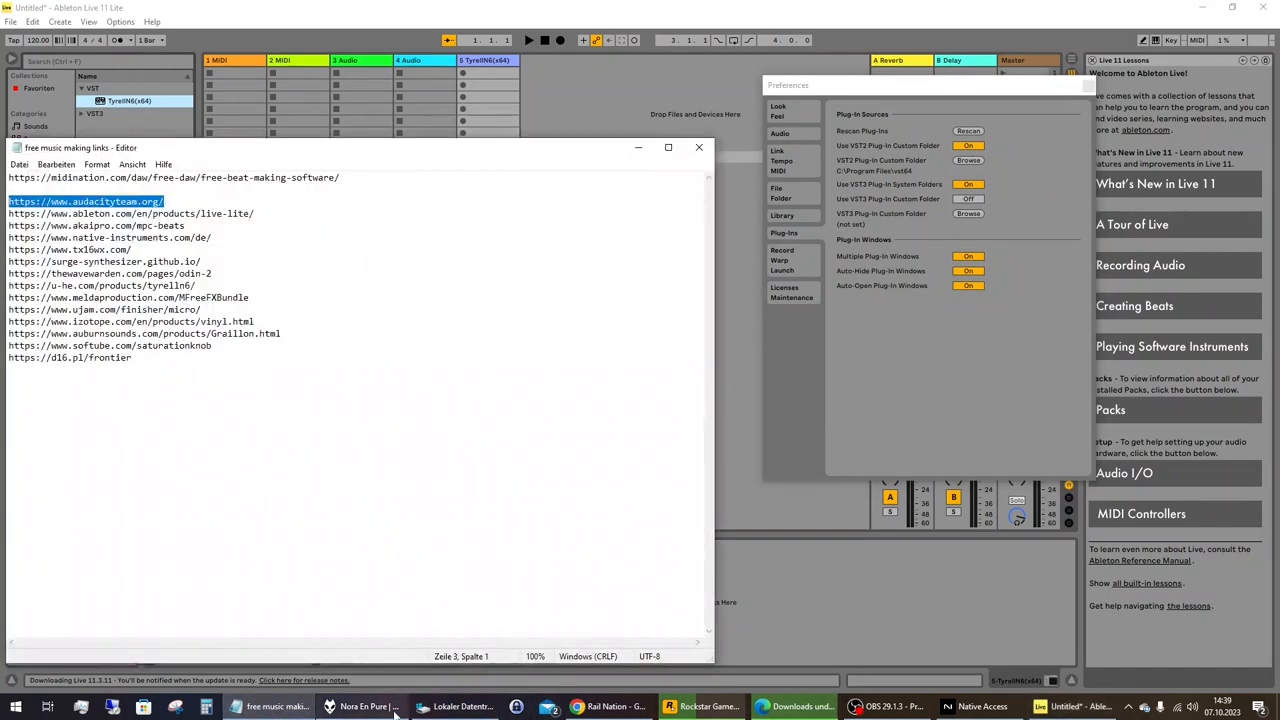
pyautogui.click(420, 707)
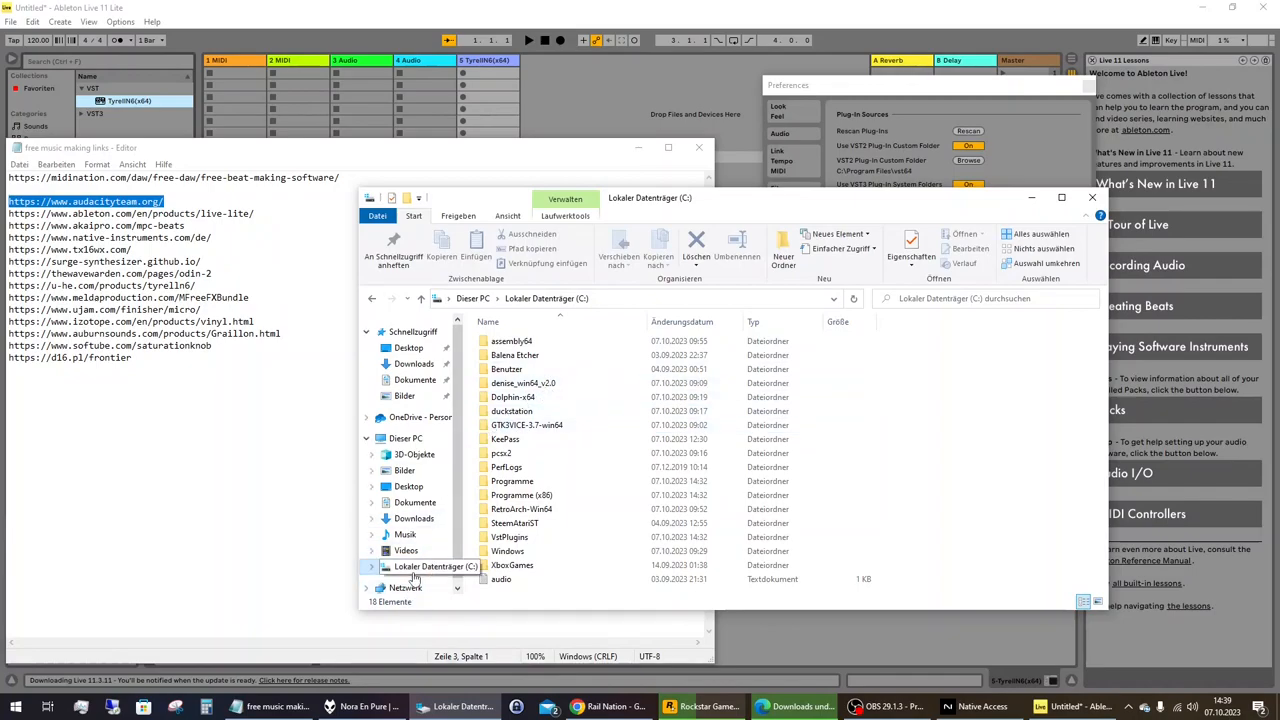
pyautogui.click(521, 508)
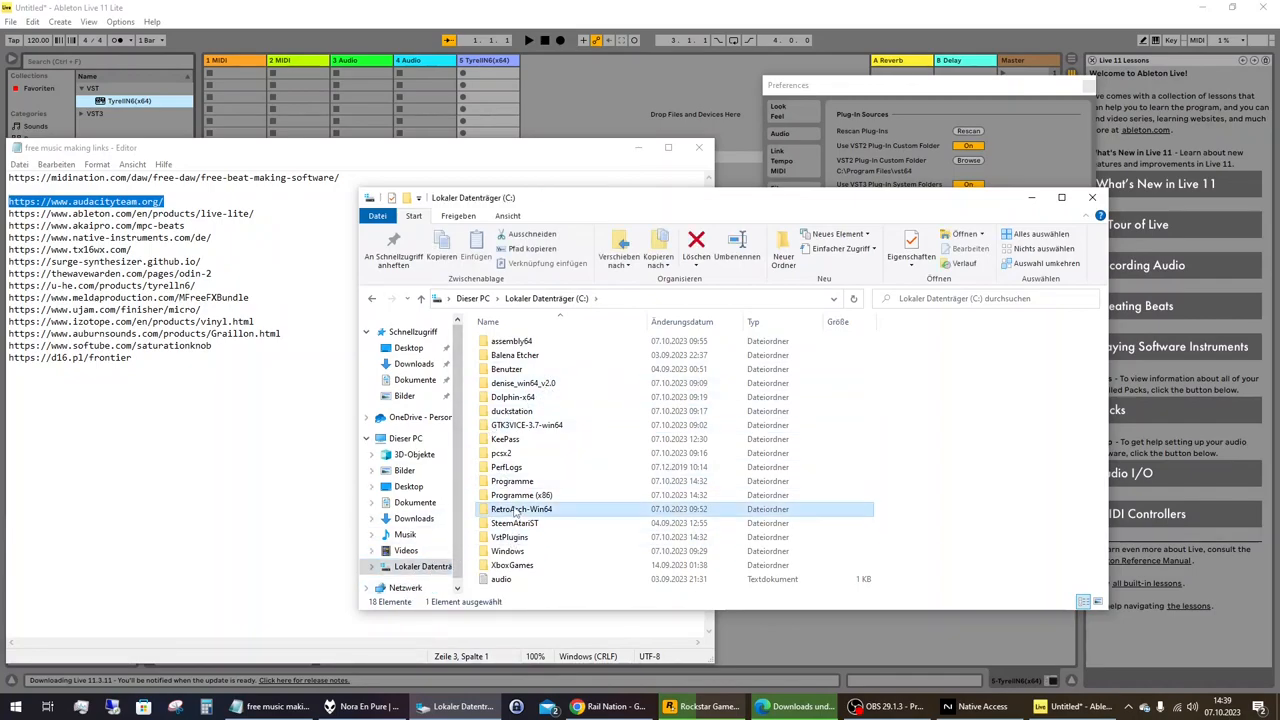
pyautogui.doubleClick(512, 481)
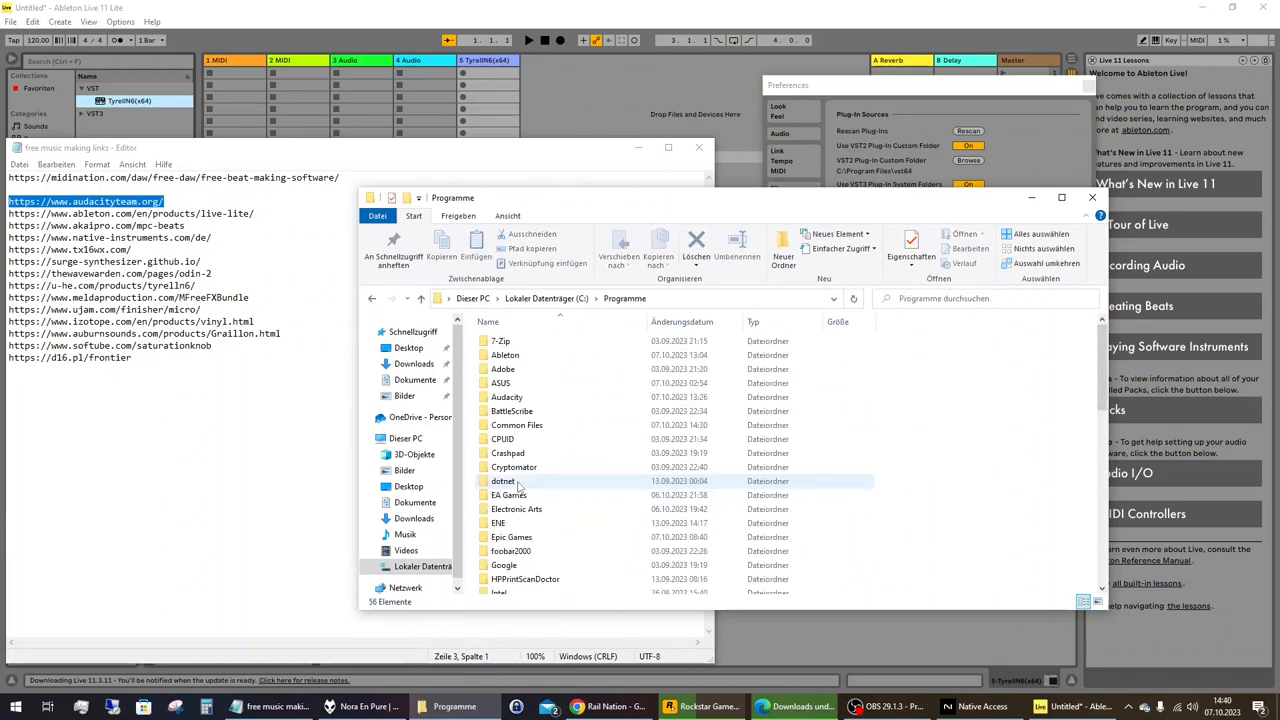
# Browse through Surge Synth Team into the new vst3 folder and approve administrator access
pyautogui.scroll(-3)
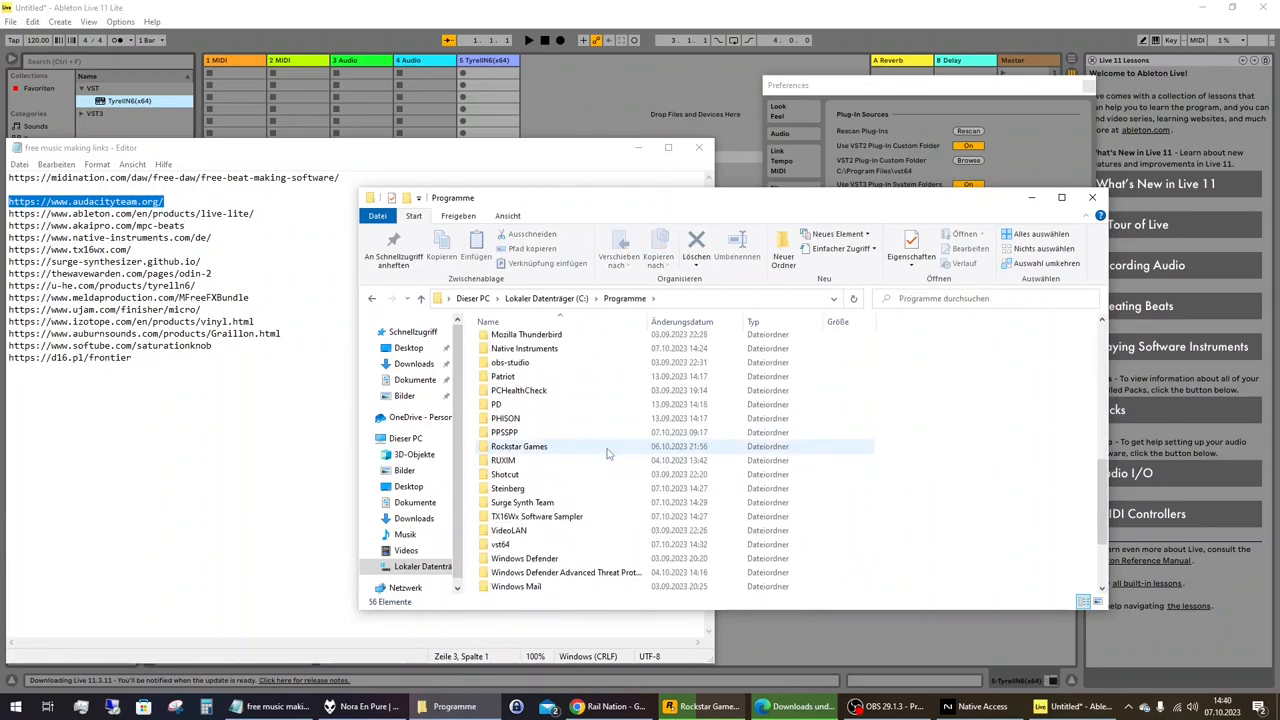
pyautogui.scroll(-3)
pyautogui.write('vst3')
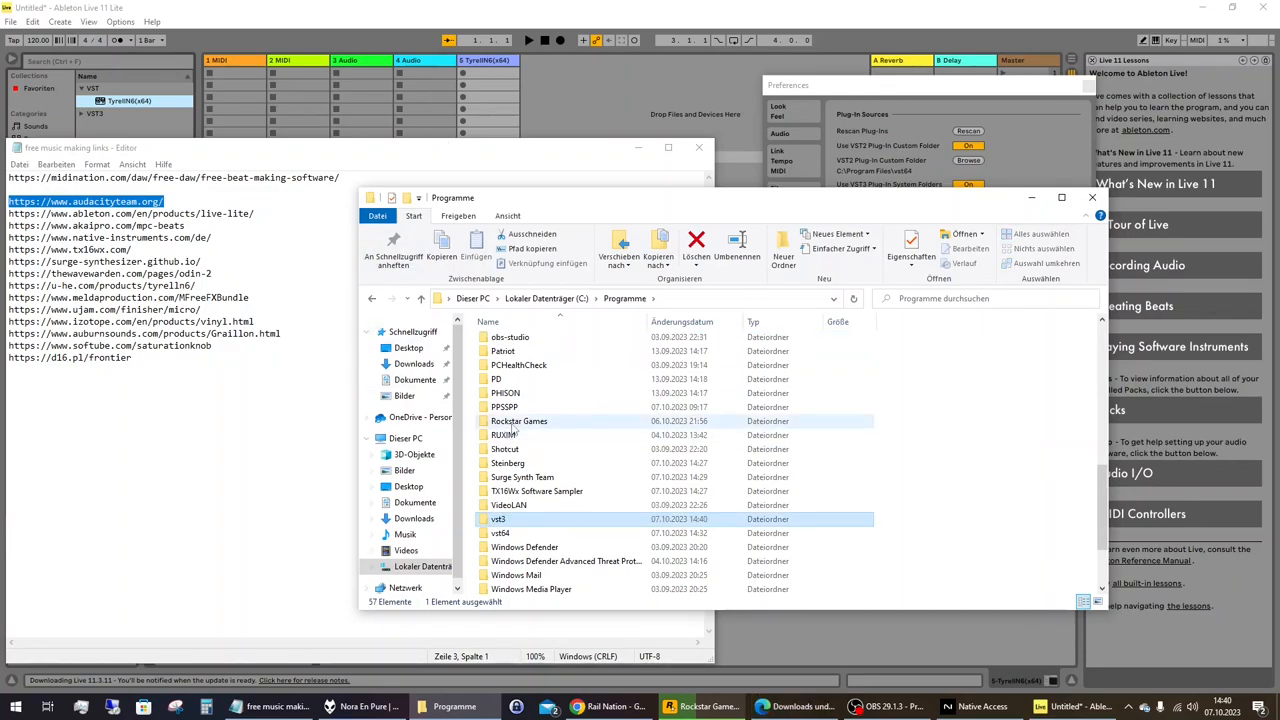
pyautogui.doubleClick(503, 350)
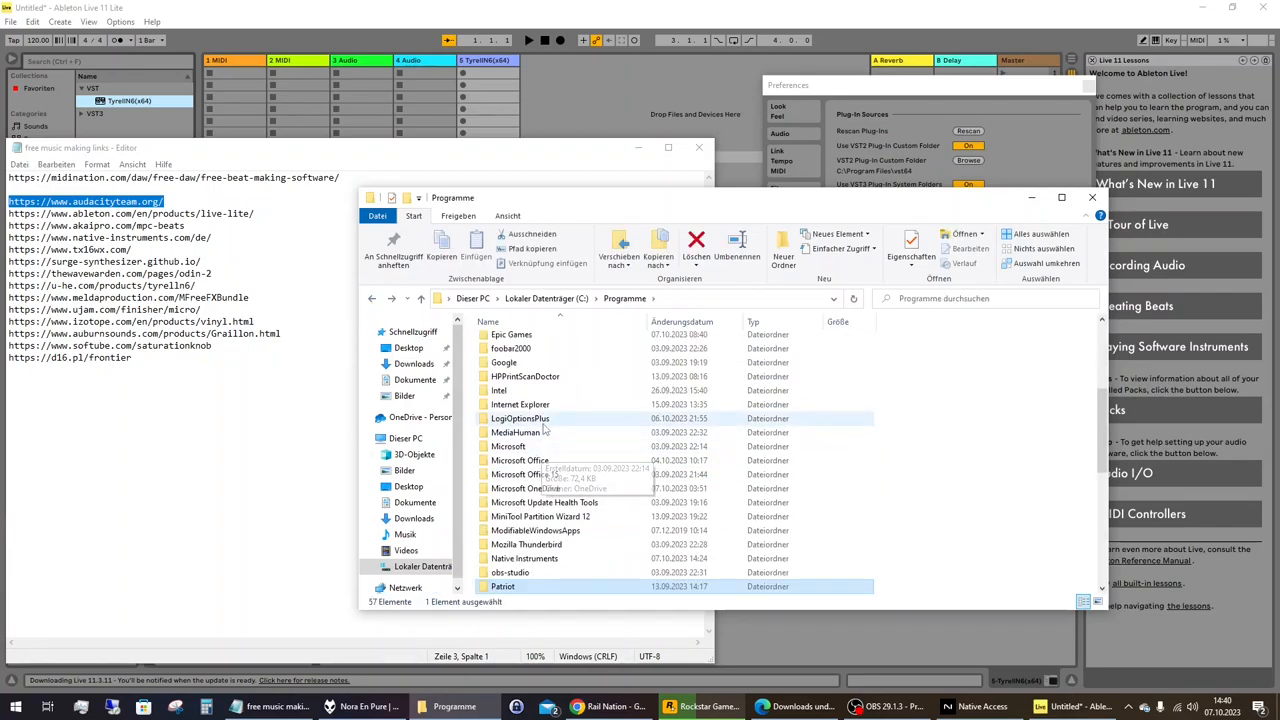
pyautogui.scroll(-3)
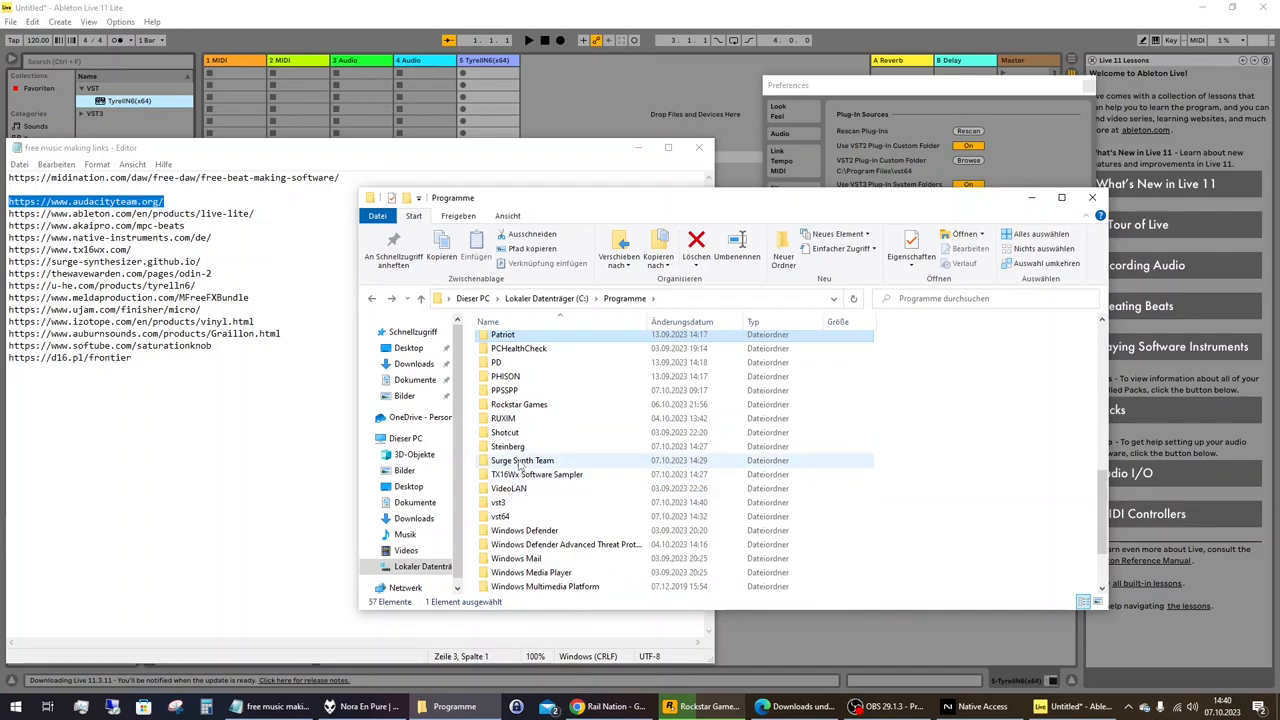
pyautogui.doubleClick(522, 460)
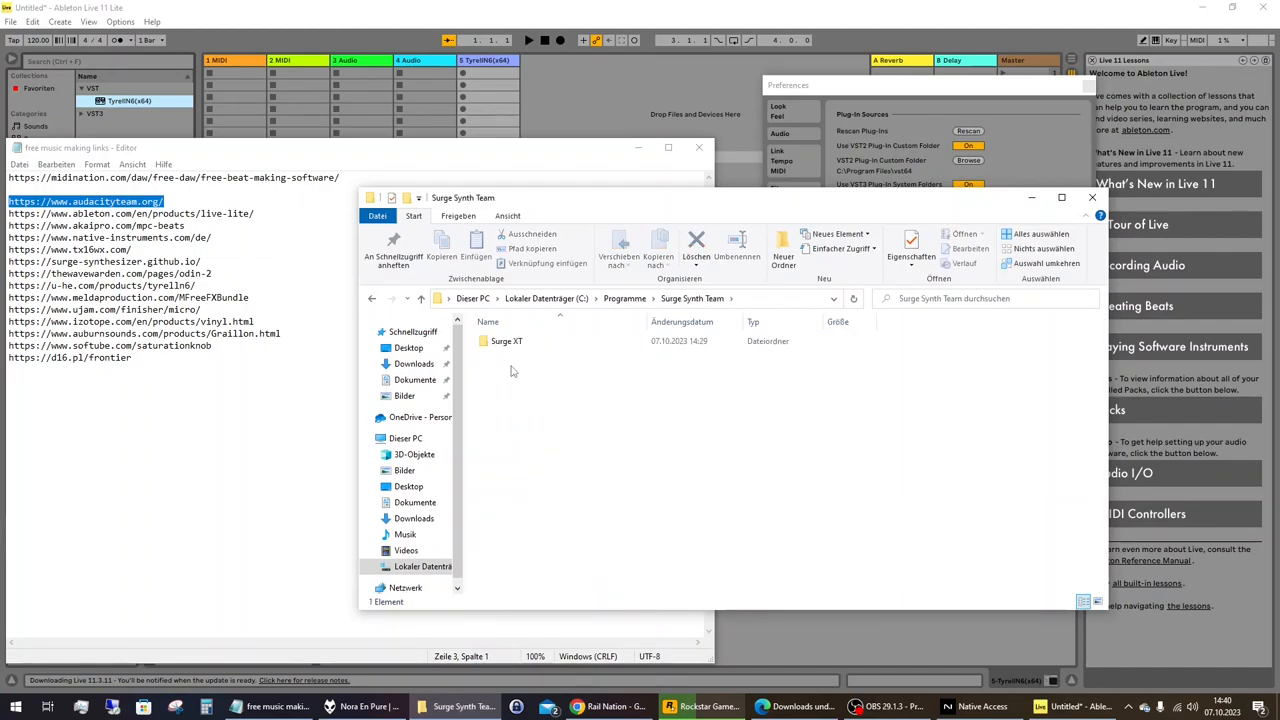
pyautogui.doubleClick(505, 341)
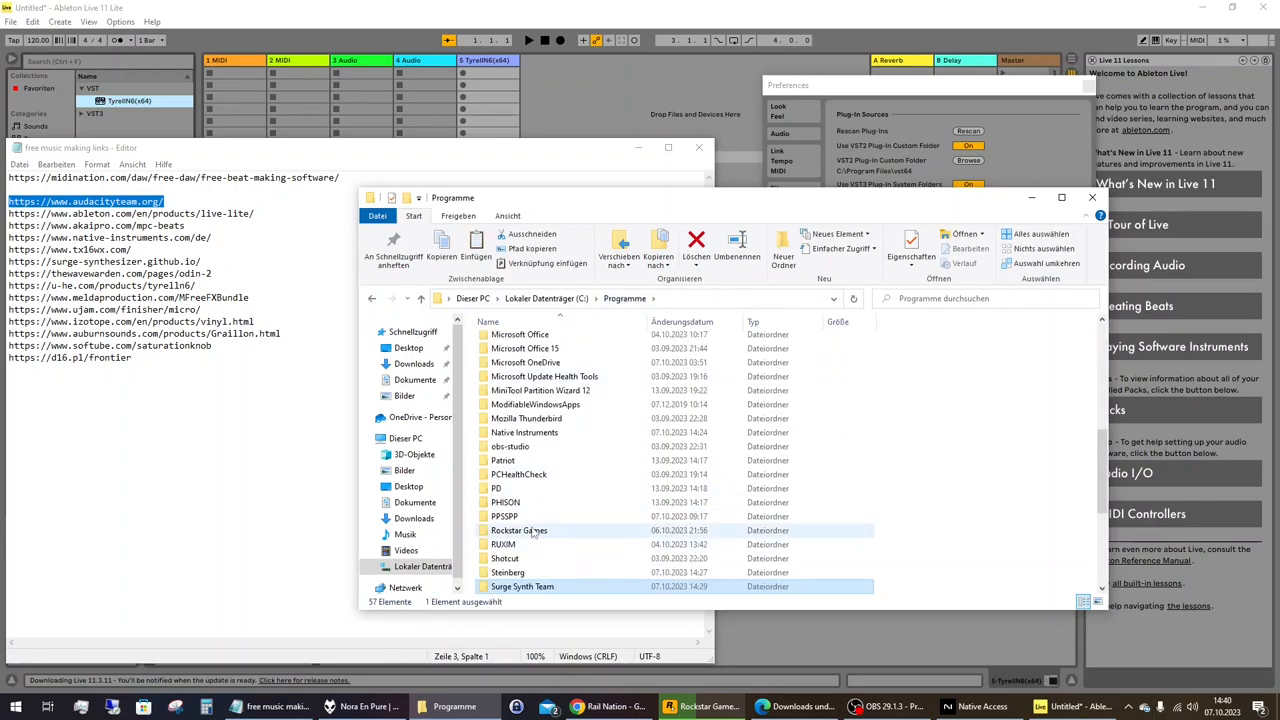
pyautogui.scroll(-3)
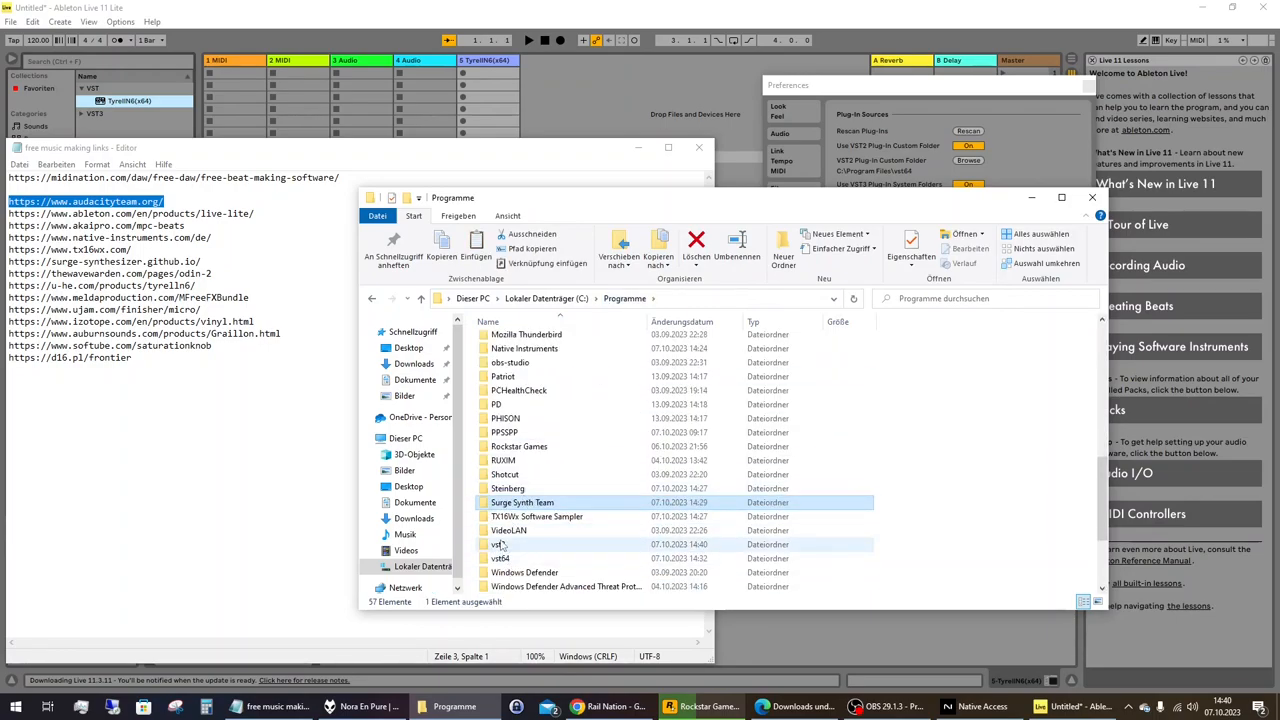
pyautogui.doubleClick(496, 544)
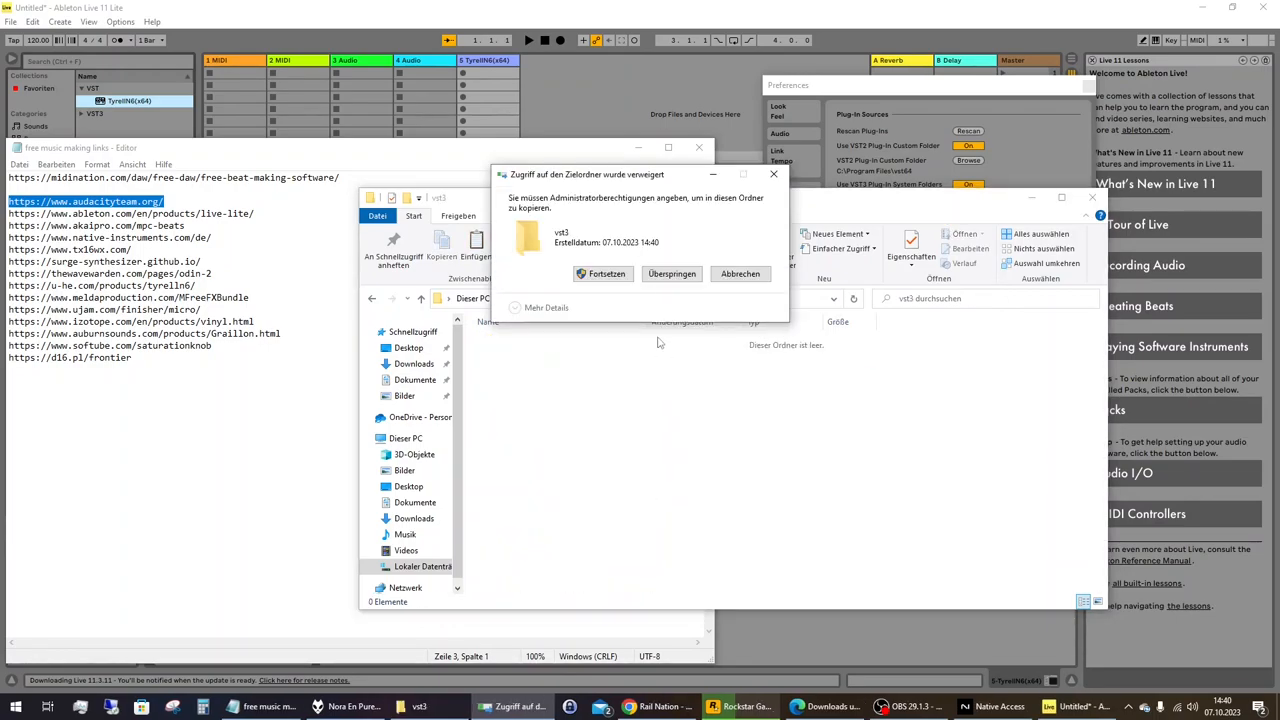
pyautogui.click(602, 273)
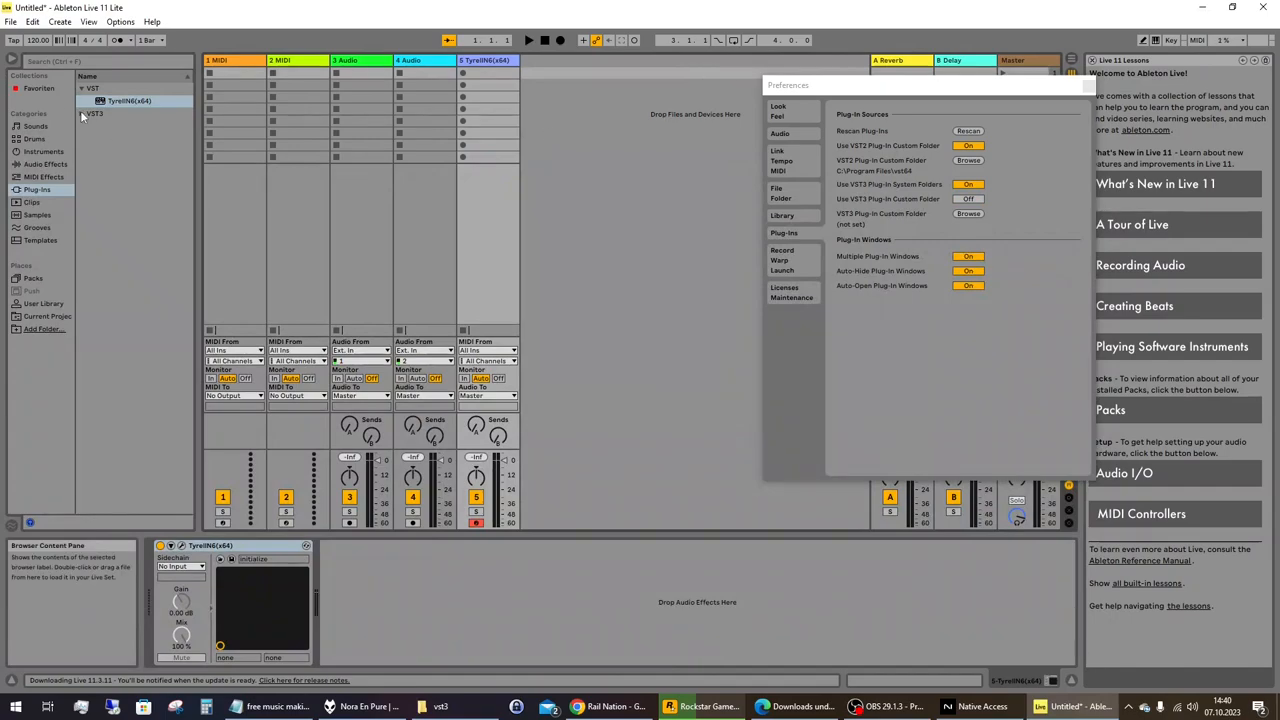
# Expand the VST3 vendor folders to reveal Surge XT, Odin2 and TX16Wx
pyautogui.click(83, 112)
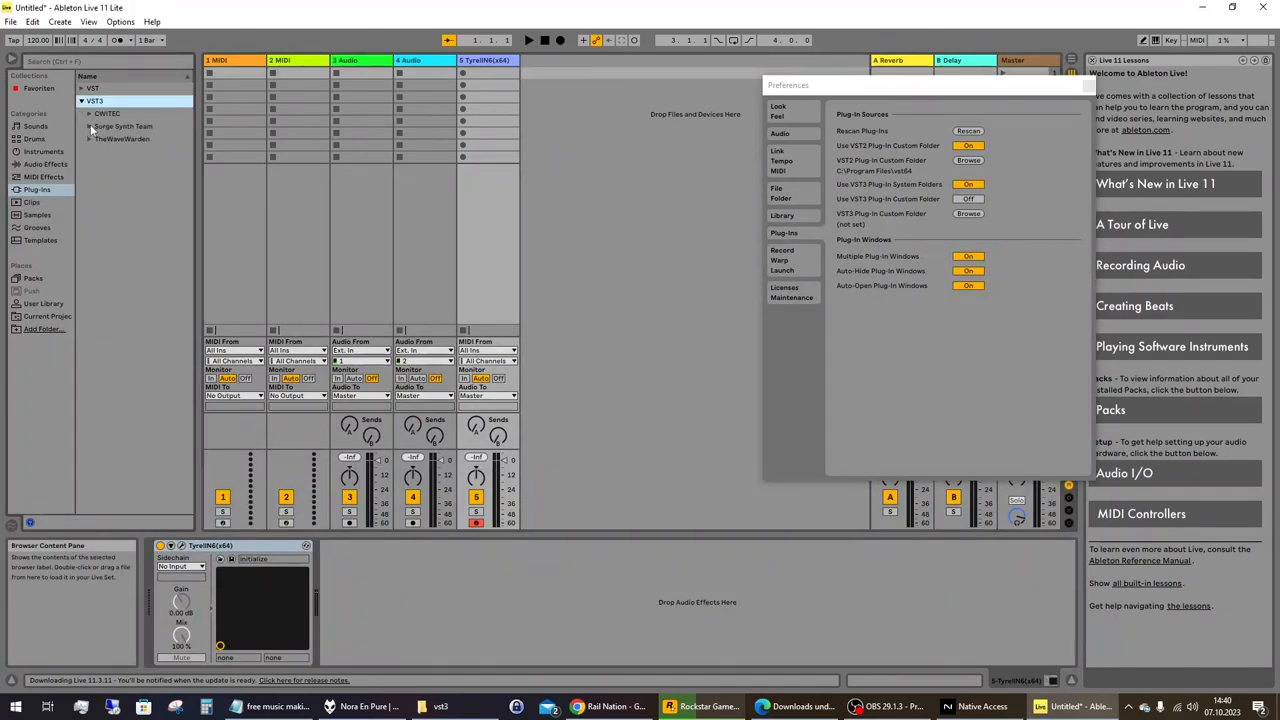
pyautogui.click(88, 114)
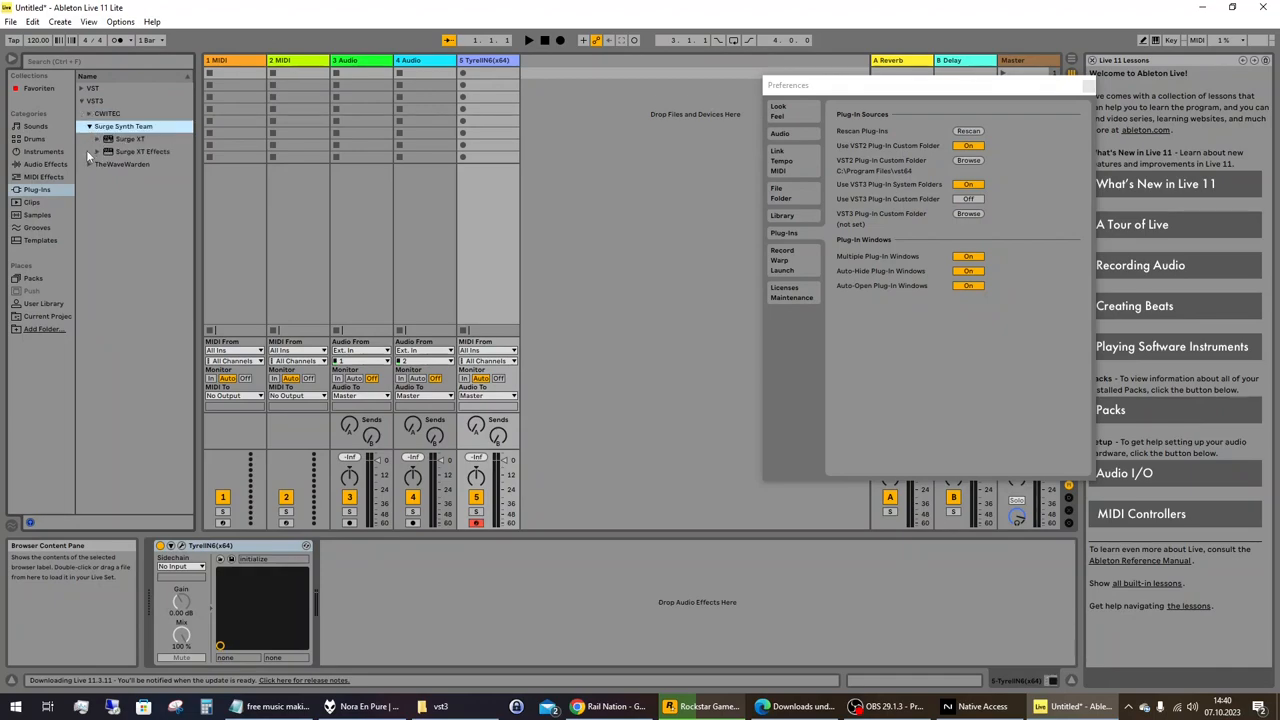
pyautogui.click(89, 138)
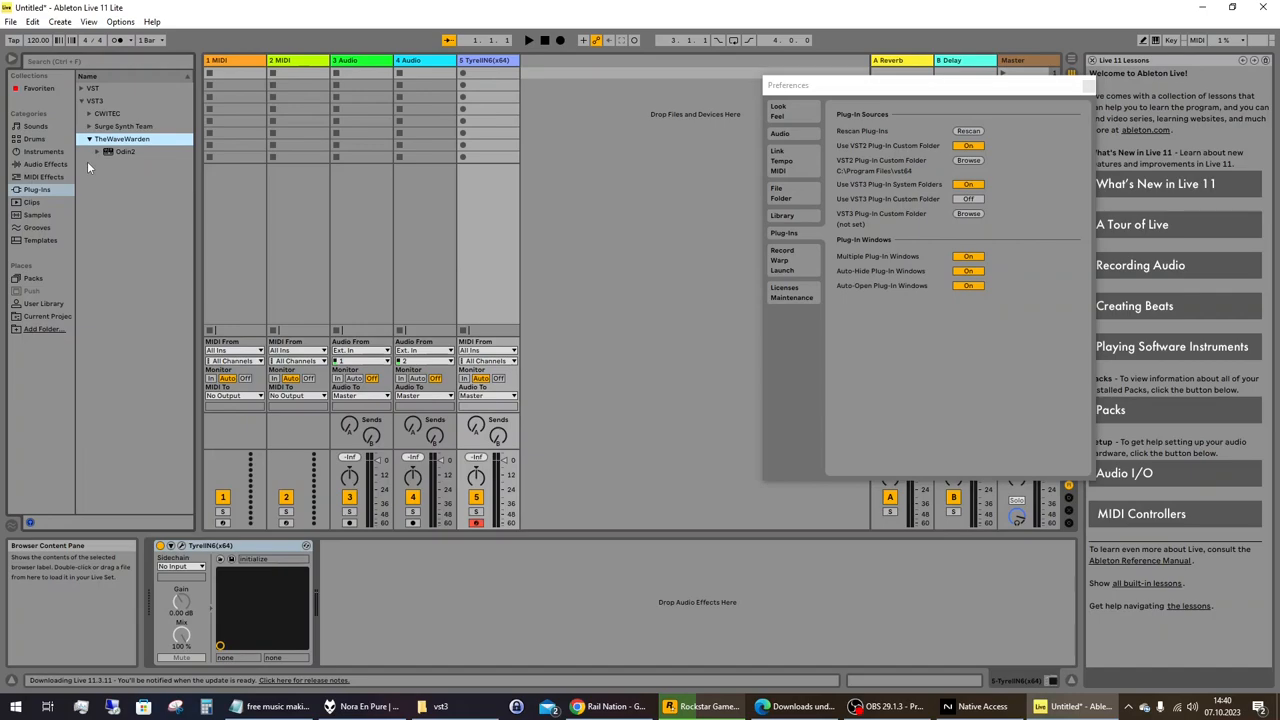
pyautogui.click(88, 115)
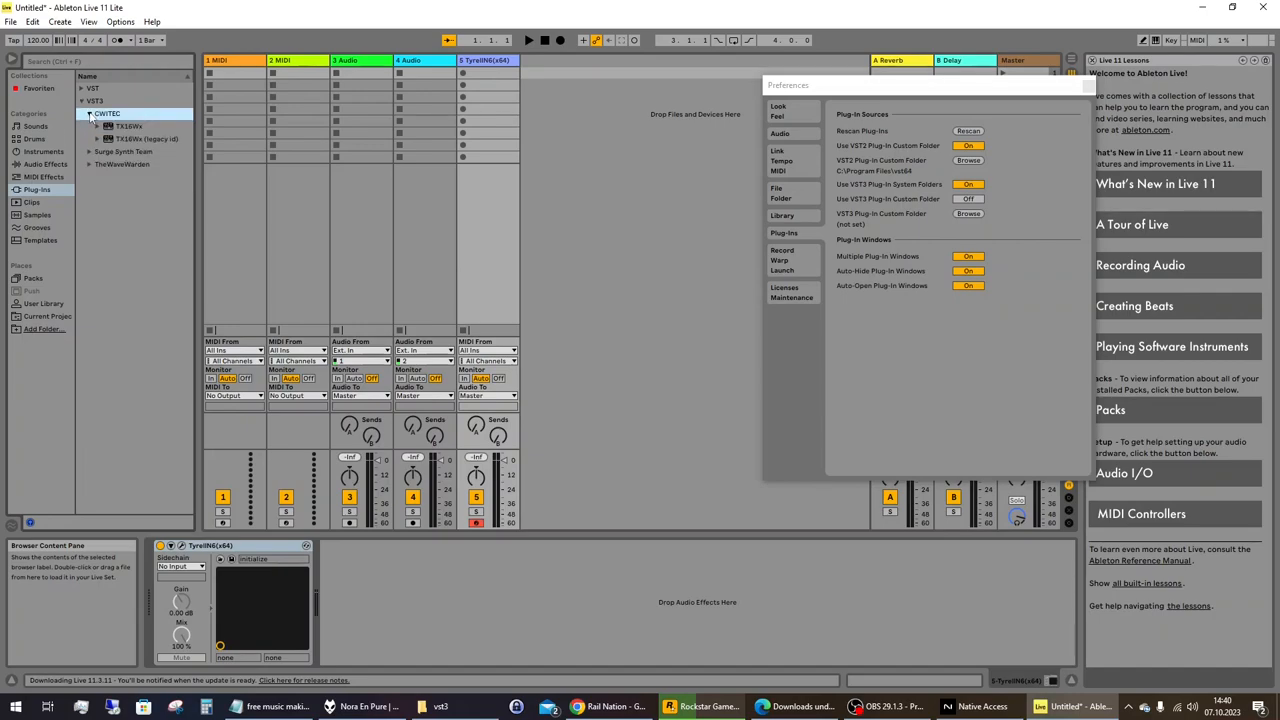
pyautogui.click(88, 99)
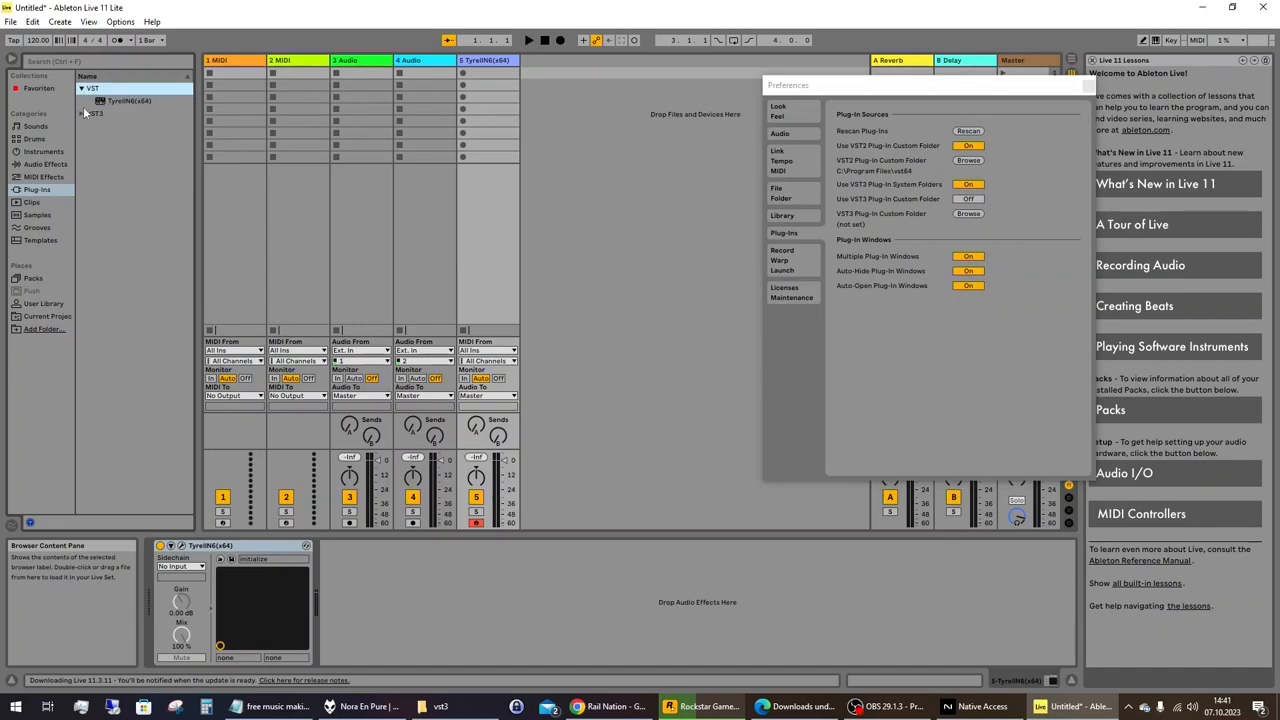
pyautogui.click(82, 114)
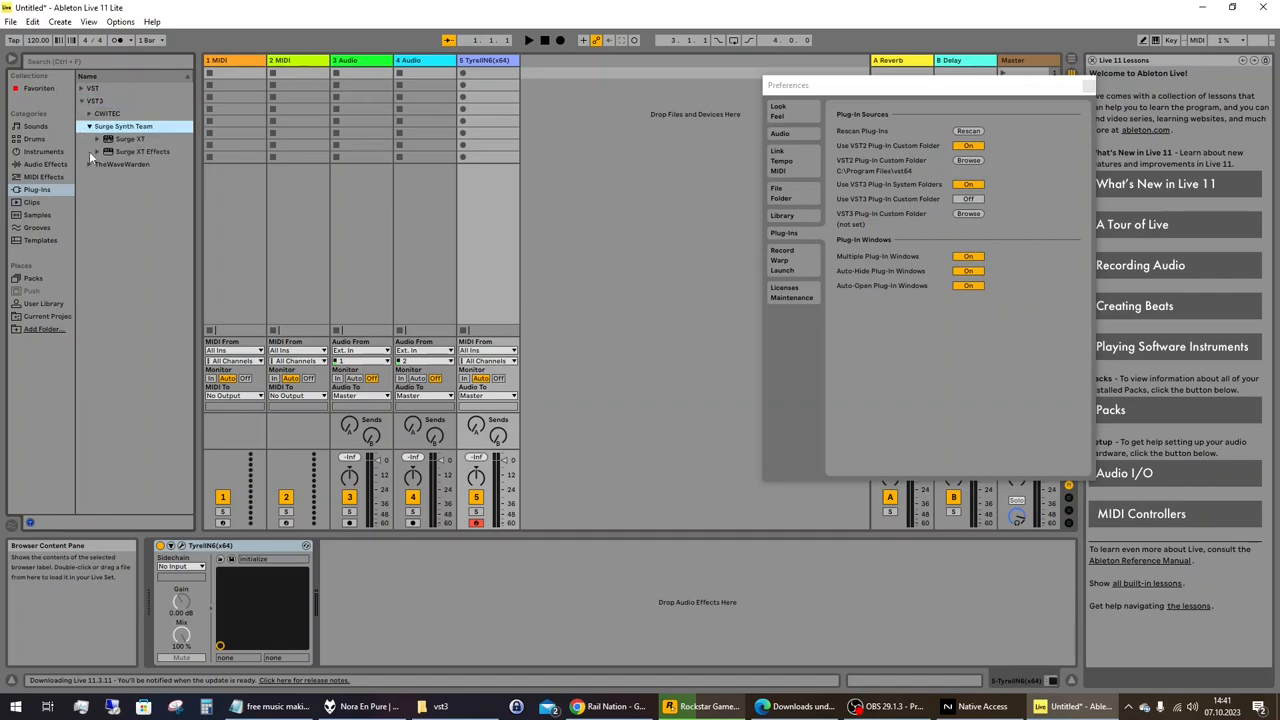
pyautogui.click(83, 138)
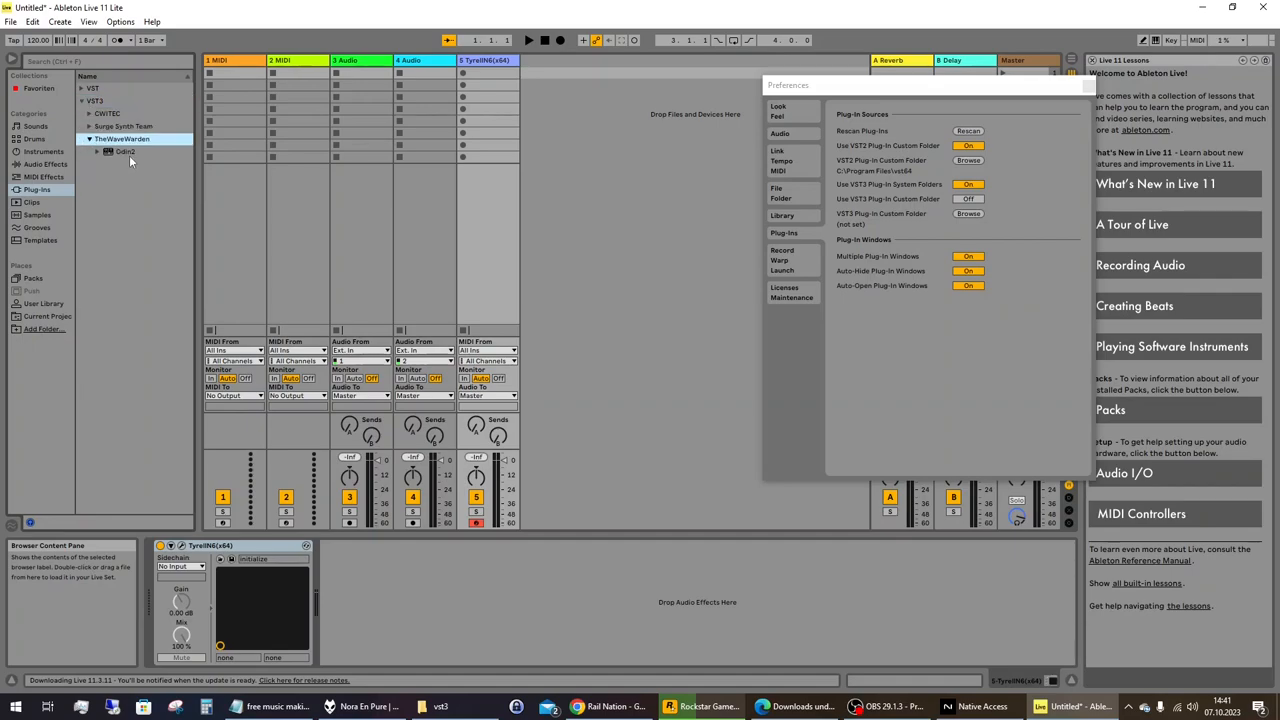
pyautogui.click(272, 707)
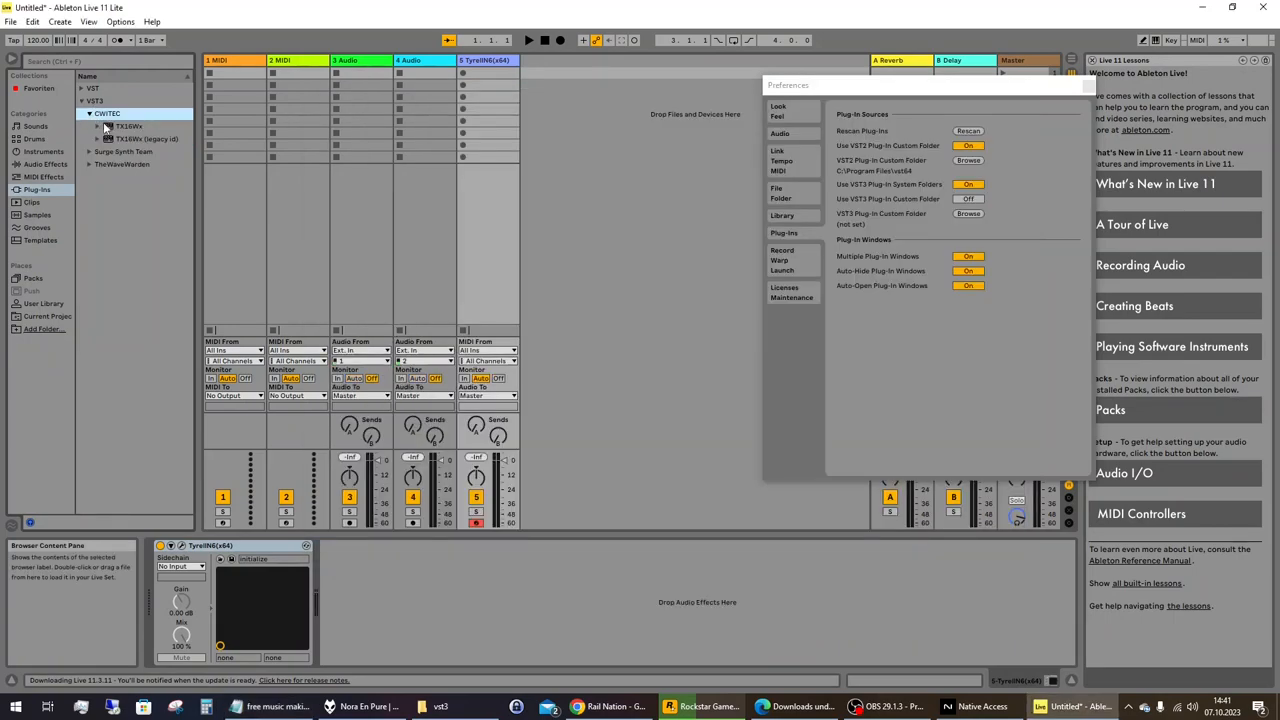
pyautogui.click(102, 124)
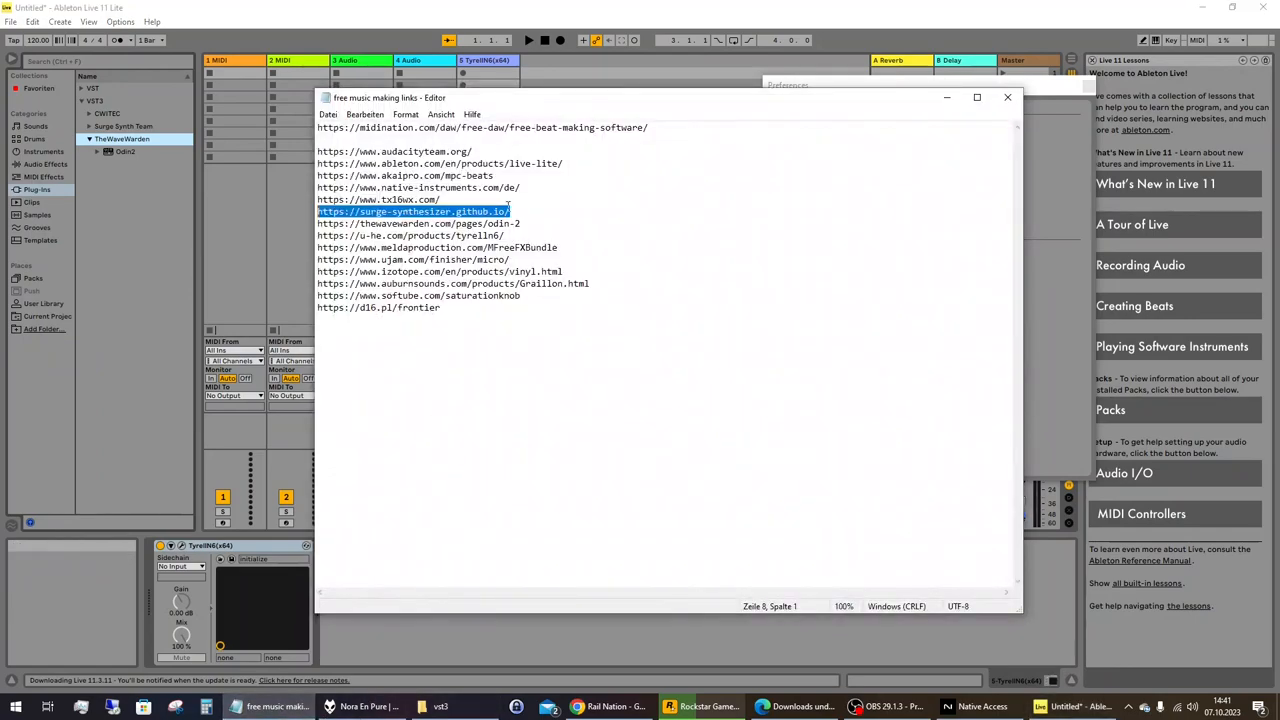
# Select the u-he TyrellN6 link, expand the VST and VST3 lists, and close Preferences
pyautogui.moveTo(512, 211); pyautogui.dragTo(520, 223)
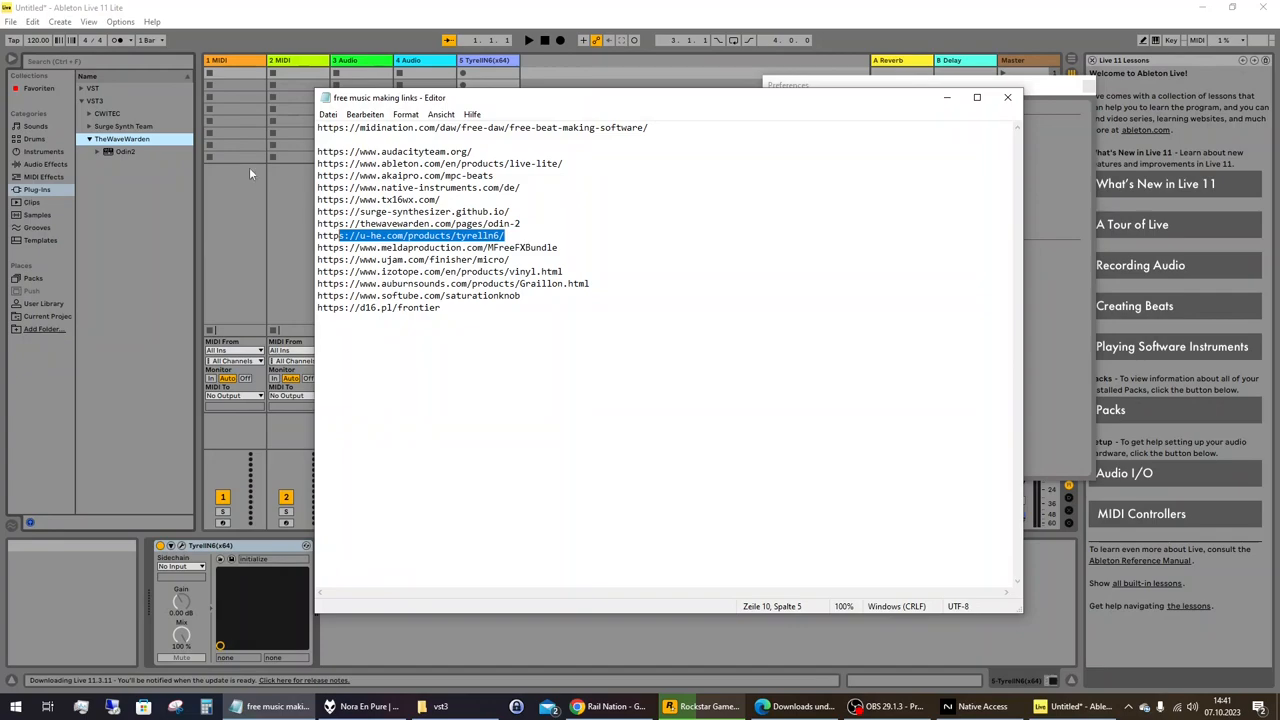
pyautogui.click(1006, 96)
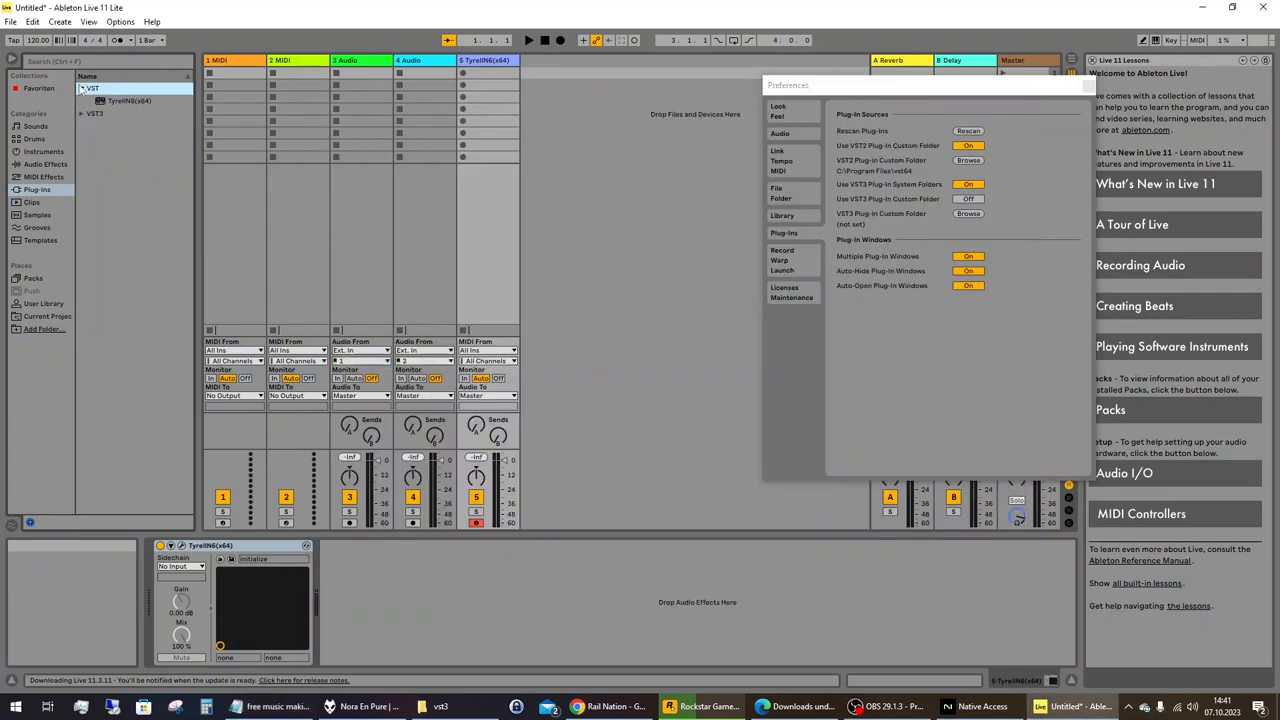
pyautogui.click(72, 112)
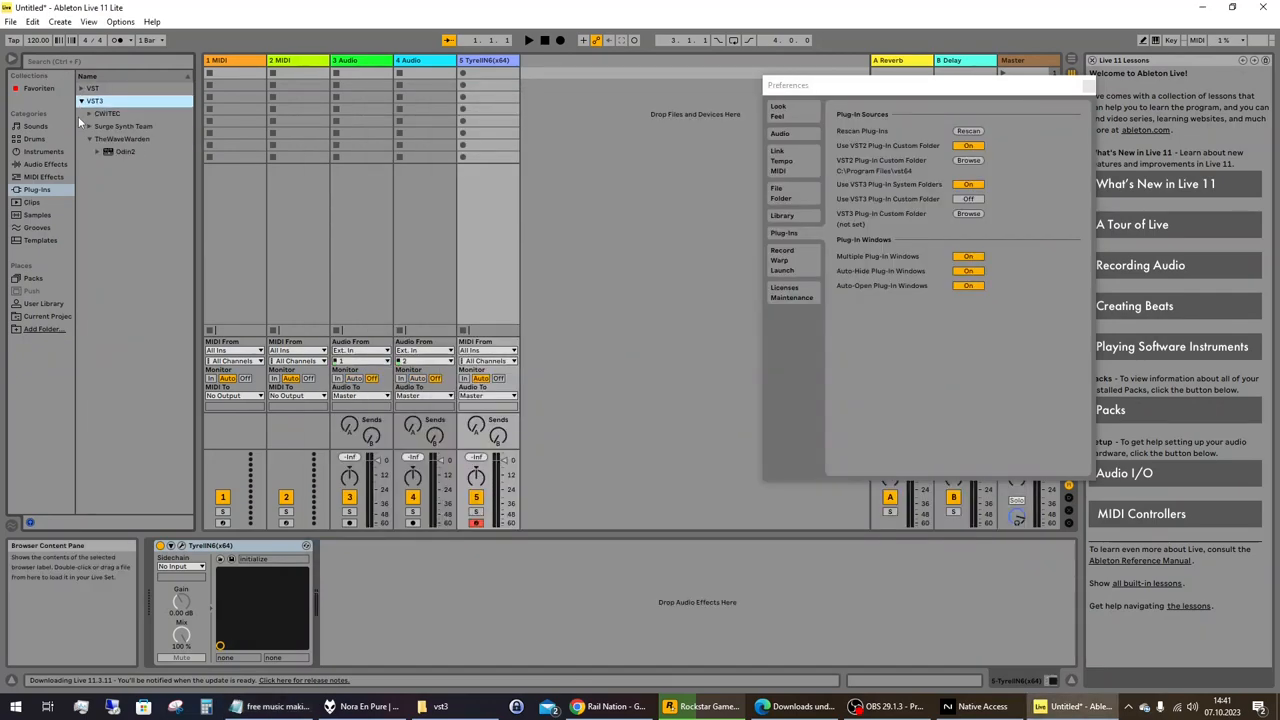
pyautogui.click(72, 102)
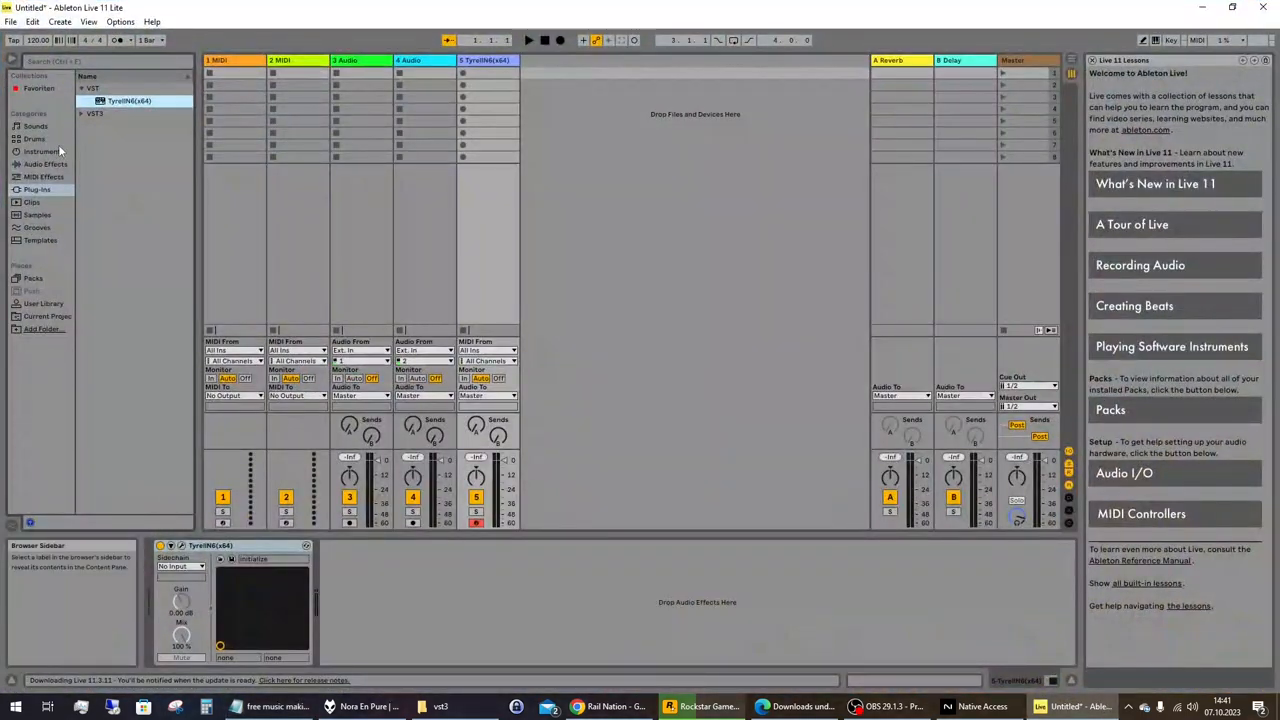
# Load Odin2 and then Surge XT on track 5, closing each plug-in window
pyautogui.click(72, 100)
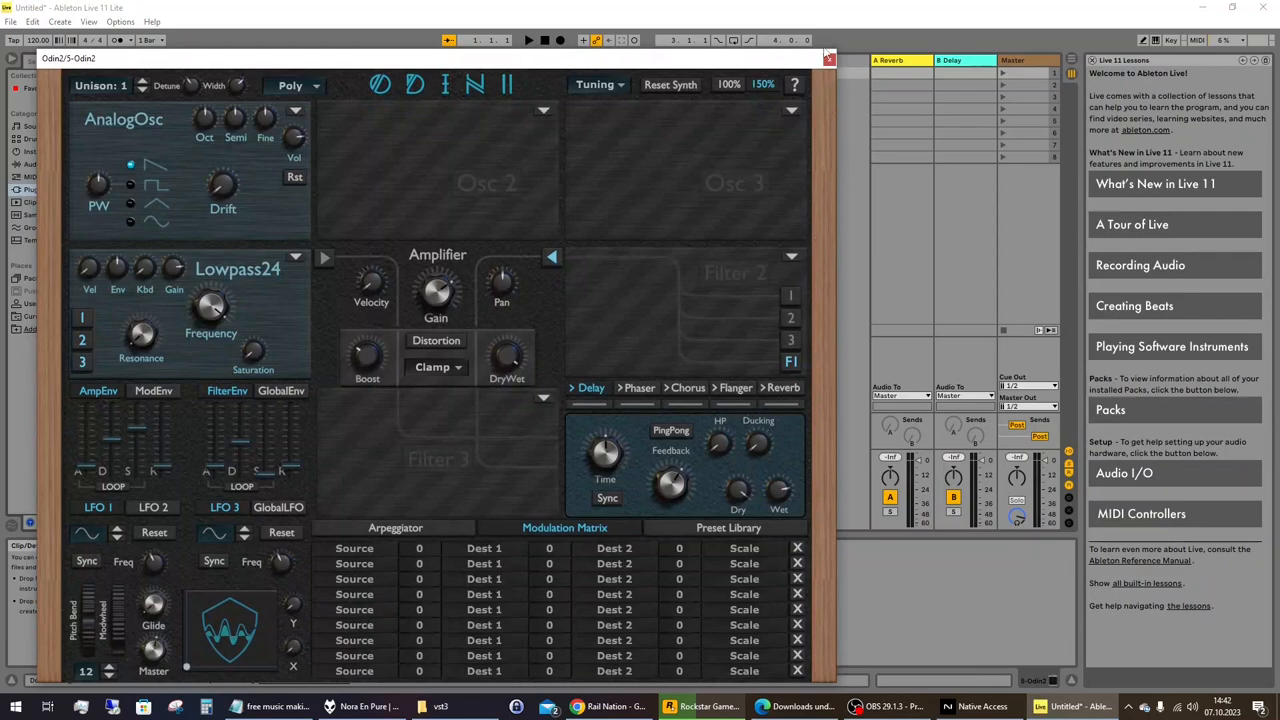
pyautogui.click(827, 61)
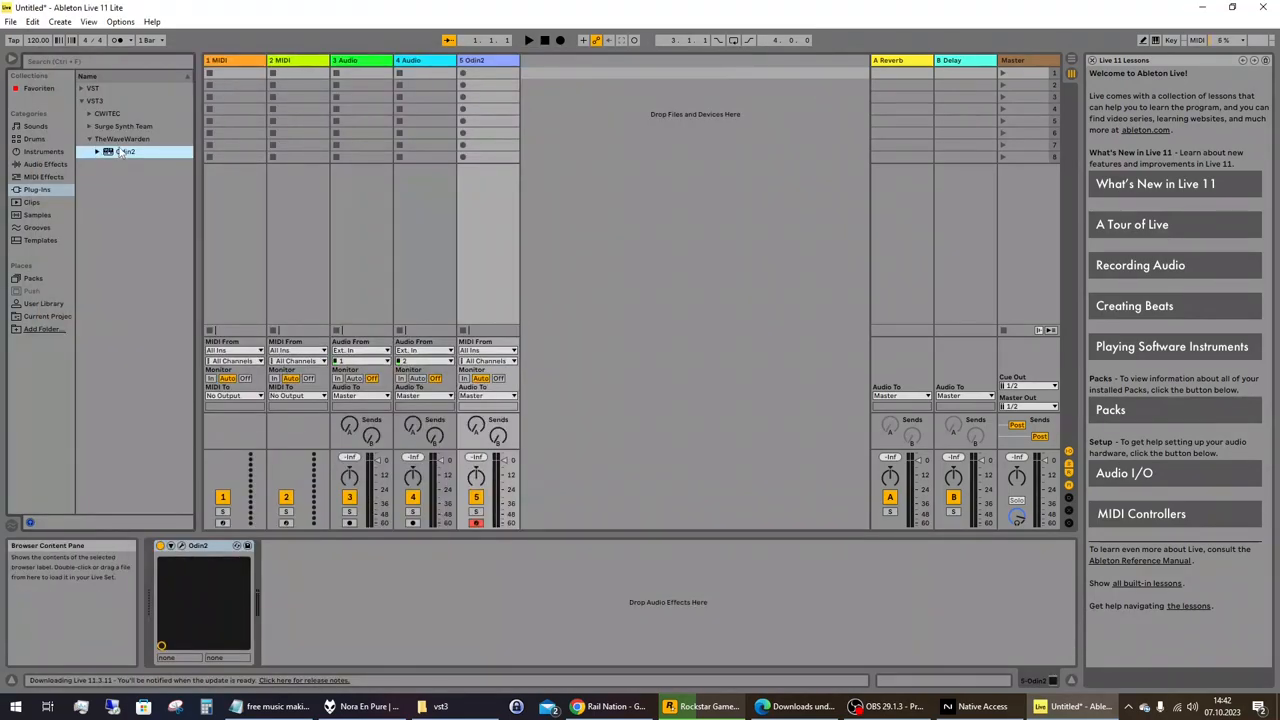
pyautogui.click(85, 126)
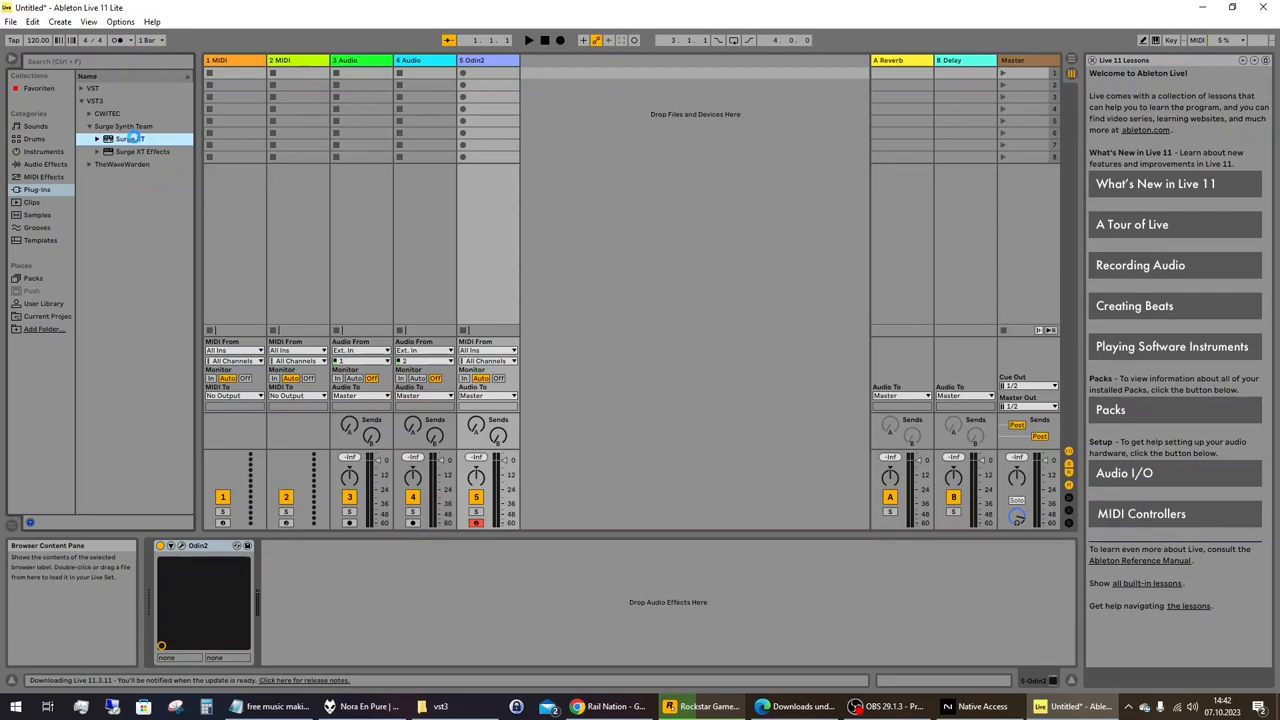
pyautogui.doubleClick(125, 138)
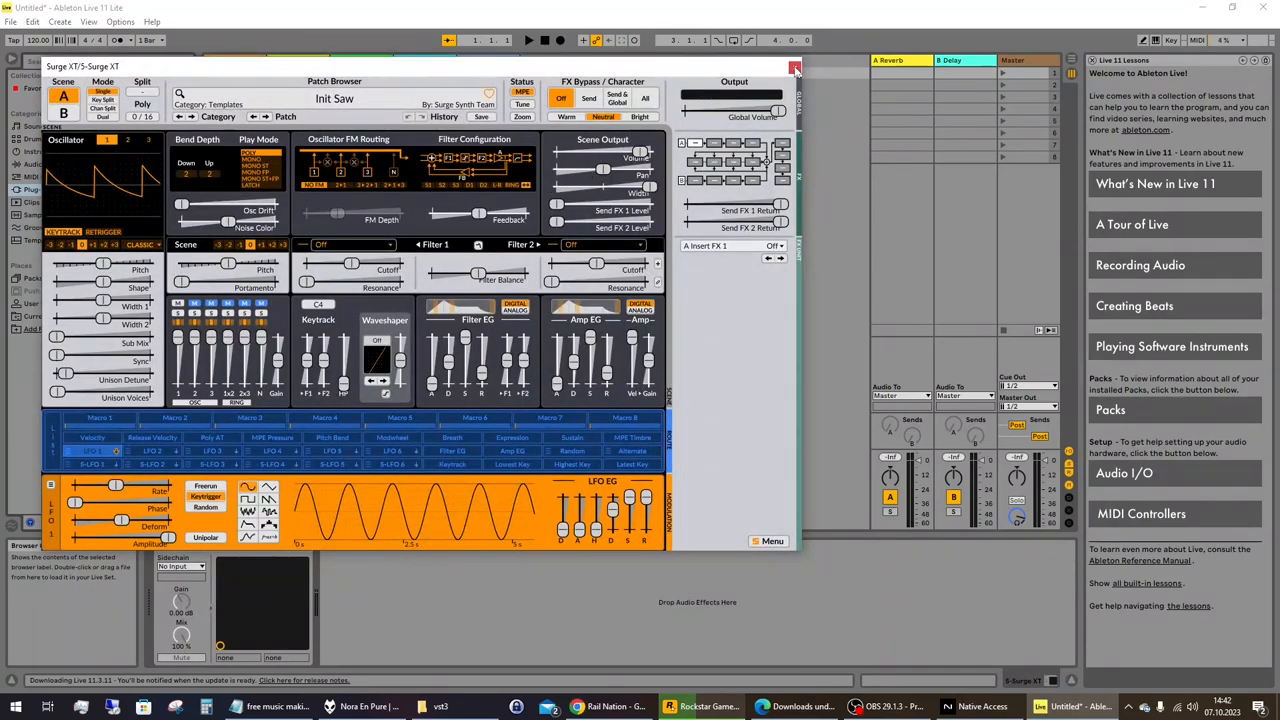
pyautogui.click(795, 65)
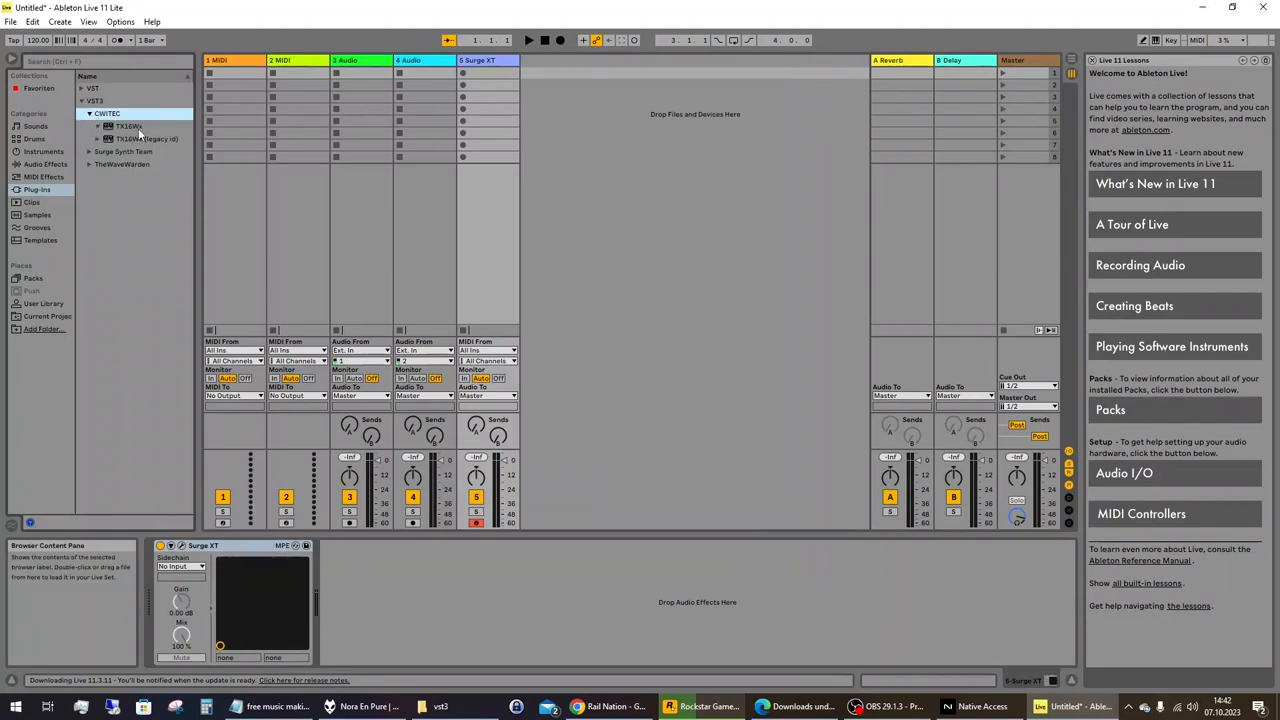
# Load TX16Wx on track 5, then collapse VST3 and view Favorites
pyautogui.click(97, 126)
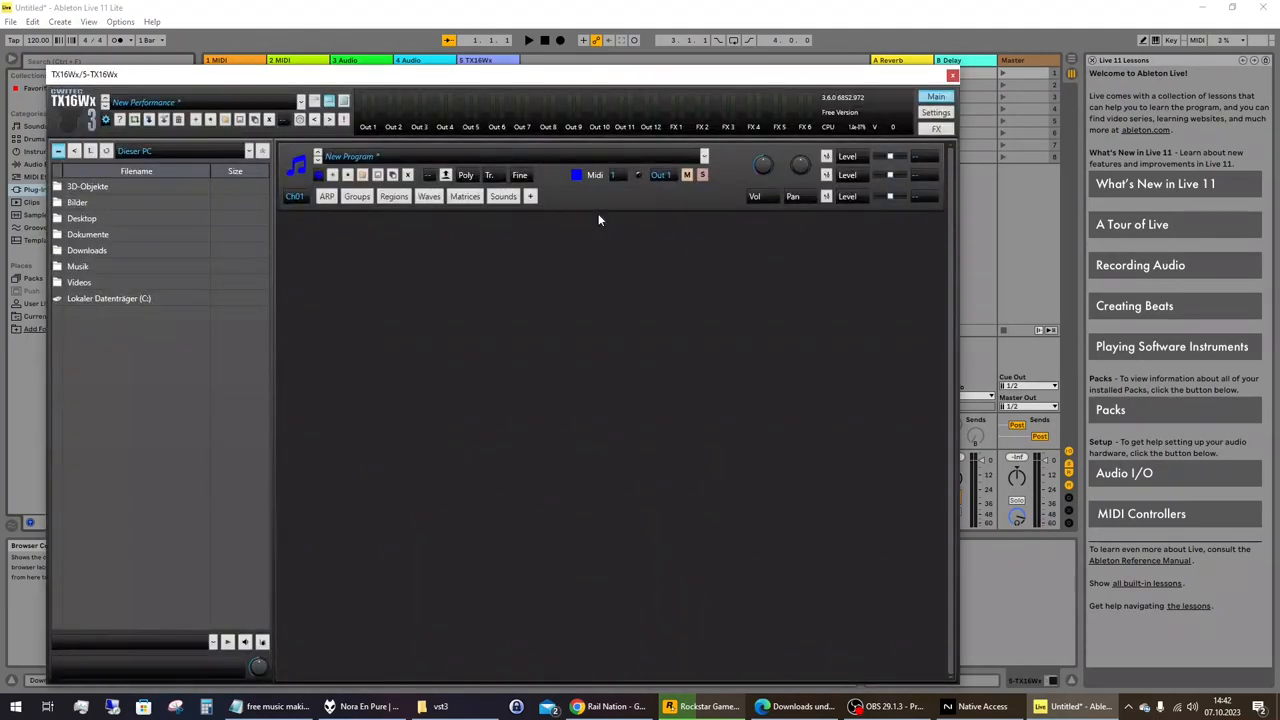
pyautogui.moveTo(593, 213)
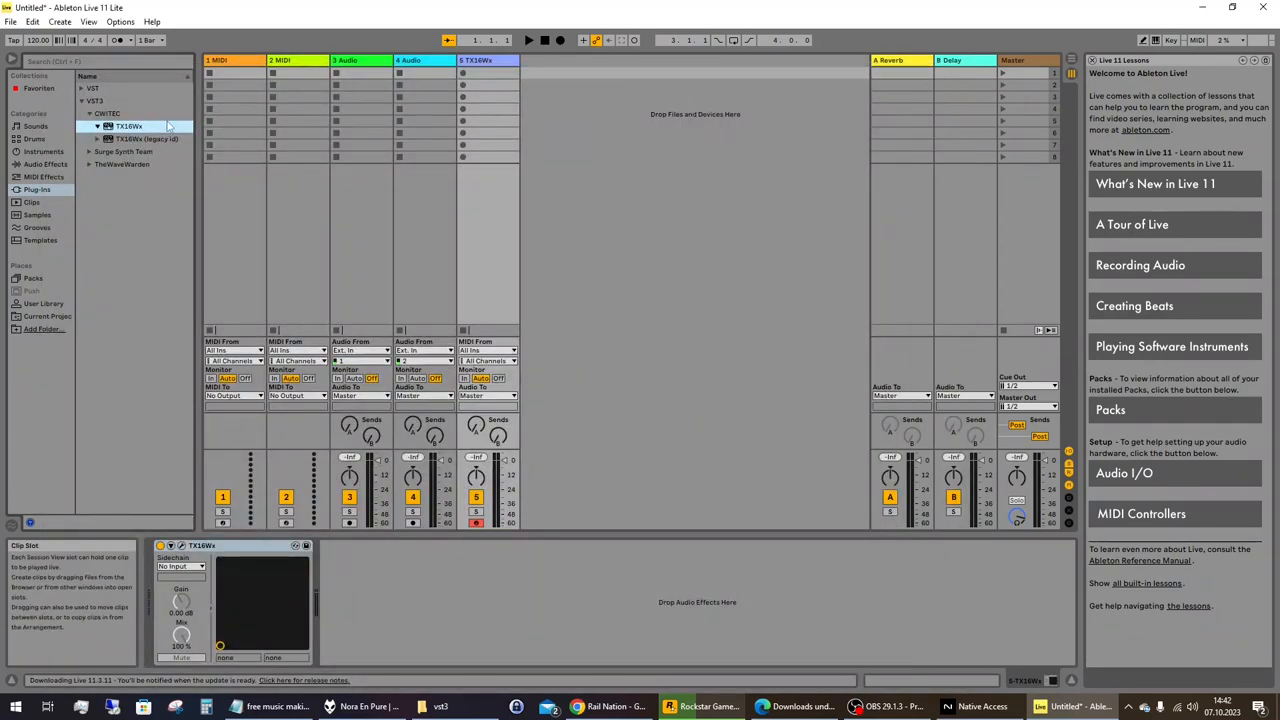
pyautogui.click(81, 100)
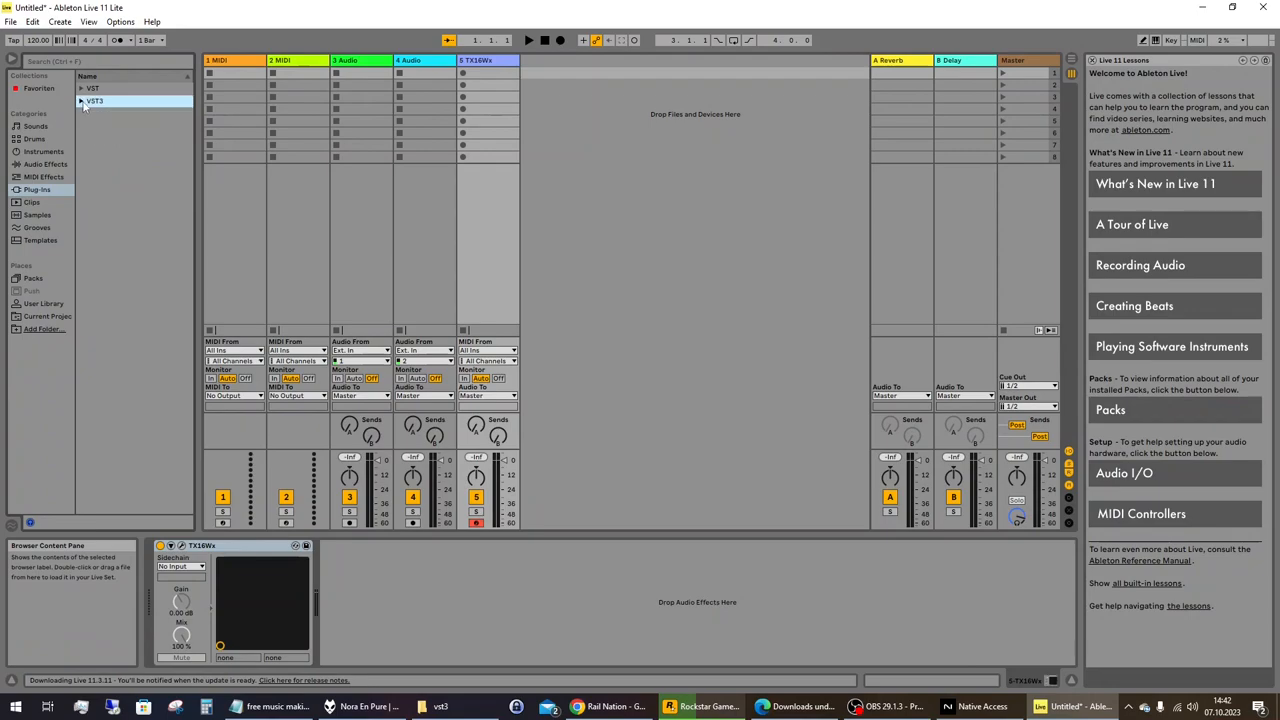
pyautogui.click(37, 88)
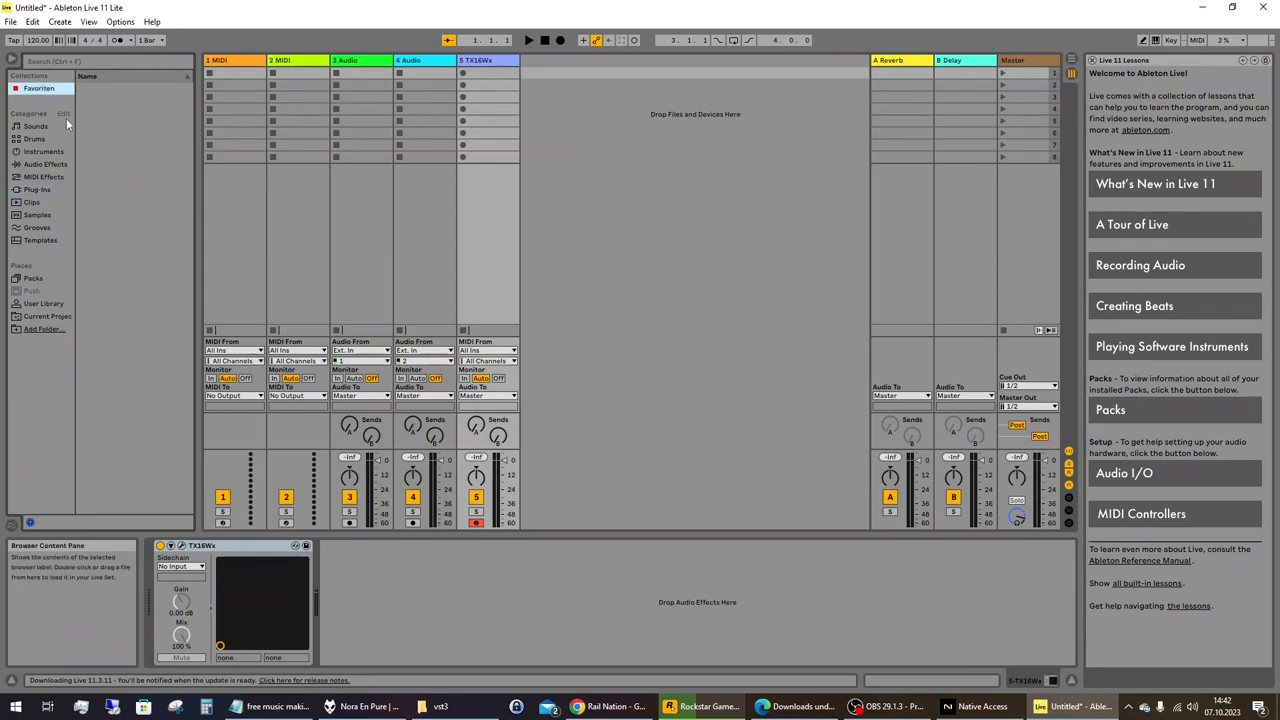
pyautogui.click(38, 189)
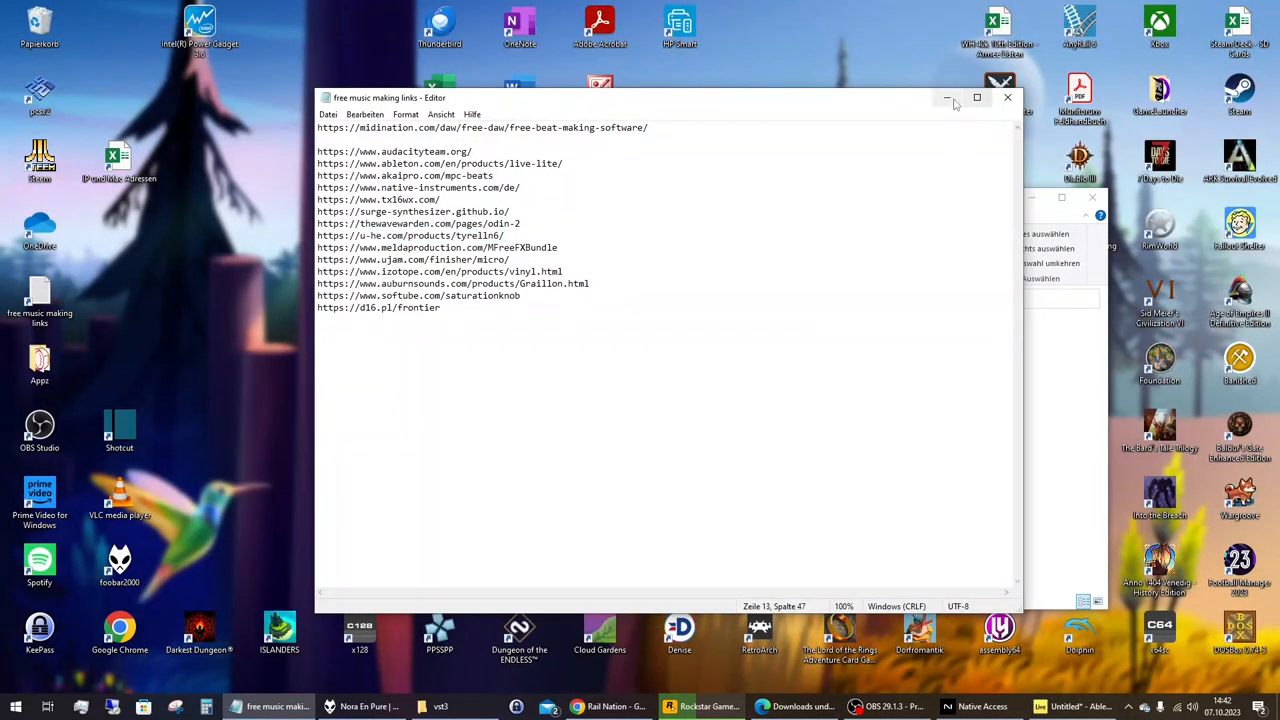
# Move Notepad aside, open Downloads in Explorer, and run maudioplugins_16_09_setup
pyautogui.moveTo(665, 97); pyautogui.dragTo(350, 57)
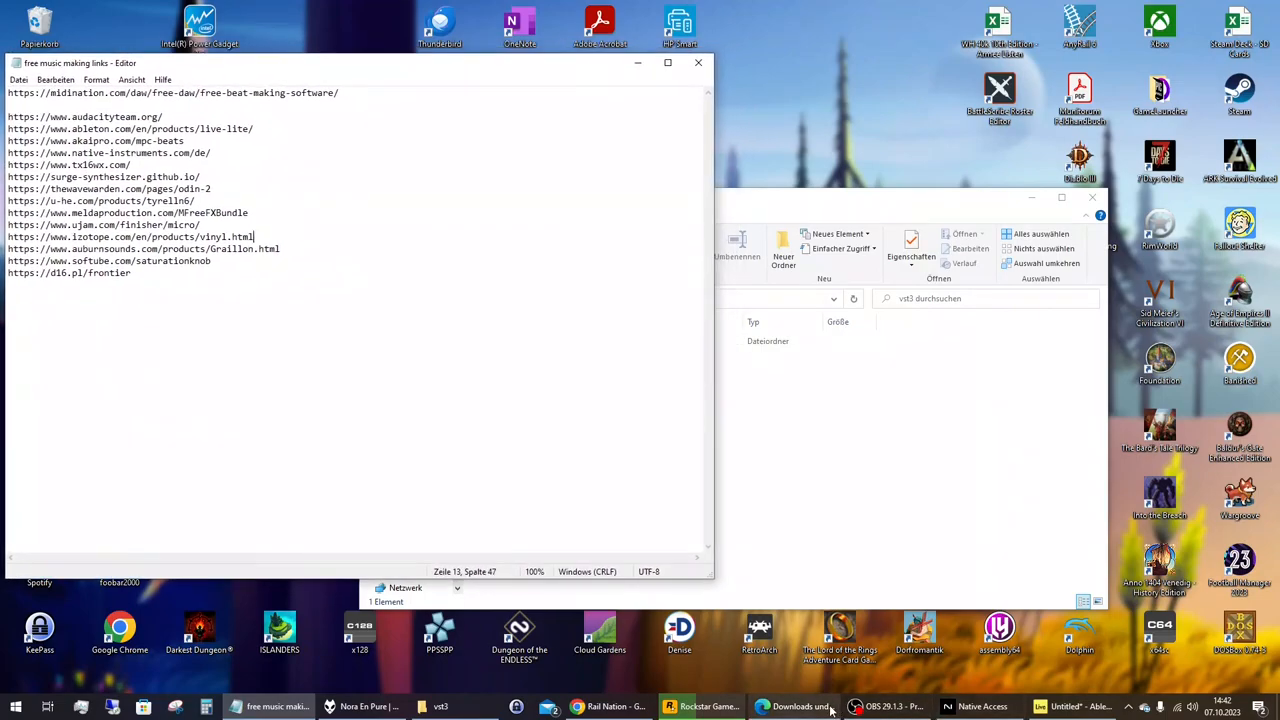
pyautogui.click(792, 706)
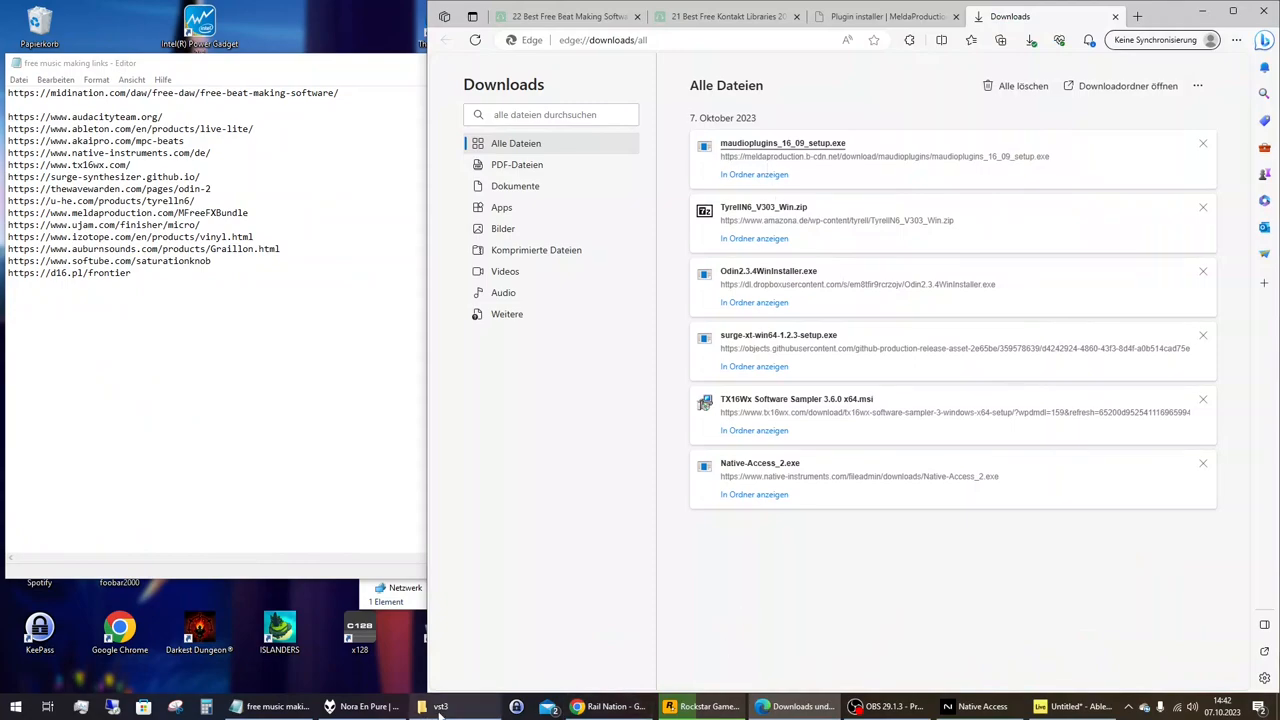
pyautogui.click(443, 705)
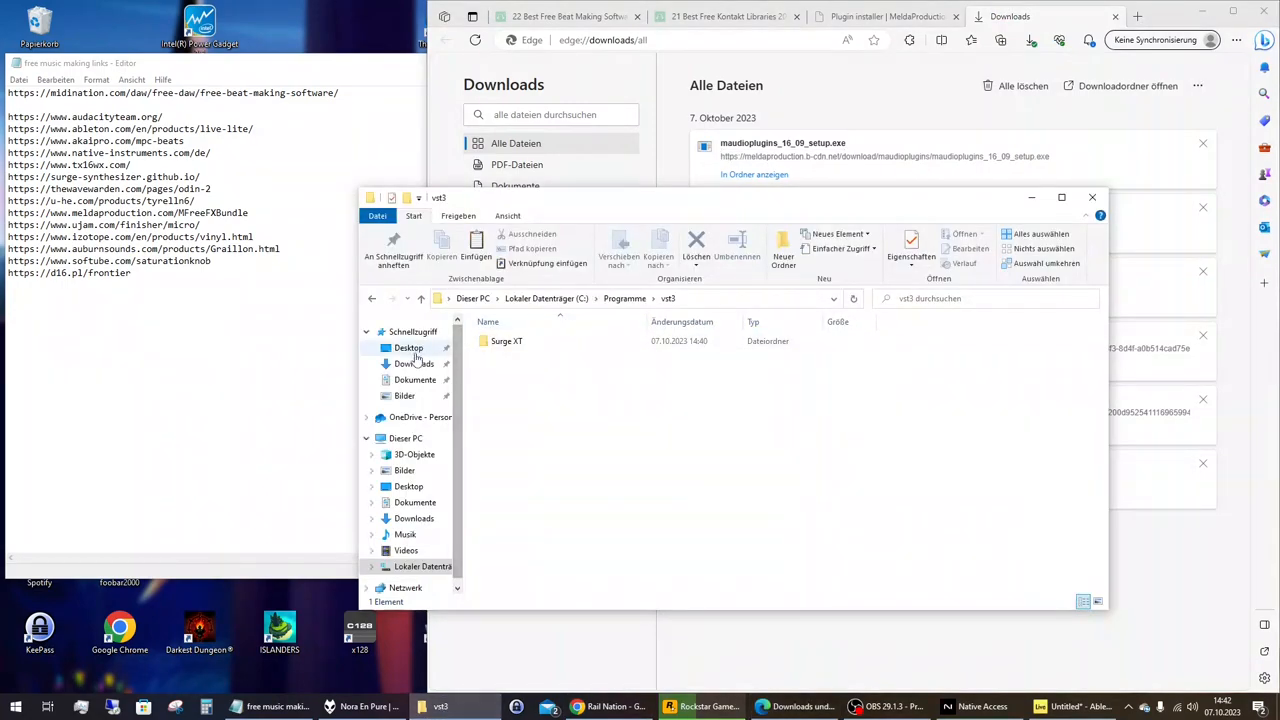
pyautogui.click(413, 363)
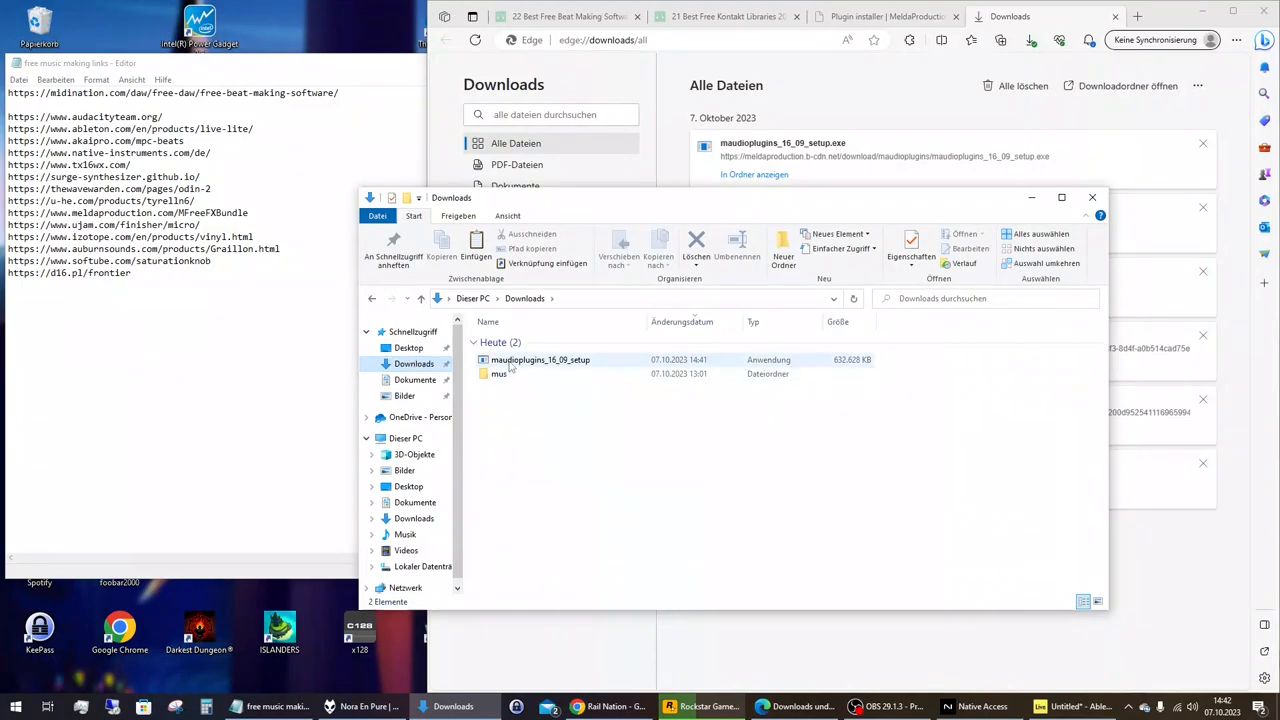
pyautogui.moveTo(525, 375)
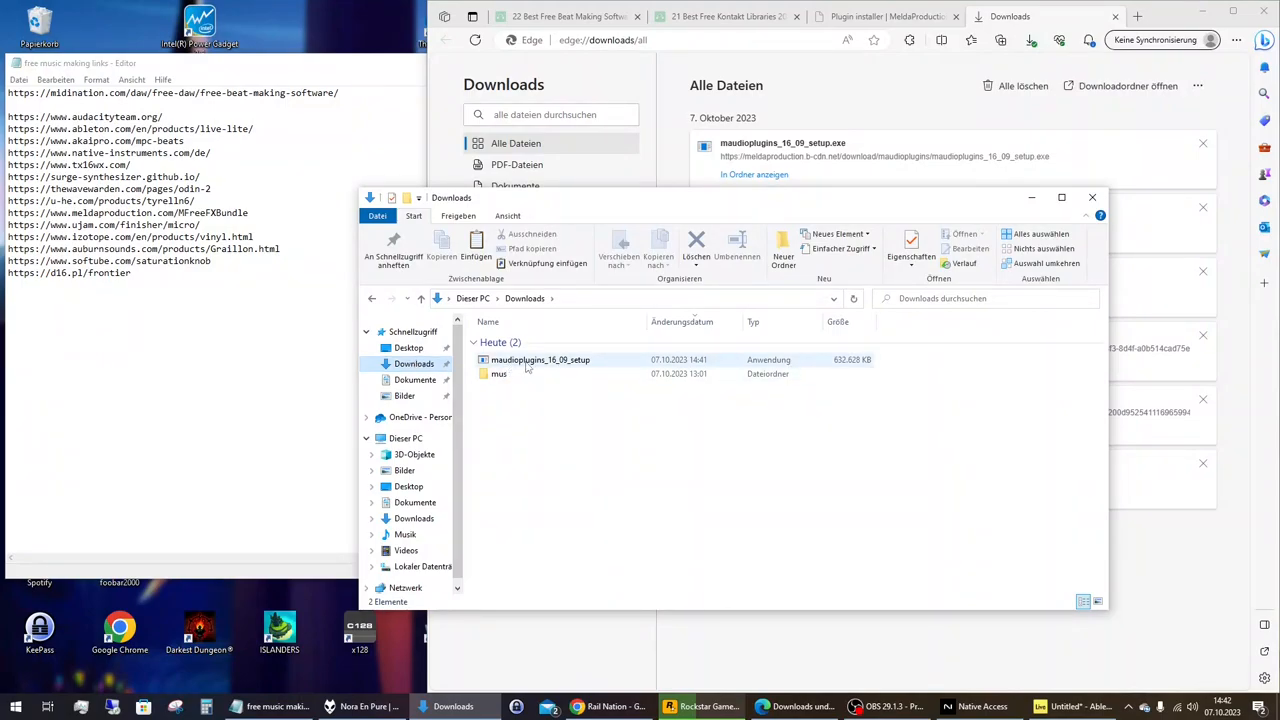
pyautogui.click(540, 359)
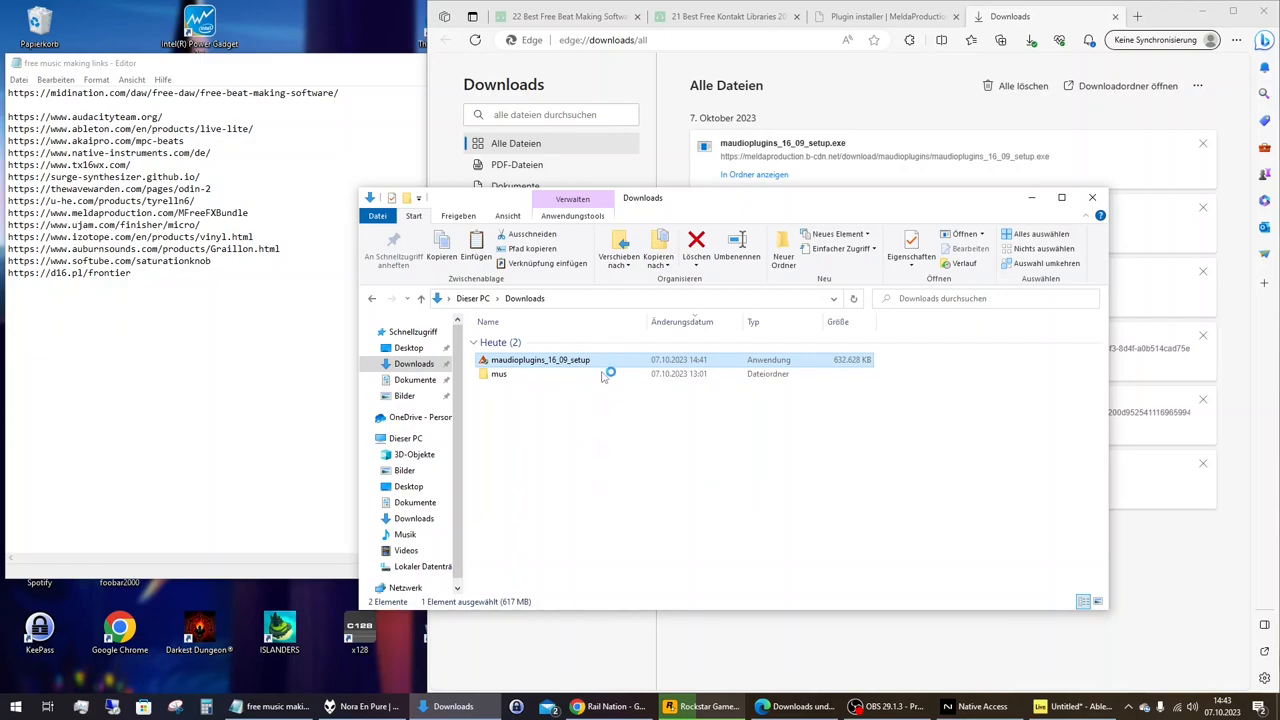
pyautogui.doubleClick(540, 359)
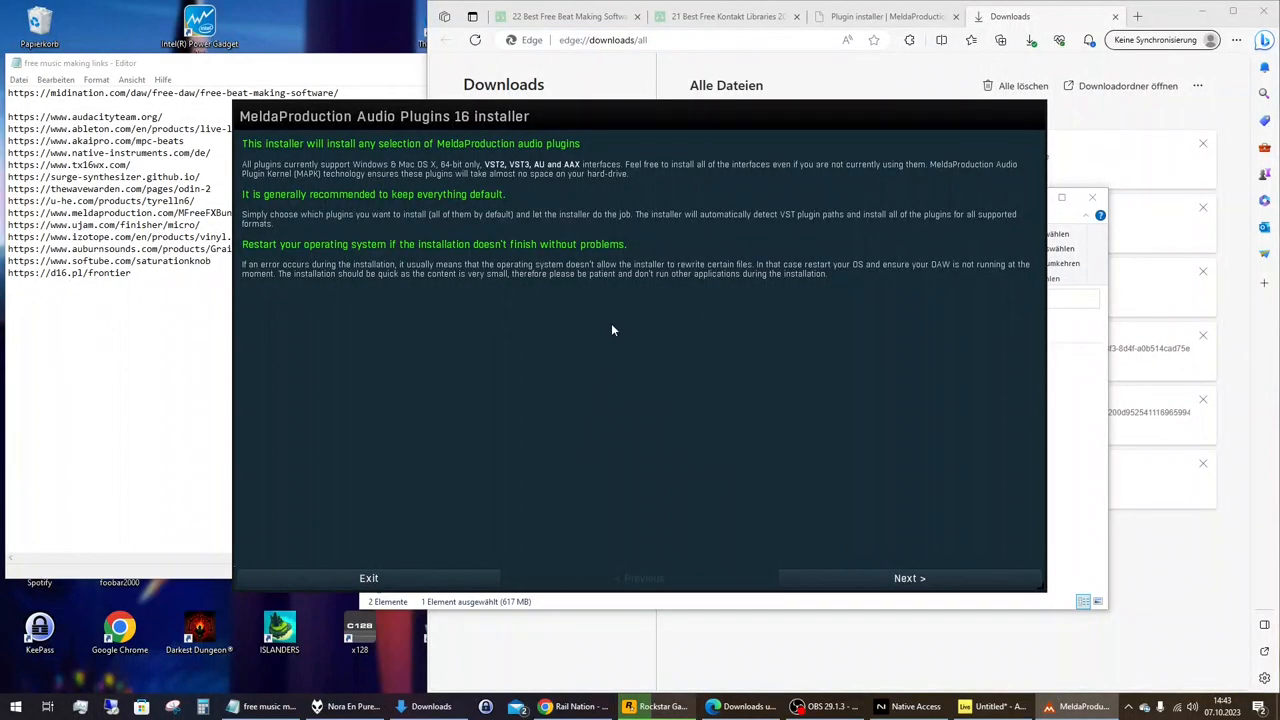
# Advance past the MeldaProduction installer's welcome page to the licence agreement
pyautogui.click(909, 578)
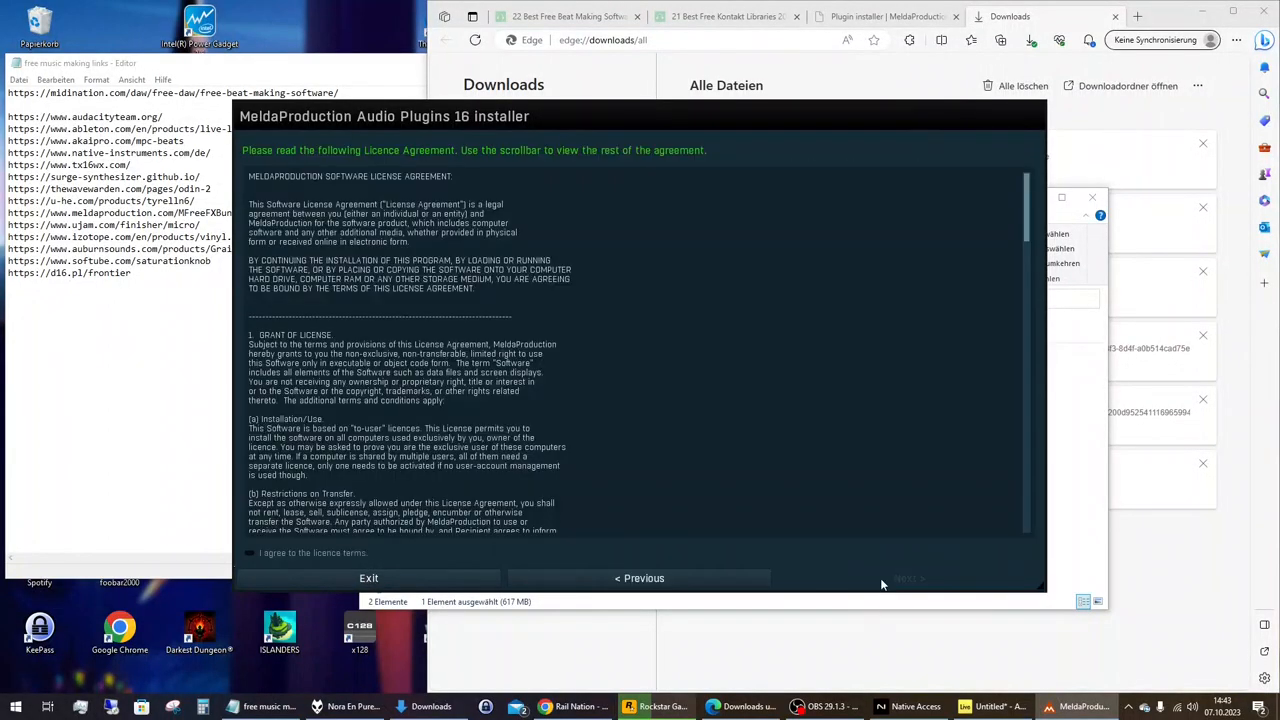
pyautogui.moveTo(837, 574)
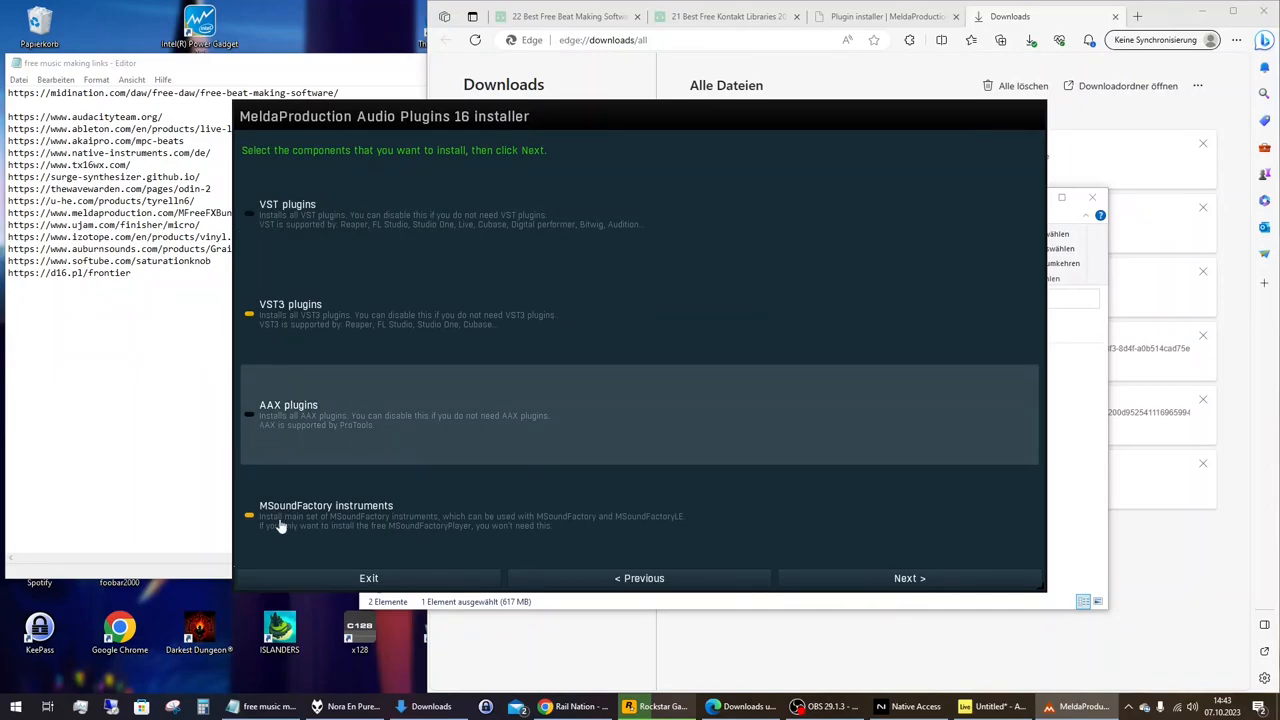
pyautogui.moveTo(433, 483)
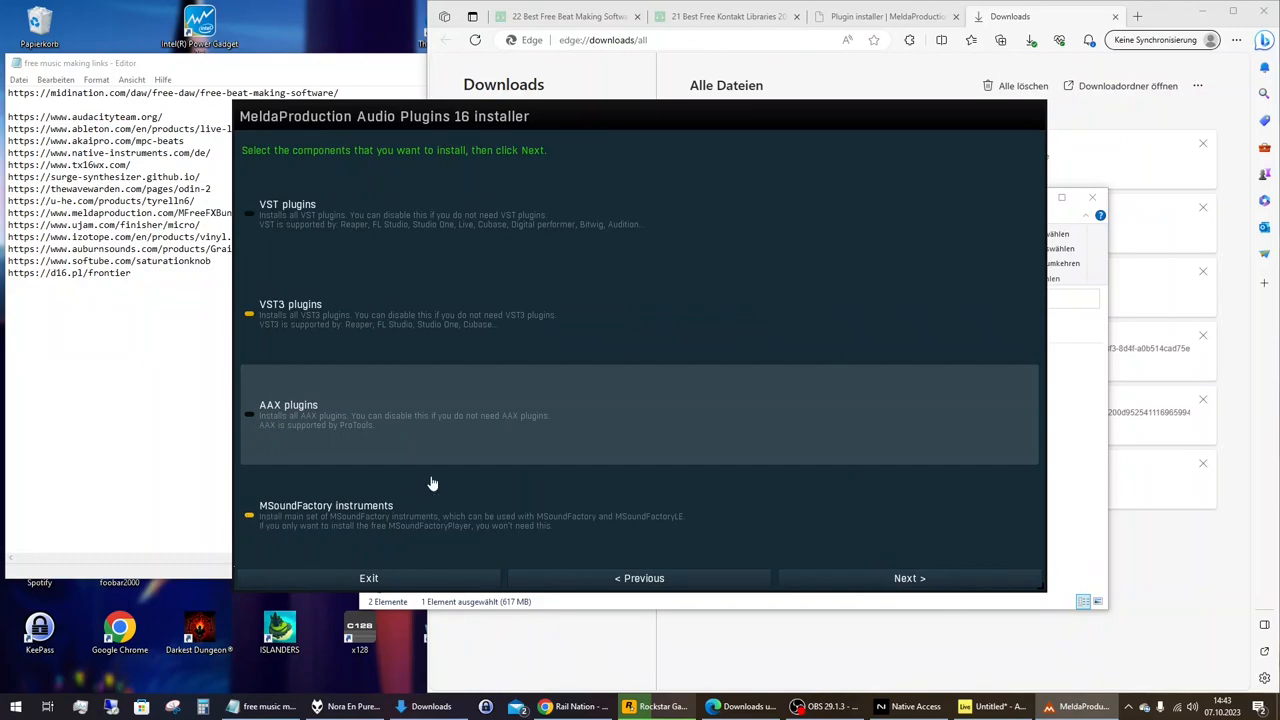
pyautogui.moveTo(444, 414)
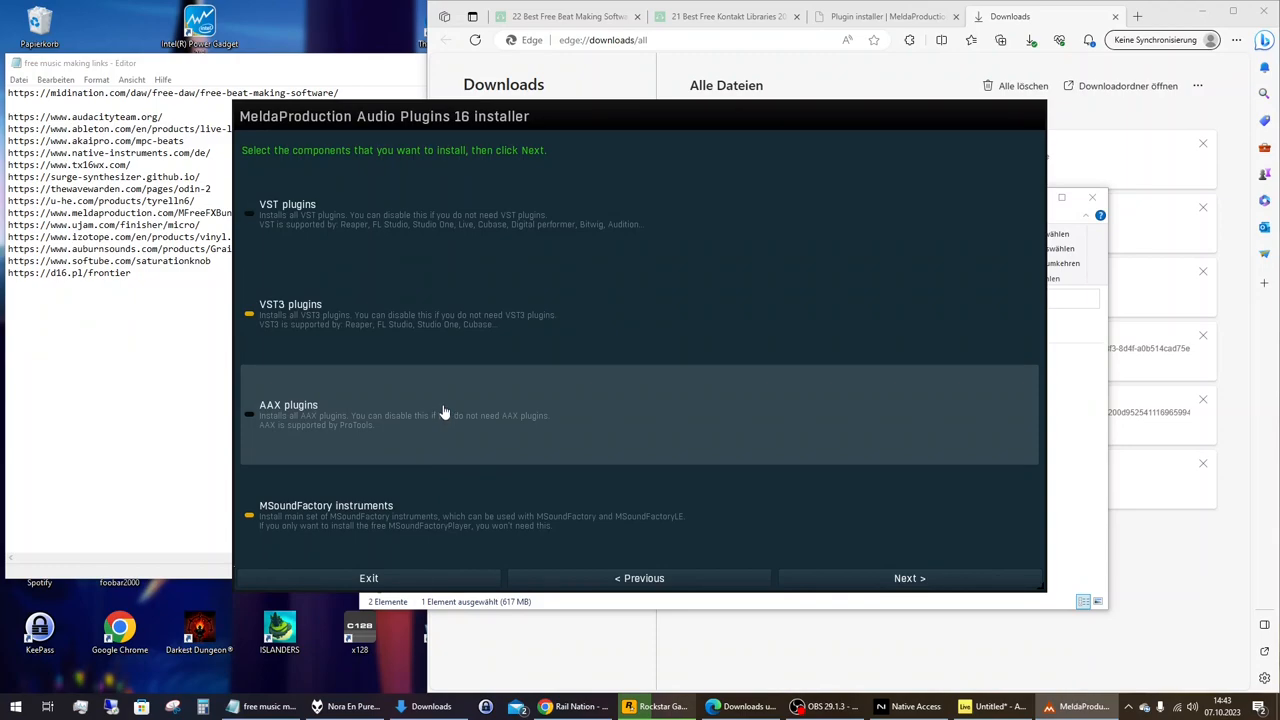
pyautogui.moveTo(248, 519)
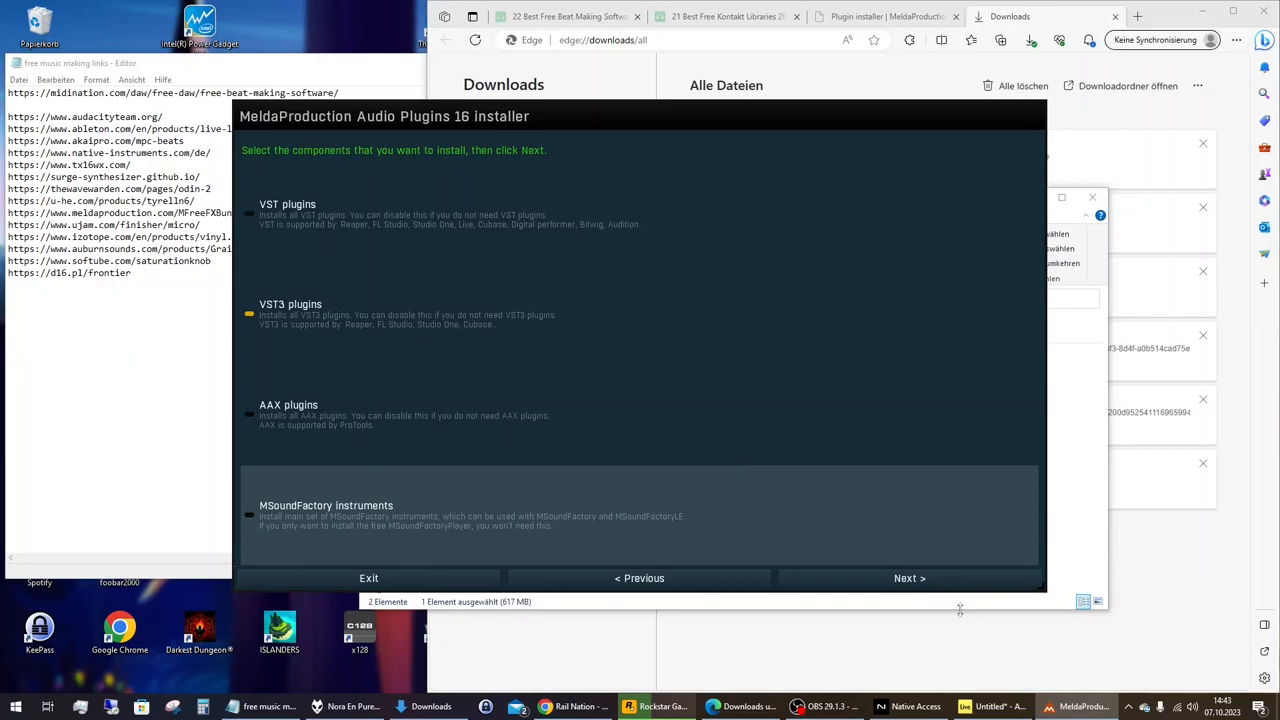
# Select the whole free effects bundle and continue to the installation directories page
pyautogui.click(909, 578)
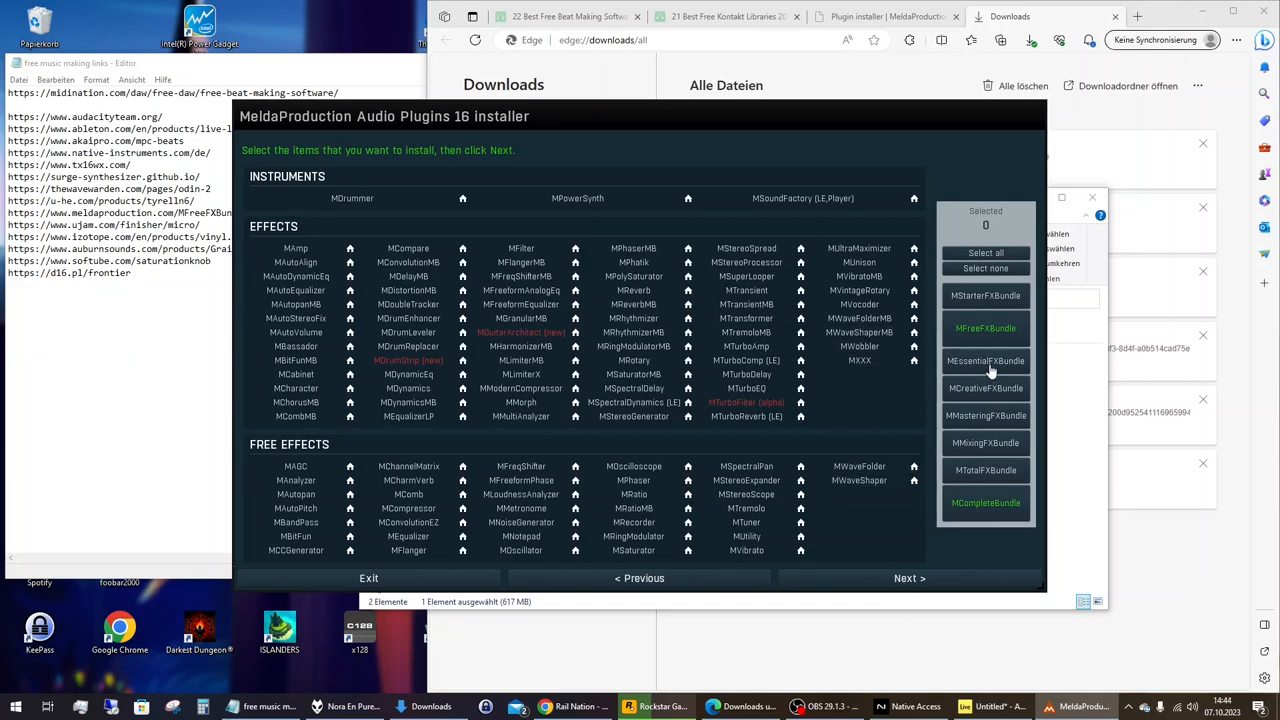
pyautogui.moveTo(899, 484)
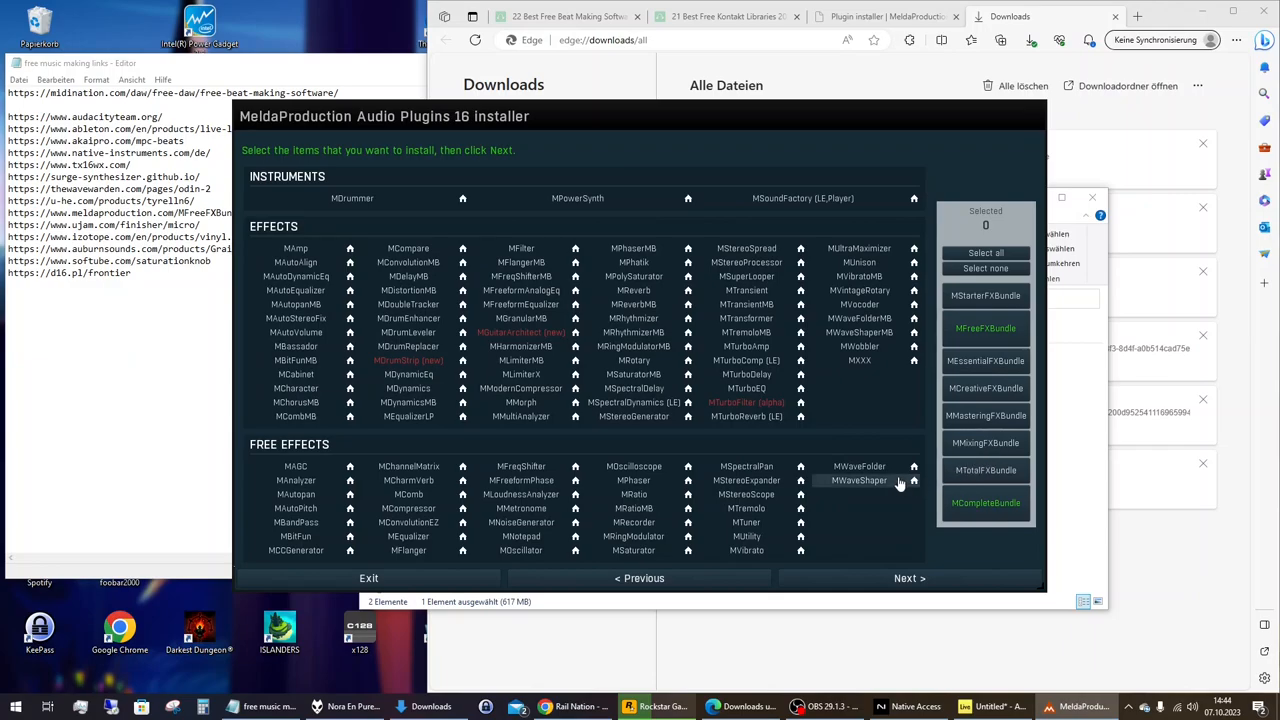
pyautogui.click(985, 328)
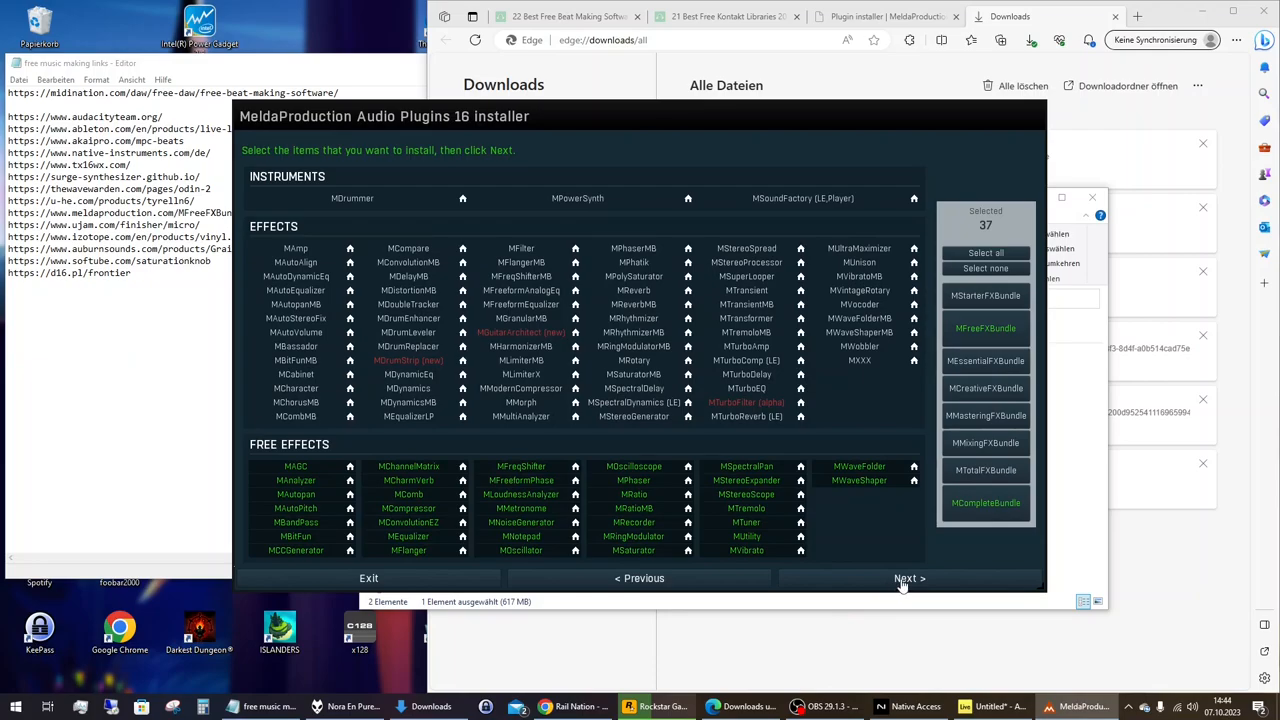
pyautogui.click(904, 578)
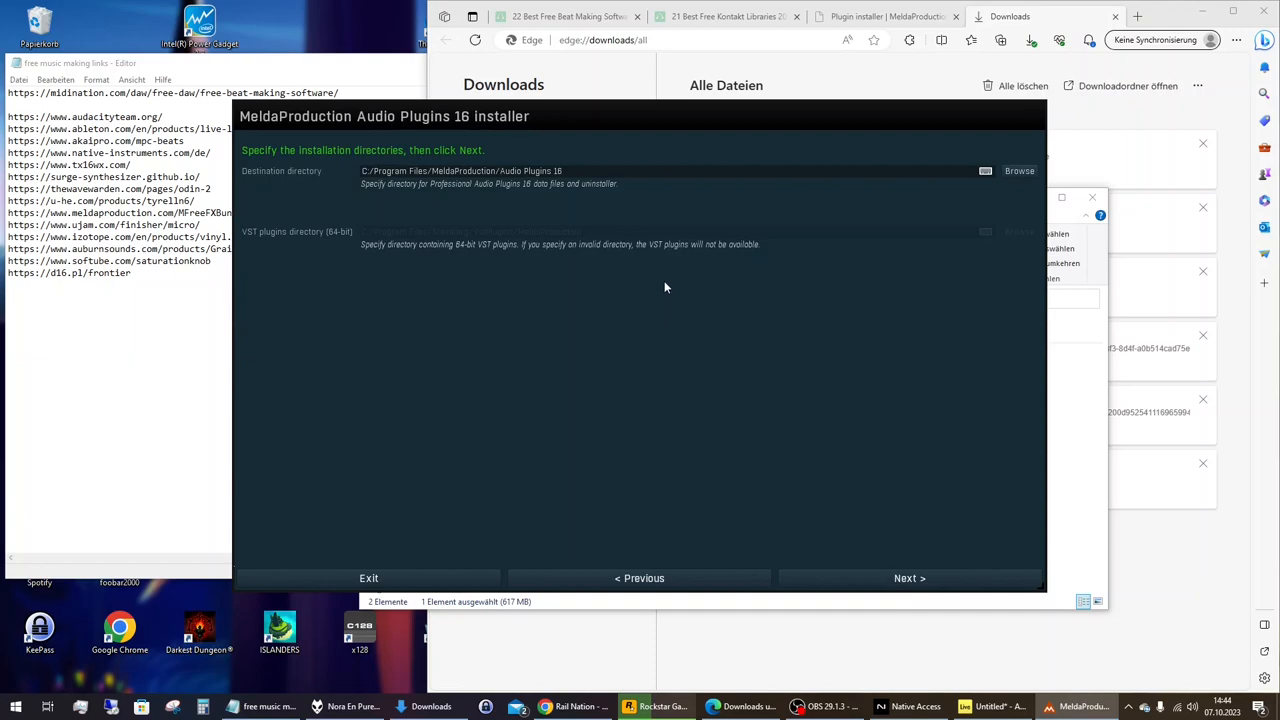
pyautogui.moveTo(743, 397)
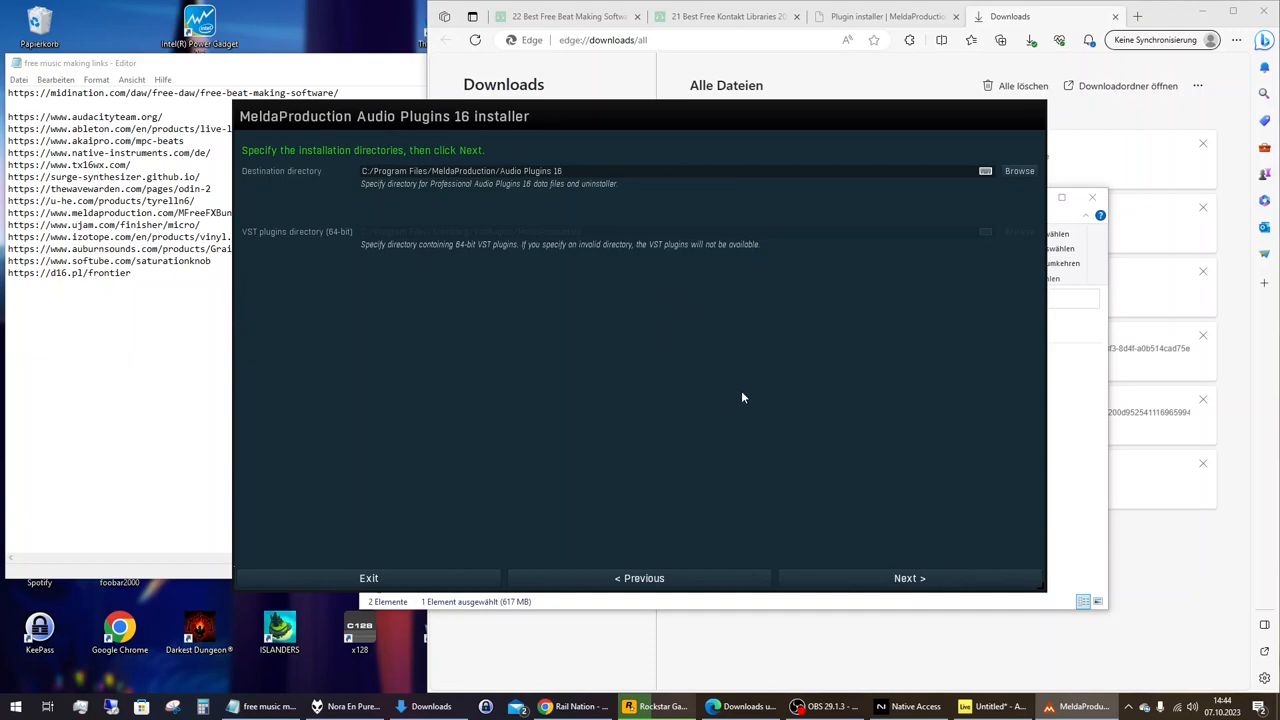
pyautogui.moveTo(920, 565)
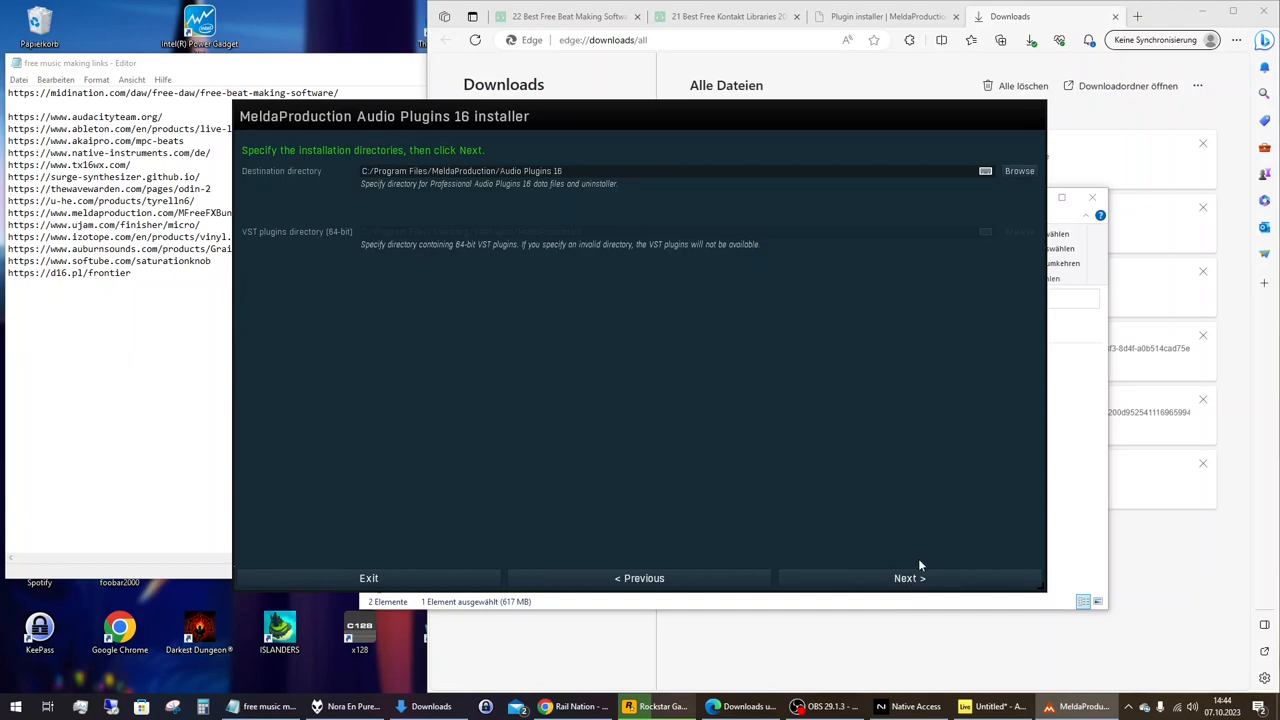
# Keep the default directories and start installing the MeldaProduction plugins
pyautogui.click(908, 578)
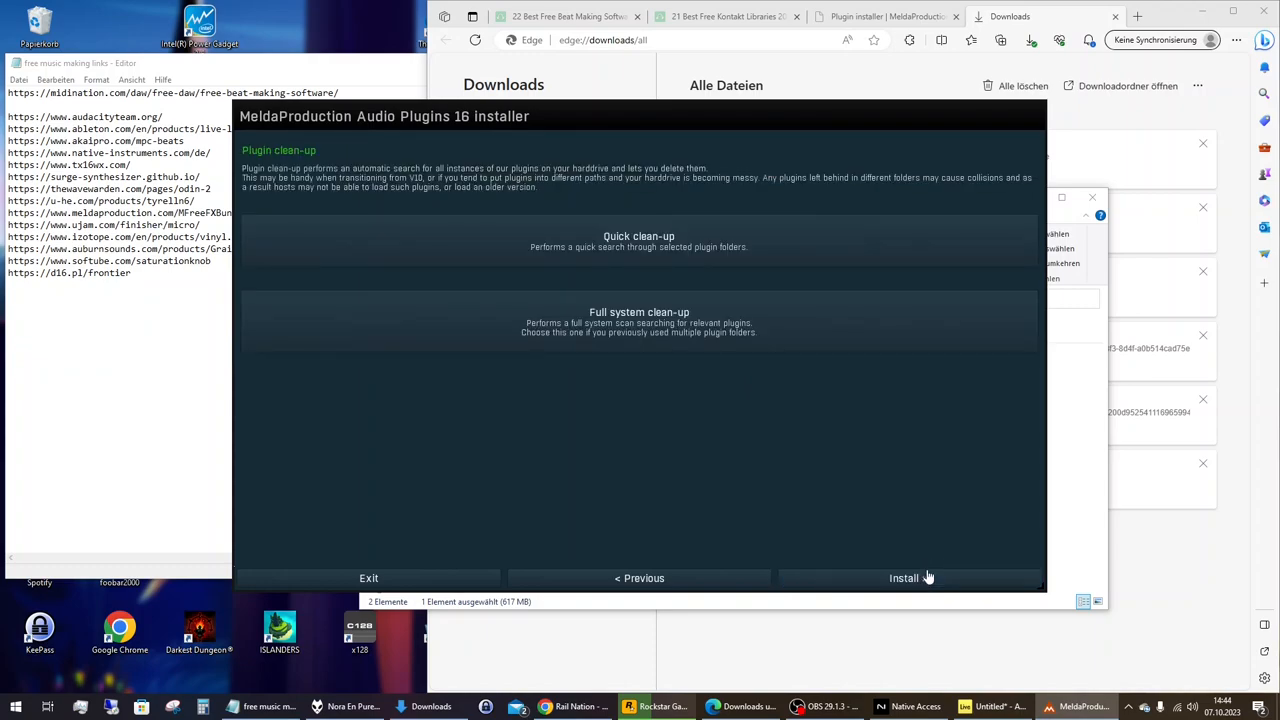
pyautogui.moveTo(922, 584)
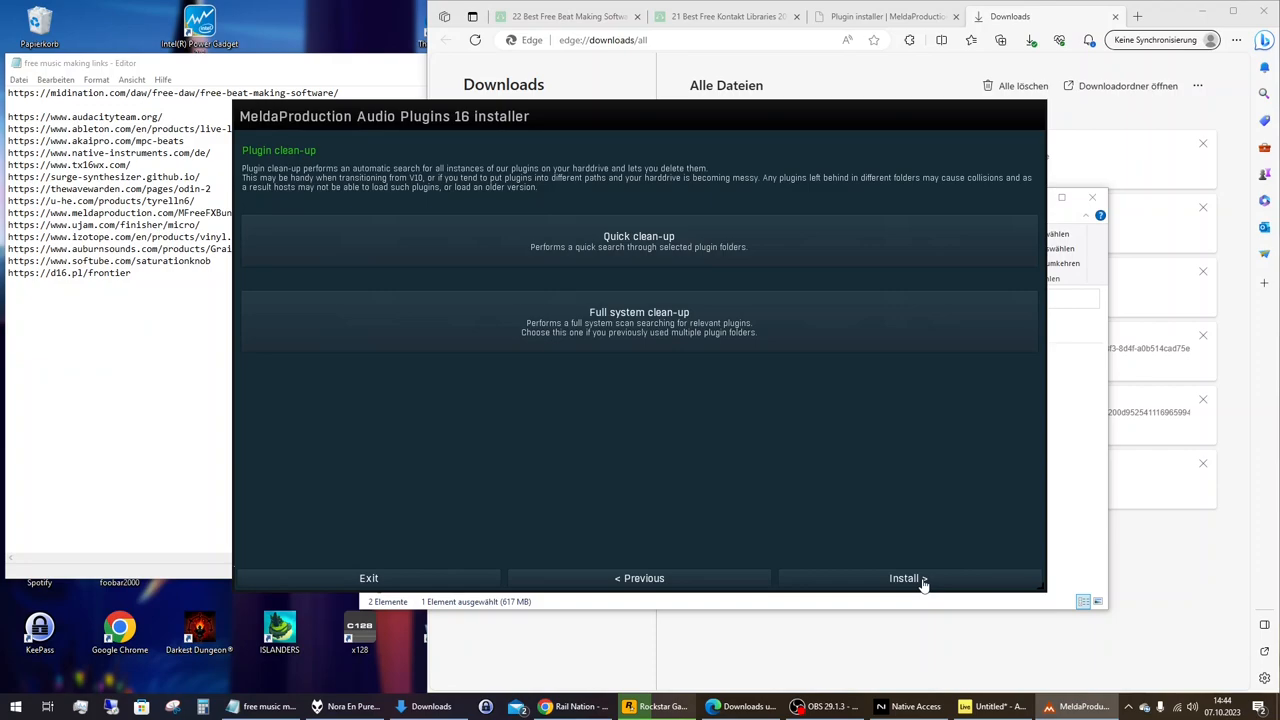
pyautogui.click(903, 578)
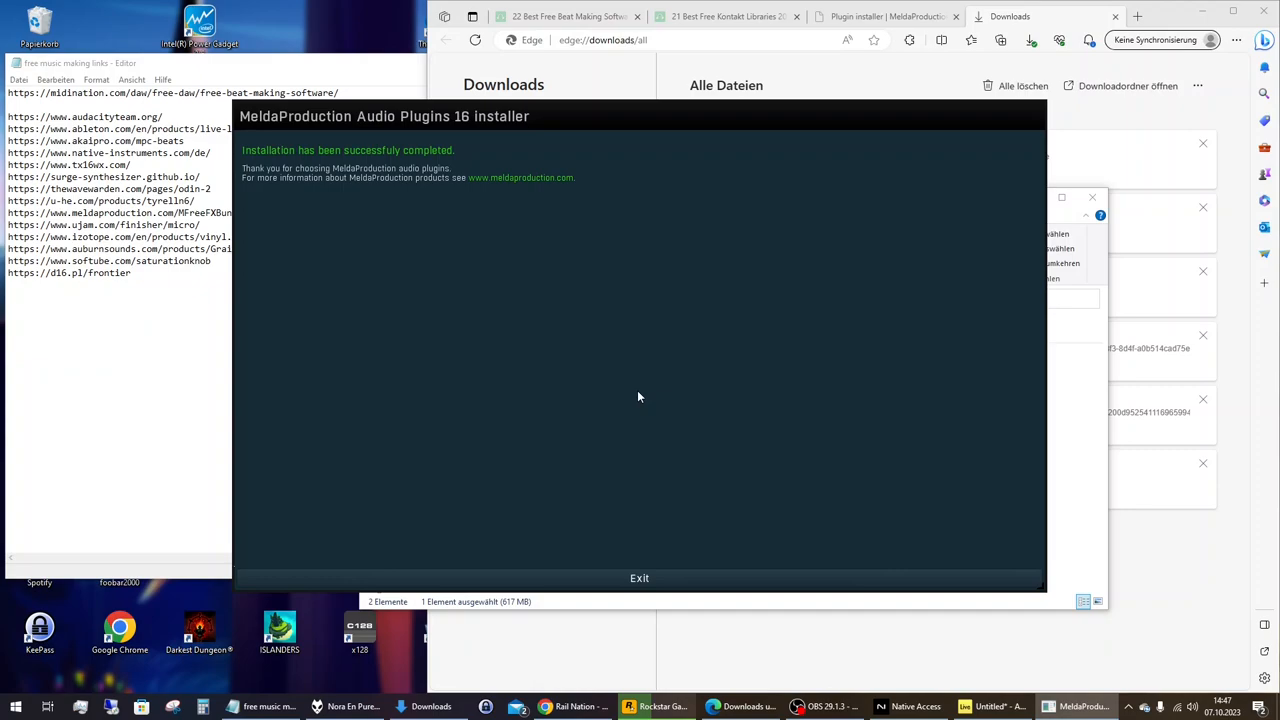
pyautogui.moveTo(610, 589)
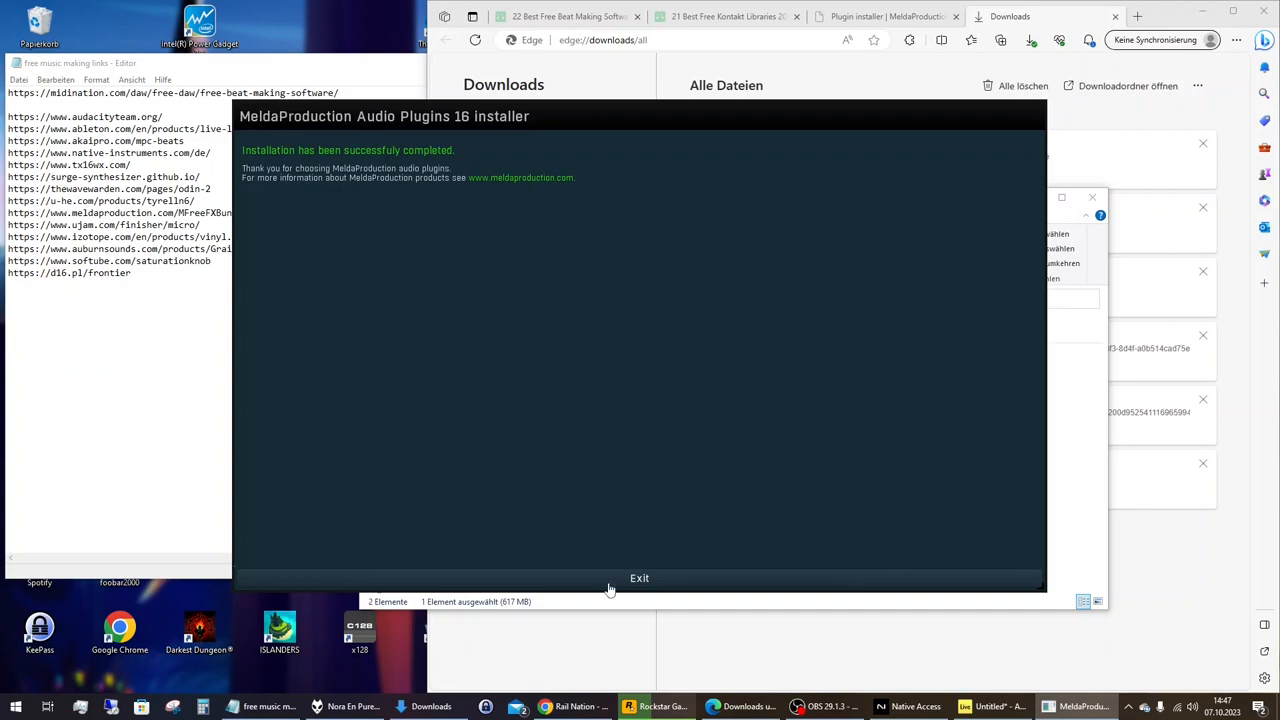
# Exit the MeldaProduction installer and return to the Ableton Live set
pyautogui.click(639, 578)
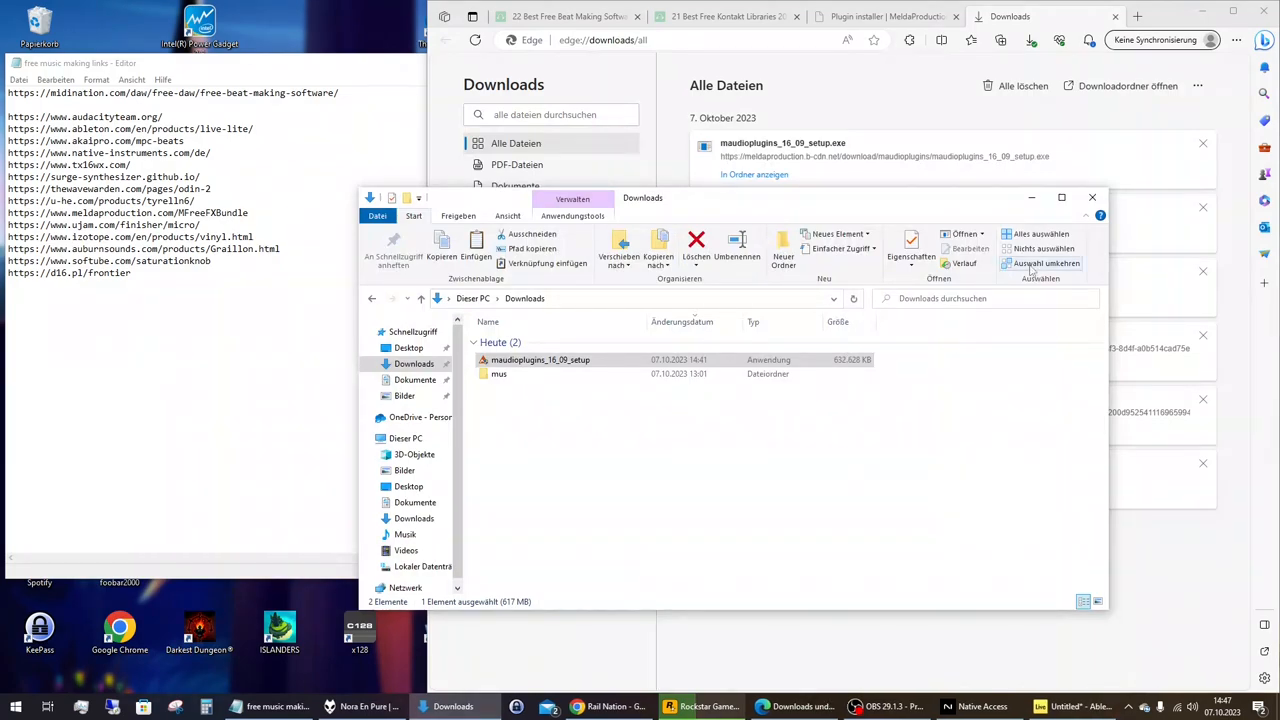
pyautogui.moveTo(1180, 233)
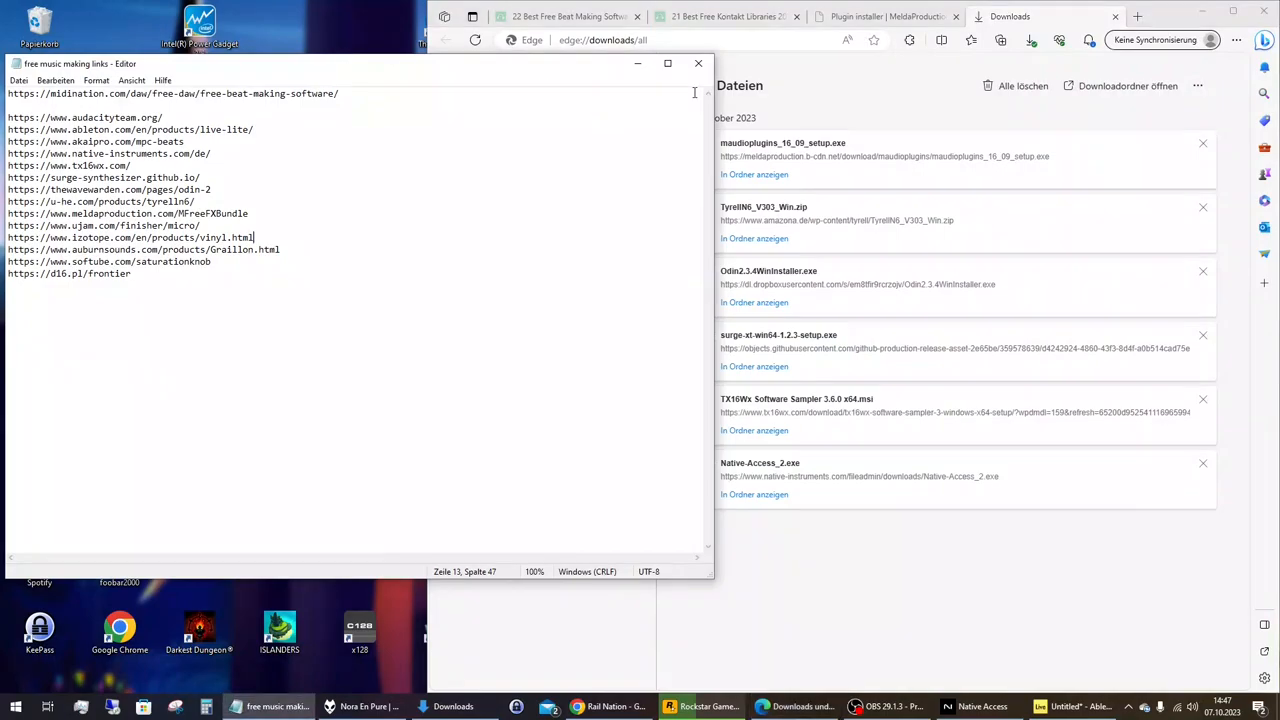
pyautogui.click(697, 63)
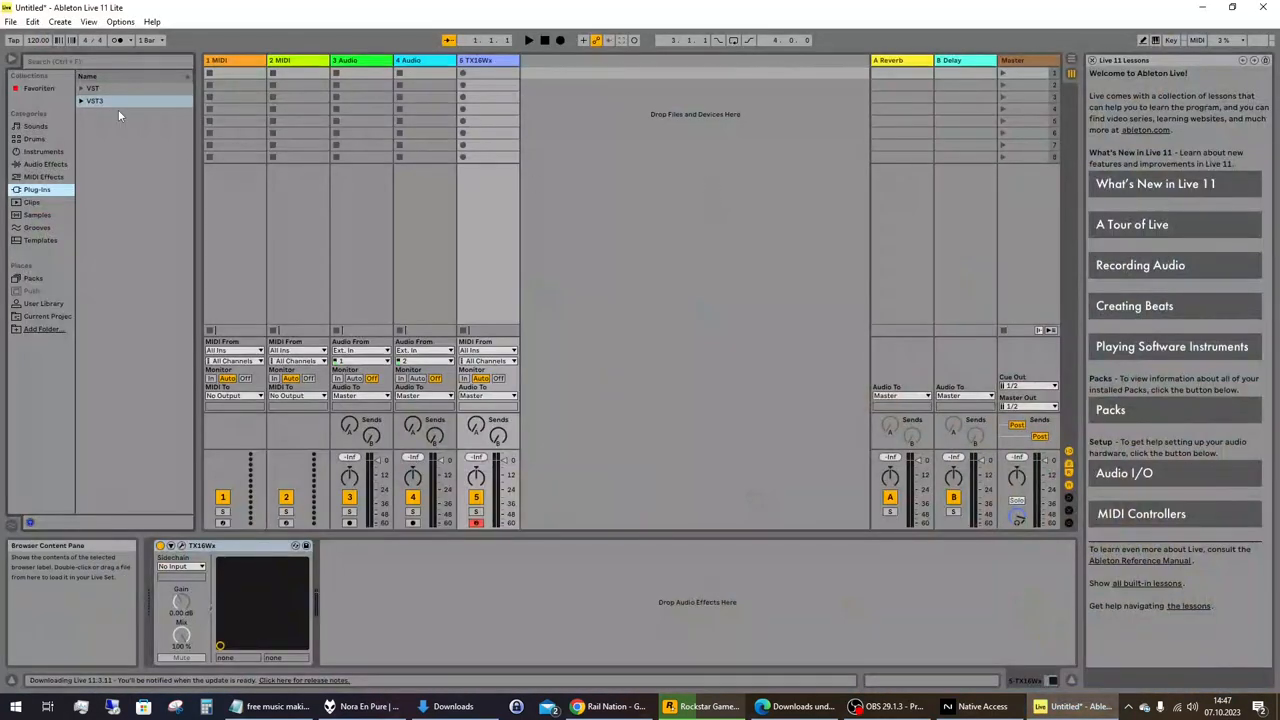
# Expand the VST3 folder and rescan plug-ins from Plug-Ins preferences
pyautogui.click(72, 101)
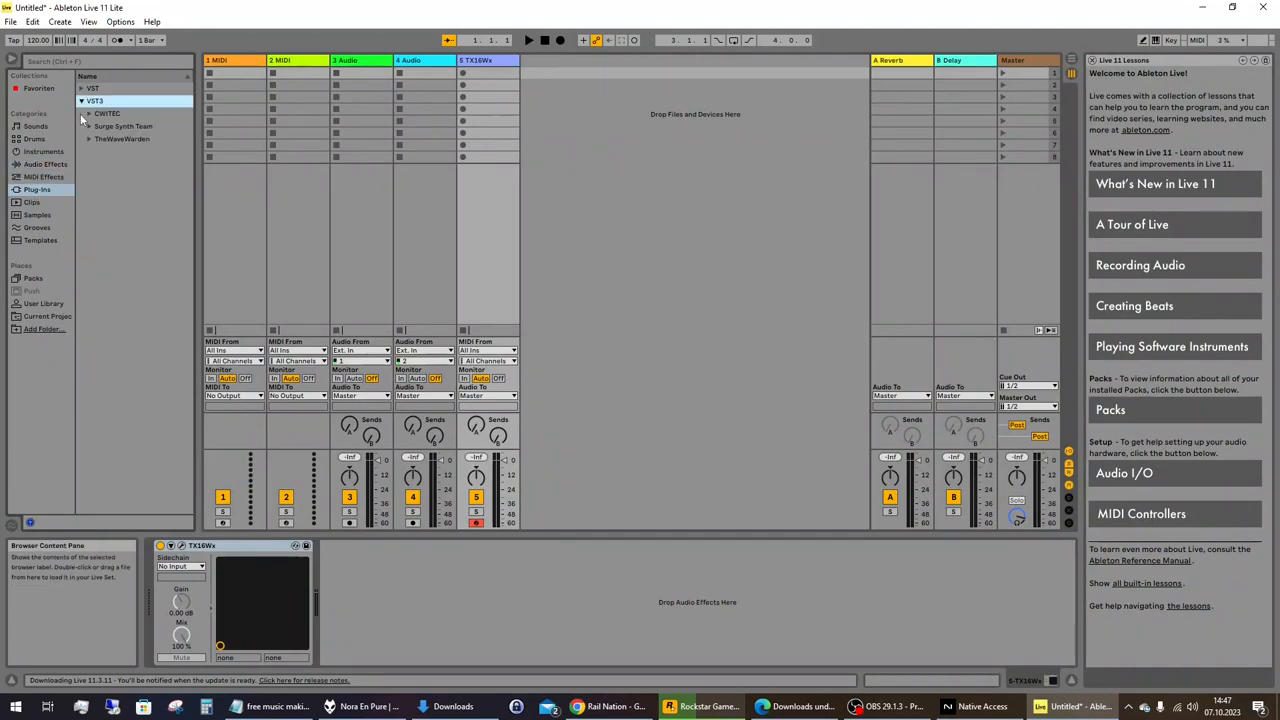
pyautogui.click(152, 20)
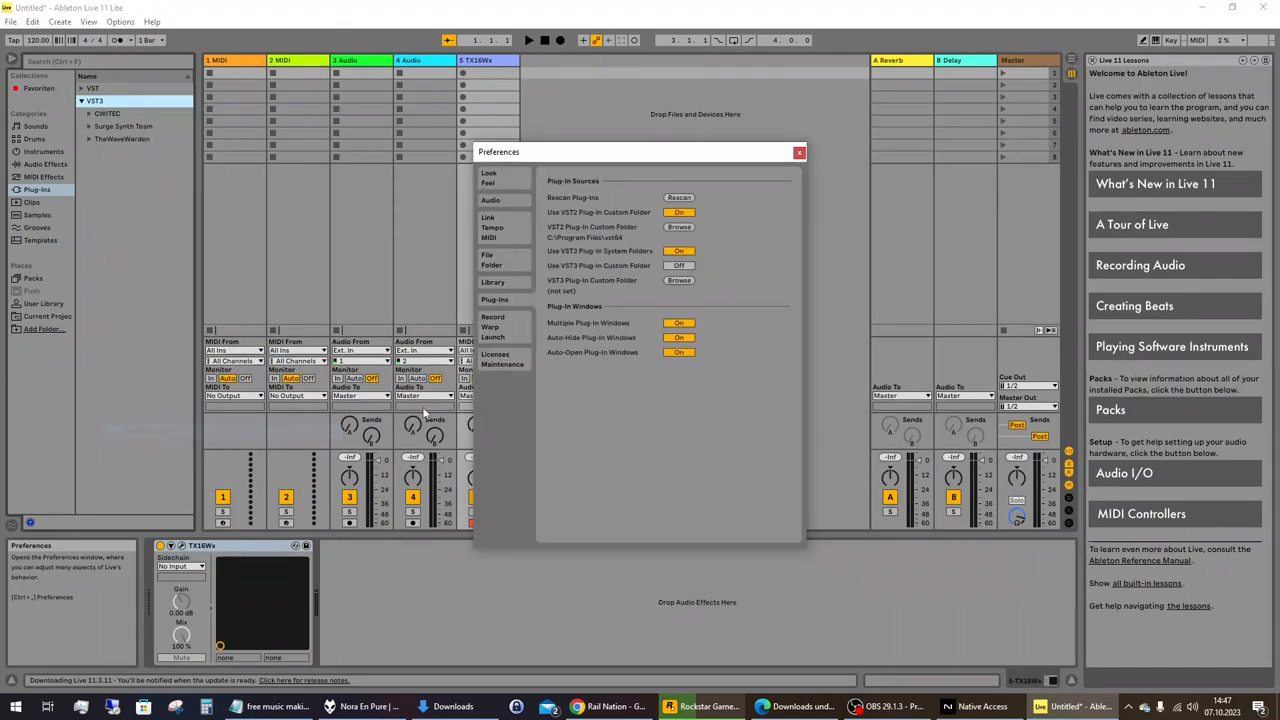
pyautogui.click(679, 197)
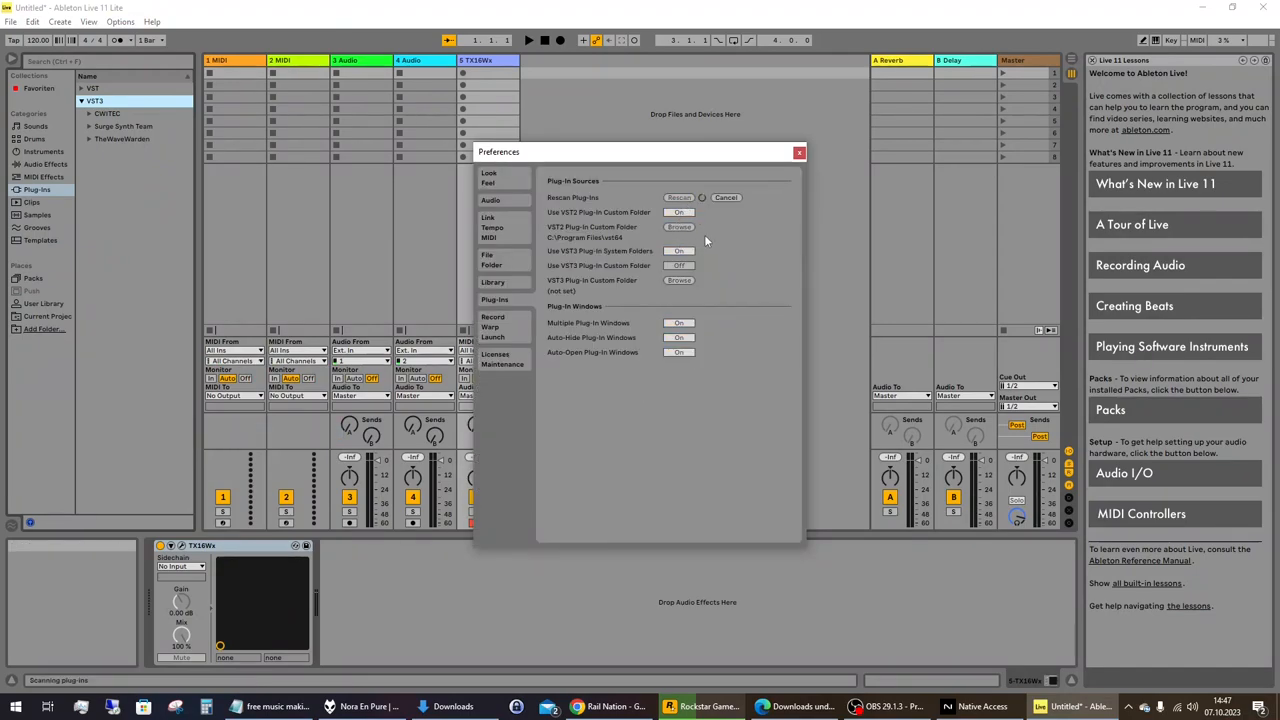
pyautogui.moveTo(620, 230)
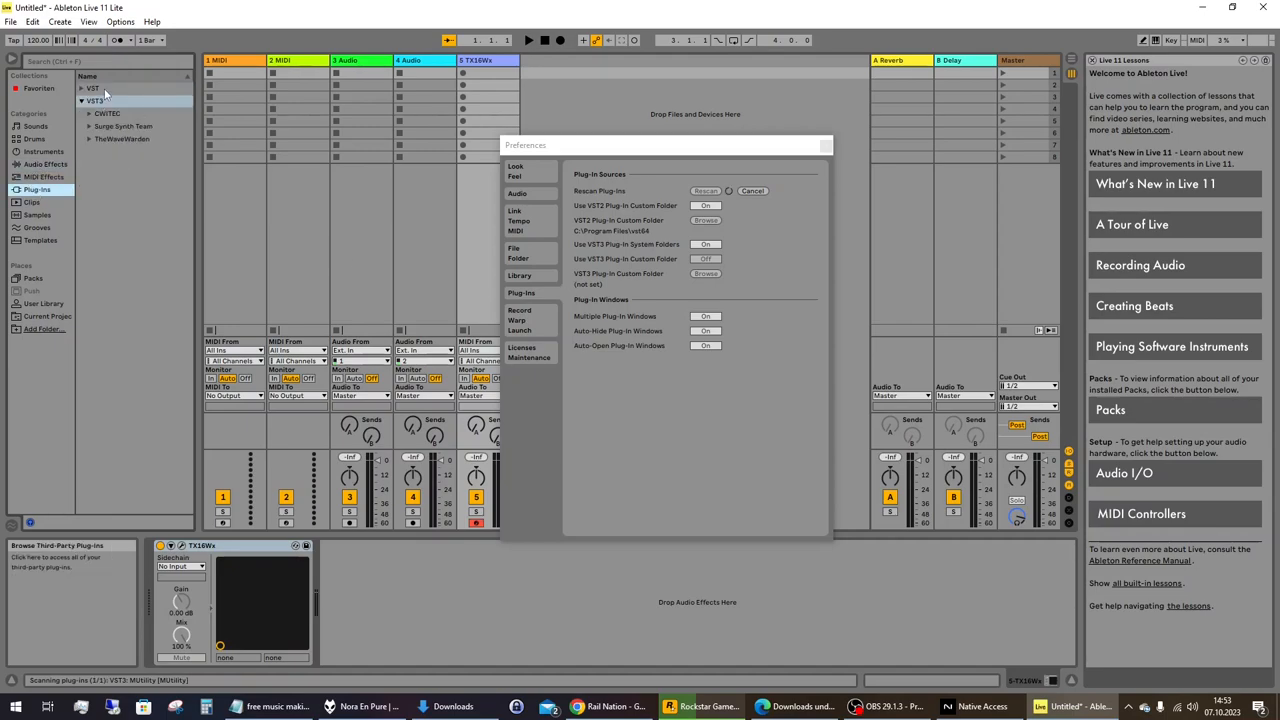
# Load MeldaProduction's MWaveShaper onto the TX16Wx track 5 and close its window
pyautogui.click(70, 102)
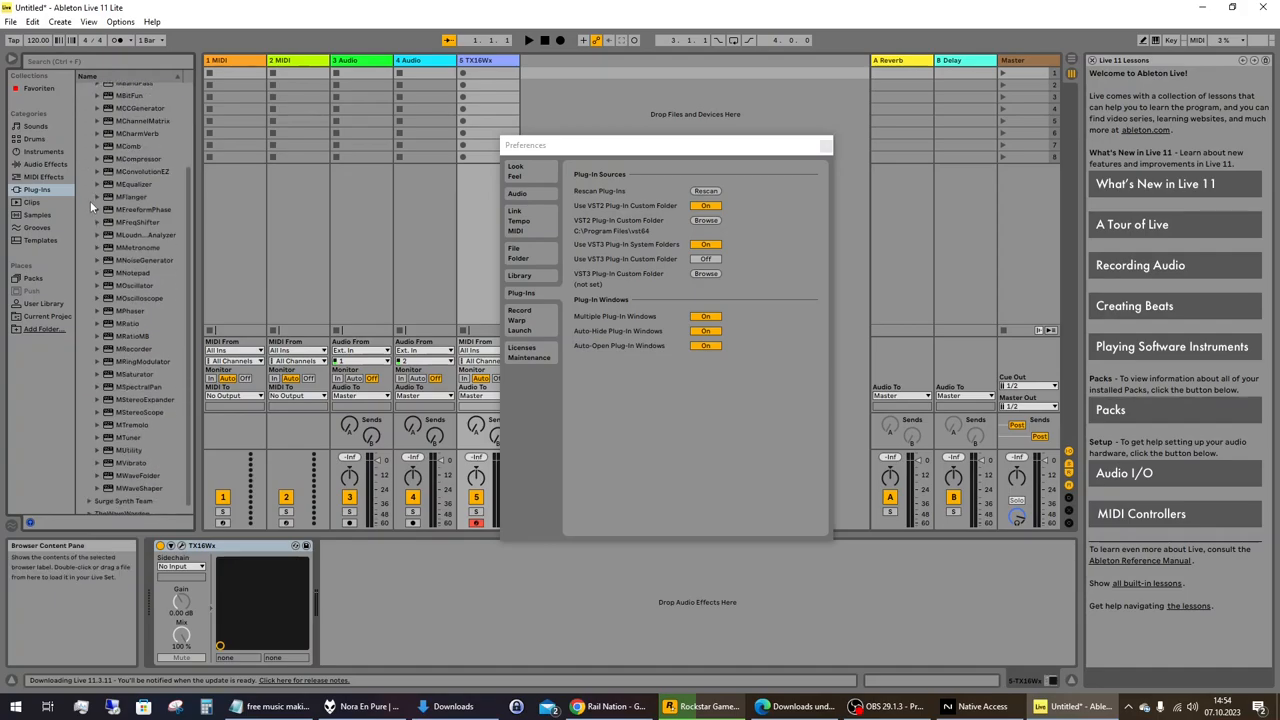
pyautogui.scroll(-3)
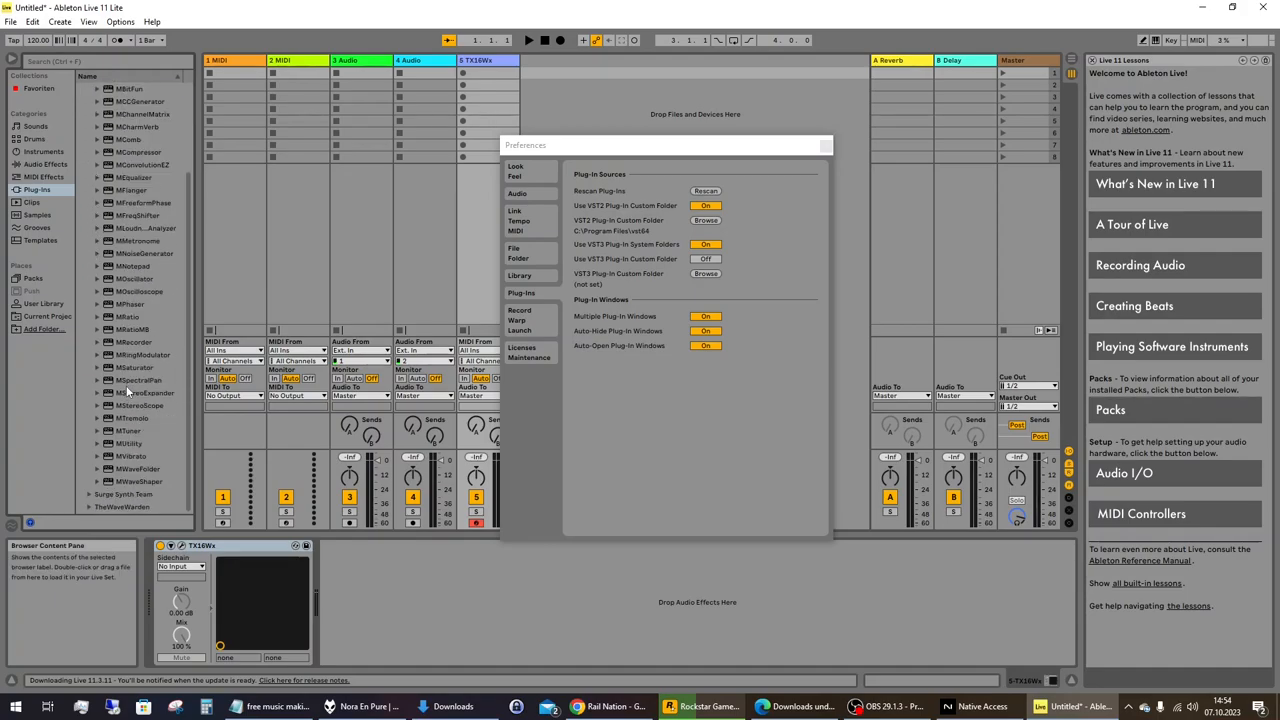
pyautogui.moveTo(144, 432)
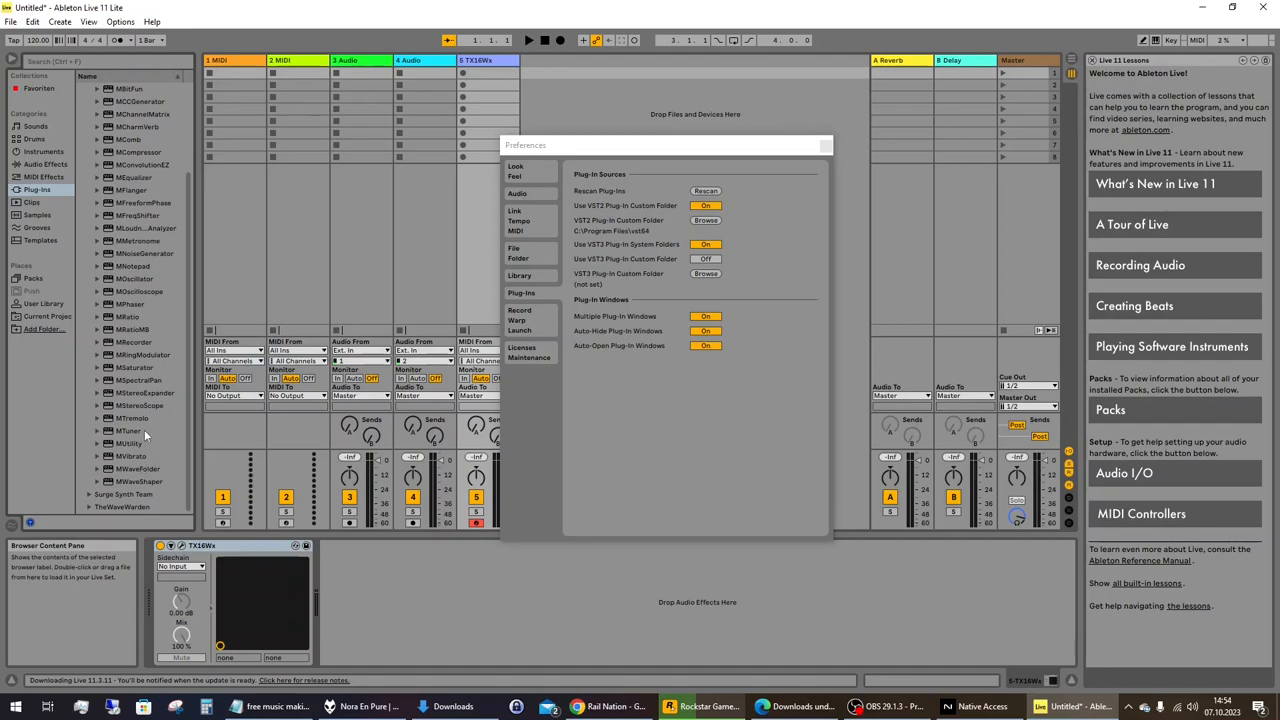
pyautogui.click(135, 493)
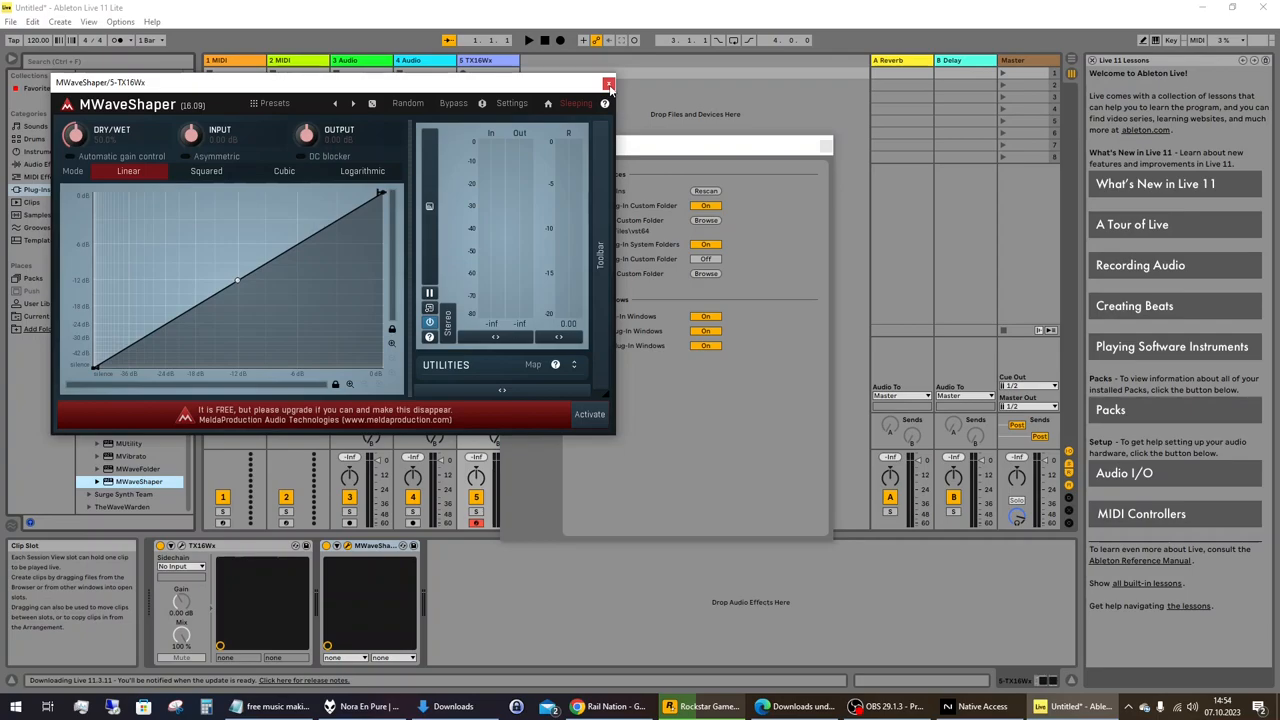
pyautogui.moveTo(607, 84)
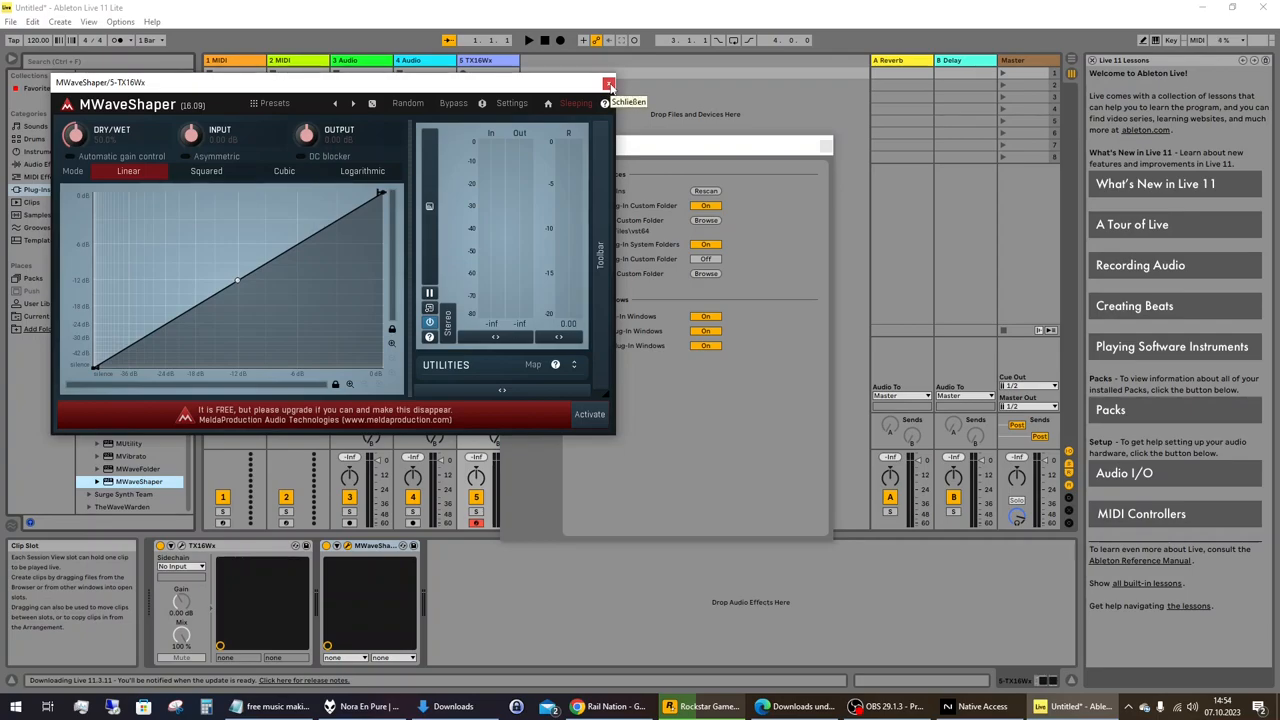
pyautogui.click(606, 85)
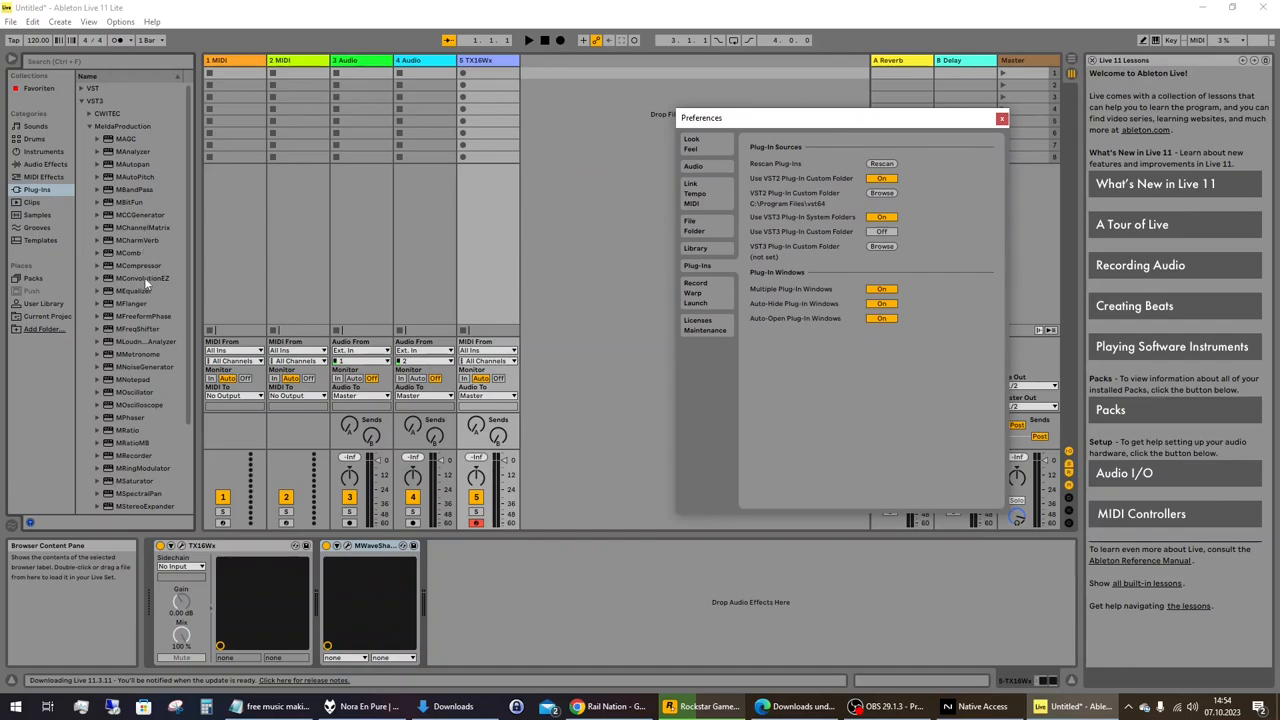
# Load MEqualizer after MWaveShaper and drag a band into a boost near 2.5 kHz
pyautogui.doubleClick(127, 290)
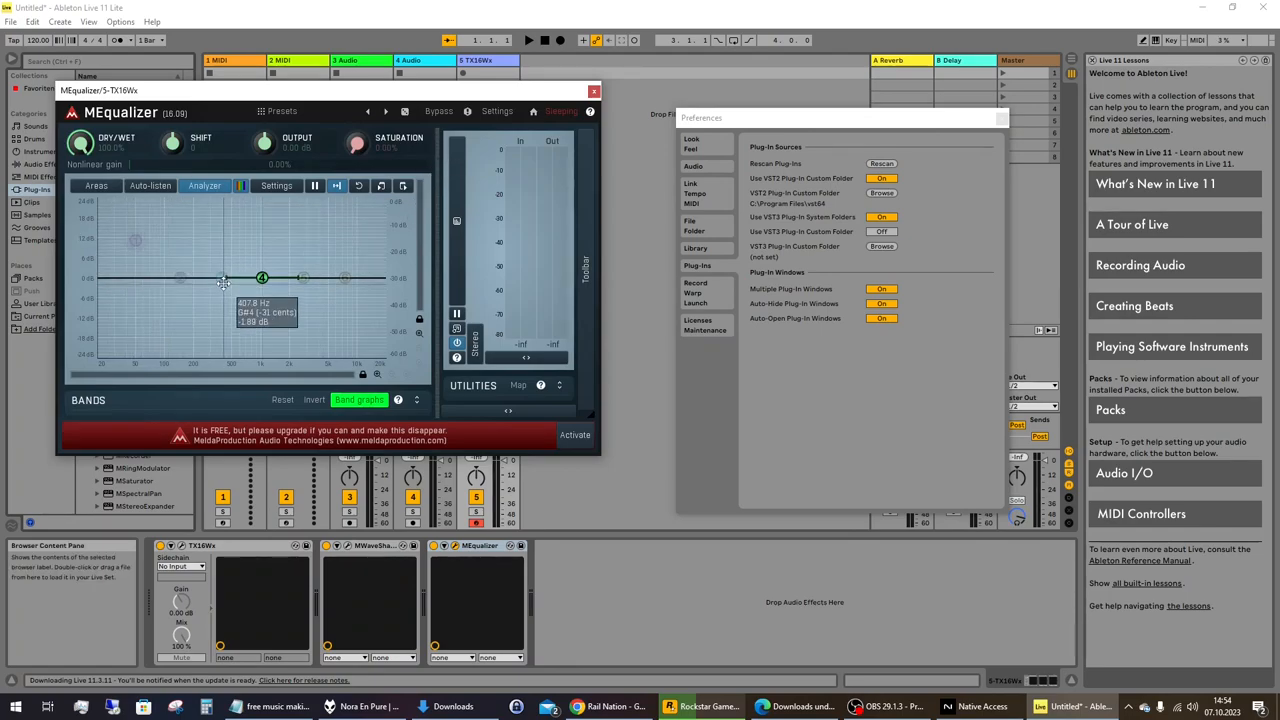
pyautogui.moveTo(223, 278); pyautogui.dragTo(262, 278)
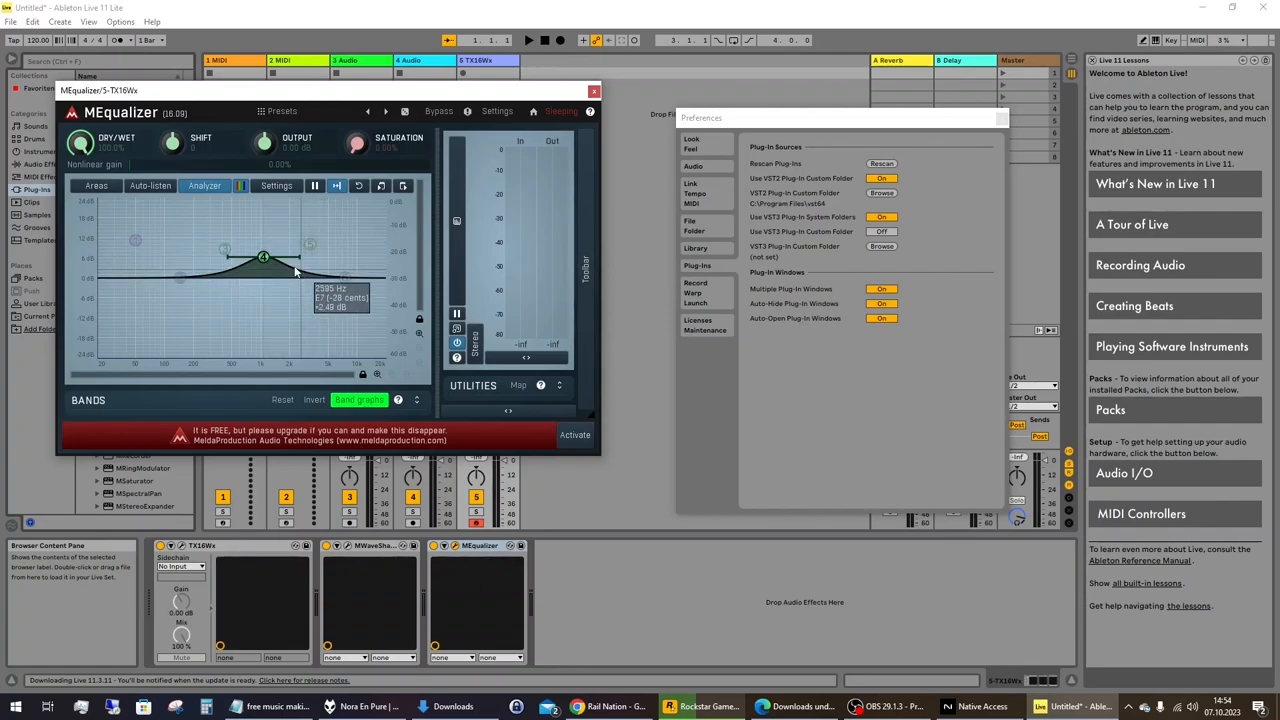
pyautogui.moveTo(263, 258); pyautogui.dragTo(263, 258)
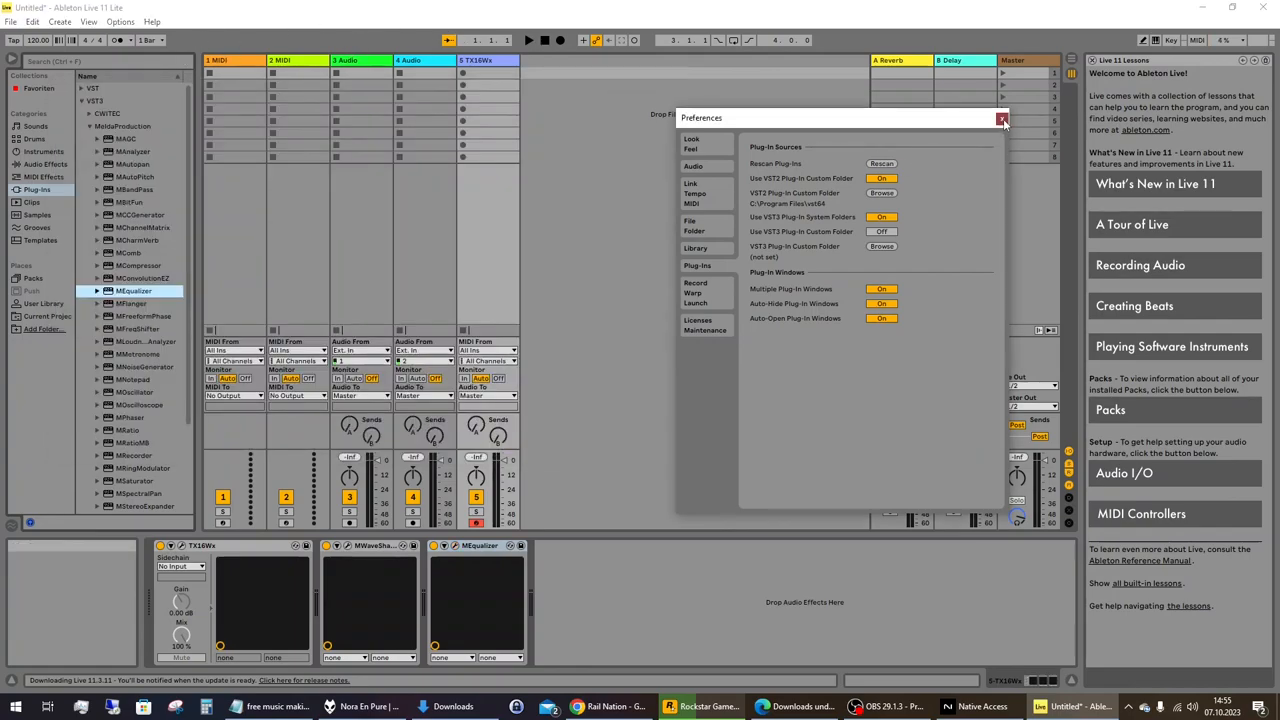
# Insert a sixth MIDI track with TheWaveWarden's Odin2 synth, closing its window
pyautogui.click(1003, 118)
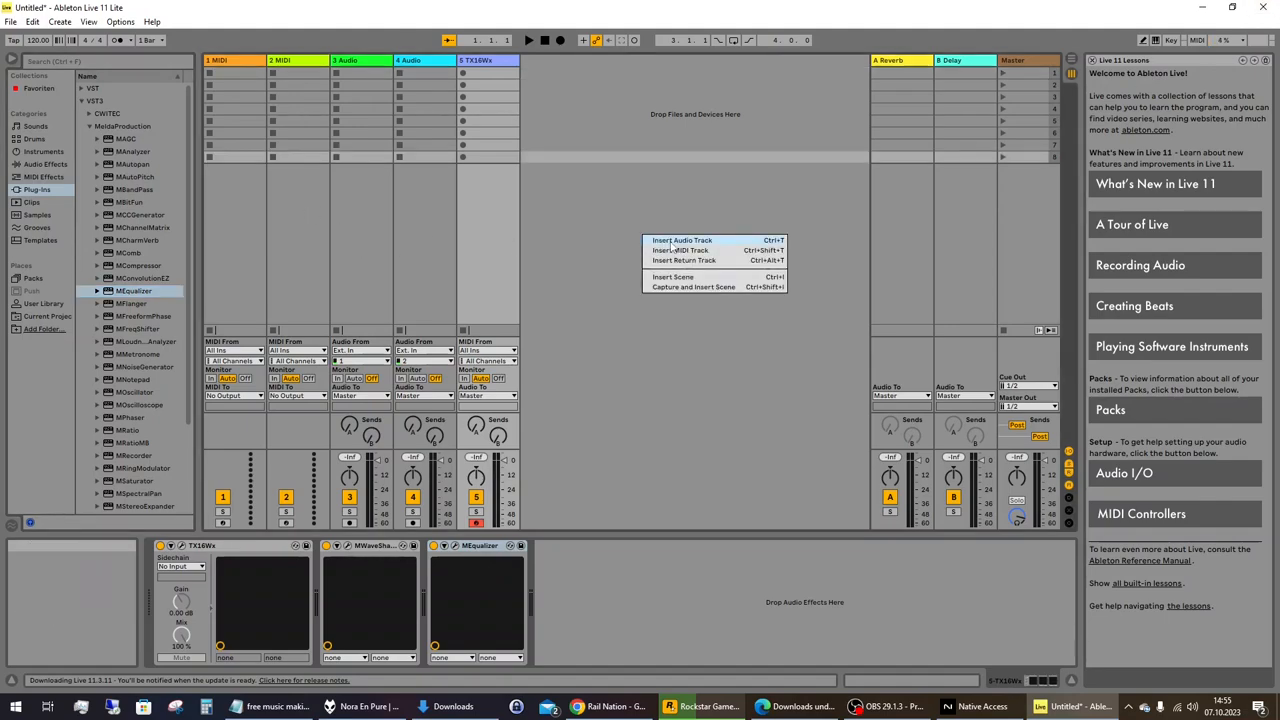
pyautogui.click(680, 250)
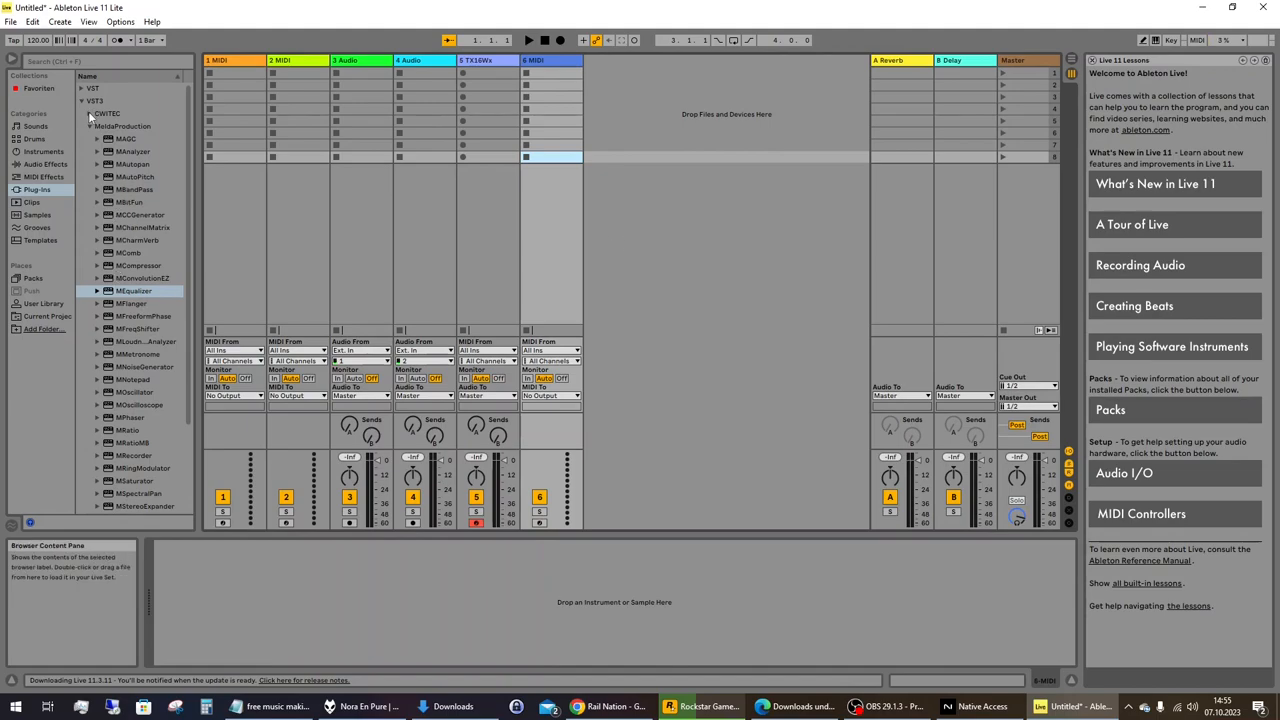
pyautogui.click(76, 113)
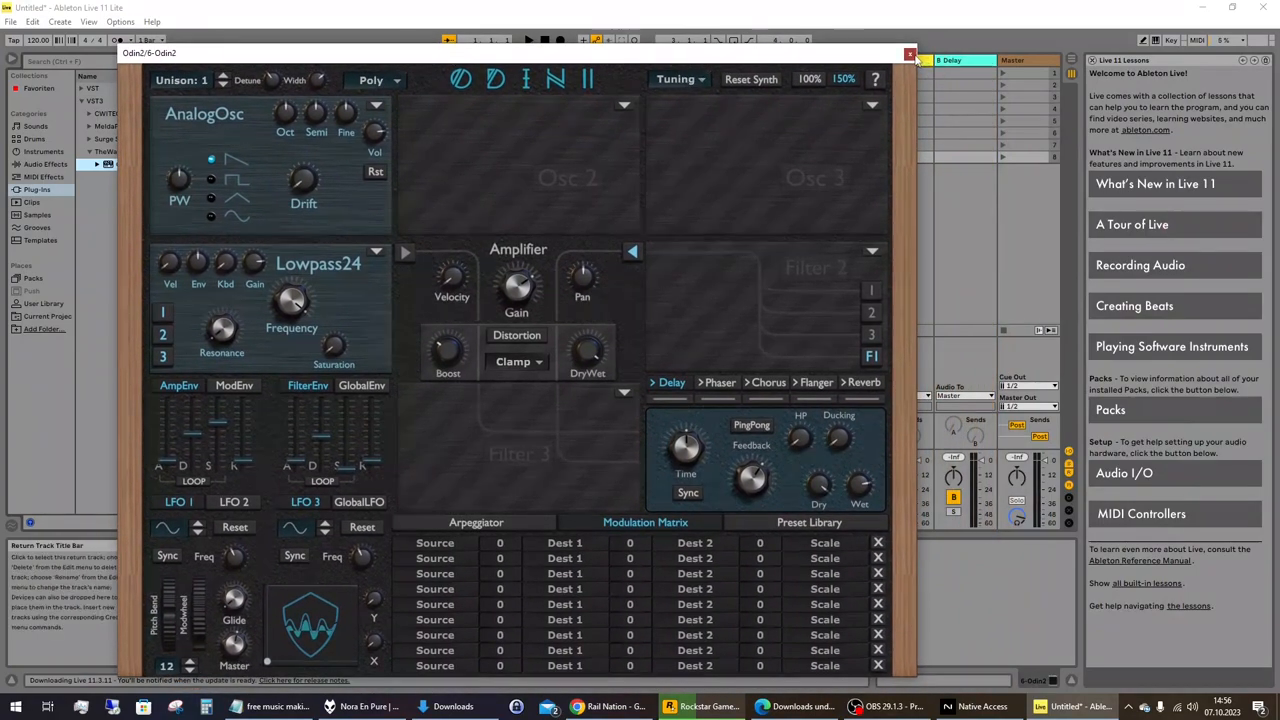
pyautogui.click(909, 54)
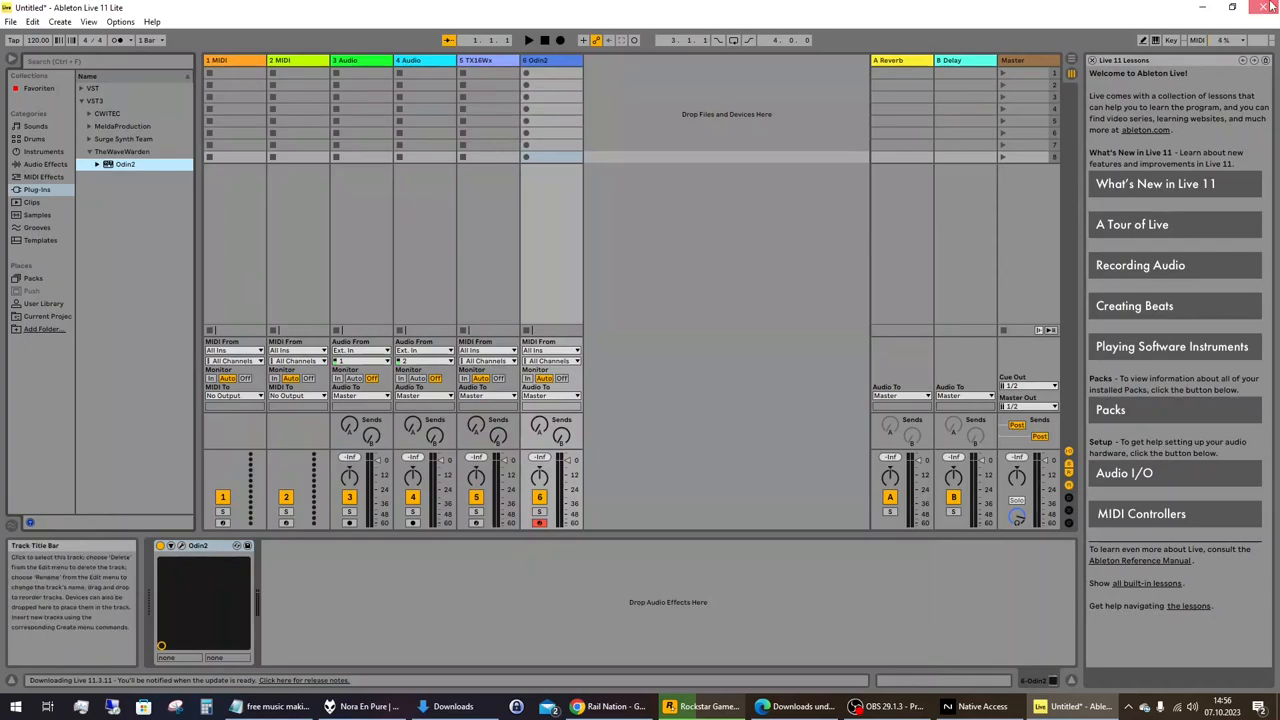
# Close Live and answer No to saving the Untitled set
pyautogui.click(1263, 10)
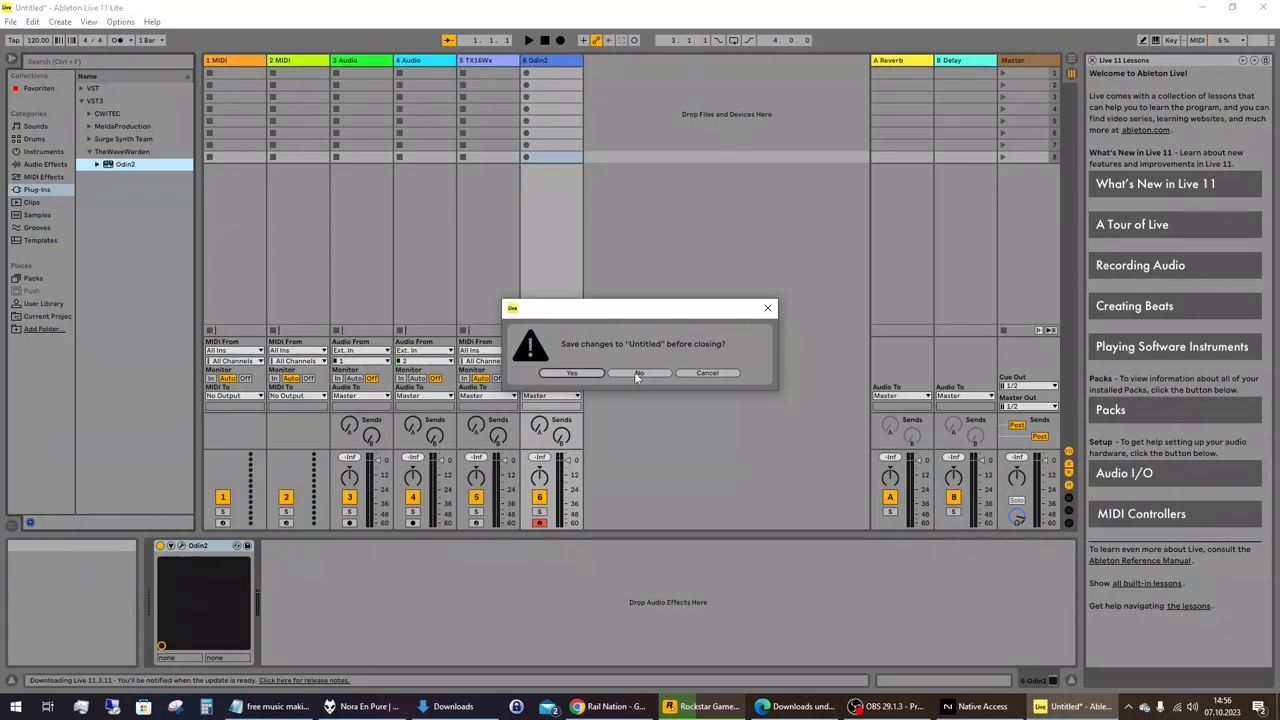
pyautogui.click(639, 373)
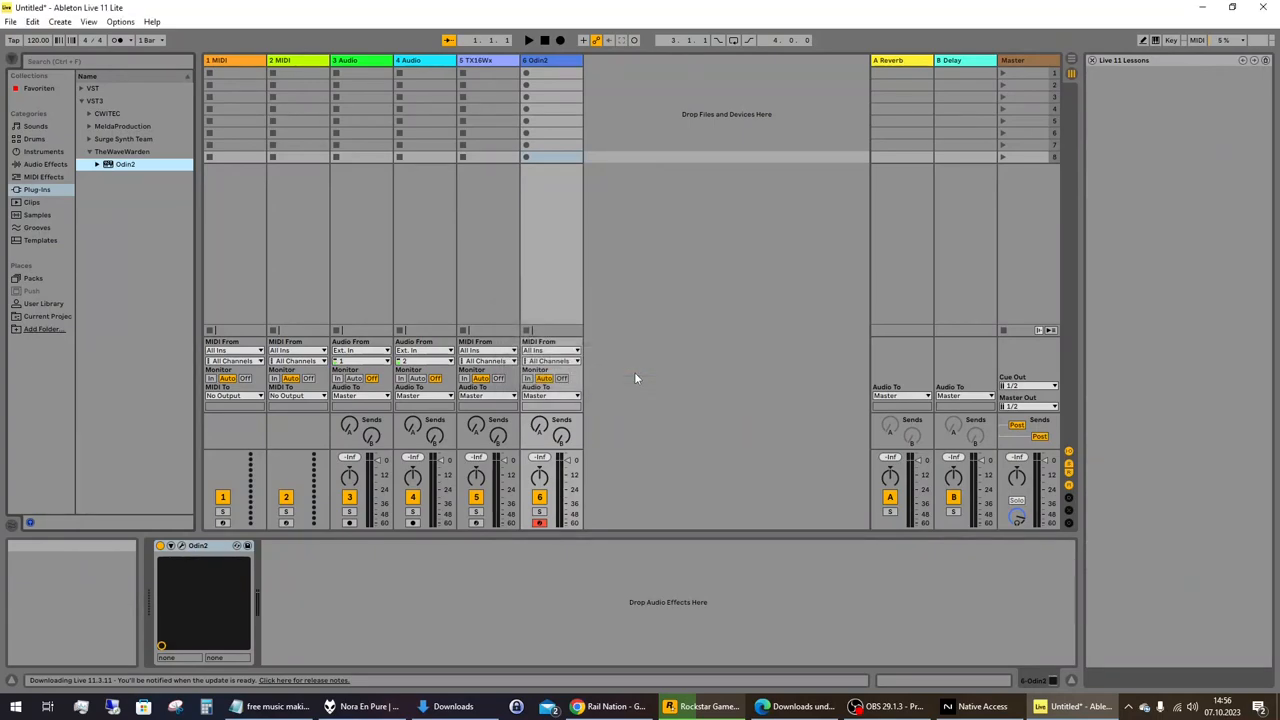